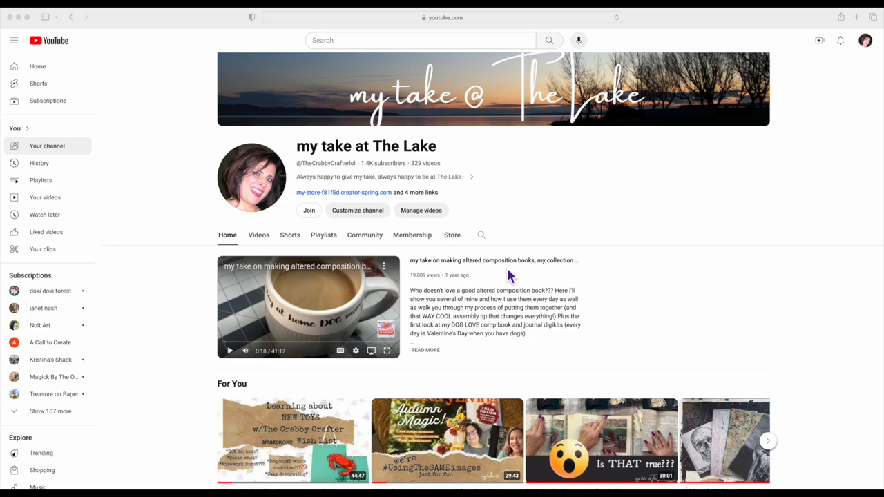
- Collapse the side navigation to icons and restore the full sidebar
{"action": "scroll", "scroll_direction": "down", "scroll_amount": 3}
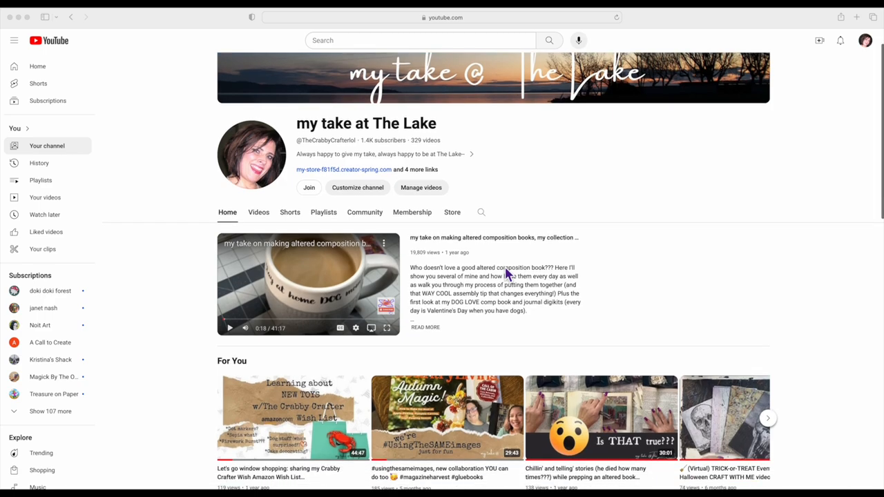
{"action": "scroll", "scroll_direction": "down", "scroll_amount": 3}
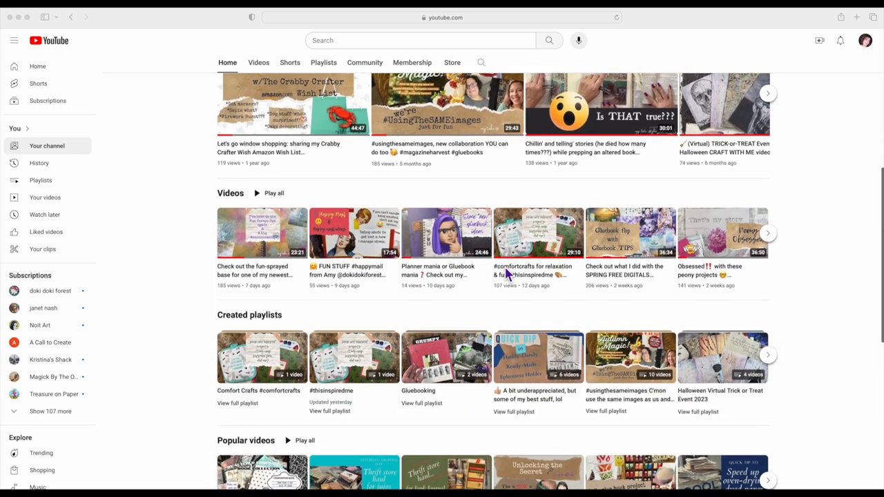
{"action": "scroll", "scroll_direction": "down", "scroll_amount": 3}
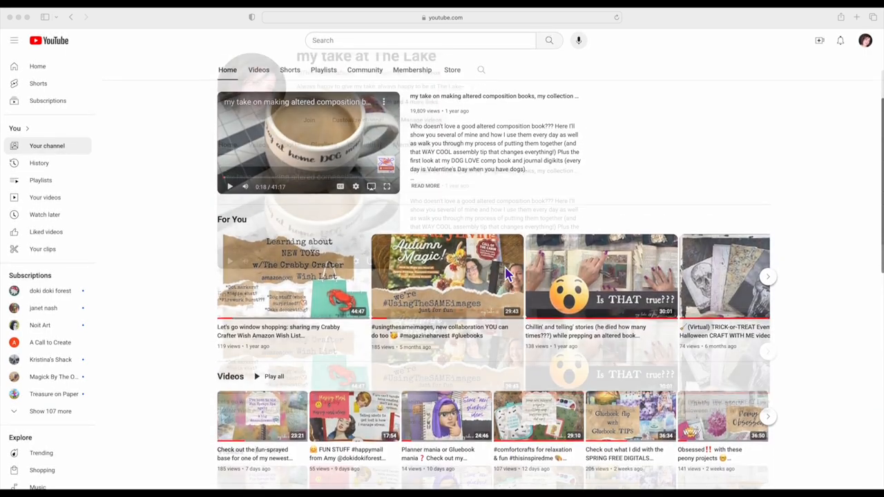
{"action": "scroll", "scroll_direction": "up", "scroll_amount": 3}
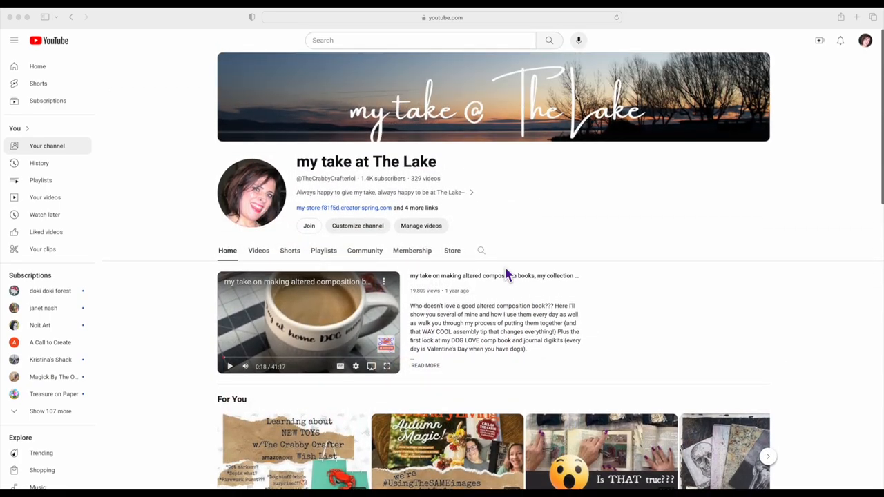
{"action": "mouse_move", "coordinate": [196, 254]}
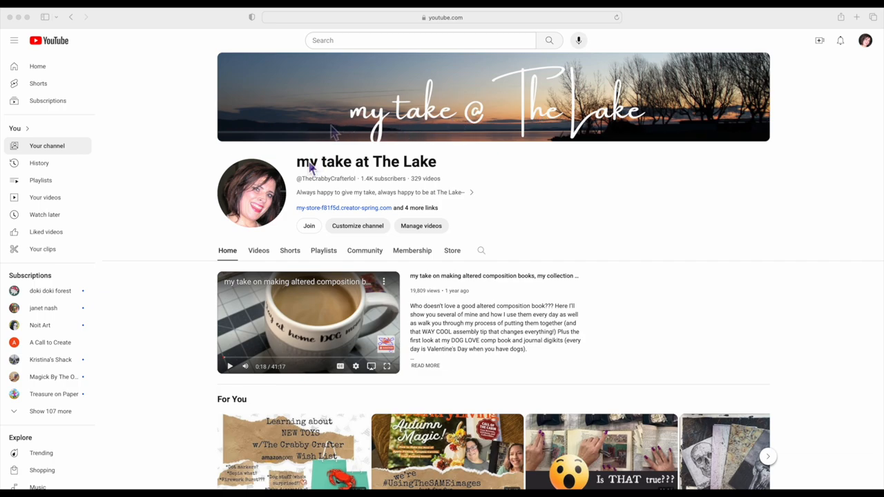
{"action": "mouse_move", "coordinate": [237, 235]}
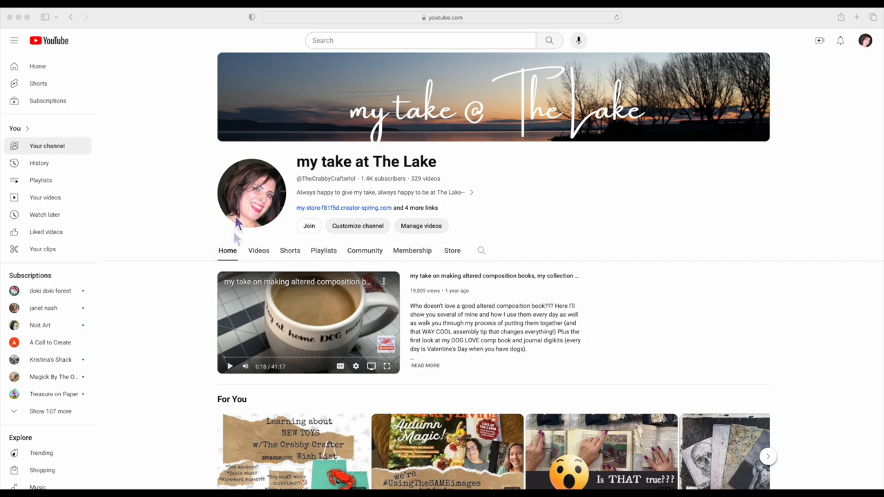
{"action": "mouse_move", "coordinate": [232, 257]}
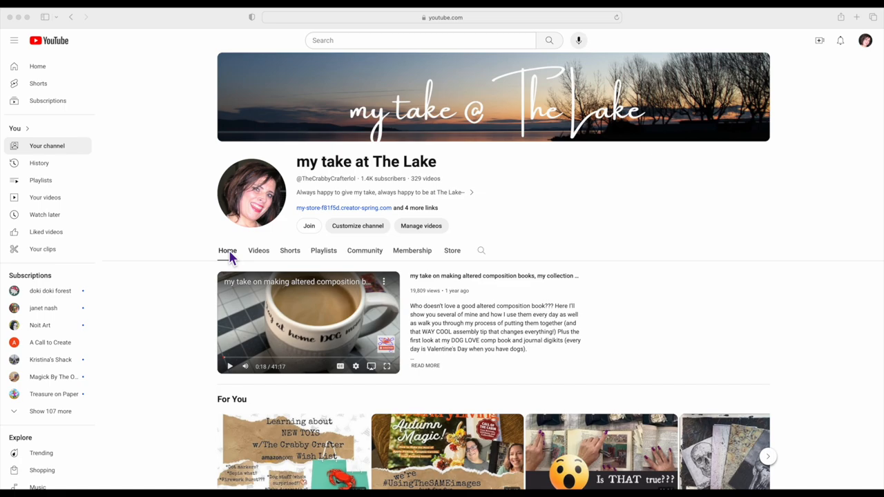
{"action": "mouse_move", "coordinate": [266, 259]}
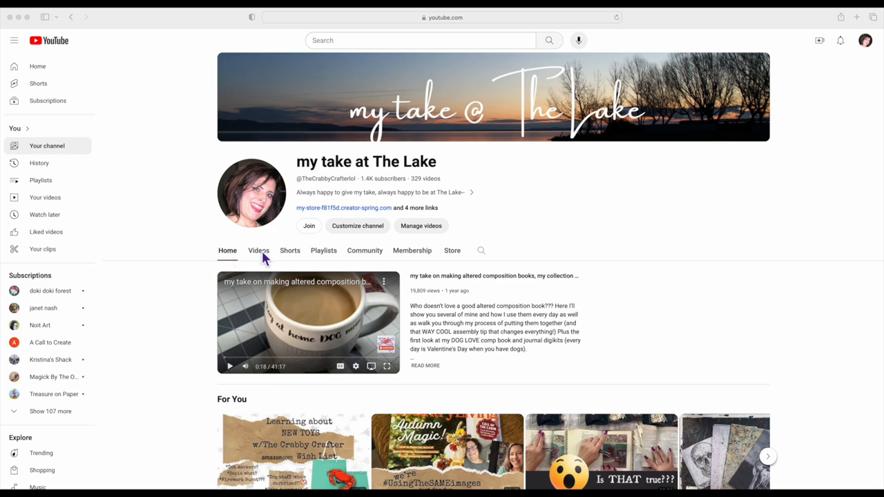
{"action": "mouse_move", "coordinate": [297, 260]}
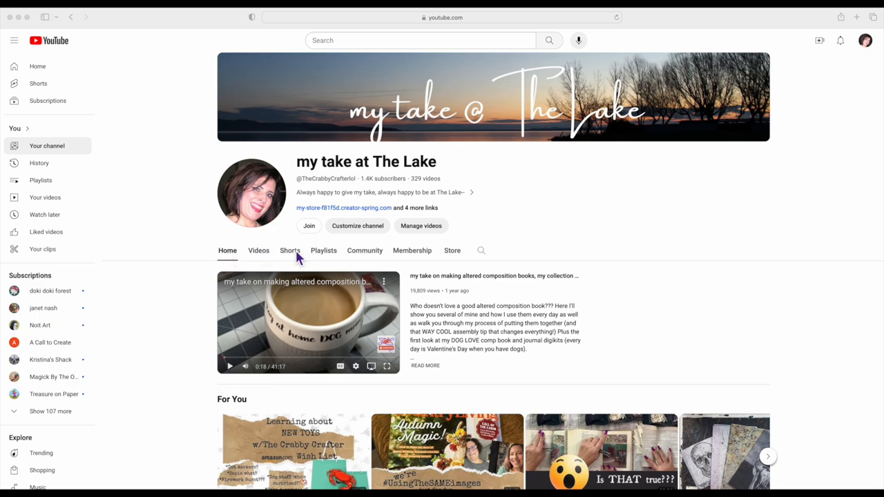
{"action": "mouse_move", "coordinate": [258, 260]}
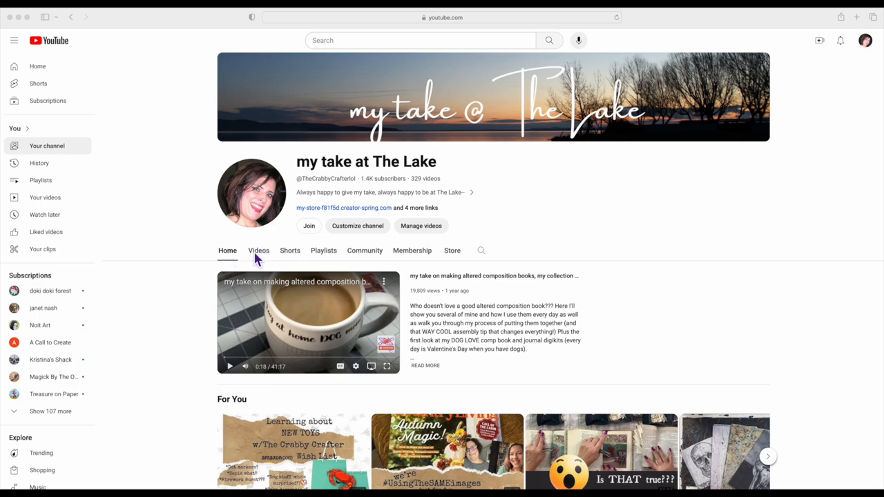
{"action": "mouse_move", "coordinate": [325, 259]}
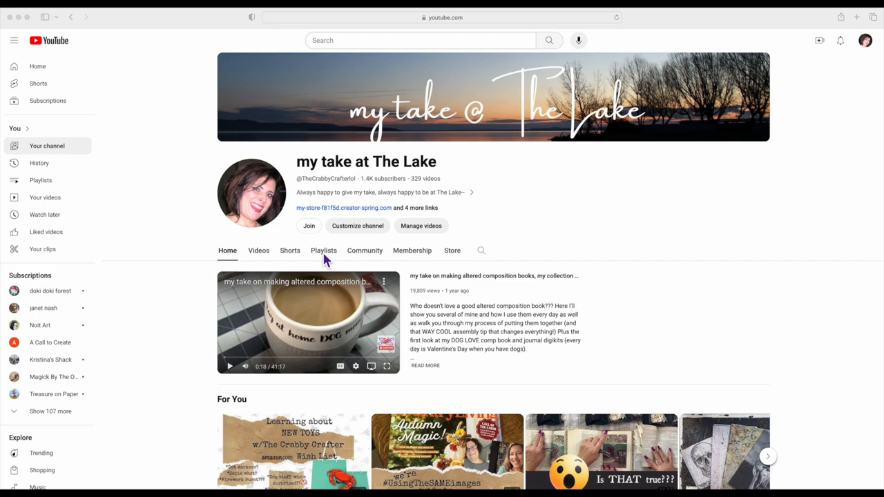
{"action": "mouse_move", "coordinate": [368, 259]}
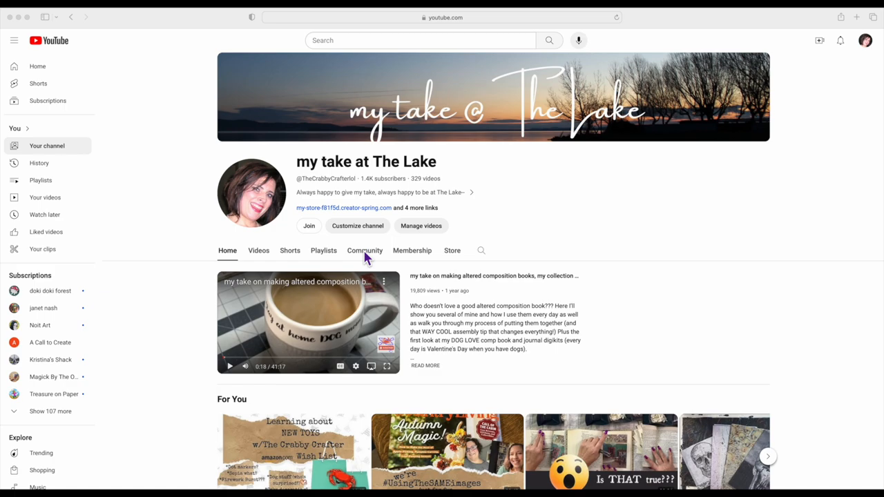
{"action": "mouse_move", "coordinate": [376, 261]}
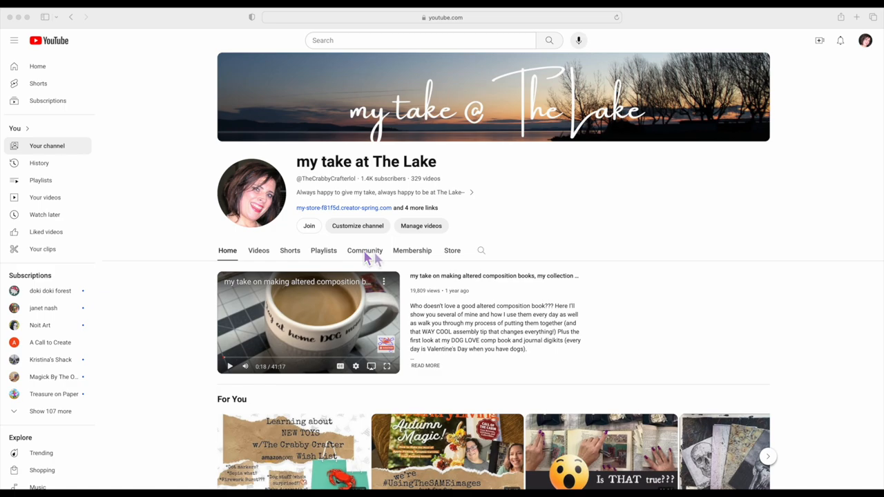
{"action": "mouse_move", "coordinate": [388, 260]}
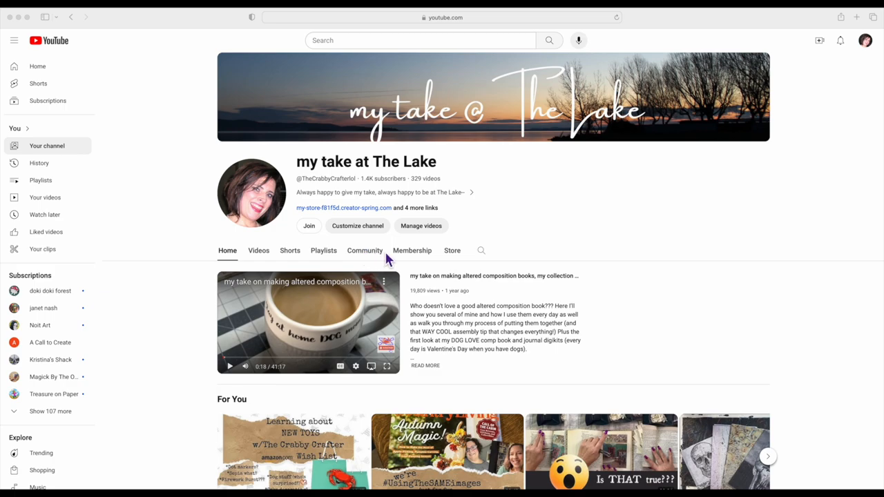
{"action": "mouse_move", "coordinate": [406, 260]}
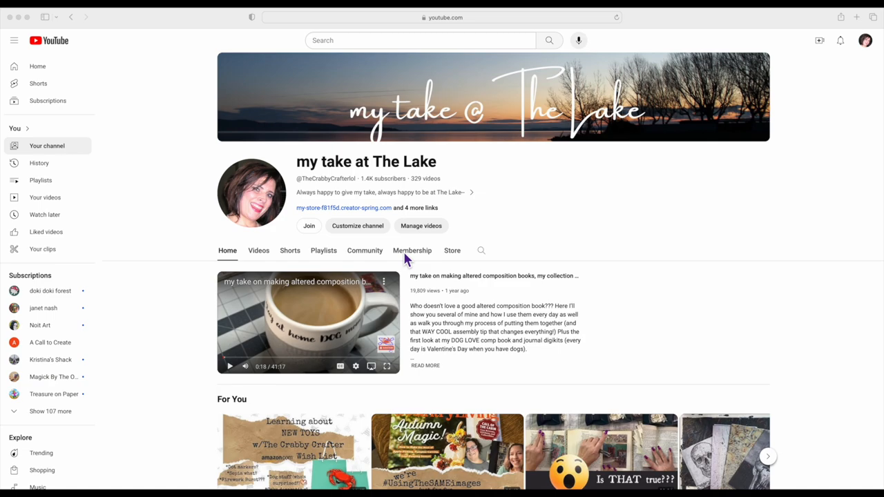
{"action": "mouse_move", "coordinate": [448, 261]}
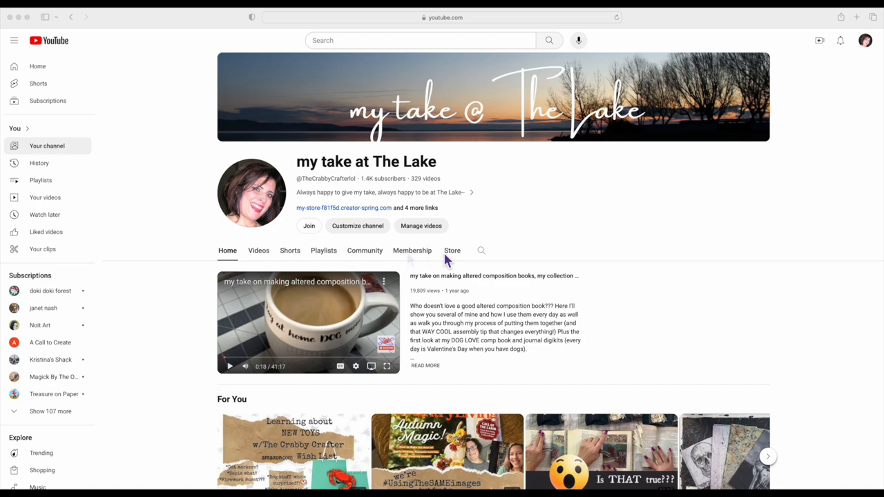
{"action": "mouse_move", "coordinate": [453, 261]}
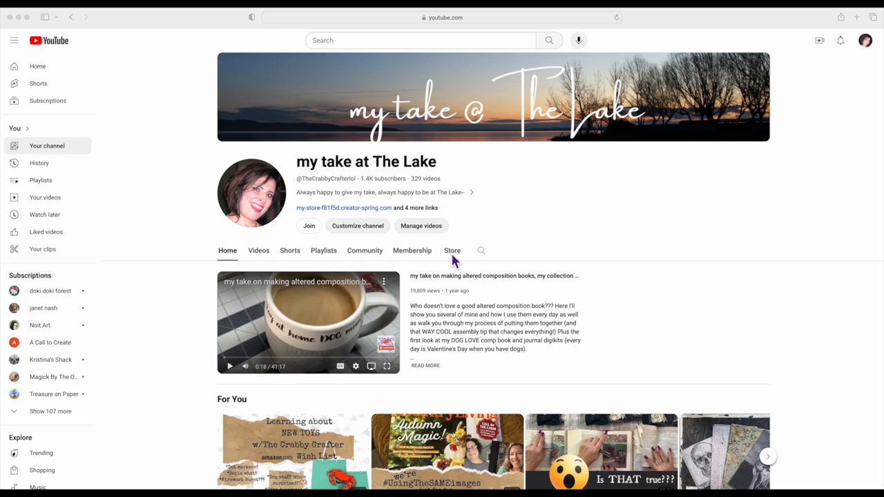
{"action": "mouse_move", "coordinate": [82, 62]}
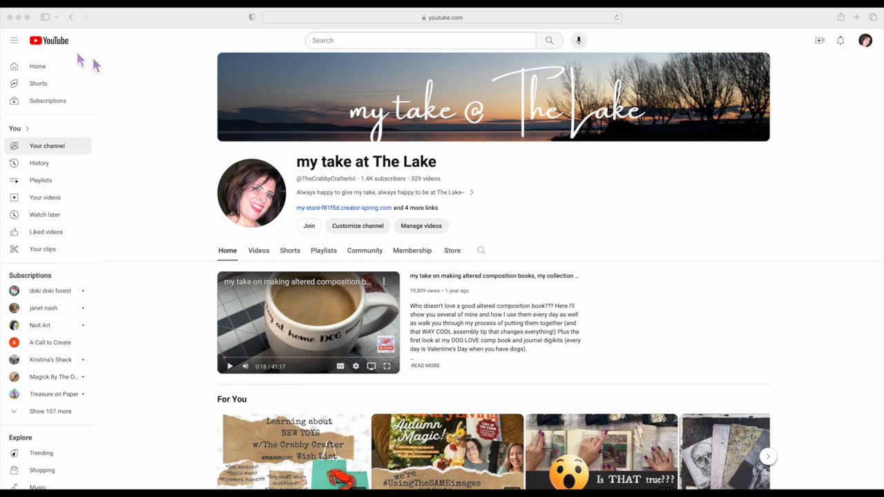
{"action": "mouse_move", "coordinate": [62, 47]}
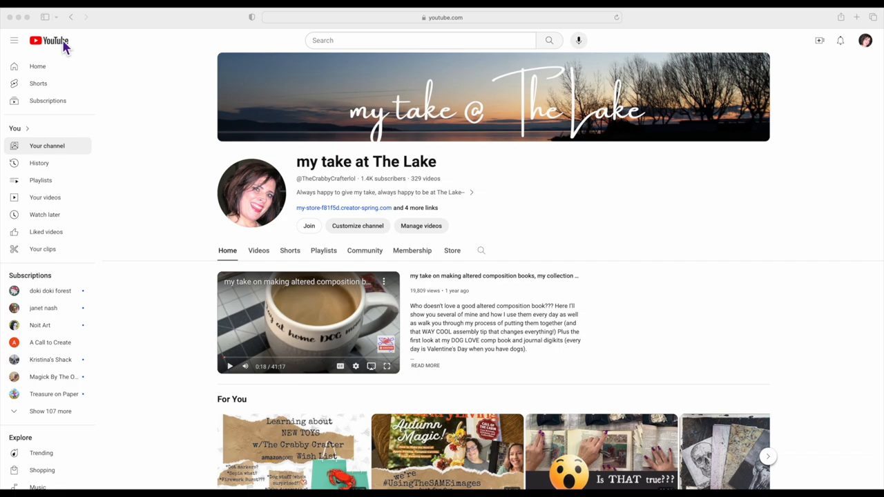
{"action": "mouse_move", "coordinate": [39, 292]}
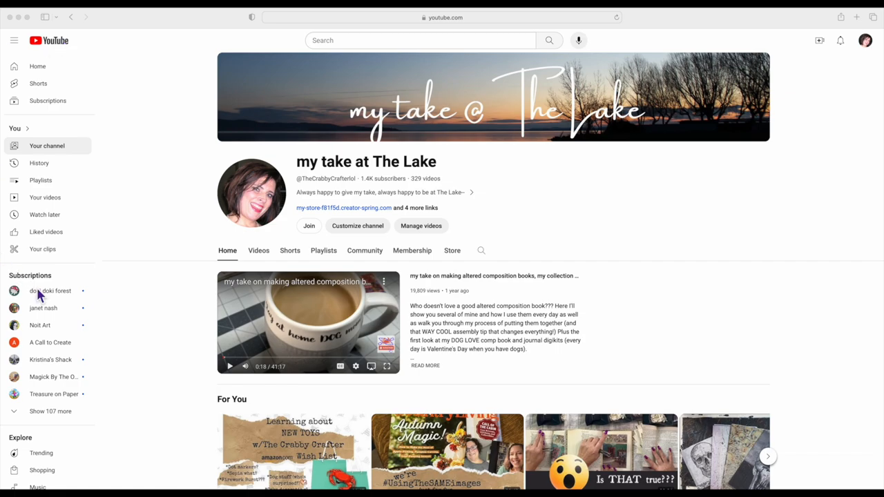
{"action": "mouse_move", "coordinate": [80, 296]}
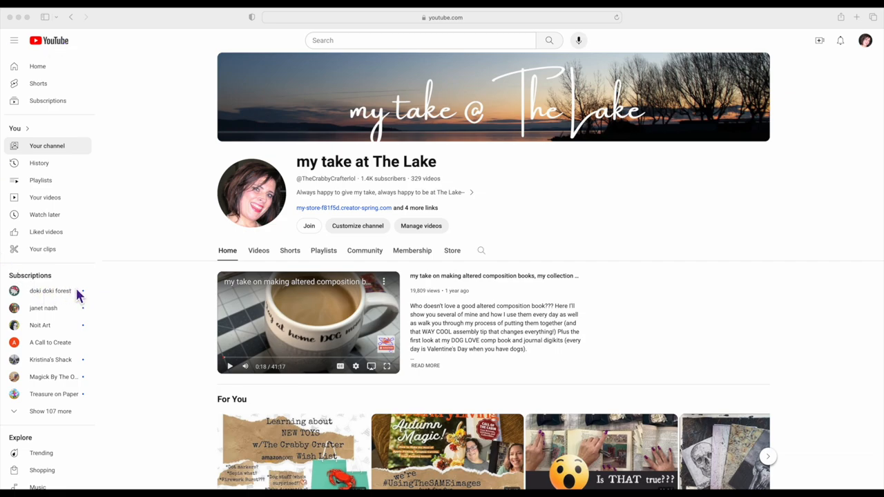
{"action": "mouse_move", "coordinate": [49, 95]}
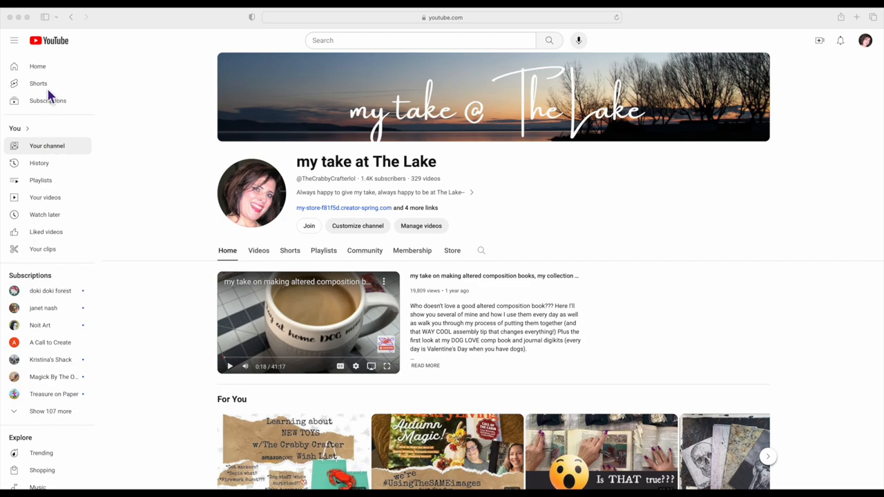
{"action": "mouse_move", "coordinate": [55, 48]}
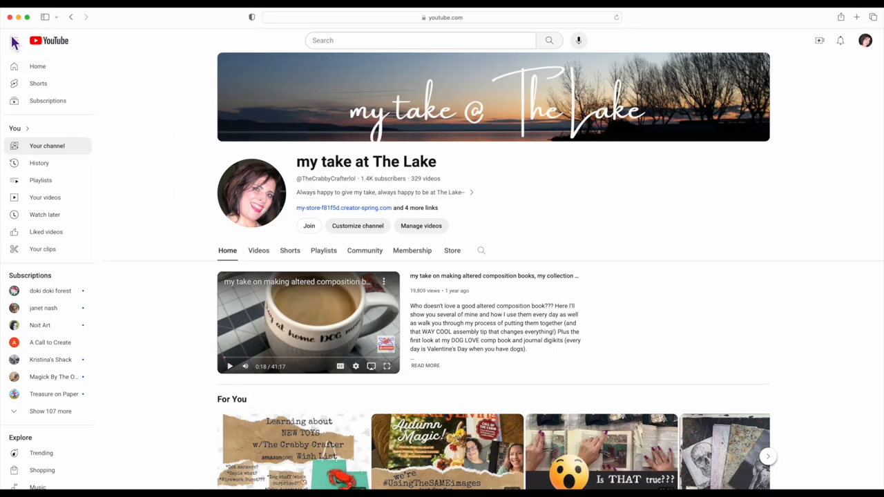
{"action": "left_click", "coordinate": [13, 40]}
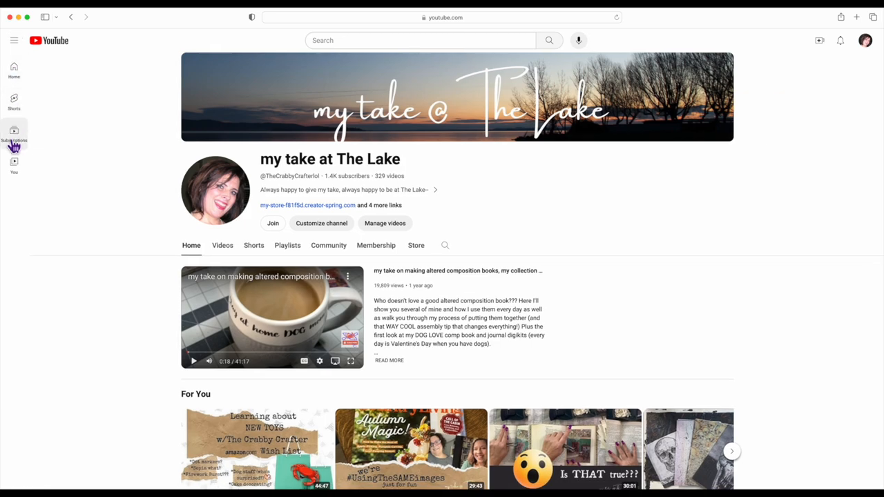
{"action": "mouse_move", "coordinate": [14, 69]}
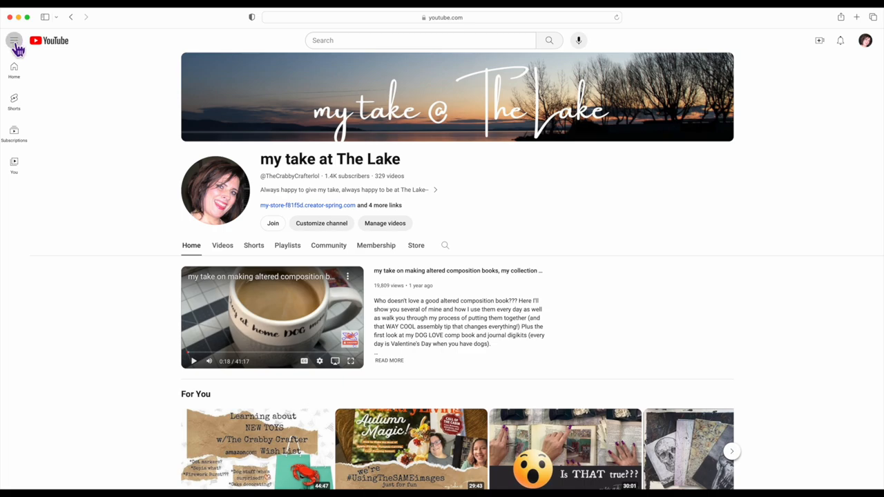
{"action": "left_click", "coordinate": [14, 40]}
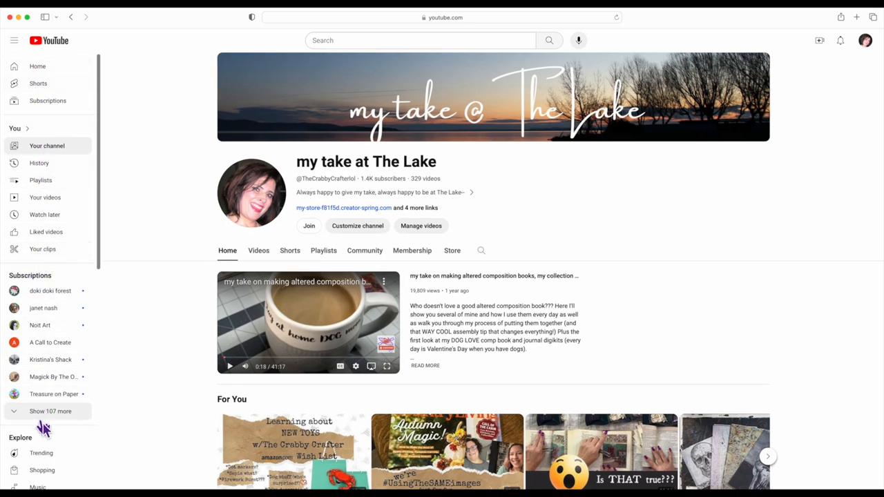
{"action": "mouse_move", "coordinate": [50, 412]}
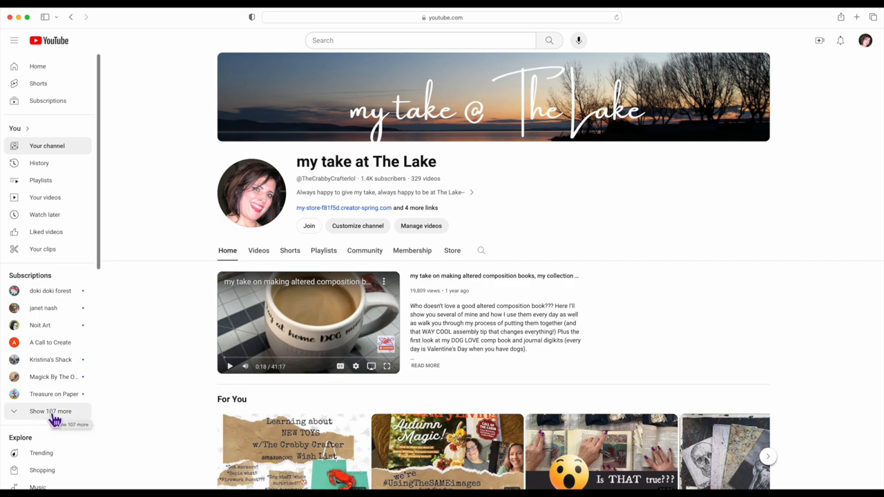
{"action": "mouse_move", "coordinate": [86, 298]}
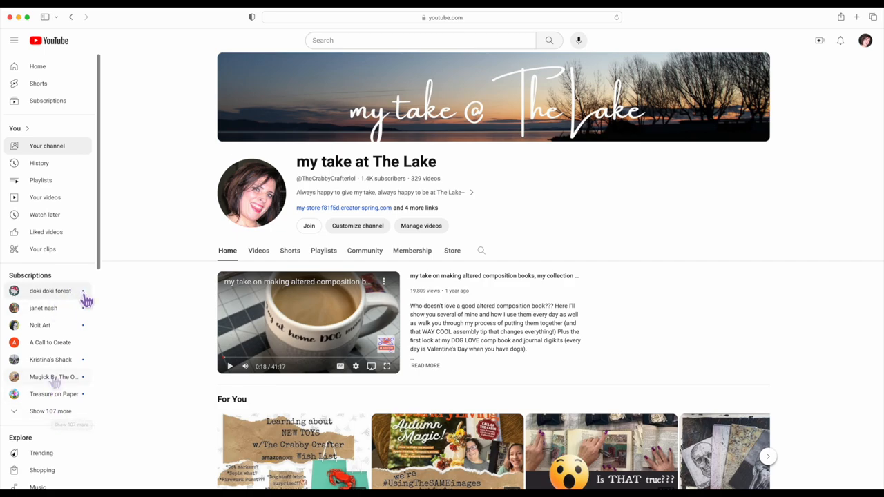
{"action": "mouse_move", "coordinate": [86, 329]}
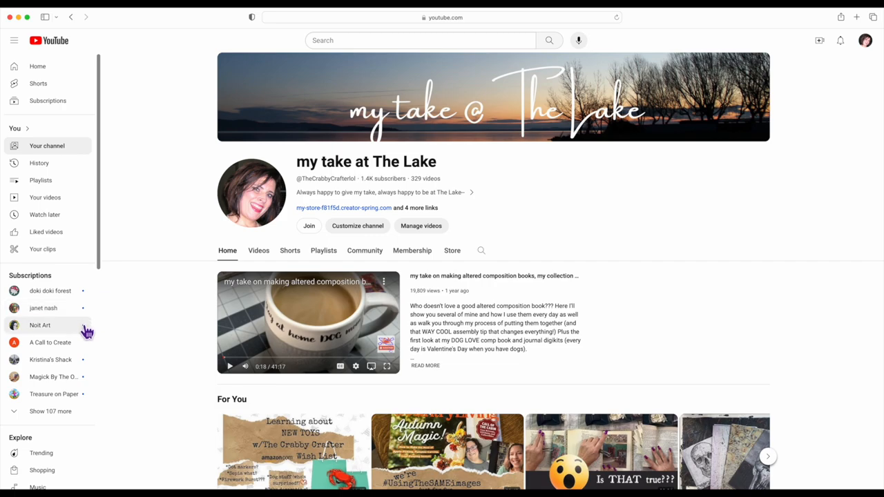
{"action": "mouse_move", "coordinate": [85, 301]}
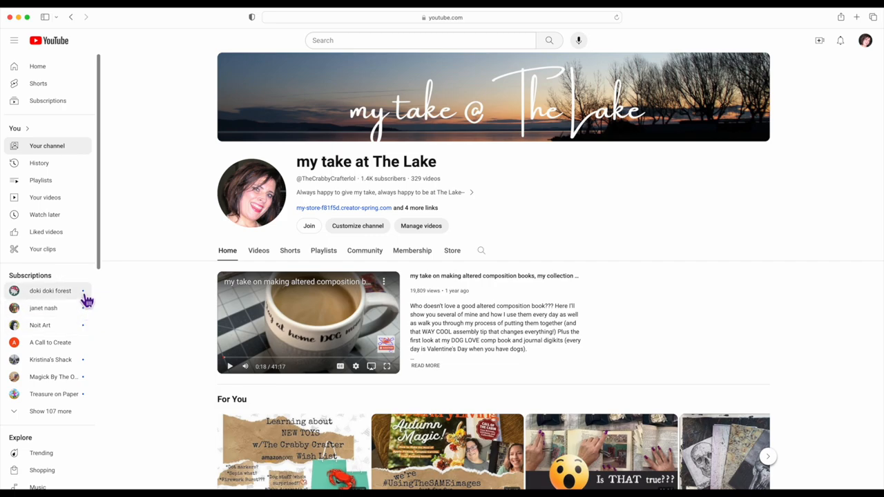
{"action": "mouse_move", "coordinate": [85, 310]}
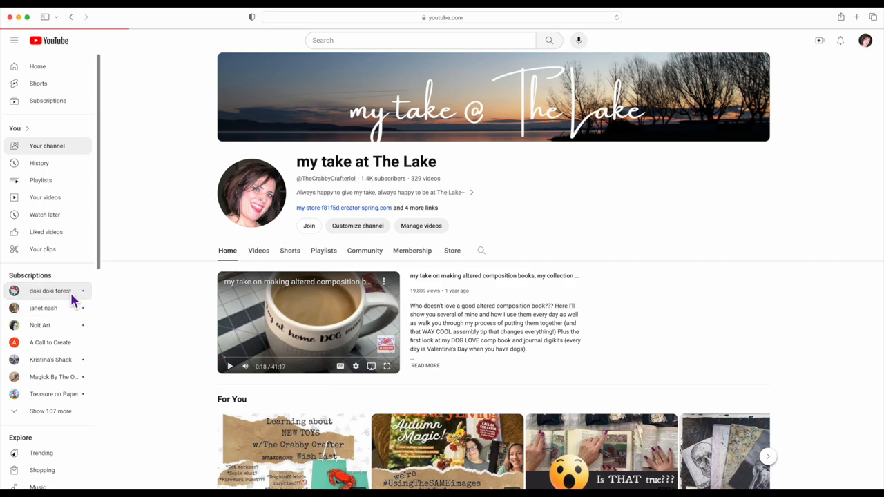
- Go to the doki doki forest channel from the Subscriptions list
{"action": "left_click", "coordinate": [50, 290]}
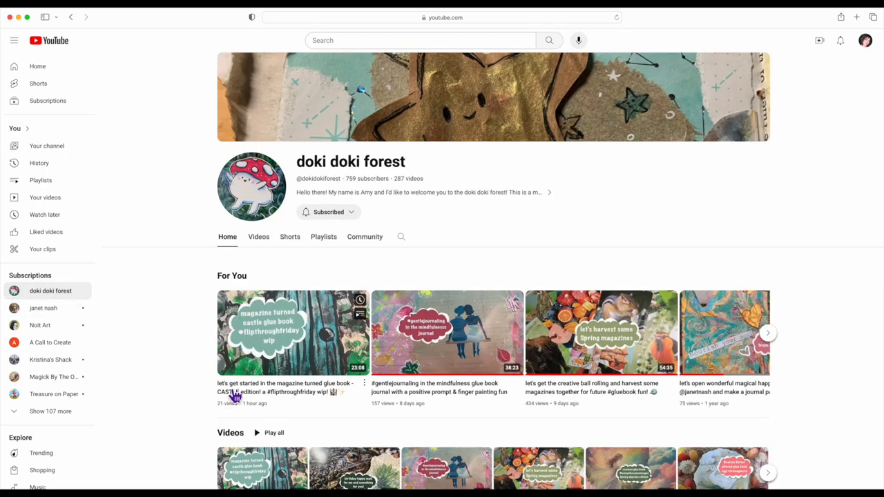
{"action": "mouse_move", "coordinate": [310, 343]}
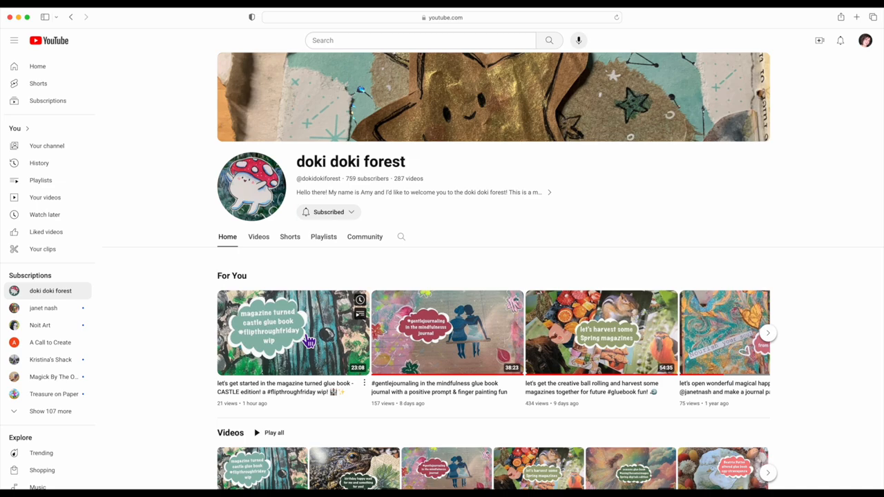
{"action": "mouse_move", "coordinate": [72, 315]}
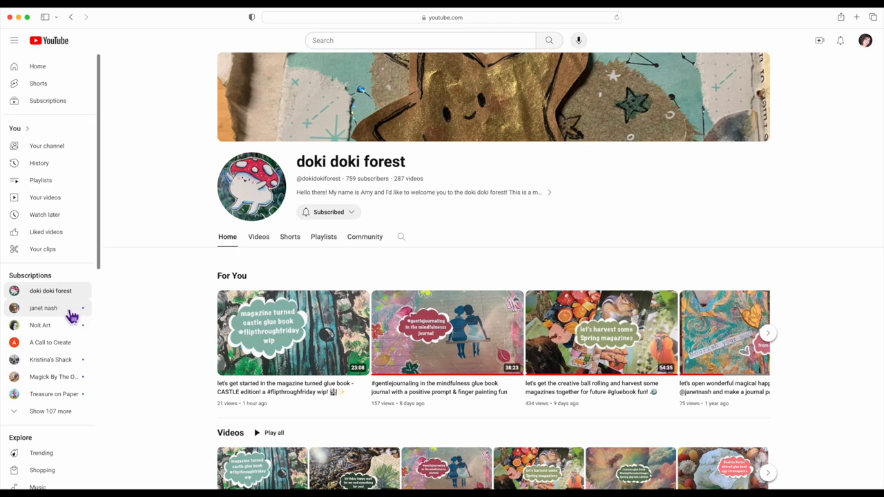
{"action": "mouse_move", "coordinate": [69, 332]}
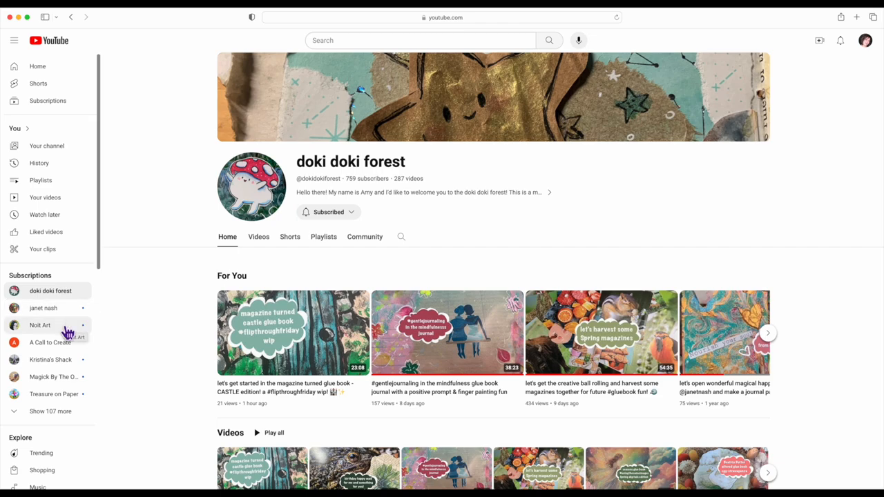
{"action": "mouse_move", "coordinate": [125, 343]}
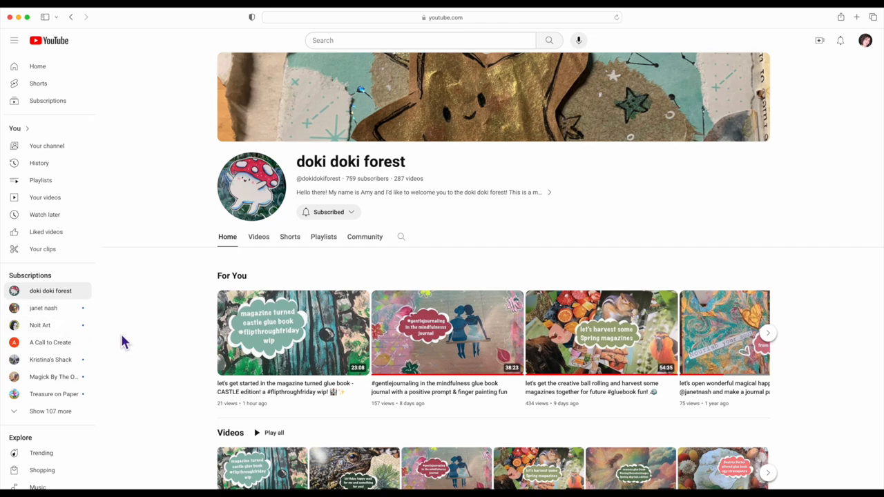
{"action": "mouse_move", "coordinate": [85, 362]}
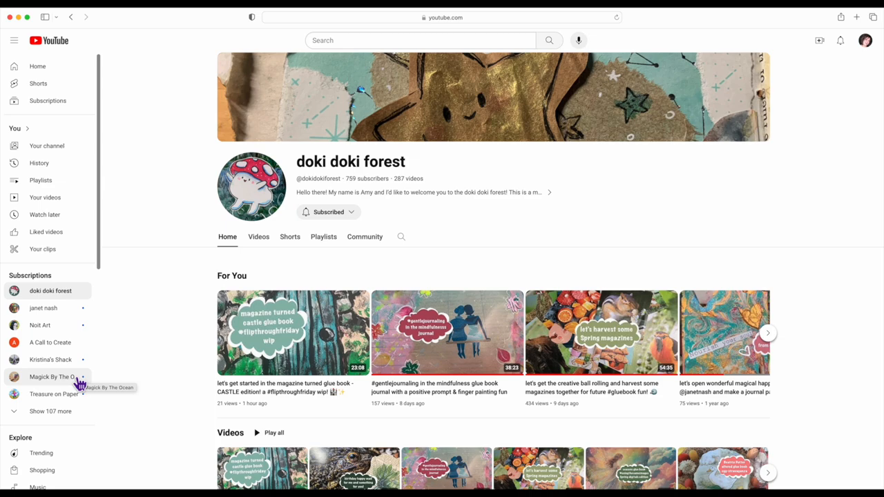
{"action": "mouse_move", "coordinate": [82, 380]}
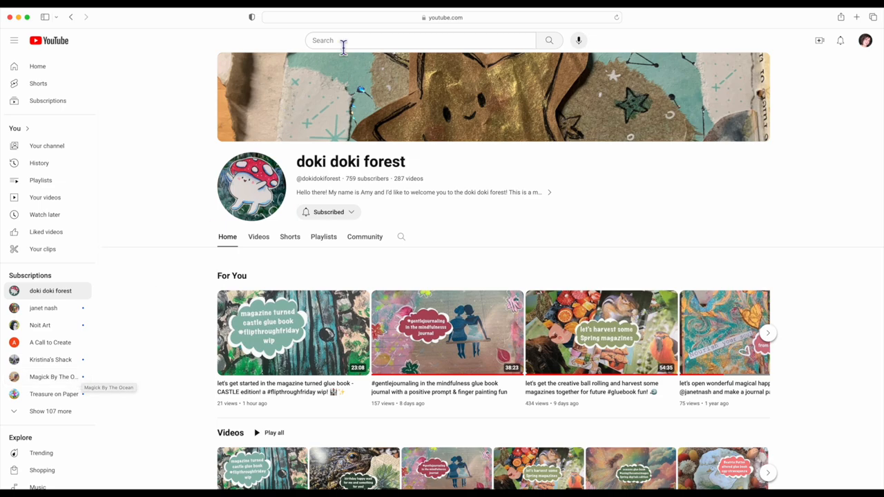
{"action": "mouse_move", "coordinate": [320, 29]}
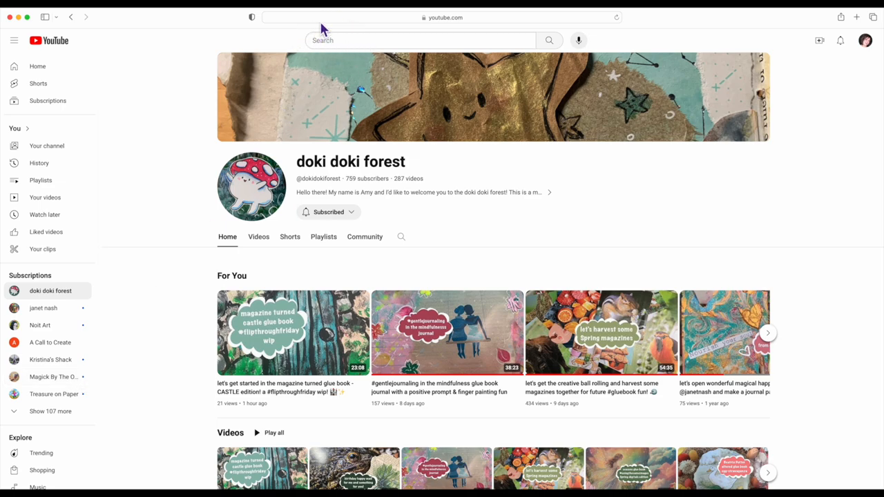
{"action": "mouse_move", "coordinate": [385, 171]}
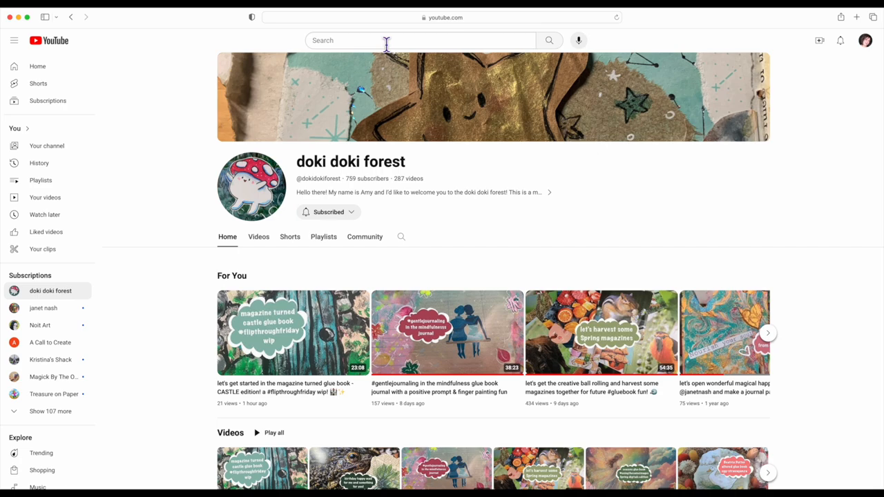
- Search YouTube for 'janet nash' and browse her slow stitch and journal results
{"action": "type", "text": "janet nash"}
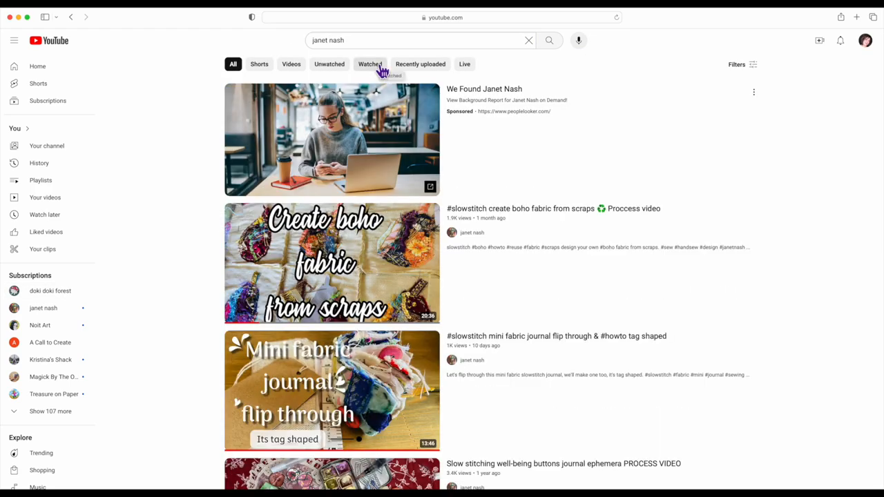
{"action": "mouse_move", "coordinate": [433, 232]}
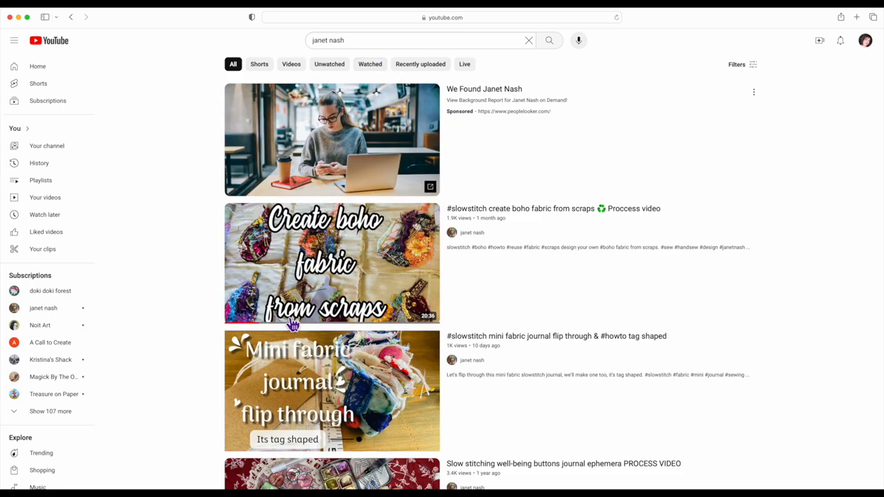
{"action": "scroll", "scroll_direction": "down", "scroll_amount": 3}
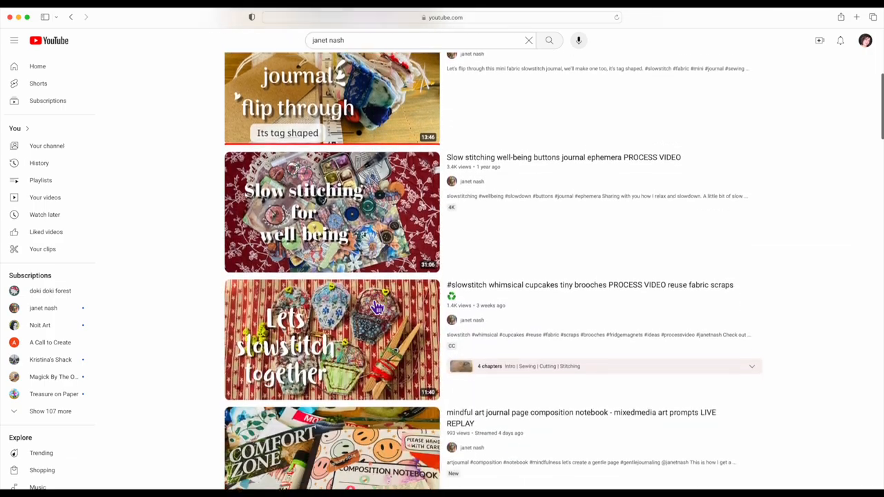
{"action": "scroll", "scroll_direction": "up", "scroll_amount": 3}
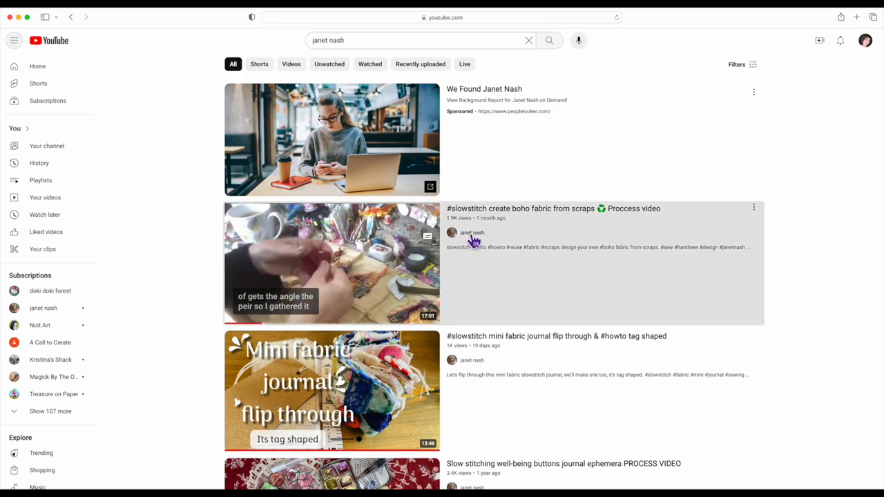
- Preview janet nash's channel and her boho fabric from scraps video, returning to the results
{"action": "left_click", "coordinate": [472, 232]}
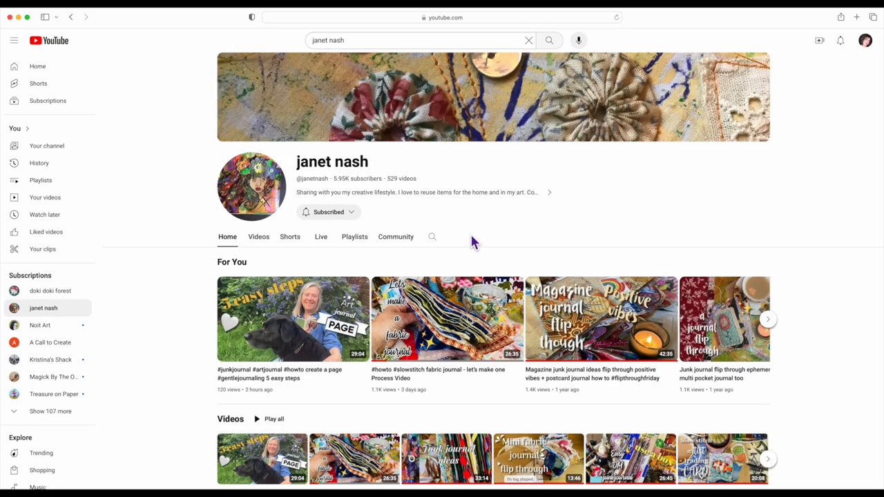
{"action": "left_click", "coordinate": [549, 40]}
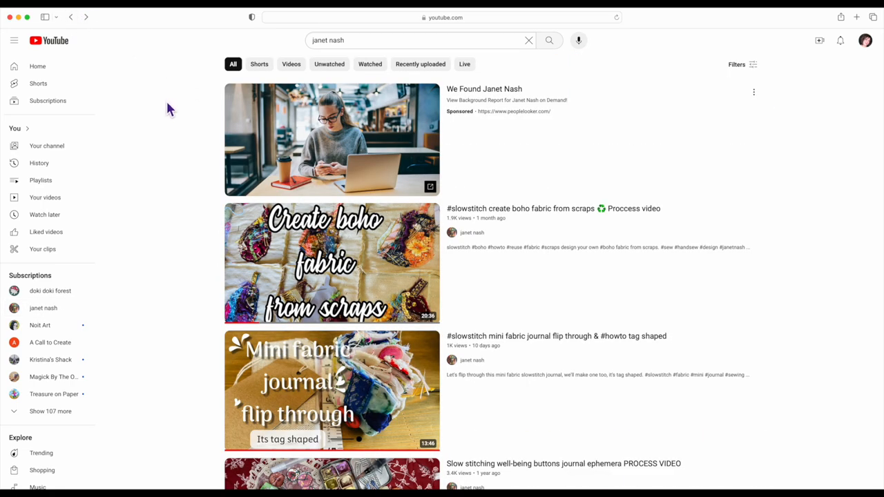
{"action": "mouse_move", "coordinate": [334, 262]}
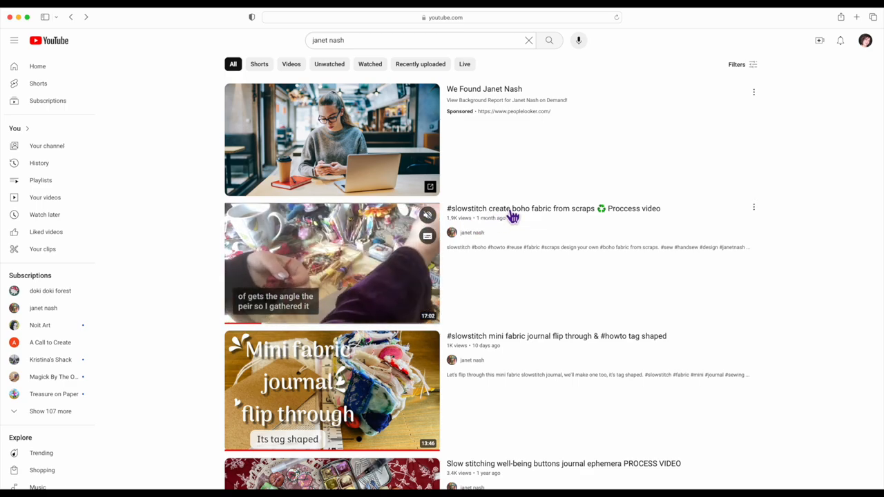
{"action": "left_click", "coordinate": [332, 262]}
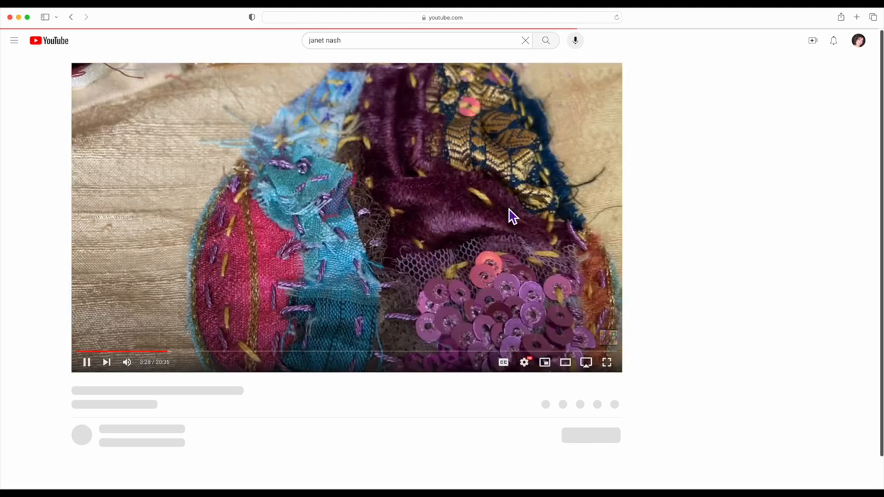
{"action": "left_click", "coordinate": [72, 16]}
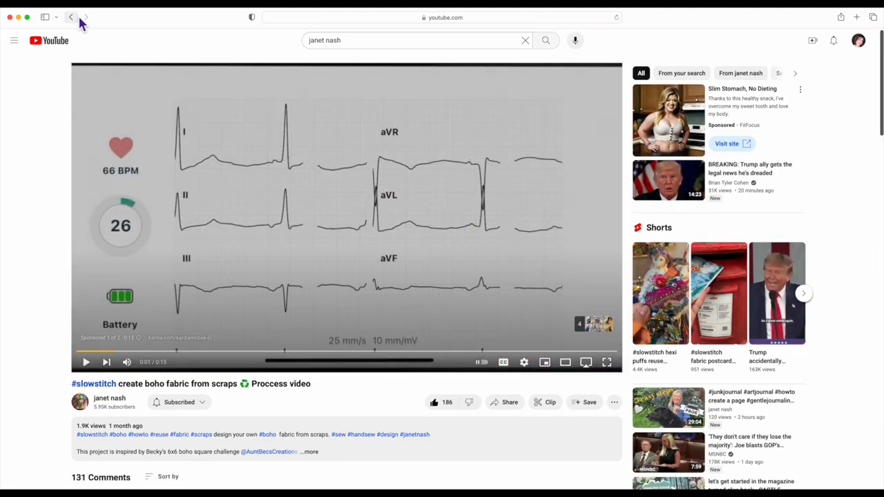
{"action": "left_click", "coordinate": [72, 17]}
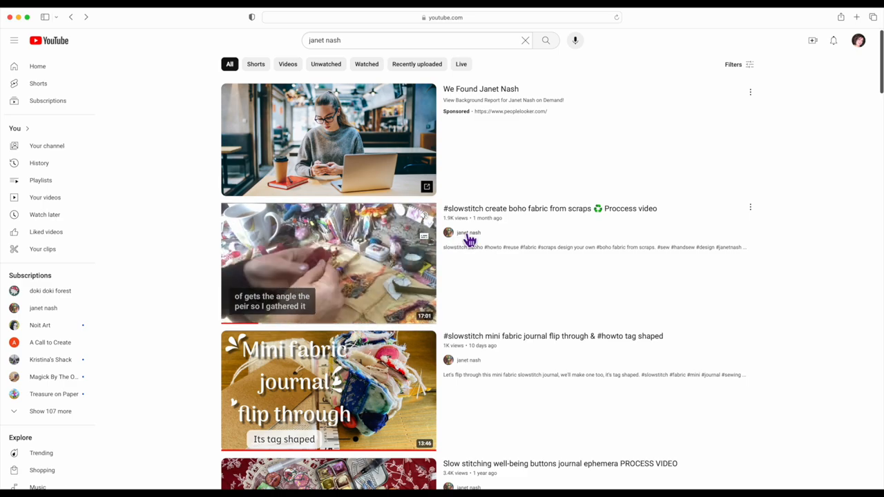
- Land on janet nash's channel home page from the search results
{"action": "left_click", "coordinate": [468, 232]}
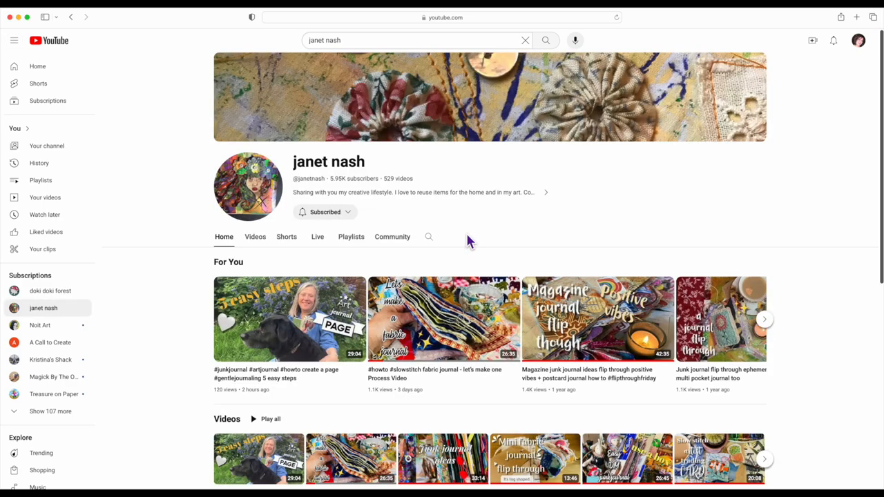
{"action": "mouse_move", "coordinate": [301, 318]}
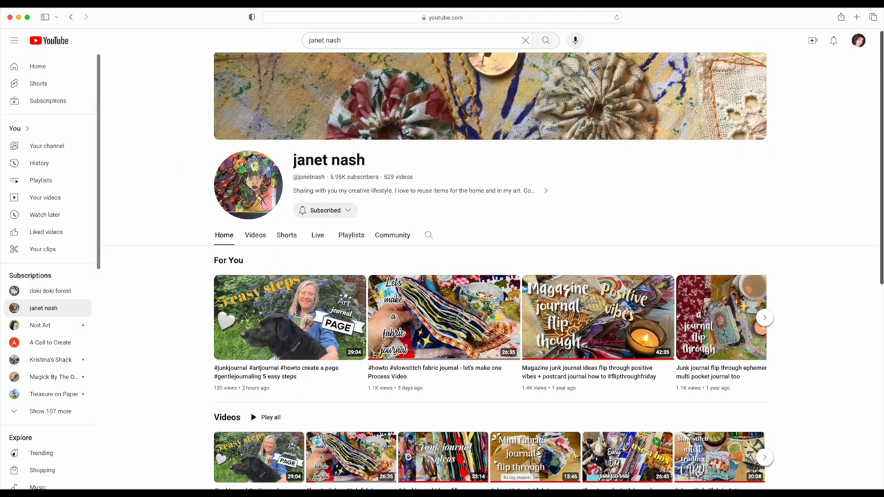
{"action": "mouse_move", "coordinate": [163, 72]}
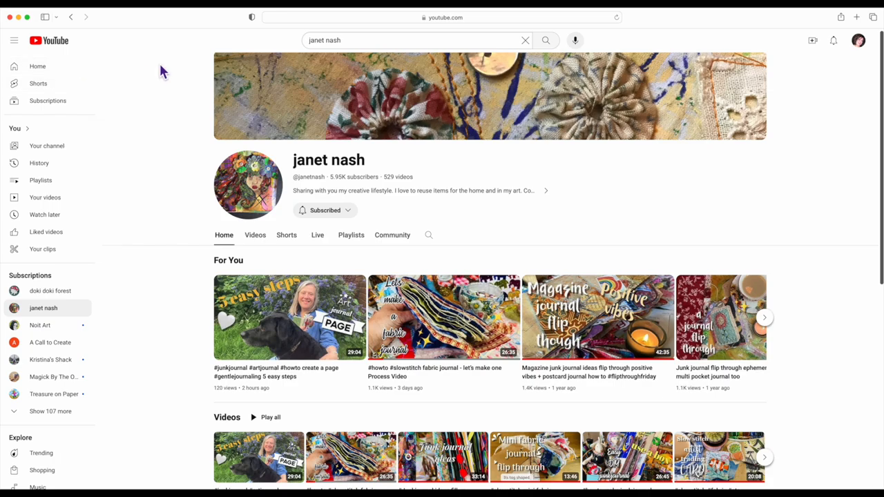
- Go to the My Take at The Lake channel home page and look down it
{"action": "left_click", "coordinate": [47, 146]}
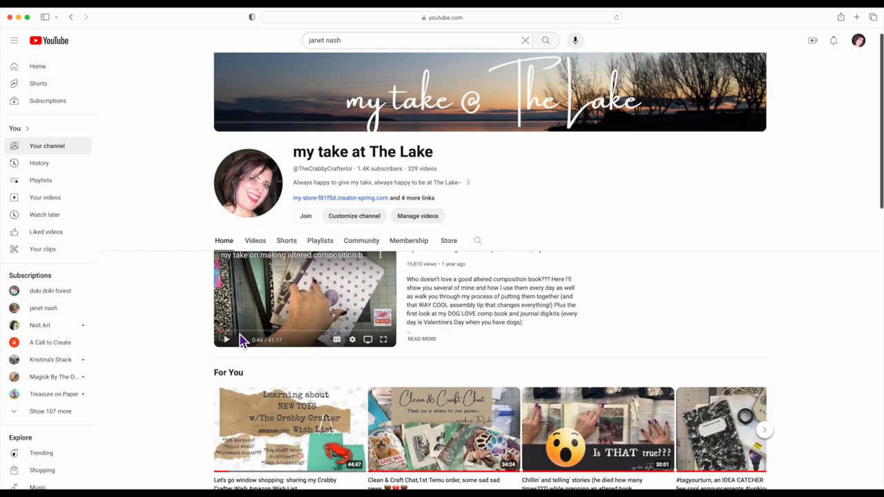
{"action": "scroll", "scroll_direction": "down", "scroll_amount": 3}
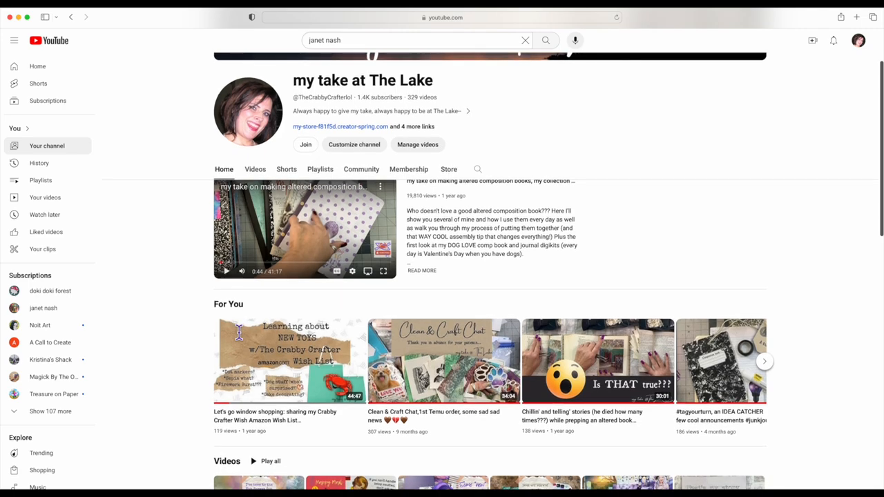
{"action": "mouse_move", "coordinate": [248, 338]}
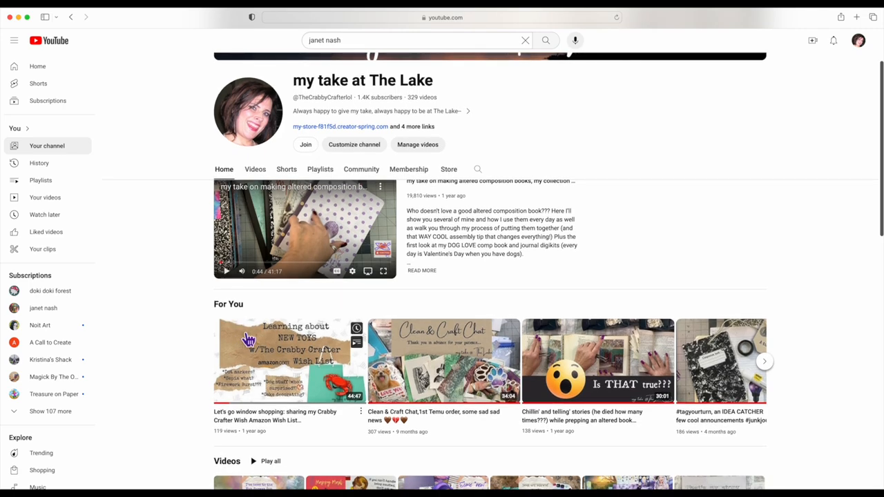
{"action": "scroll", "scroll_direction": "down", "scroll_amount": 3}
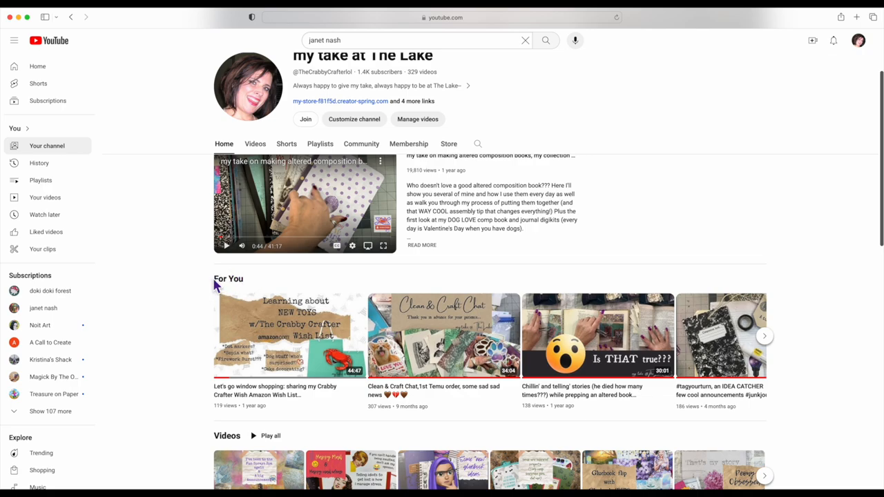
{"action": "mouse_move", "coordinate": [242, 285]}
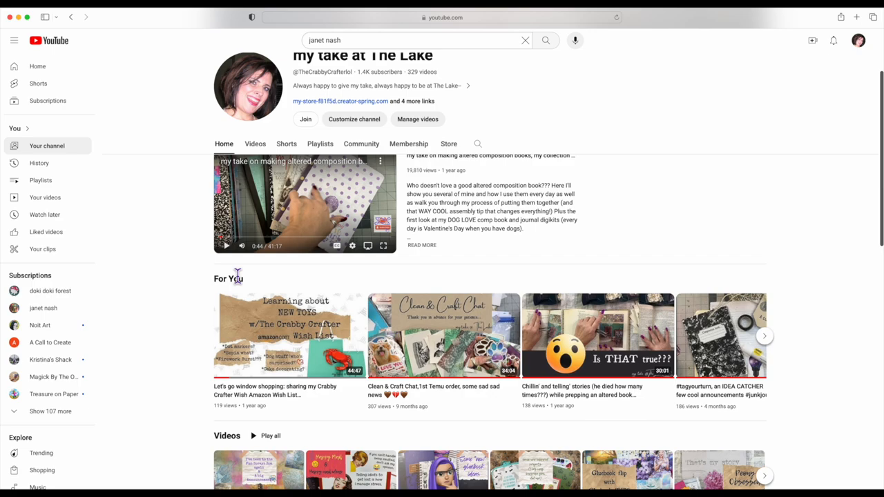
{"action": "mouse_move", "coordinate": [765, 340]}
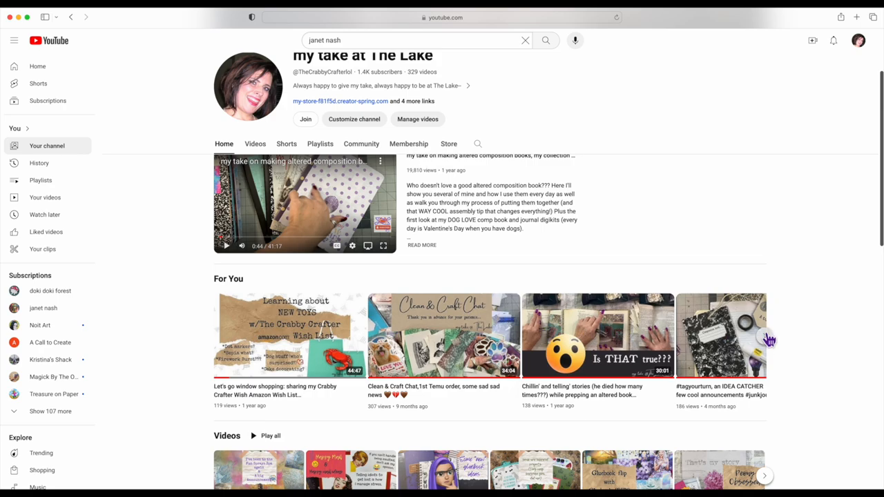
- Advance the For You carousel twice to later picks like the thrifted book haul
{"action": "left_click", "coordinate": [768, 340]}
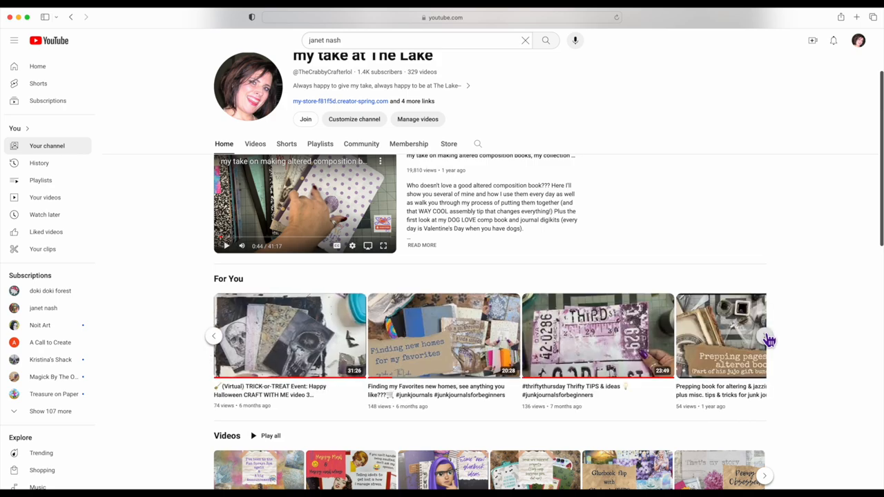
{"action": "left_click", "coordinate": [768, 339]}
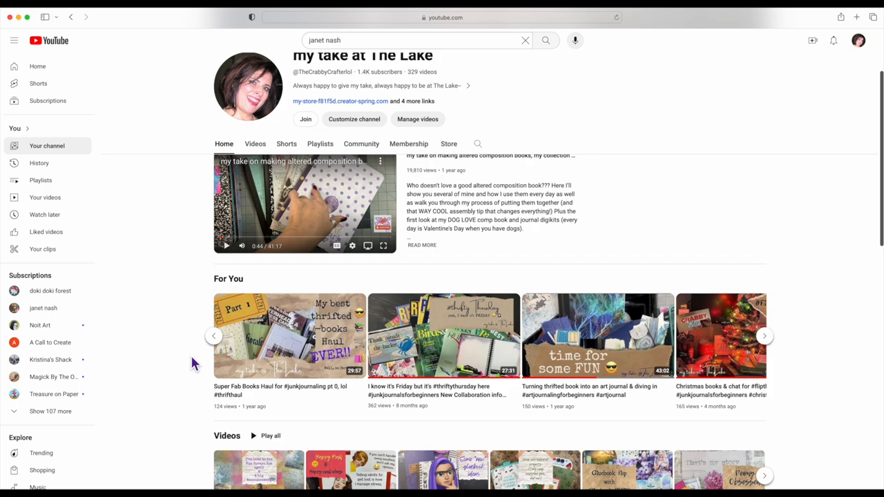
- Scroll the home page past the Videos row to Created playlists and Popular videos
{"action": "scroll", "scroll_direction": "down", "scroll_amount": 3}
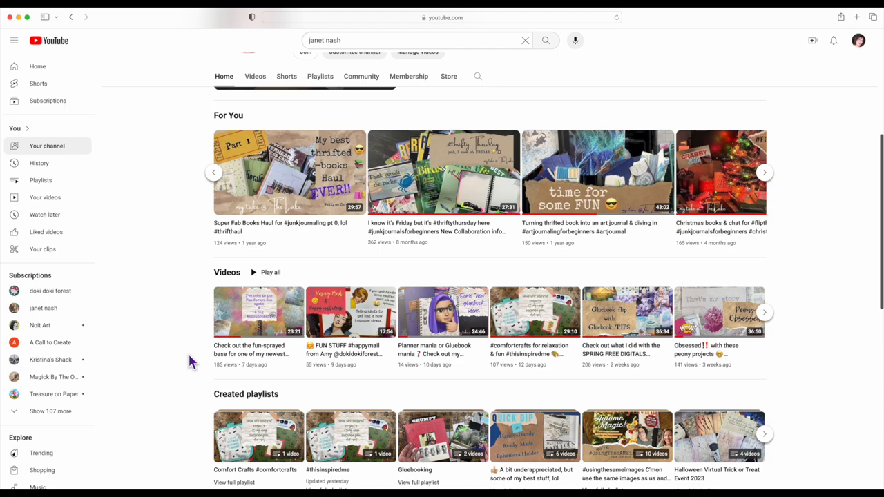
{"action": "scroll", "scroll_direction": "down", "scroll_amount": 3}
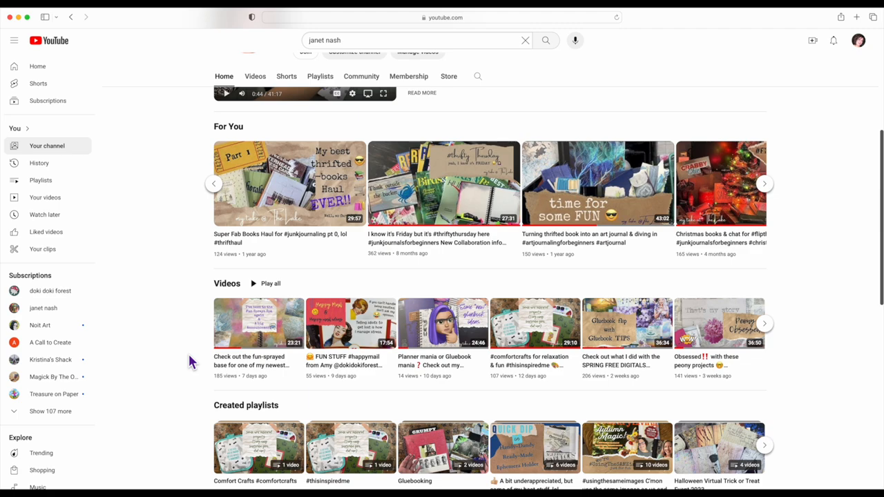
{"action": "mouse_move", "coordinate": [196, 380]}
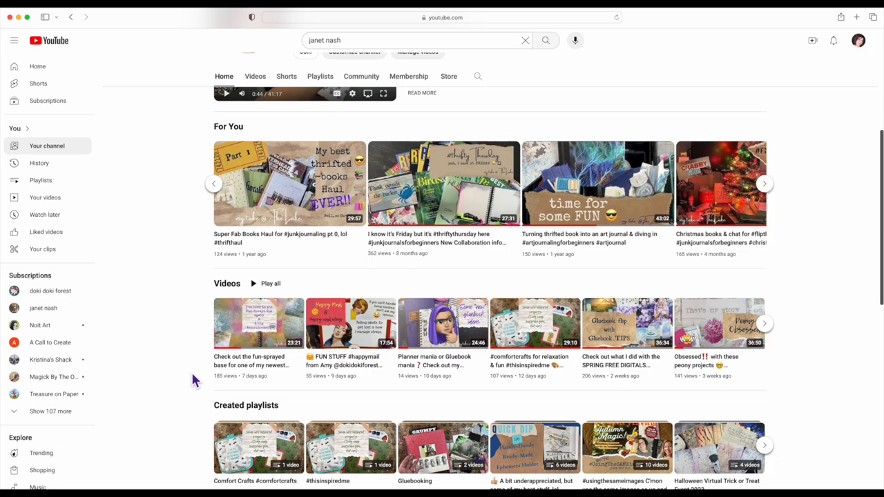
{"action": "scroll", "scroll_direction": "down", "scroll_amount": 3}
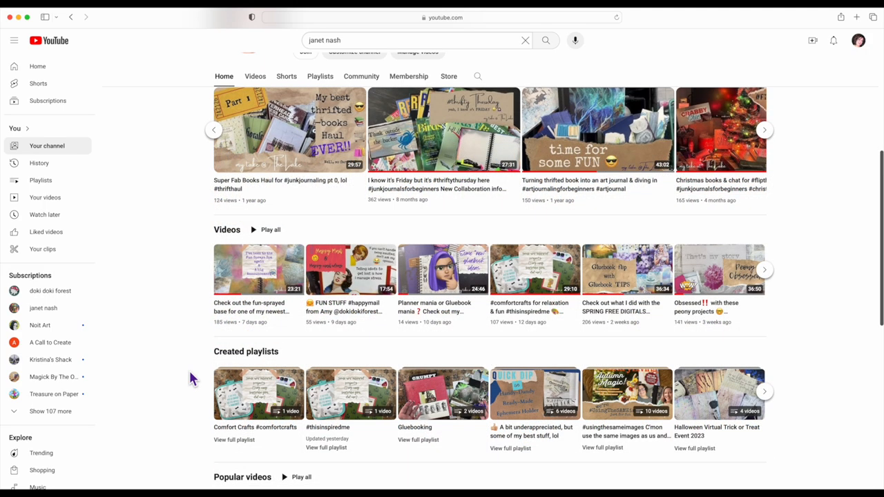
{"action": "scroll", "scroll_direction": "down", "scroll_amount": 3}
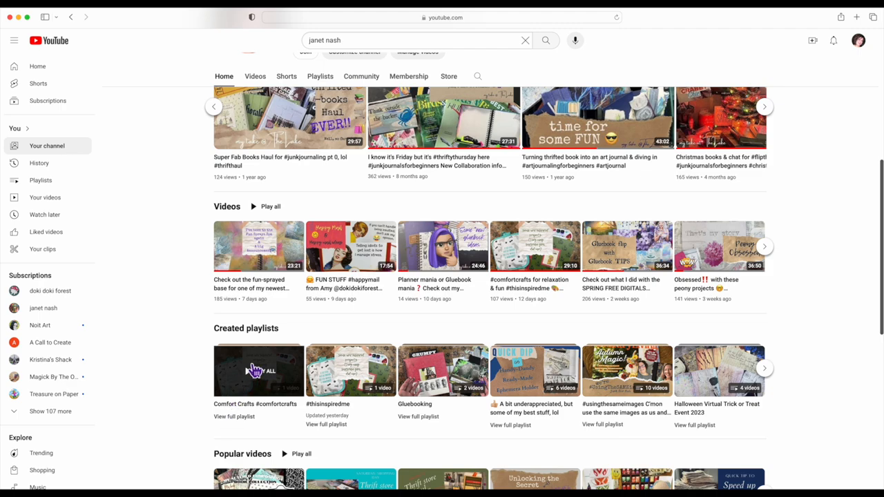
{"action": "mouse_move", "coordinate": [275, 379]}
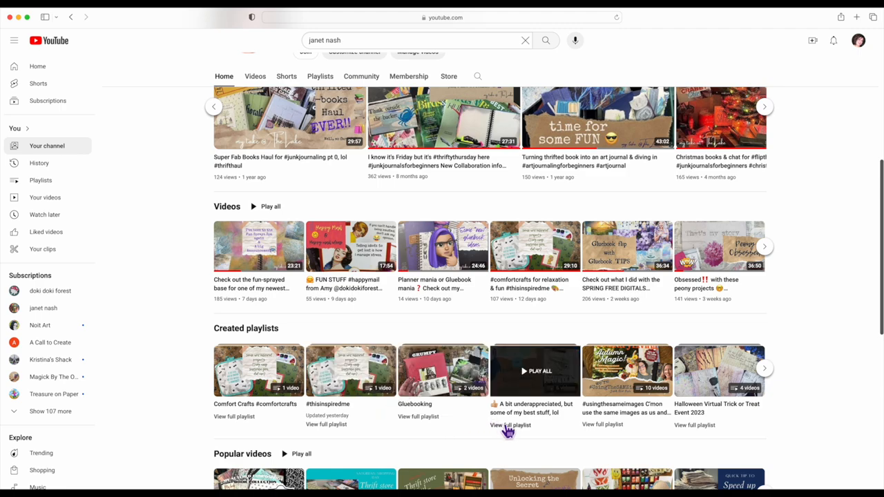
{"action": "mouse_move", "coordinate": [512, 434]}
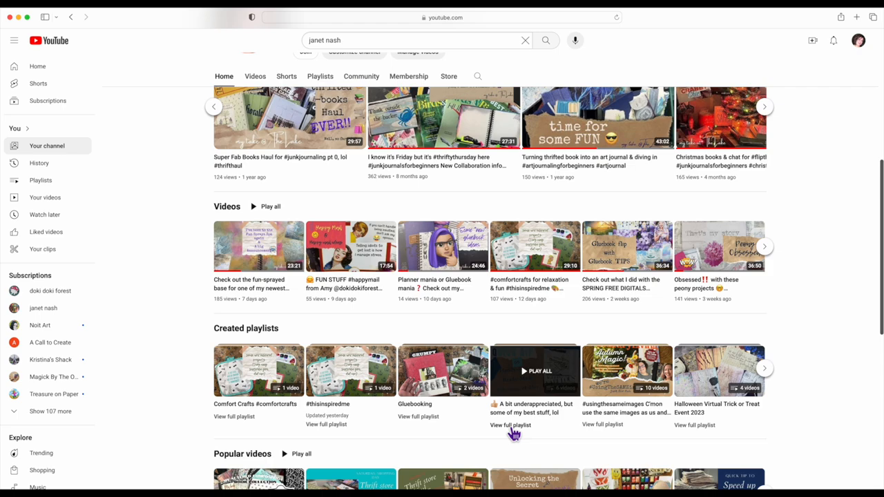
{"action": "mouse_move", "coordinate": [514, 431]}
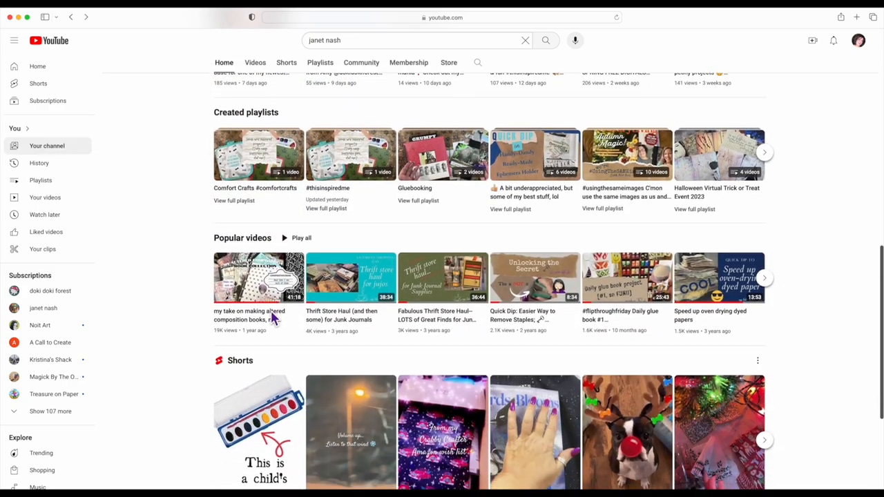
- Scroll further to the Shorts shelf and the 'Check out my other channels' section
{"action": "scroll", "scroll_direction": "down", "scroll_amount": 3}
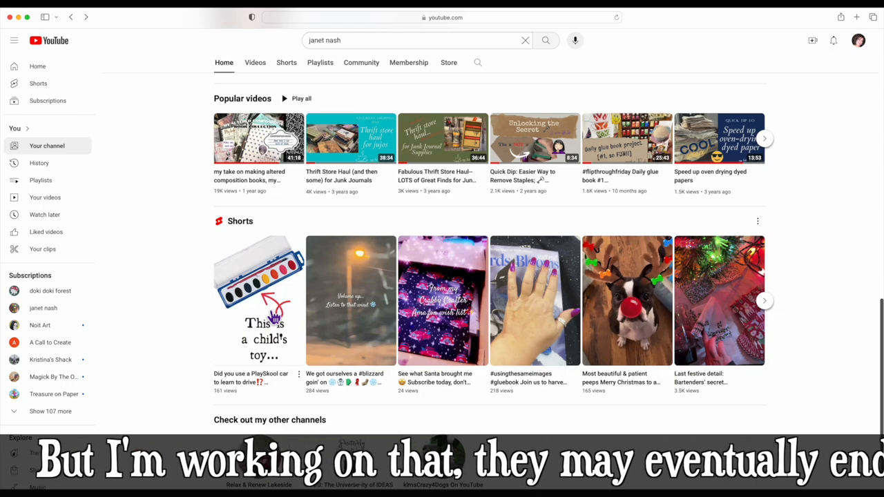
{"action": "scroll", "scroll_direction": "down", "scroll_amount": 3}
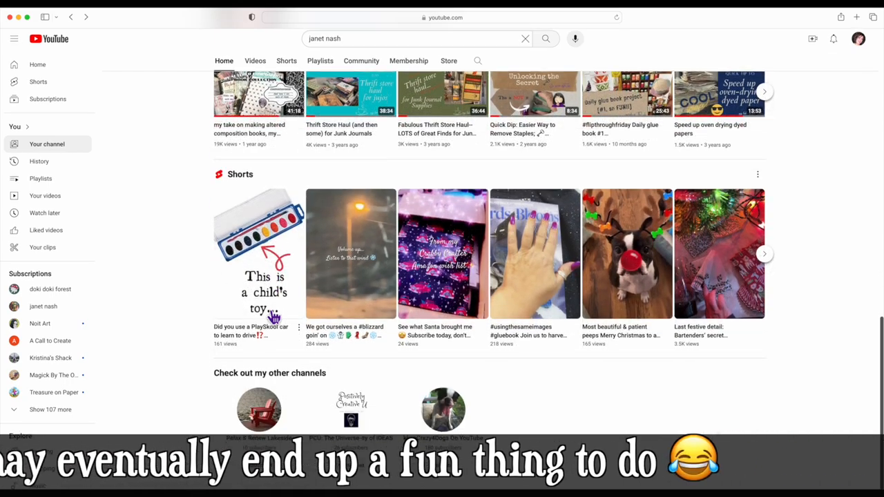
{"action": "scroll", "scroll_direction": "down", "scroll_amount": 3}
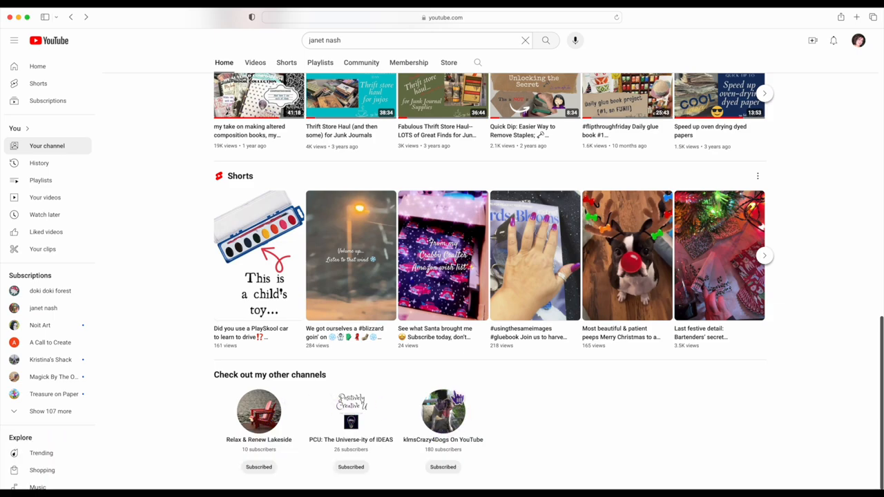
{"action": "mouse_move", "coordinate": [232, 421]}
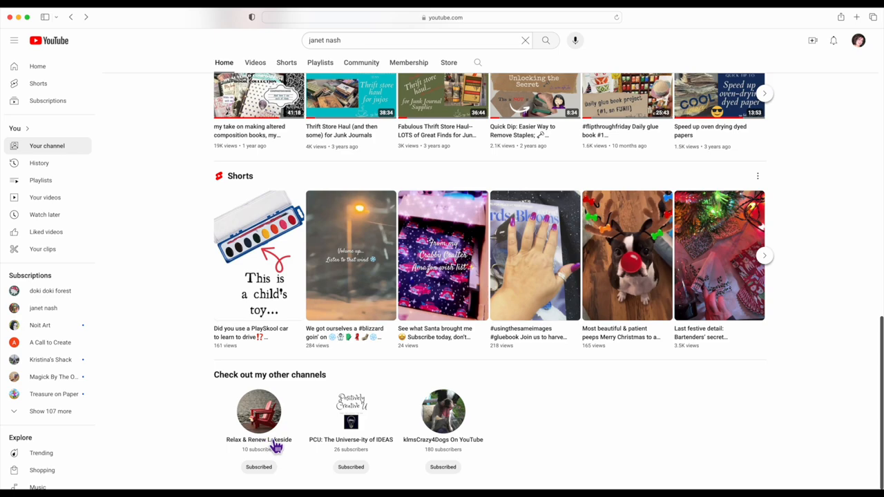
{"action": "mouse_move", "coordinate": [537, 425]}
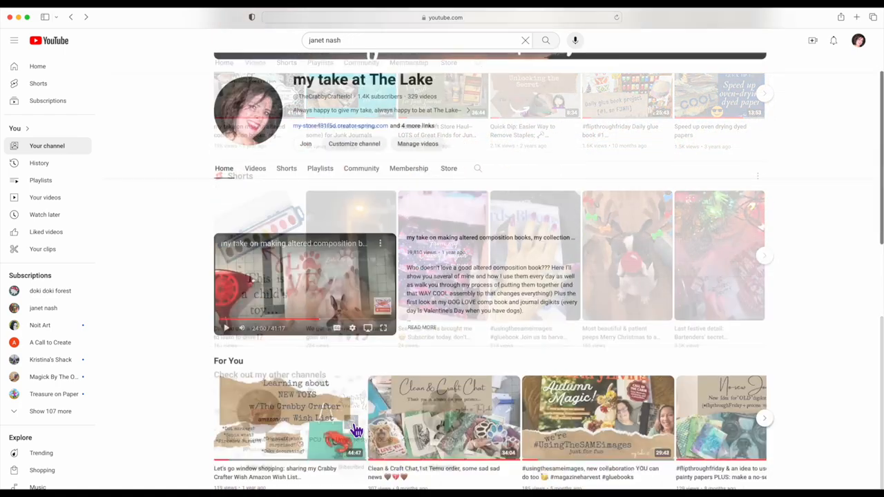
- Show the channel's full Videos list sorted by popularity
{"action": "left_click", "coordinate": [254, 250]}
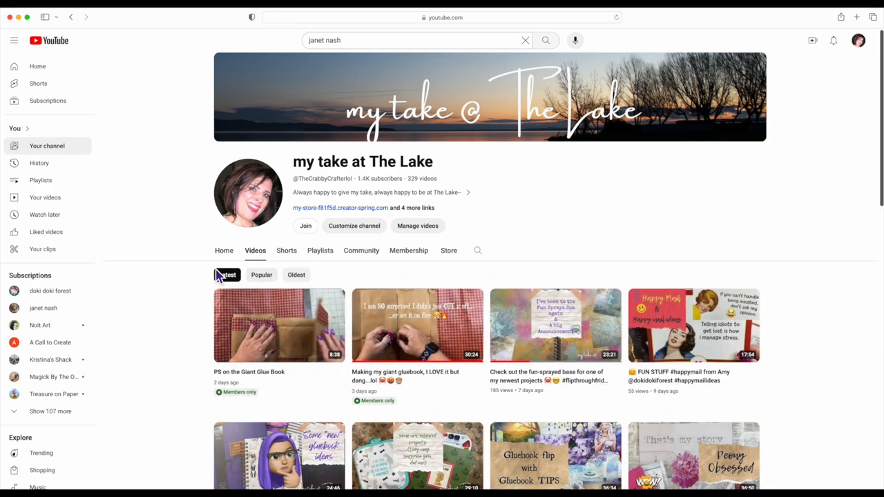
{"action": "mouse_move", "coordinate": [352, 278]}
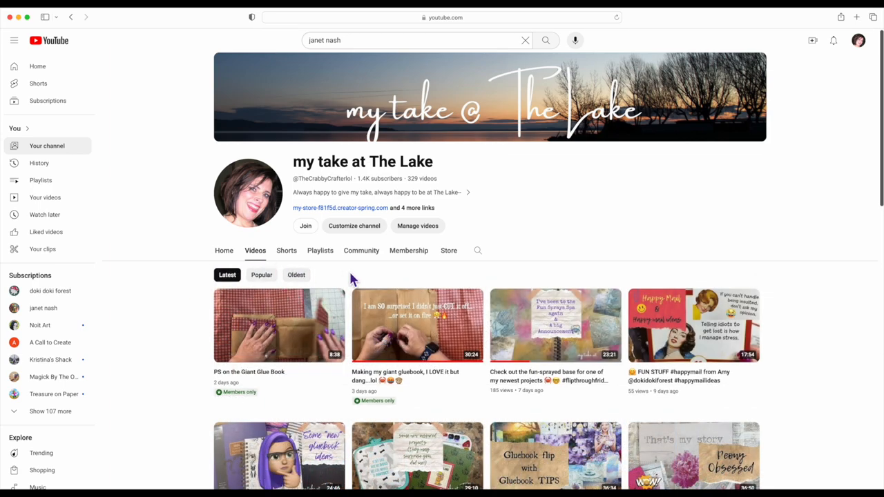
{"action": "mouse_move", "coordinate": [227, 275]}
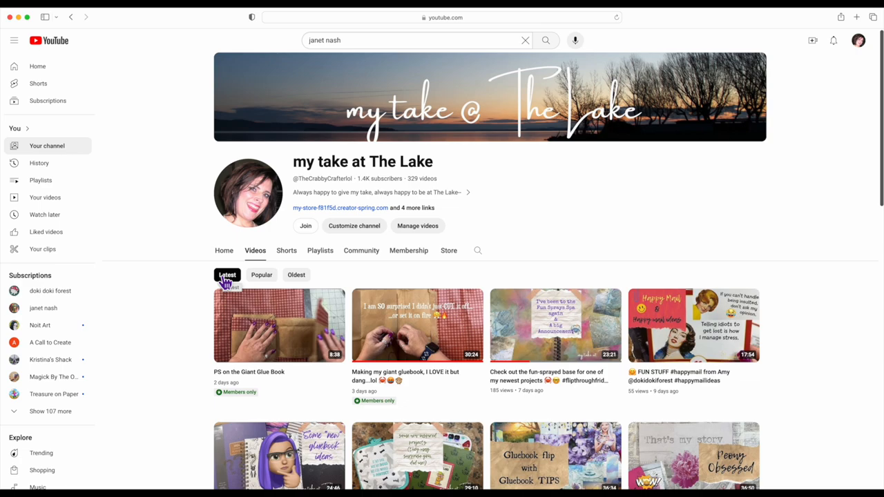
{"action": "left_click", "coordinate": [261, 273]}
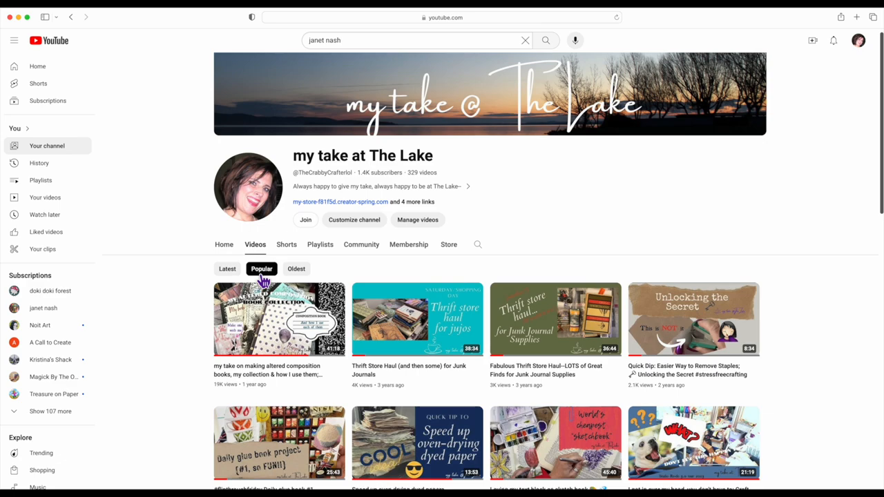
{"action": "scroll", "scroll_direction": "down", "scroll_amount": 3}
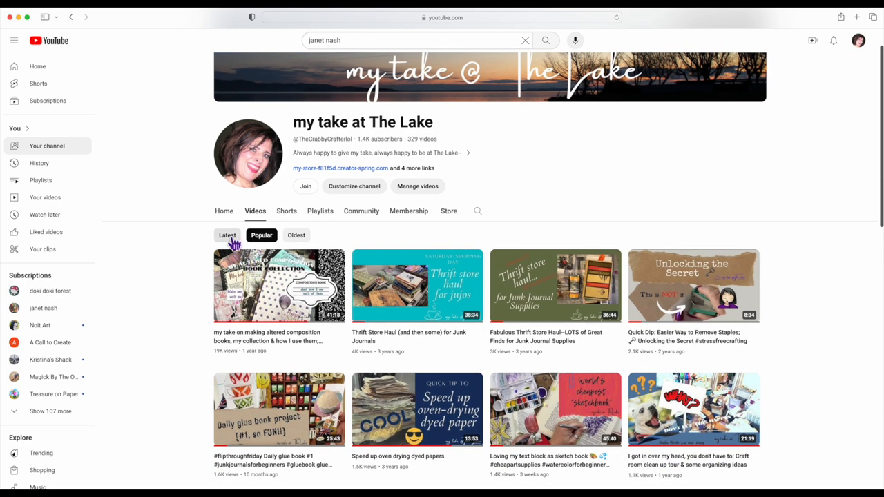
- Try the Oldest sort, then leave the videos sorted Latest first
{"action": "left_click", "coordinate": [227, 235]}
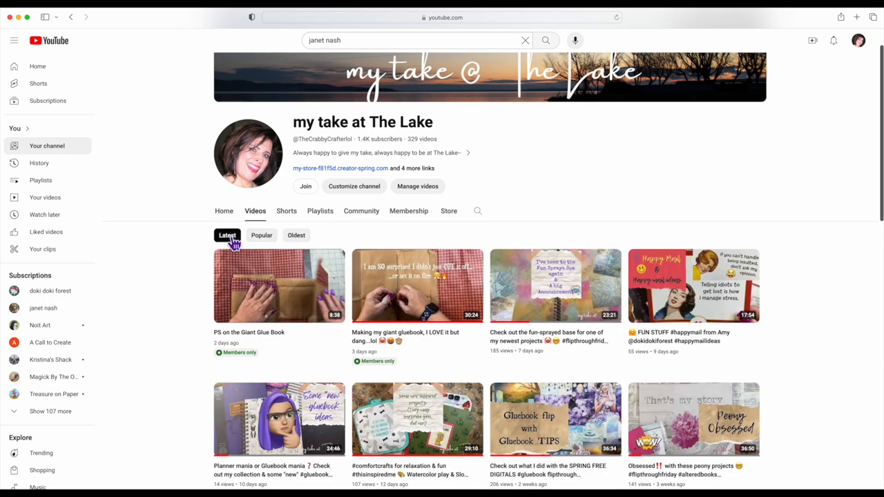
{"action": "mouse_move", "coordinate": [296, 234]}
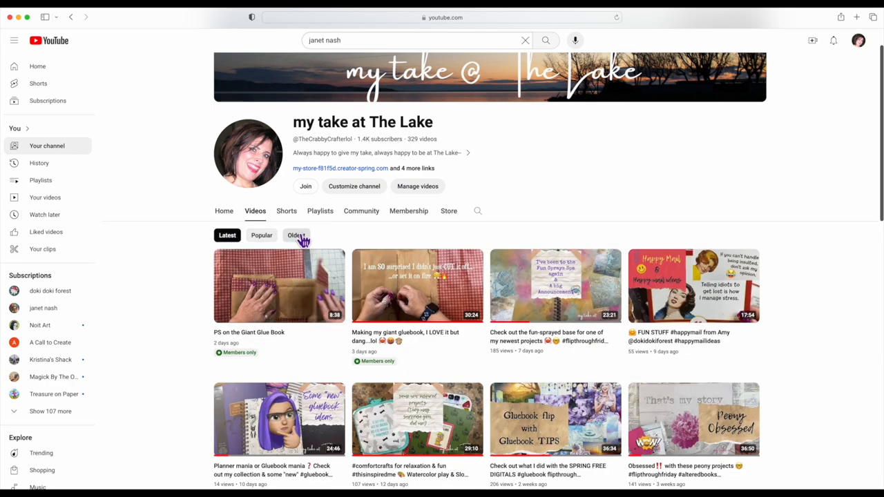
{"action": "left_click", "coordinate": [295, 235]}
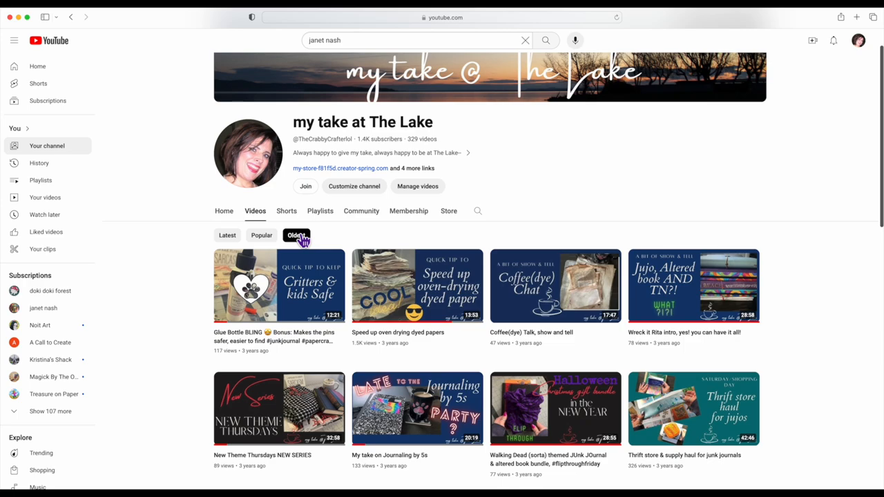
{"action": "left_click", "coordinate": [227, 235]}
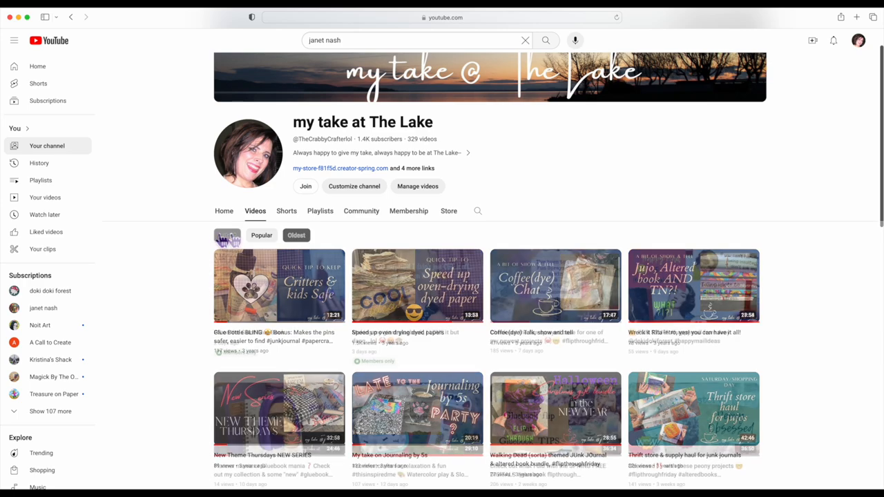
{"action": "left_click", "coordinate": [226, 234]}
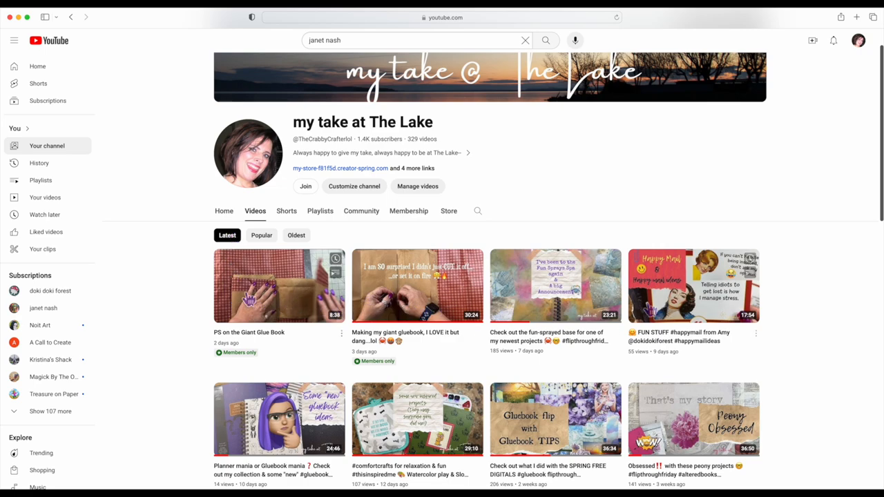
{"action": "mouse_move", "coordinate": [690, 298]}
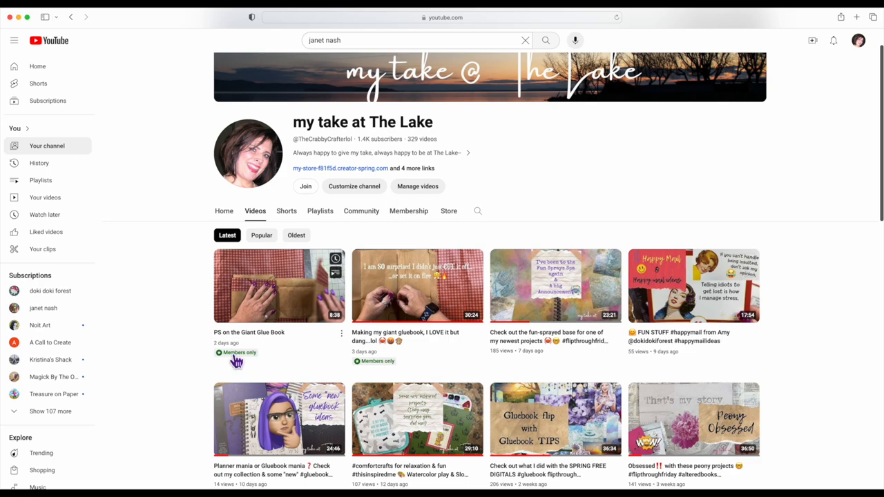
{"action": "mouse_move", "coordinate": [409, 210]}
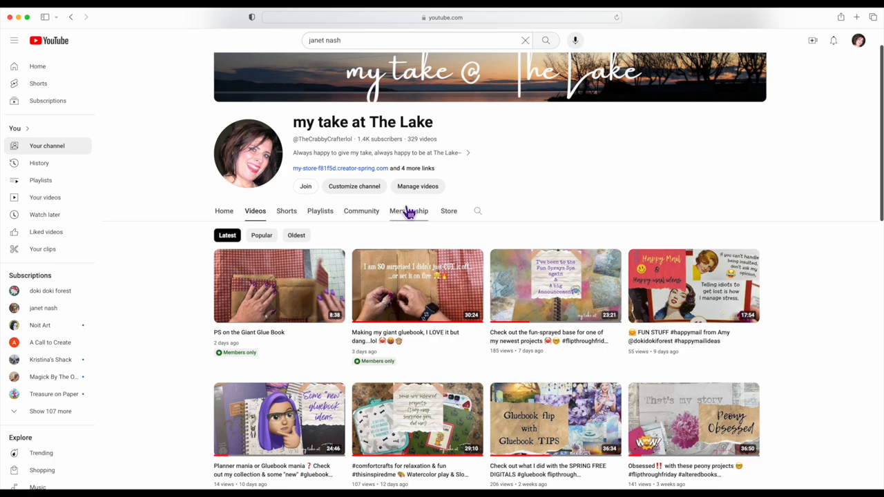
{"action": "mouse_move", "coordinate": [395, 231]}
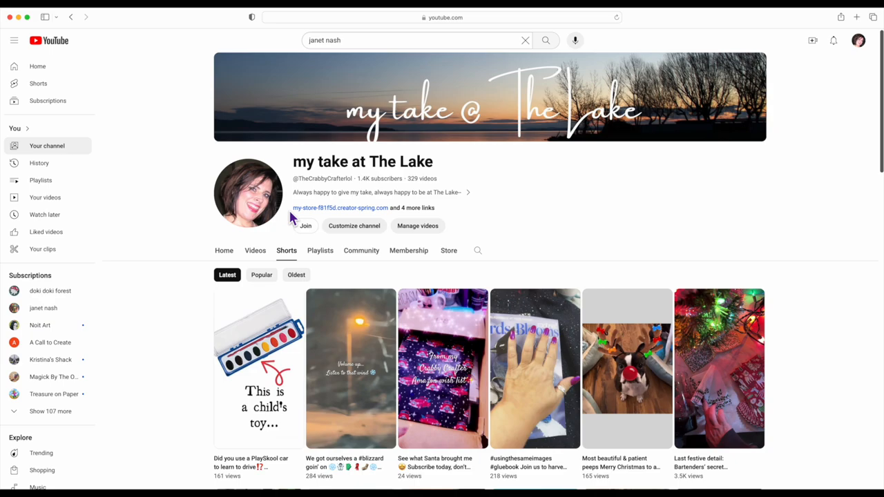
- Browse down the channel's Shorts, such as the PlaySkool toy and blizzard clips, and back up
{"action": "scroll", "scroll_direction": "down", "scroll_amount": 3}
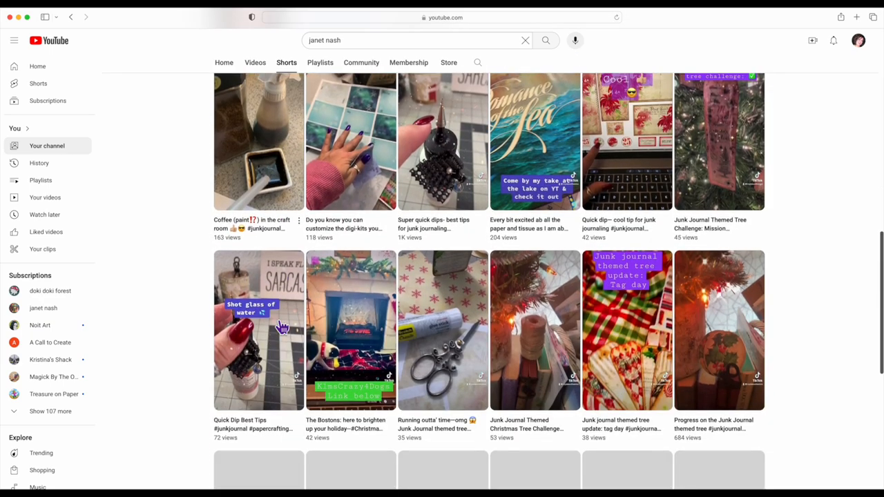
{"action": "scroll", "scroll_direction": "up", "scroll_amount": 3}
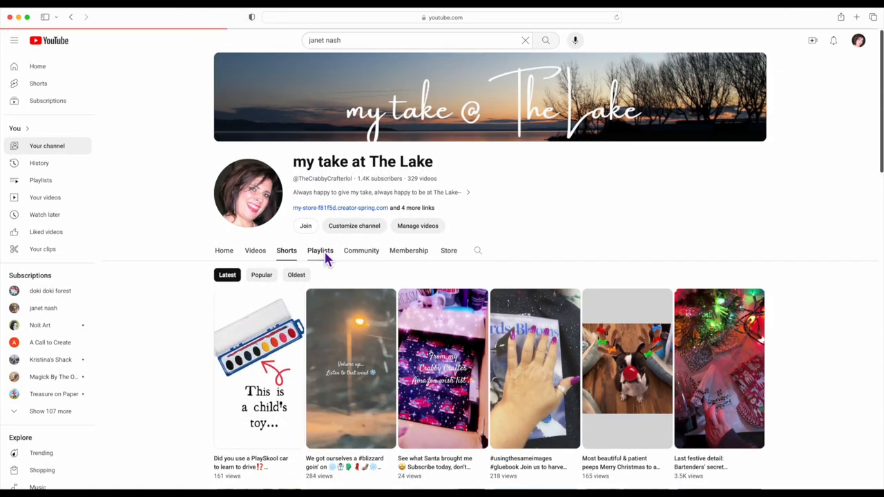
{"action": "left_click", "coordinate": [320, 250]}
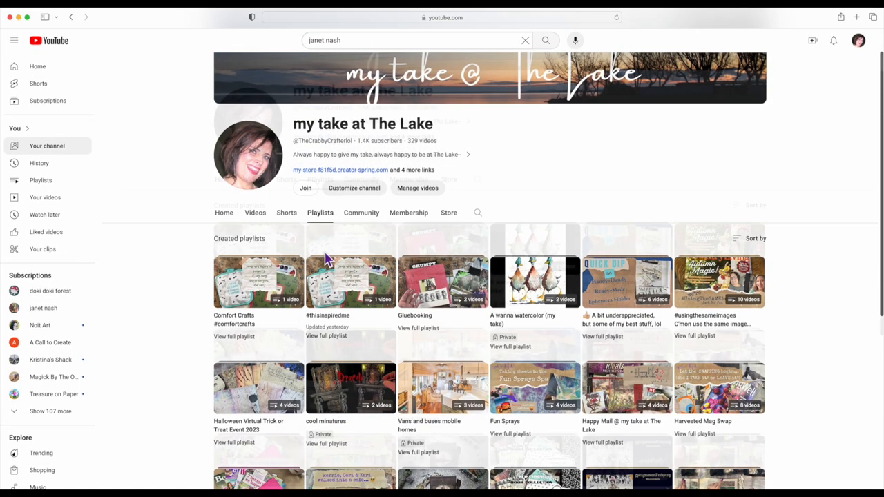
{"action": "scroll", "scroll_direction": "down", "scroll_amount": 3}
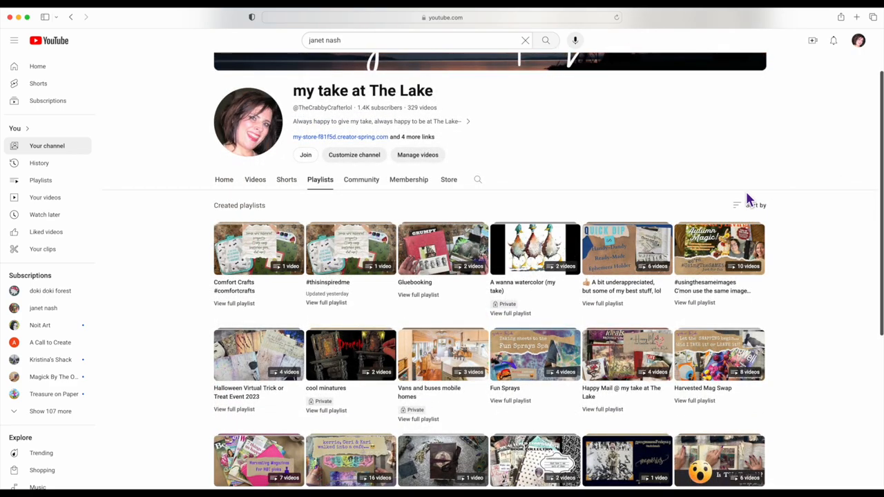
{"action": "left_click", "coordinate": [754, 204]}
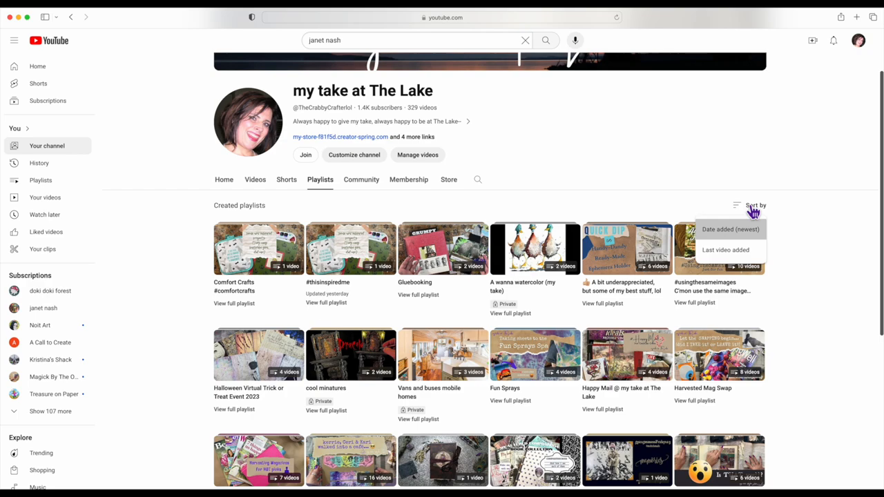
{"action": "mouse_move", "coordinate": [621, 210]}
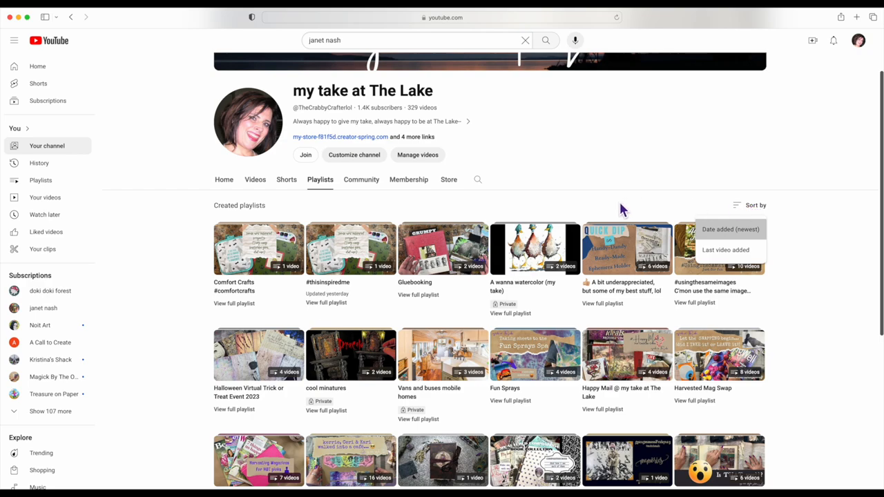
{"action": "left_click", "coordinate": [479, 216]}
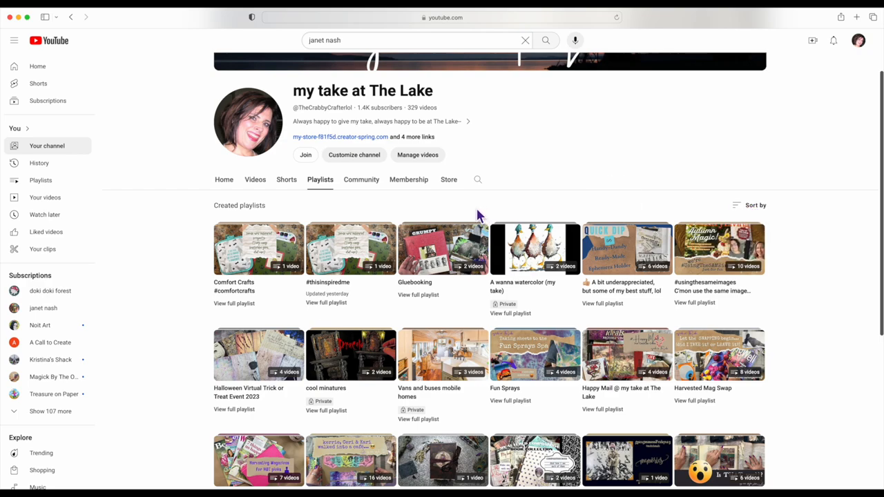
{"action": "mouse_move", "coordinate": [351, 249]}
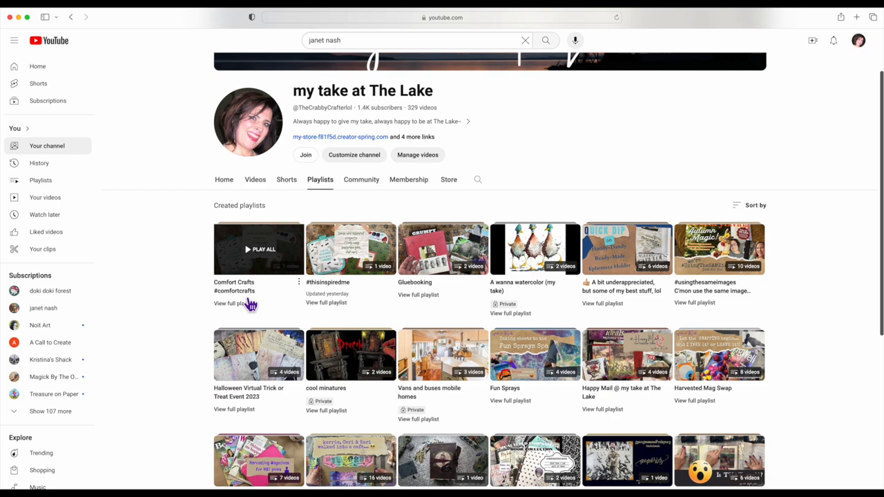
{"action": "mouse_move", "coordinate": [373, 296]}
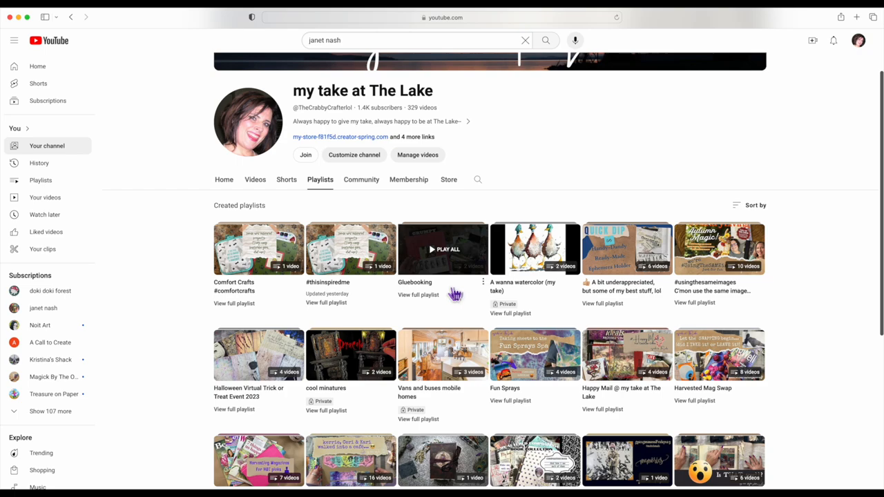
{"action": "mouse_move", "coordinate": [541, 310]}
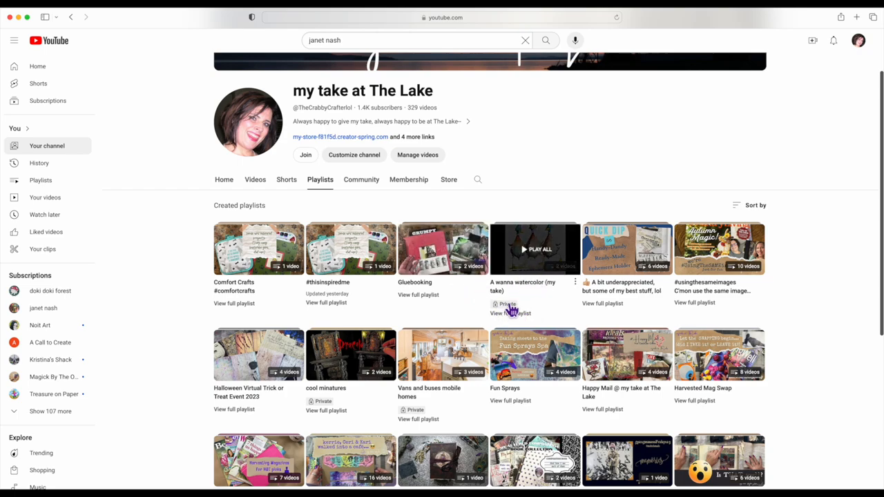
{"action": "mouse_move", "coordinate": [555, 307]}
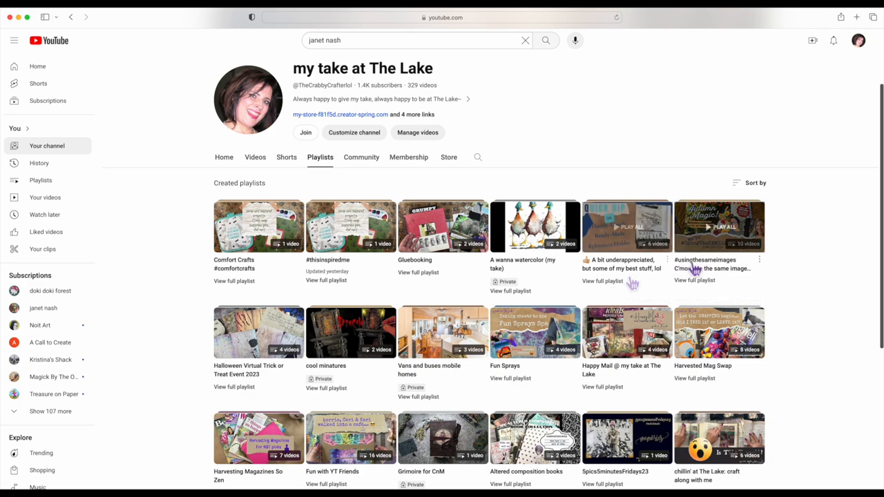
{"action": "mouse_move", "coordinate": [719, 227]}
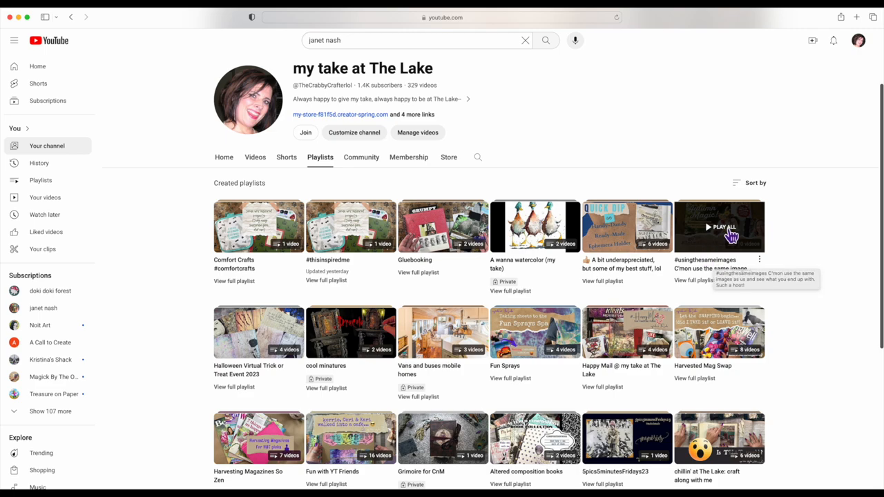
{"action": "mouse_move", "coordinate": [698, 273]}
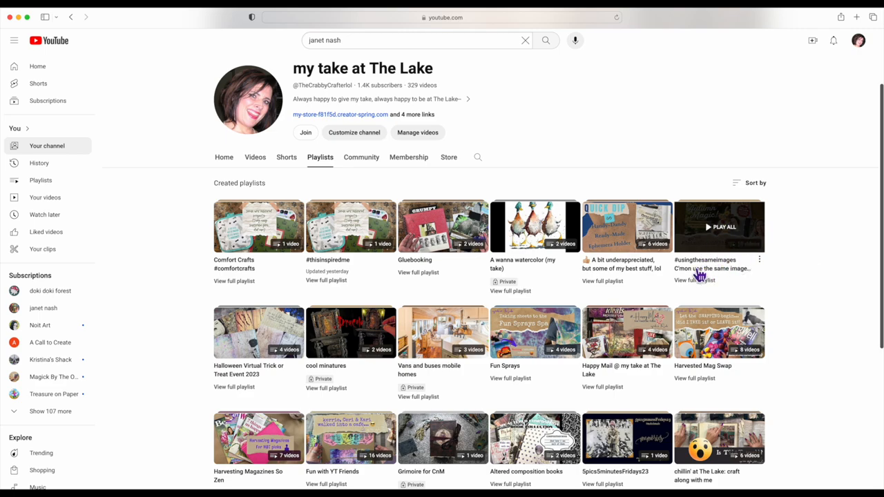
{"action": "mouse_move", "coordinate": [704, 273]}
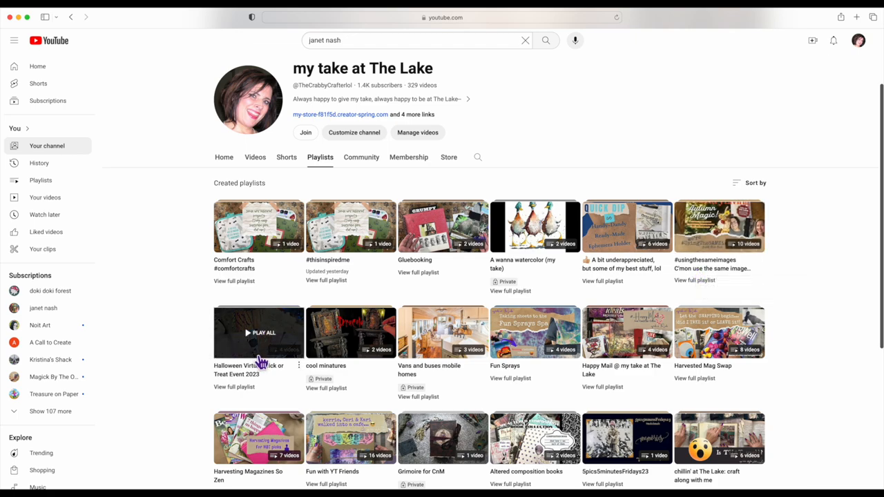
{"action": "mouse_move", "coordinate": [536, 331]}
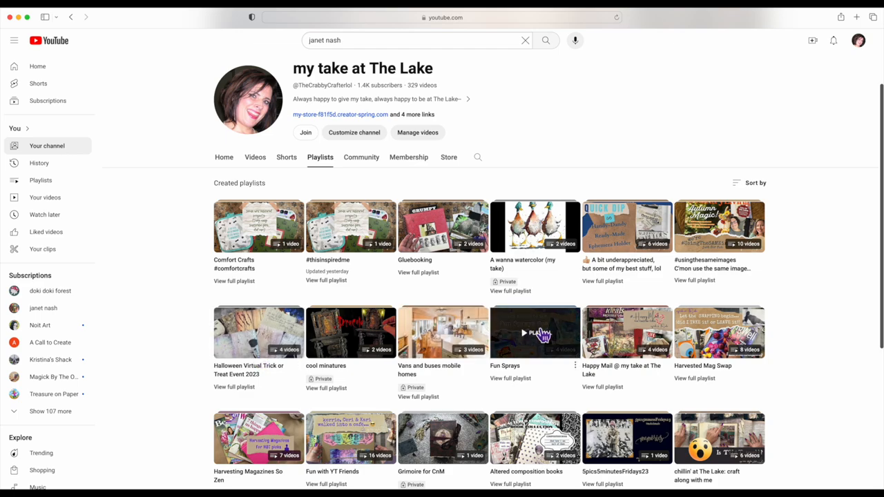
{"action": "mouse_move", "coordinate": [545, 335]}
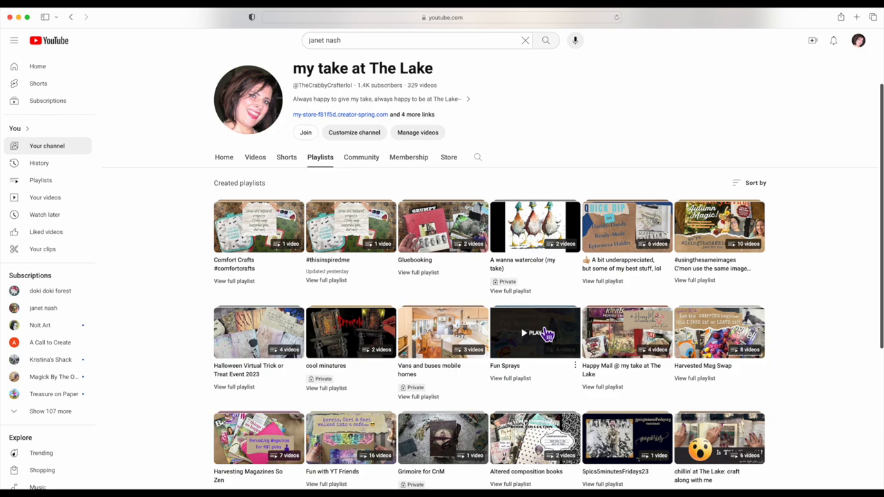
{"action": "scroll", "scroll_direction": "down", "scroll_amount": 3}
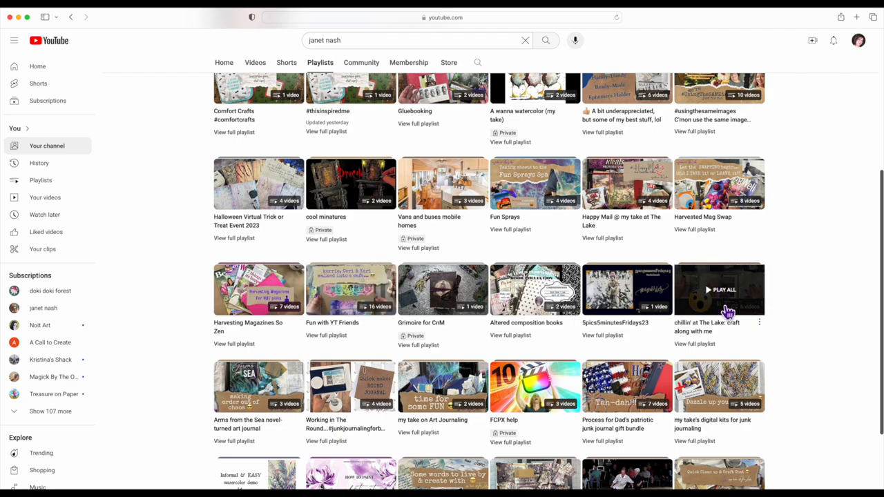
{"action": "scroll", "scroll_direction": "down", "scroll_amount": 3}
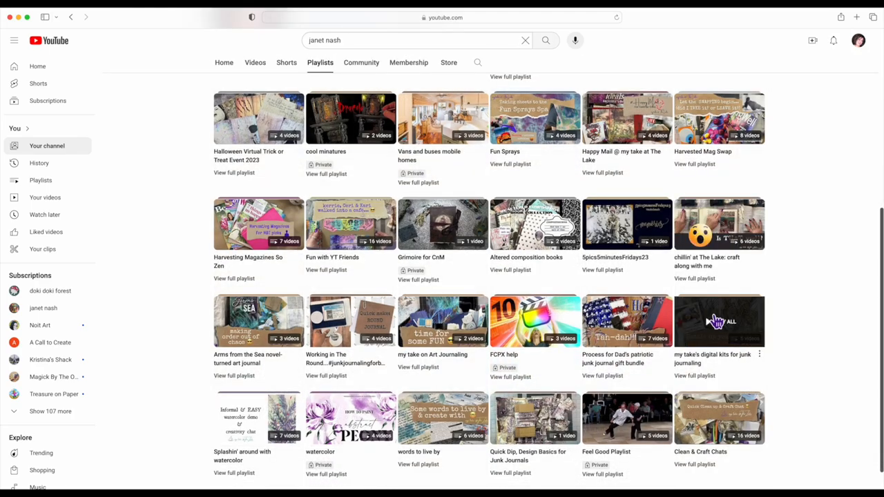
{"action": "mouse_move", "coordinate": [718, 320]}
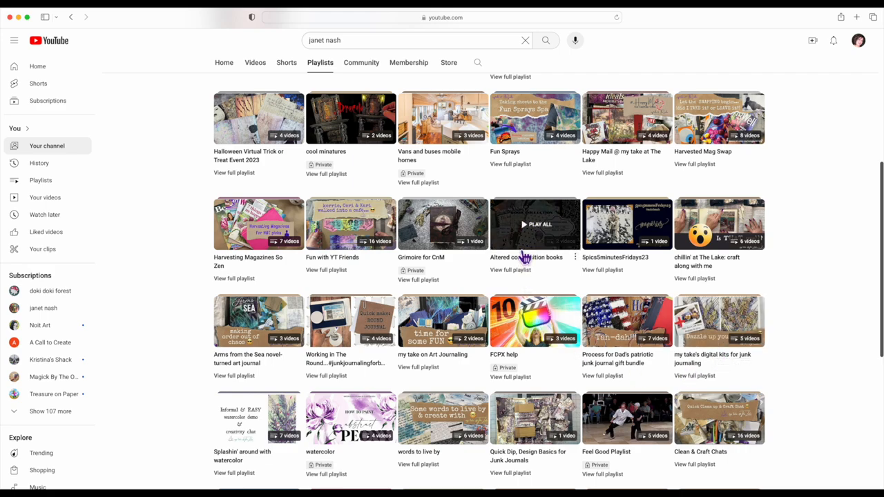
{"action": "scroll", "scroll_direction": "down", "scroll_amount": 3}
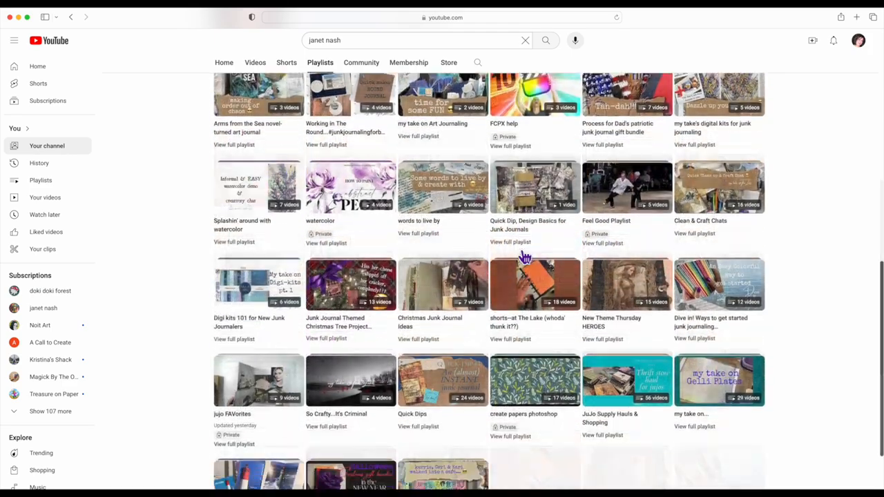
{"action": "scroll", "scroll_direction": "down", "scroll_amount": 3}
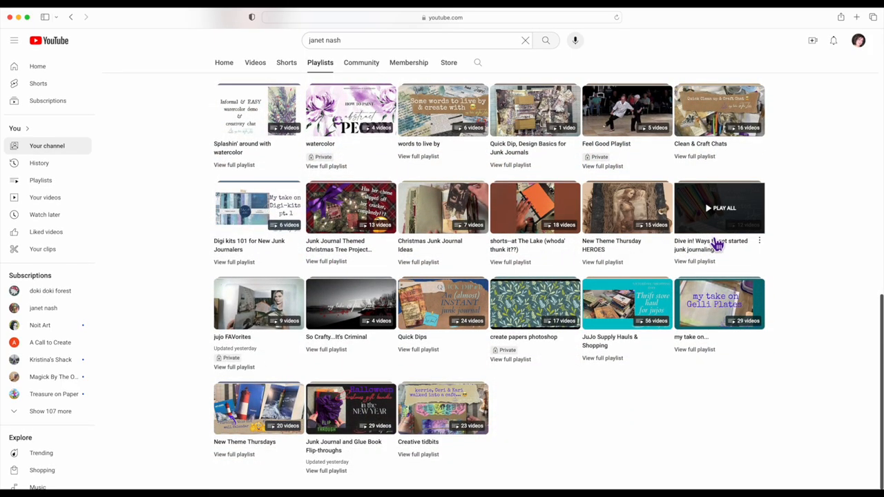
{"action": "mouse_move", "coordinate": [705, 245]}
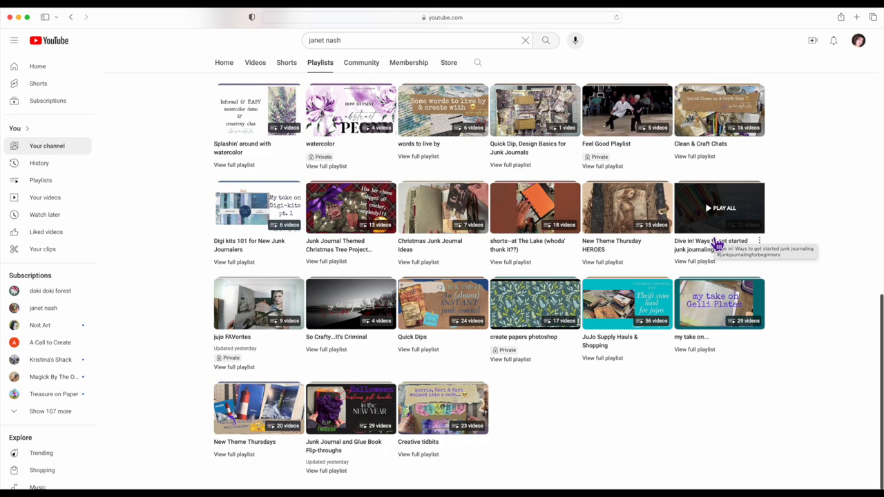
{"action": "mouse_move", "coordinate": [715, 256]}
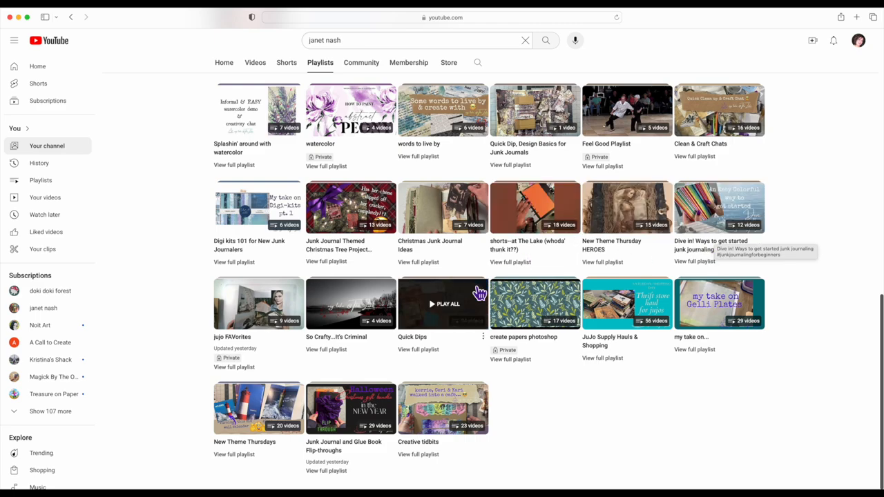
{"action": "mouse_move", "coordinate": [450, 301]}
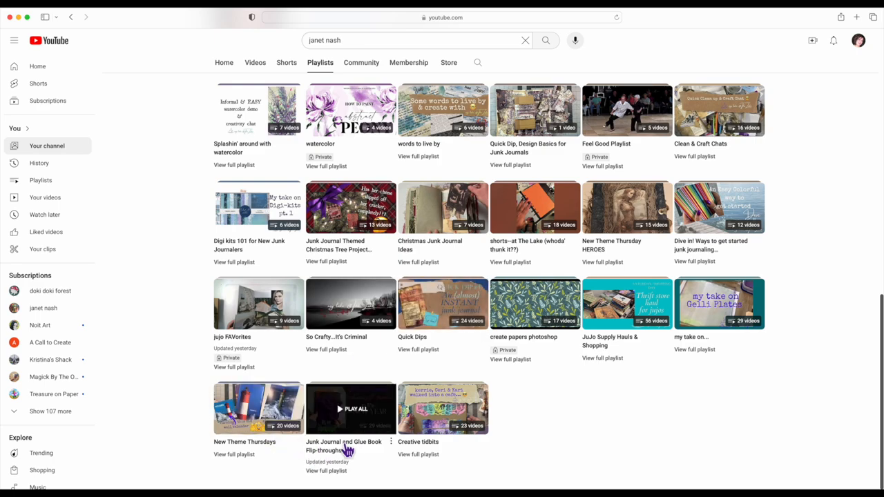
{"action": "mouse_move", "coordinate": [425, 430]}
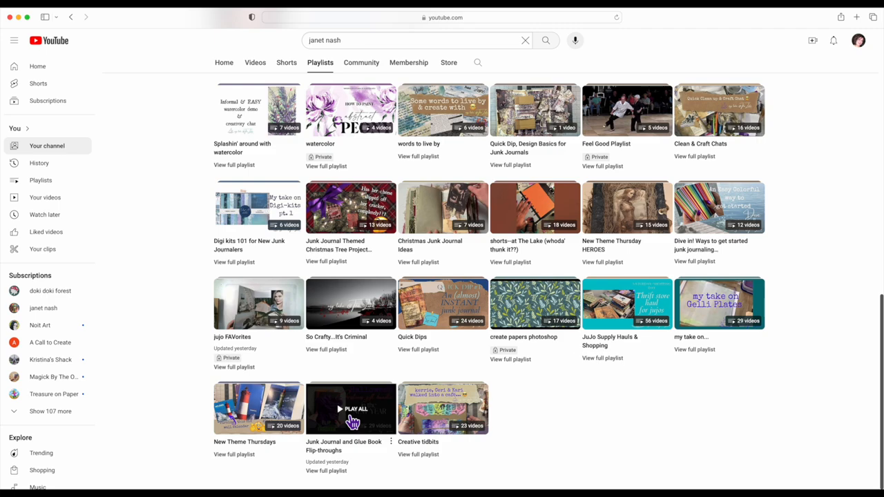
{"action": "mouse_move", "coordinate": [397, 417]}
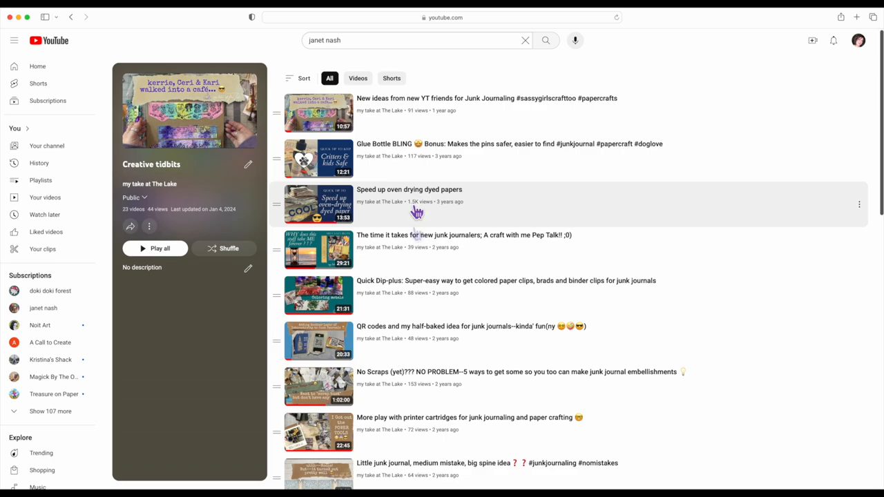
{"action": "mouse_move", "coordinate": [398, 304]}
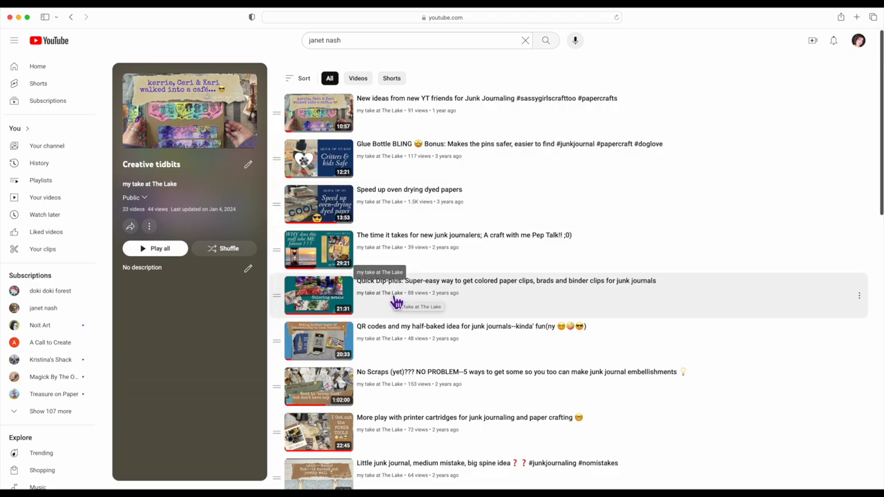
{"action": "mouse_move", "coordinate": [604, 286]}
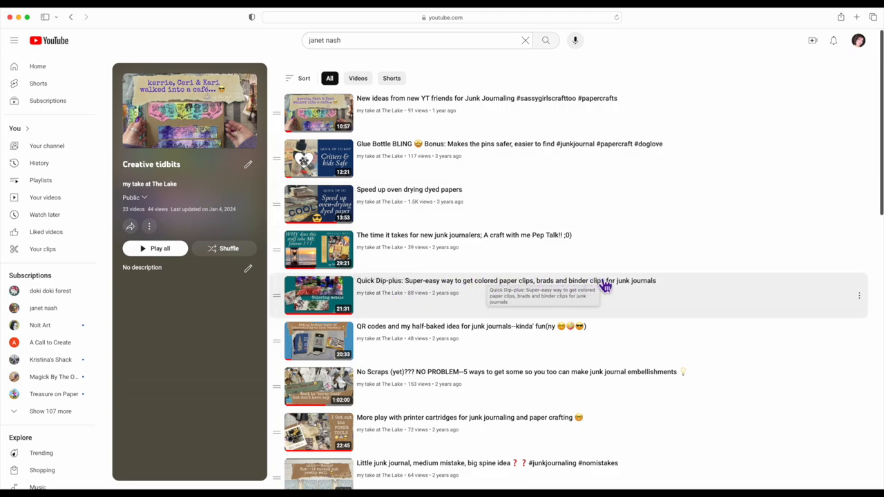
- Scroll through the Creative tidbits playlist's 20 videos and back up
{"action": "scroll", "scroll_direction": "down", "scroll_amount": 3}
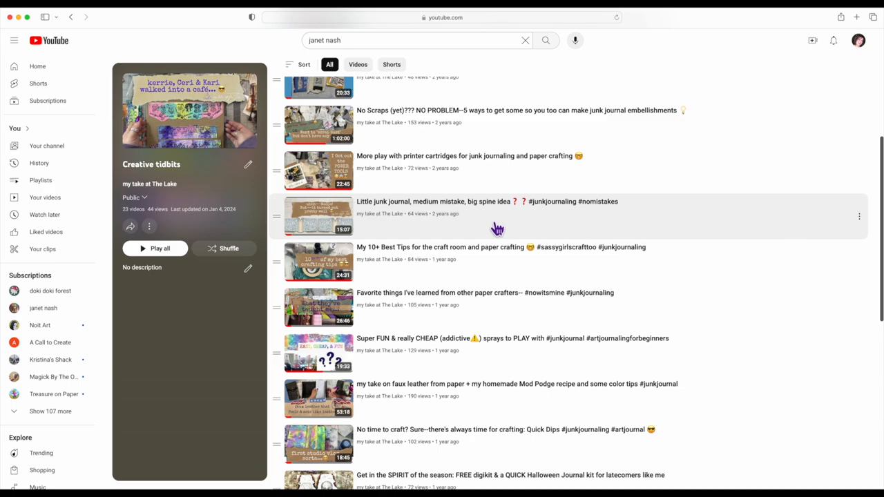
{"action": "scroll", "scroll_direction": "down", "scroll_amount": 3}
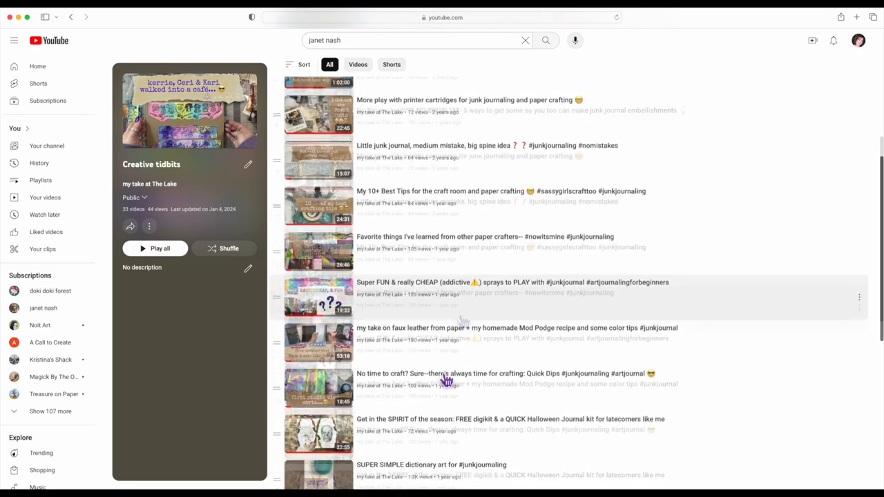
{"action": "scroll", "scroll_direction": "up", "scroll_amount": 3}
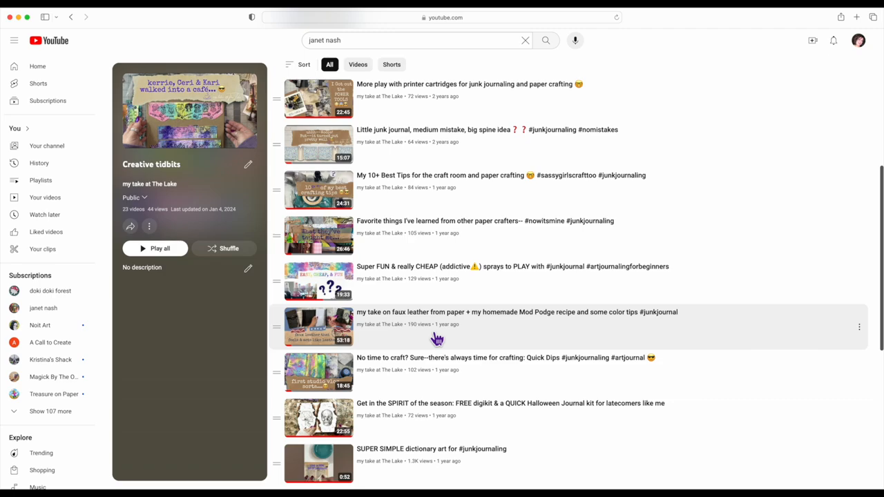
{"action": "mouse_move", "coordinate": [438, 312]}
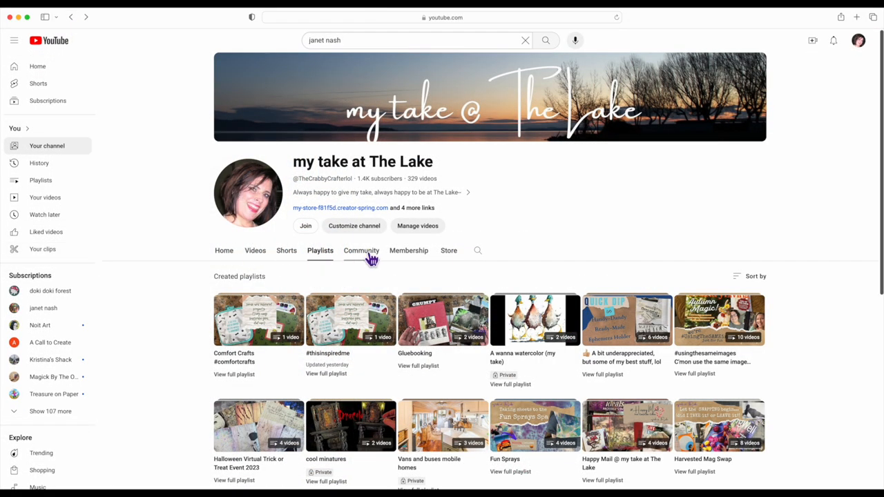
- Browse the channel's Community tab posts down to the new-shop announcement
{"action": "left_click", "coordinate": [362, 250]}
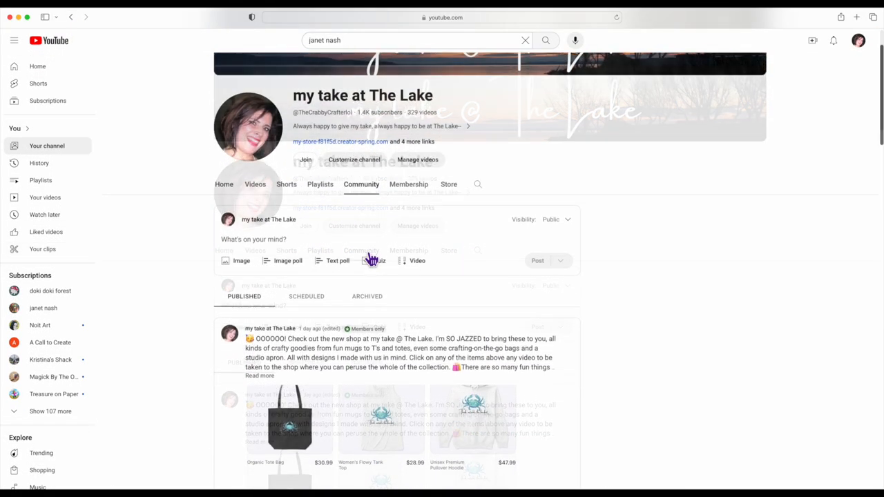
{"action": "scroll", "scroll_direction": "down", "scroll_amount": 3}
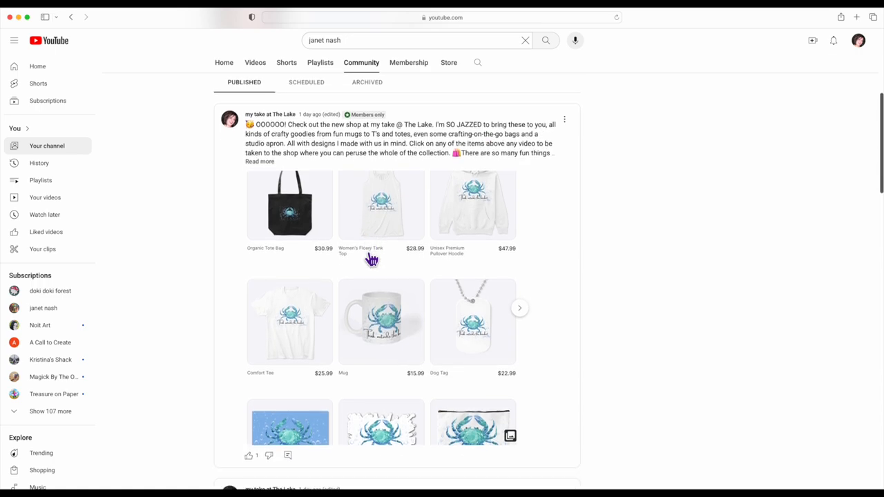
{"action": "scroll", "scroll_direction": "down", "scroll_amount": 3}
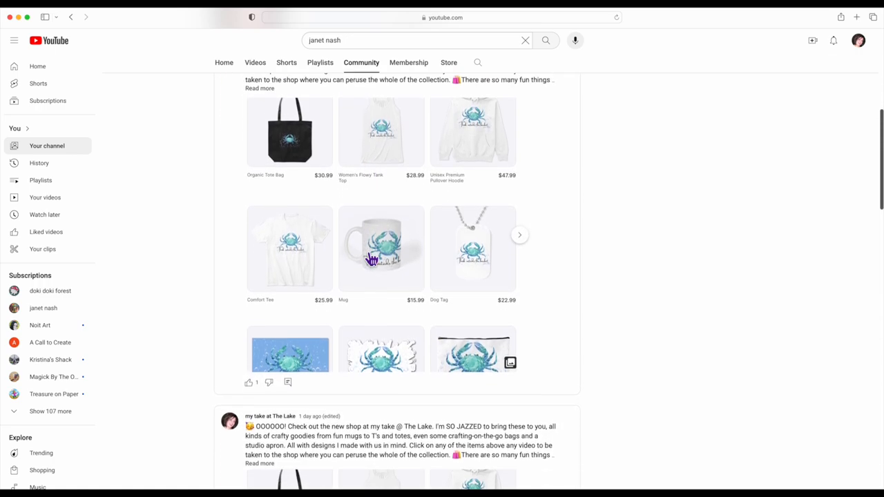
{"action": "scroll", "scroll_direction": "up", "scroll_amount": 3}
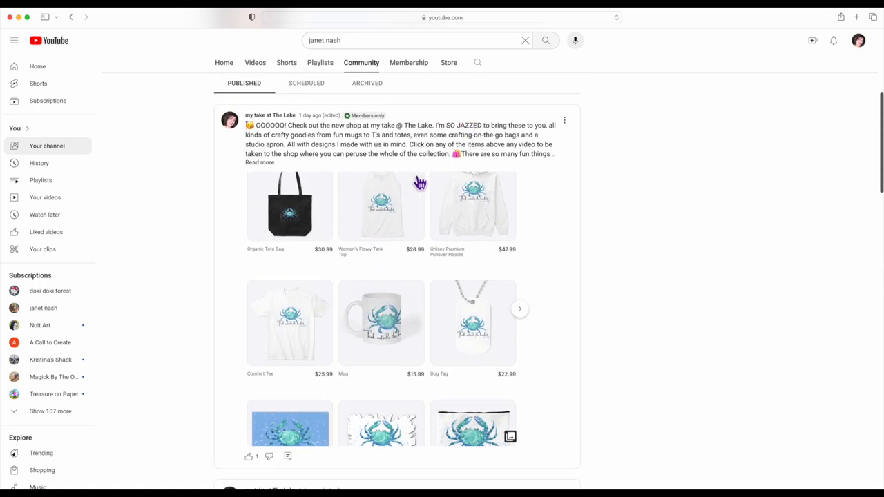
{"action": "mouse_move", "coordinate": [380, 135]}
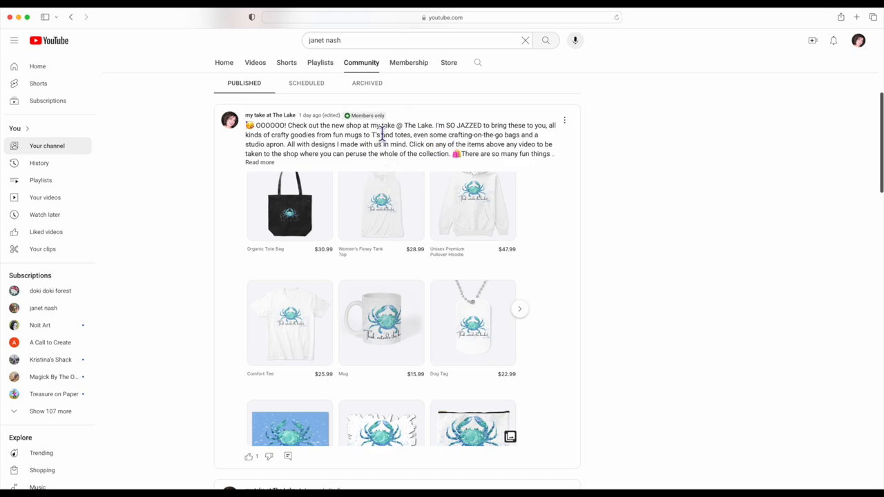
{"action": "scroll", "scroll_direction": "down", "scroll_amount": 3}
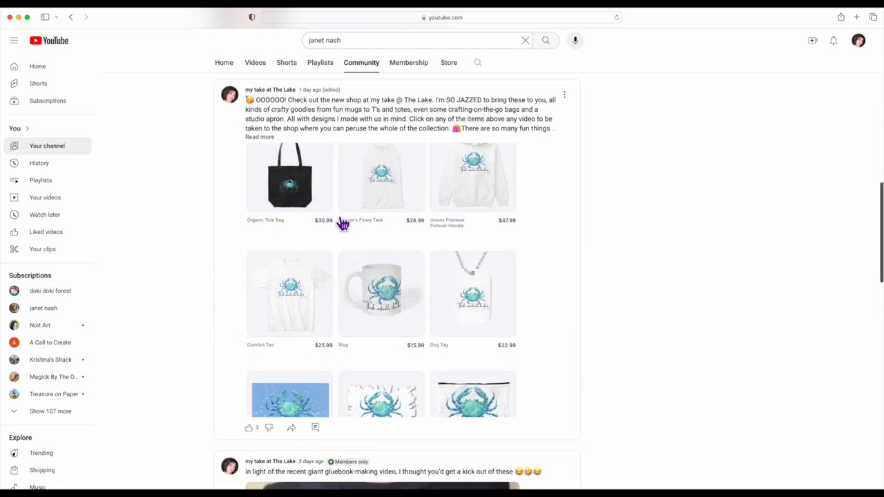
- Expand the shop post with 'Read more' to see the promo details, then return to the top
{"action": "left_click", "coordinate": [259, 137]}
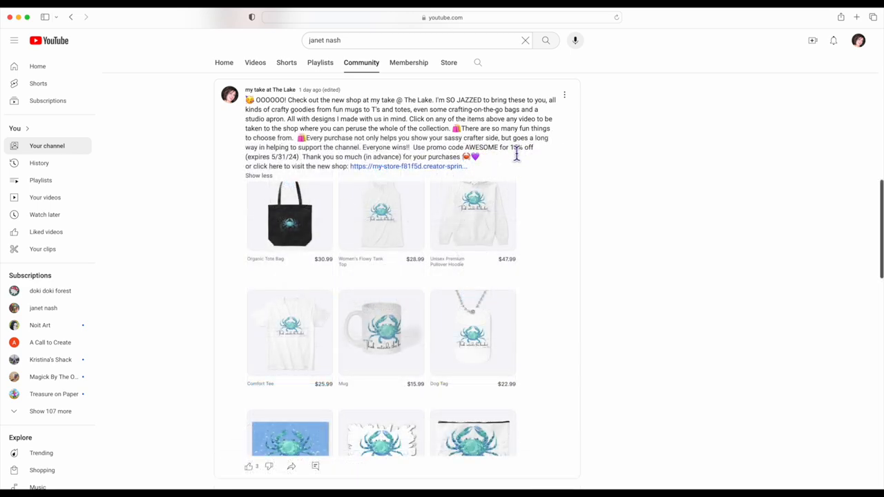
{"action": "mouse_move", "coordinate": [373, 286]}
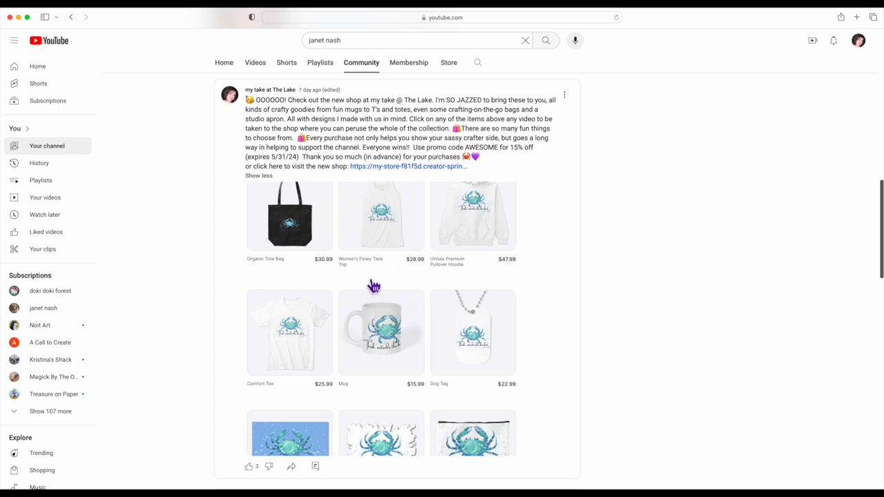
{"action": "scroll", "scroll_direction": "down", "scroll_amount": 3}
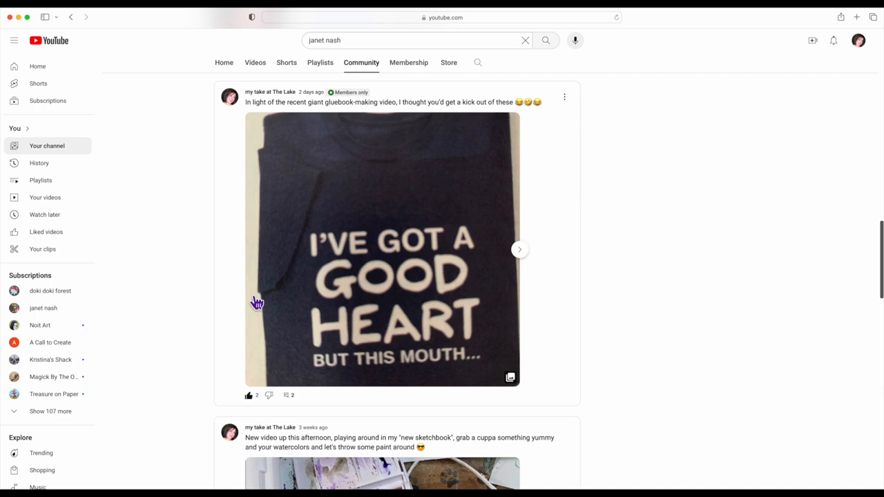
{"action": "mouse_move", "coordinate": [390, 72]}
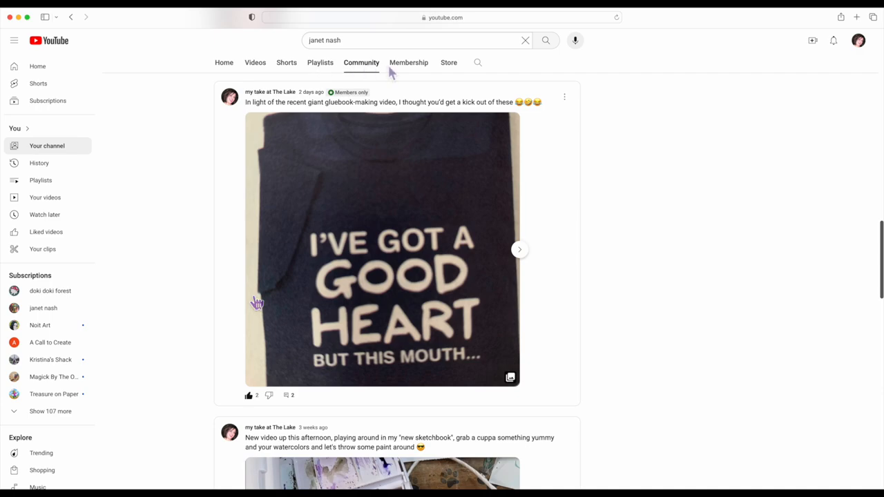
{"action": "scroll", "scroll_direction": "up", "scroll_amount": 3}
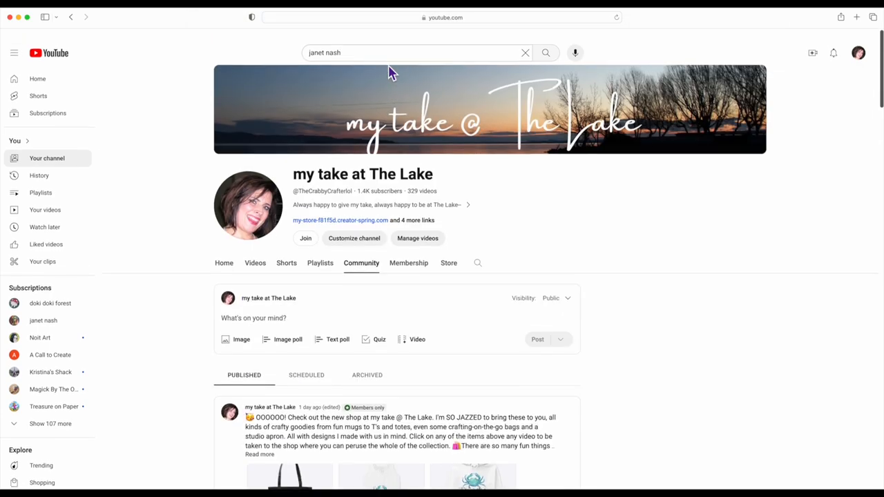
- Browse the Membership tab's members' view with the shop post and members-only videos
{"action": "left_click", "coordinate": [408, 262]}
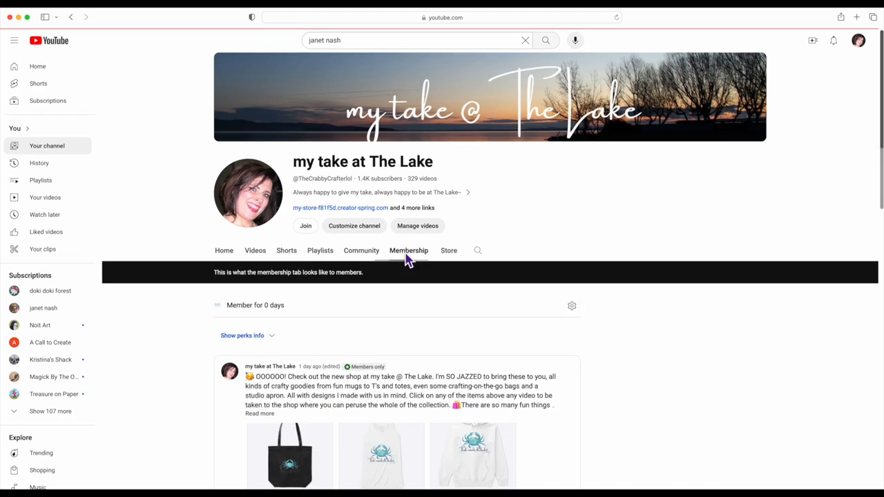
{"action": "scroll", "scroll_direction": "down", "scroll_amount": 3}
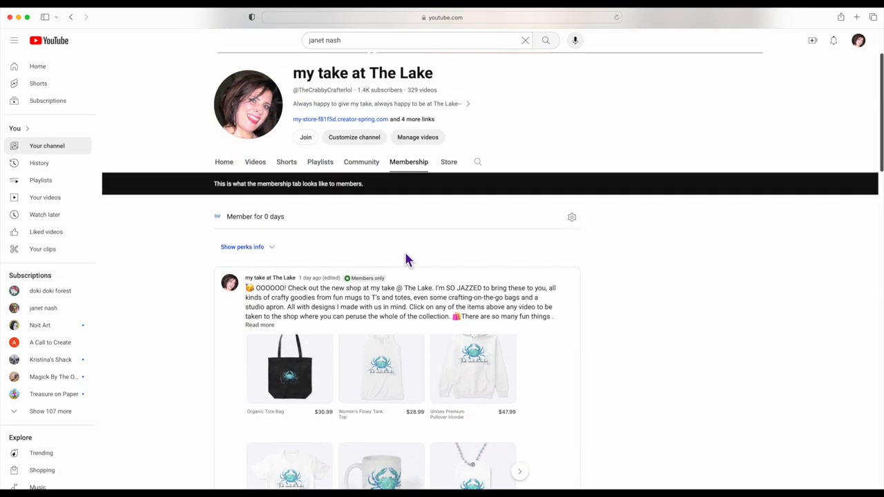
{"action": "scroll", "scroll_direction": "down", "scroll_amount": 3}
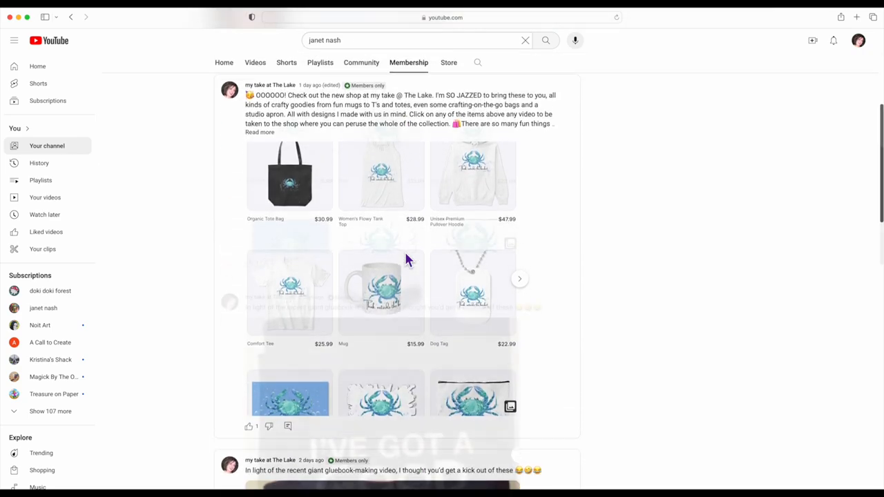
{"action": "scroll", "scroll_direction": "down", "scroll_amount": 3}
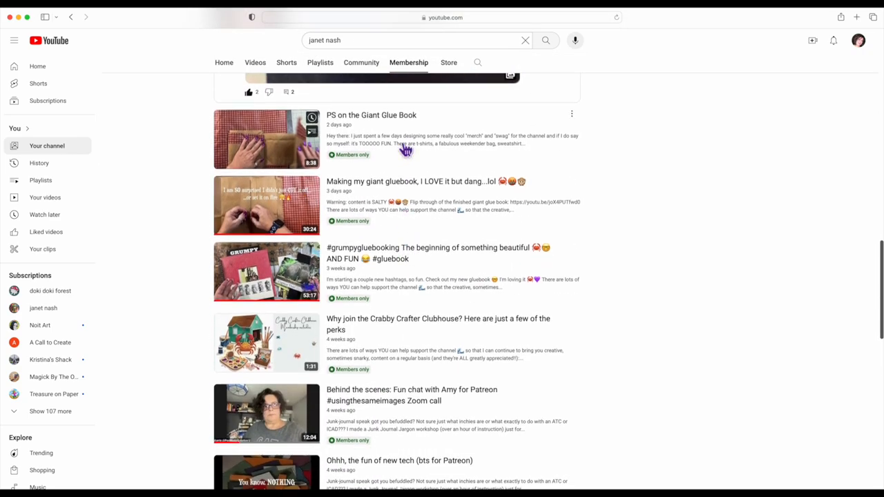
{"action": "mouse_move", "coordinate": [290, 212]}
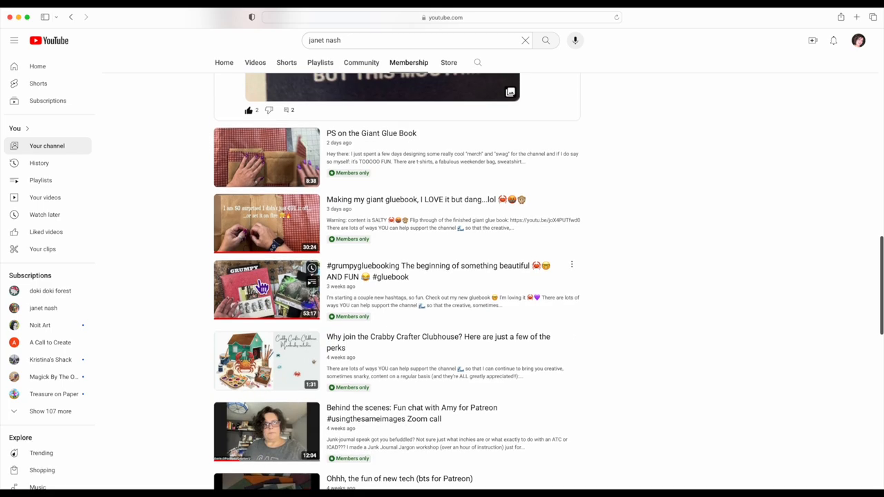
{"action": "scroll", "scroll_direction": "down", "scroll_amount": 3}
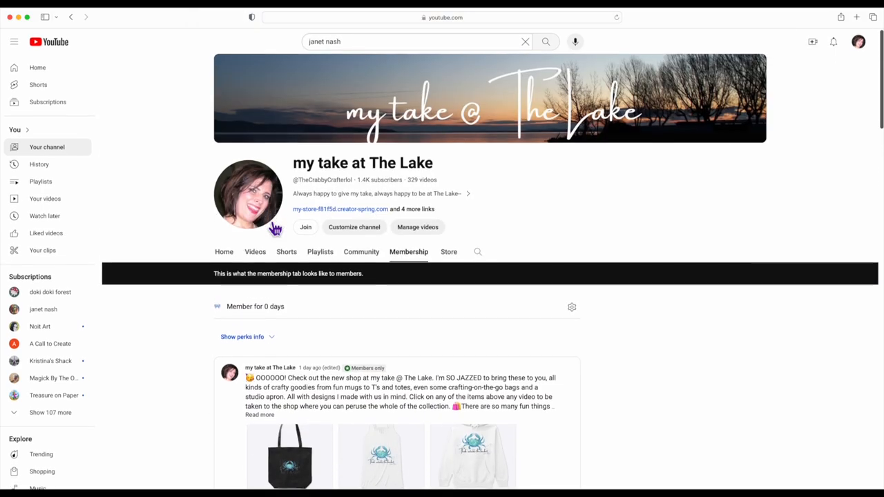
- Play 'Why join the Crabby Crafter Clubhouse?' and copy its share link from the Share dialog
{"action": "left_click", "coordinate": [417, 226]}
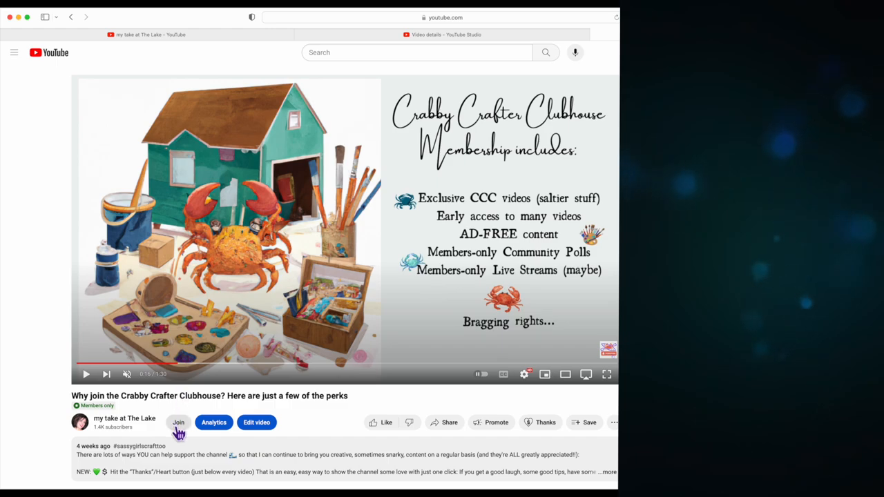
{"action": "mouse_move", "coordinate": [185, 406]}
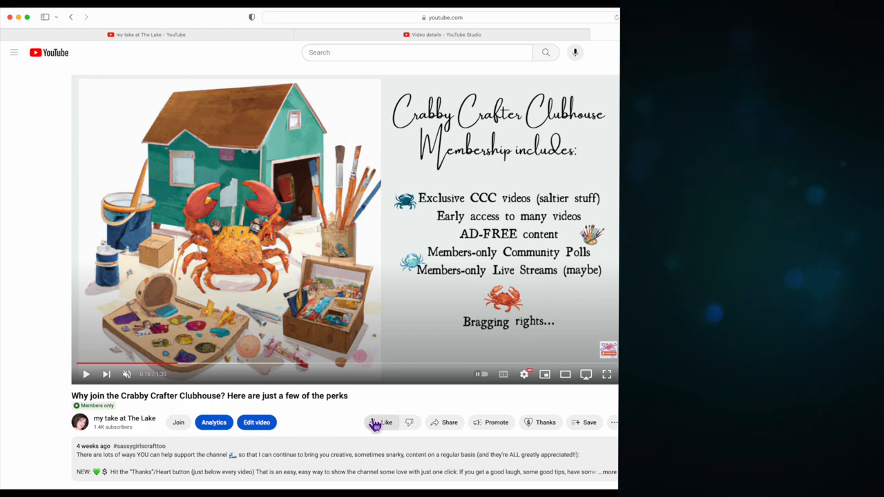
{"action": "left_click", "coordinate": [444, 422]}
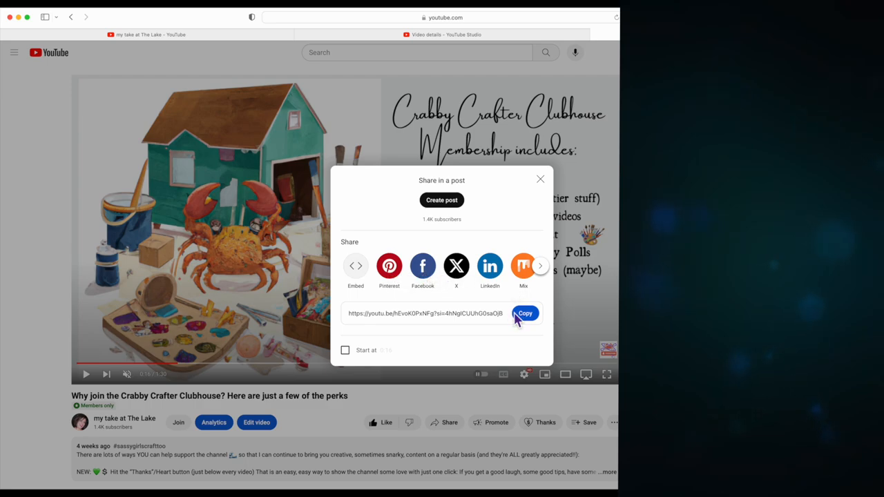
{"action": "left_click", "coordinate": [525, 313]}
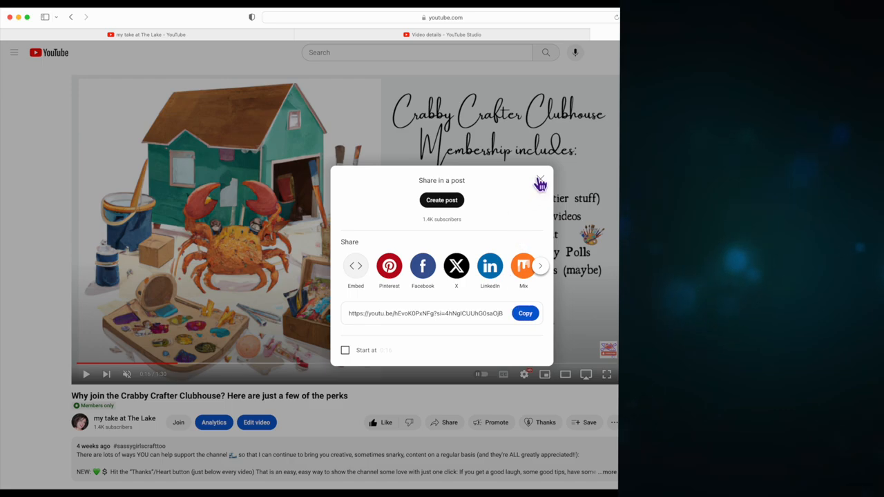
{"action": "mouse_move", "coordinate": [389, 265]}
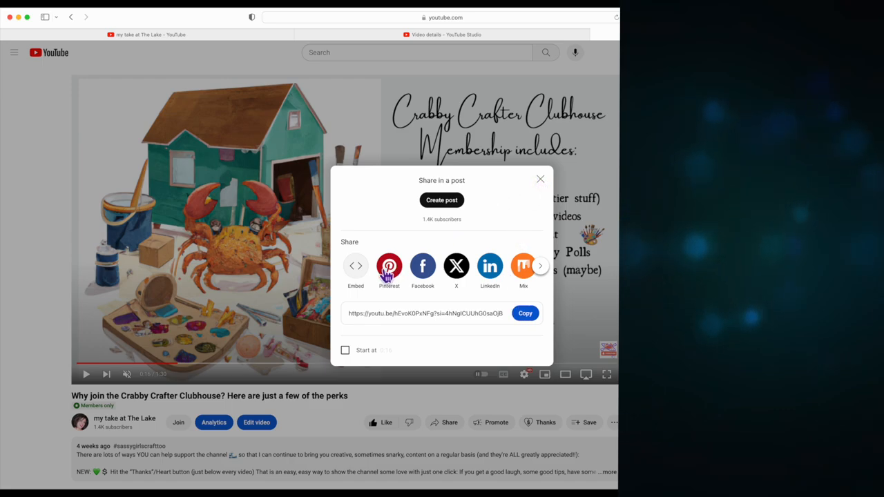
{"action": "mouse_move", "coordinate": [390, 265]}
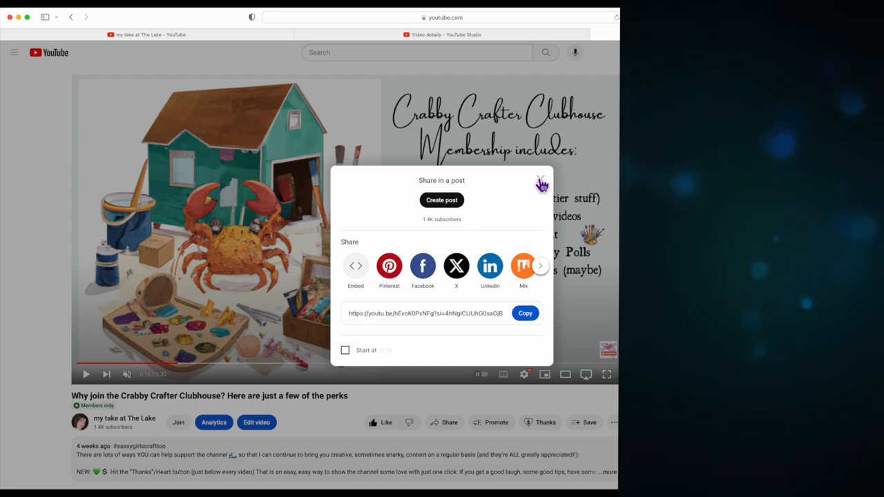
{"action": "left_click", "coordinate": [541, 182]}
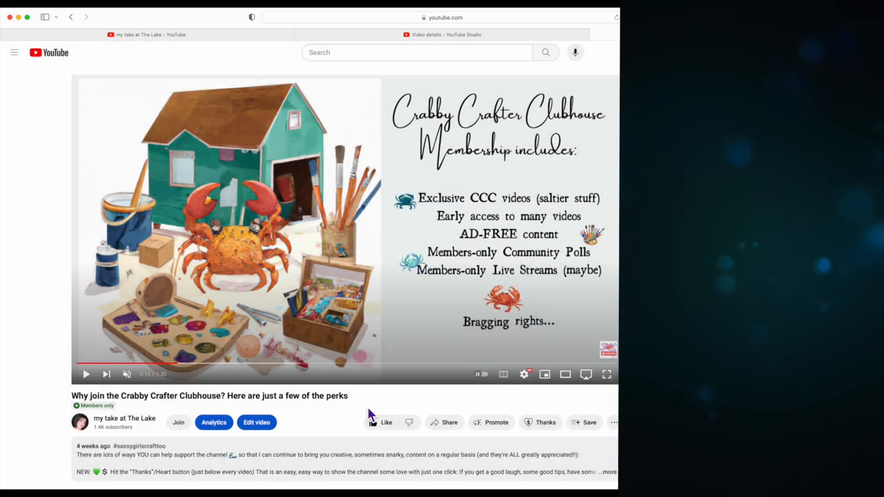
{"action": "mouse_move", "coordinate": [334, 420]}
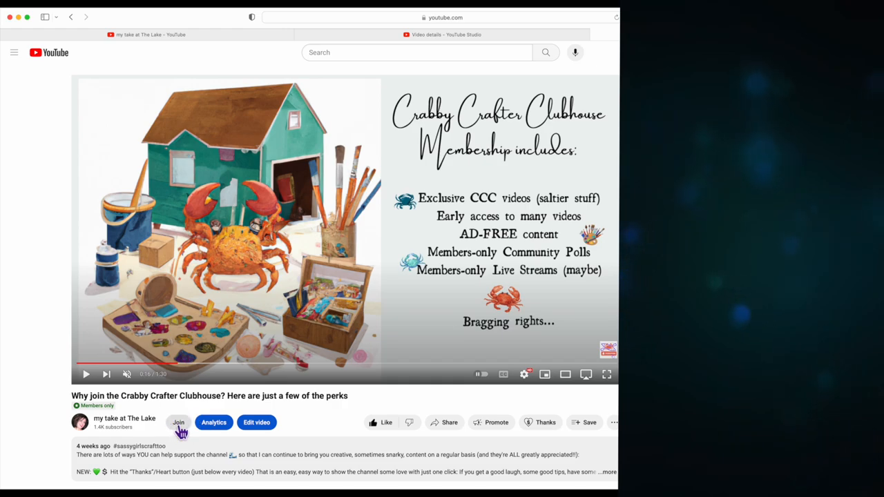
{"action": "left_click", "coordinate": [179, 422]}
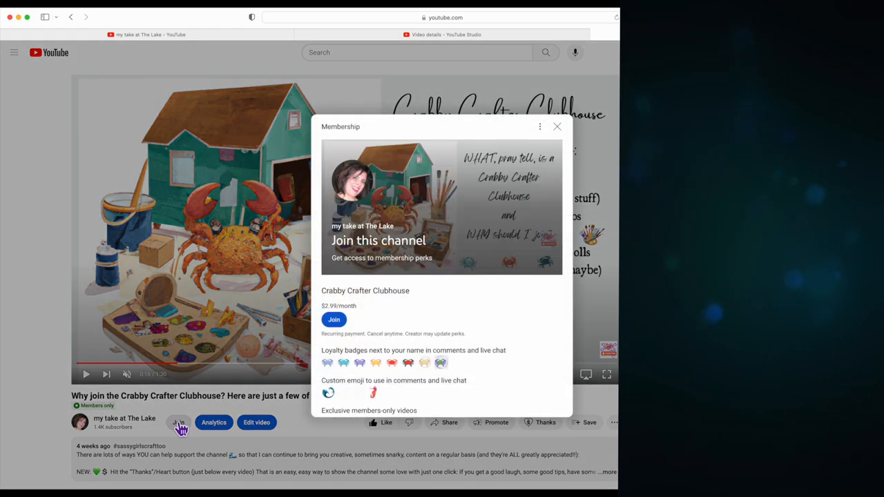
{"action": "mouse_move", "coordinate": [476, 176]}
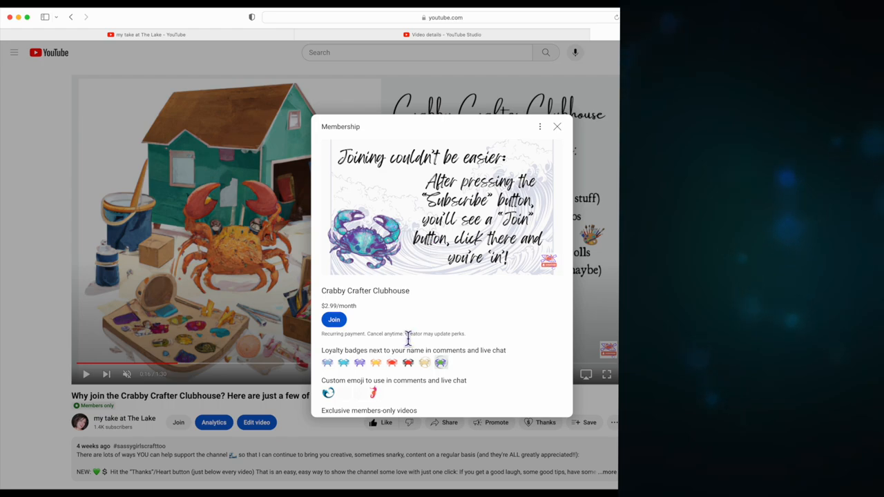
{"action": "left_click", "coordinate": [558, 127]}
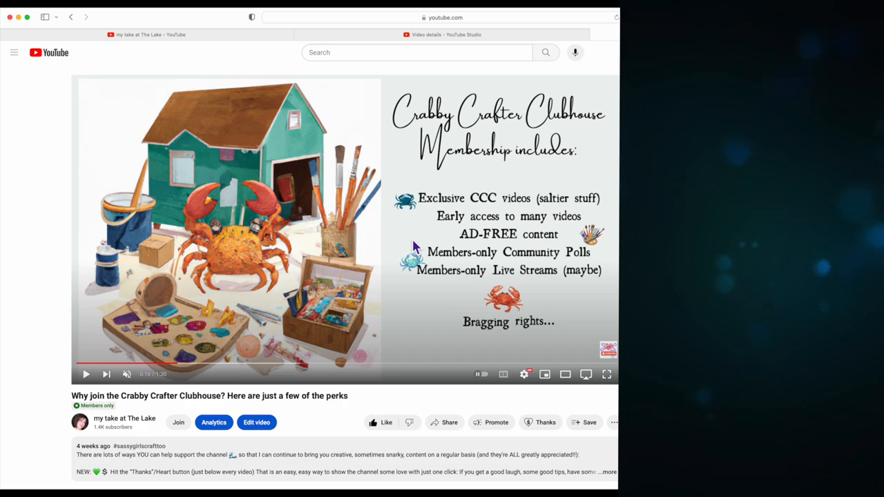
{"action": "mouse_move", "coordinate": [403, 265]}
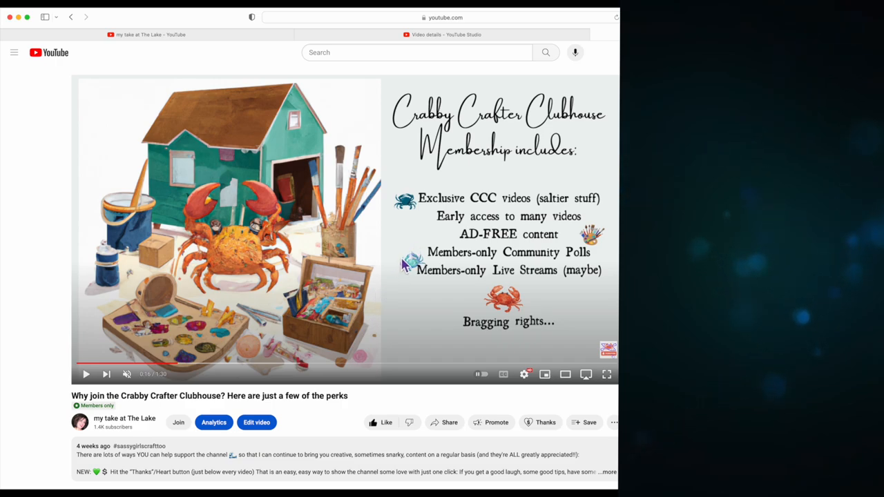
{"action": "mouse_move", "coordinate": [408, 260]}
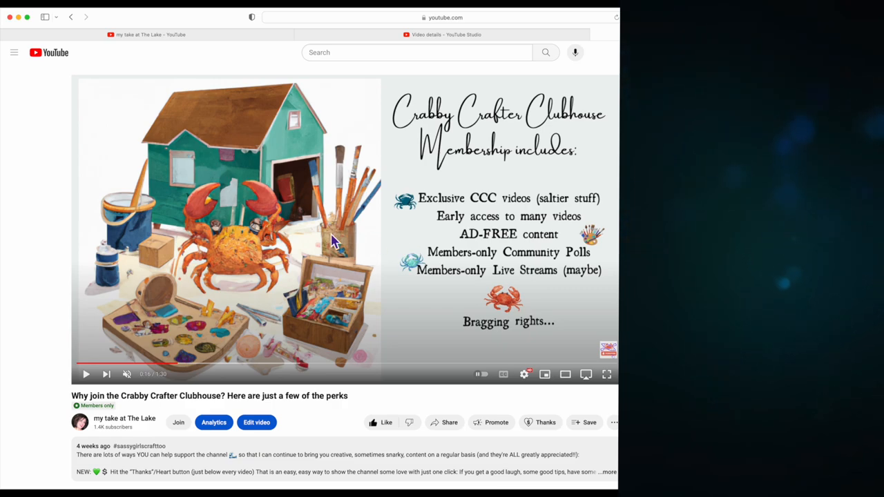
{"action": "mouse_move", "coordinate": [569, 250]}
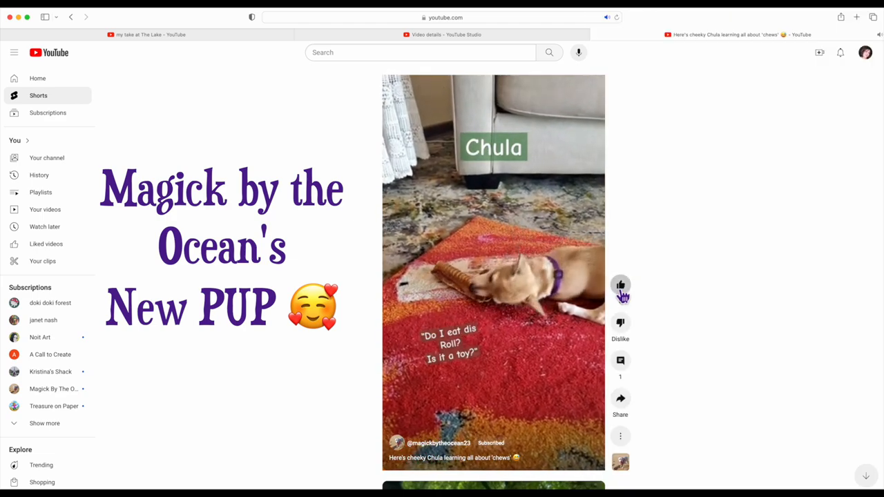
- Like the Chula short and post the comment 'AWWWW! So adorable' with an emoji
{"action": "left_click", "coordinate": [619, 285]}
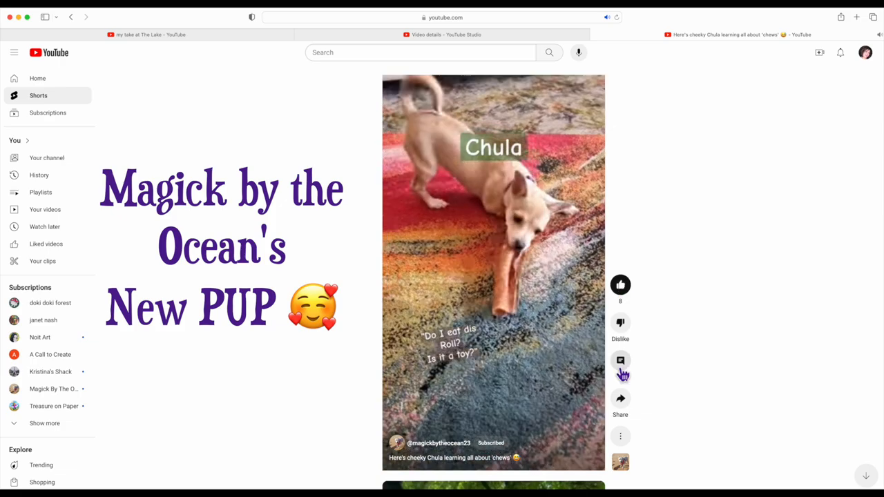
{"action": "left_click", "coordinate": [620, 359]}
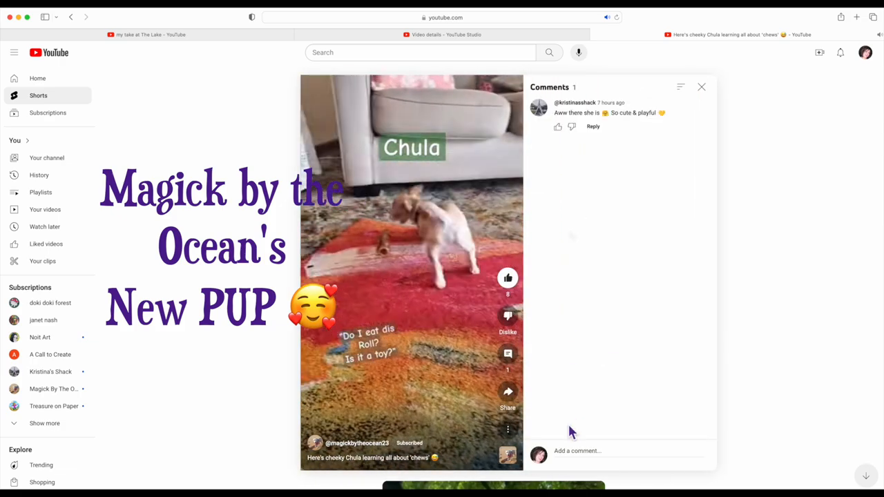
{"action": "left_click", "coordinate": [600, 451]}
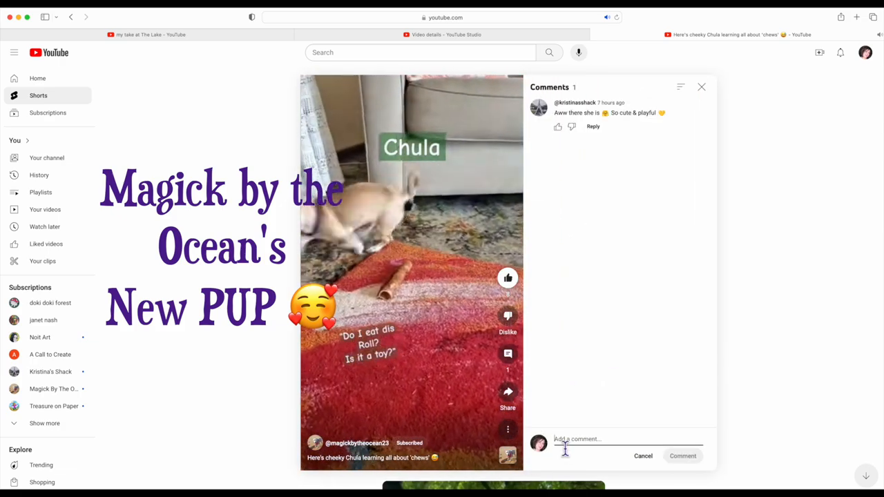
{"action": "type", "text": "AWWWW! So adorable"}
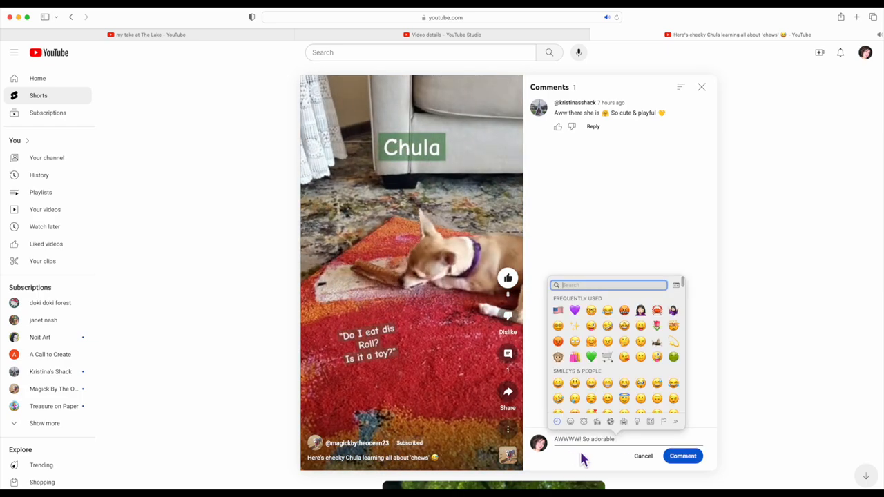
{"action": "left_click", "coordinate": [682, 456]}
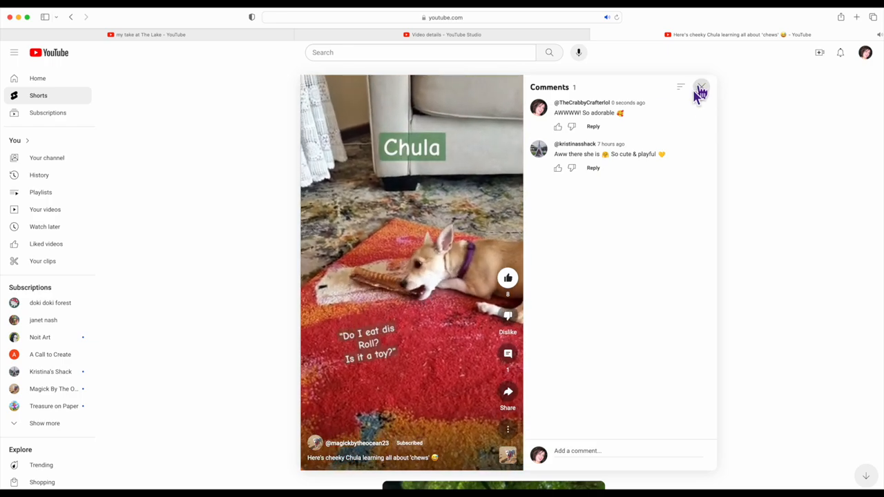
- Leave the comments and look over the short's sharing options before dismissing them
{"action": "left_click", "coordinate": [558, 167]}
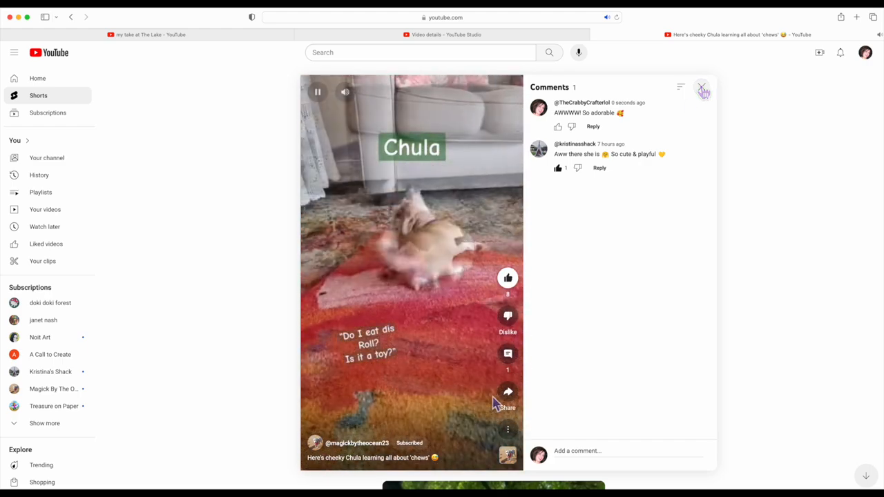
{"action": "left_click", "coordinate": [508, 392]}
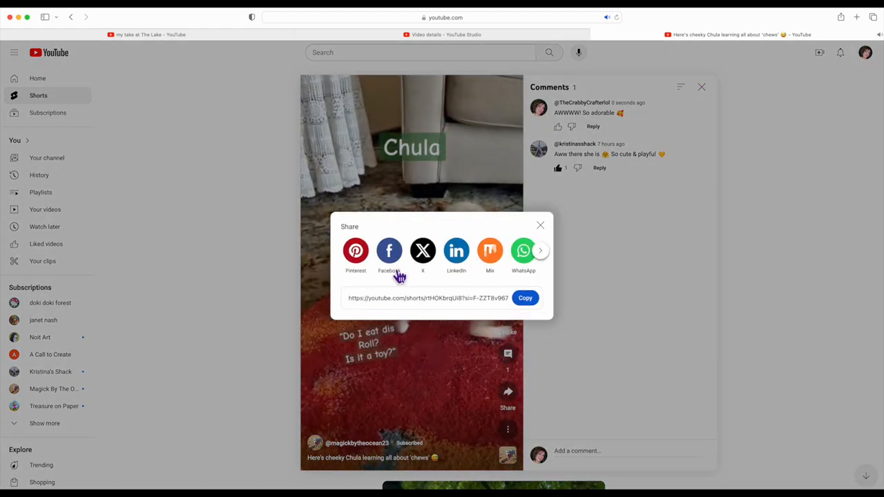
{"action": "left_click", "coordinate": [356, 250]}
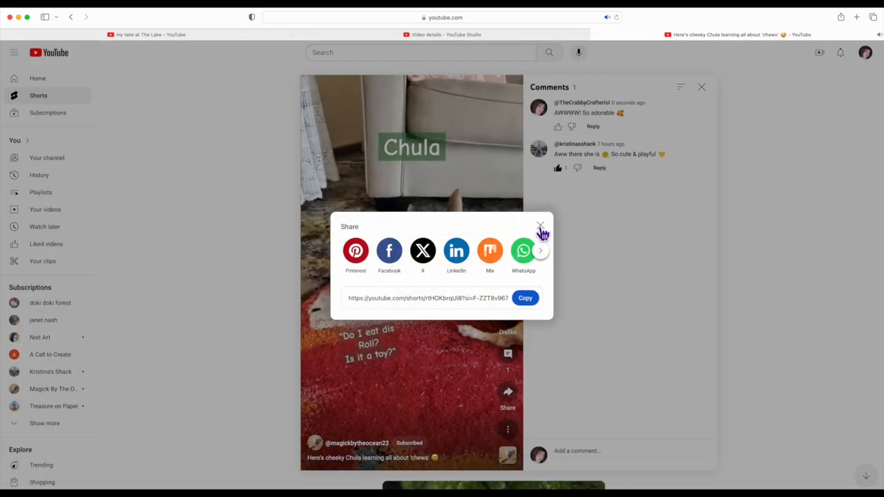
{"action": "left_click", "coordinate": [540, 226]}
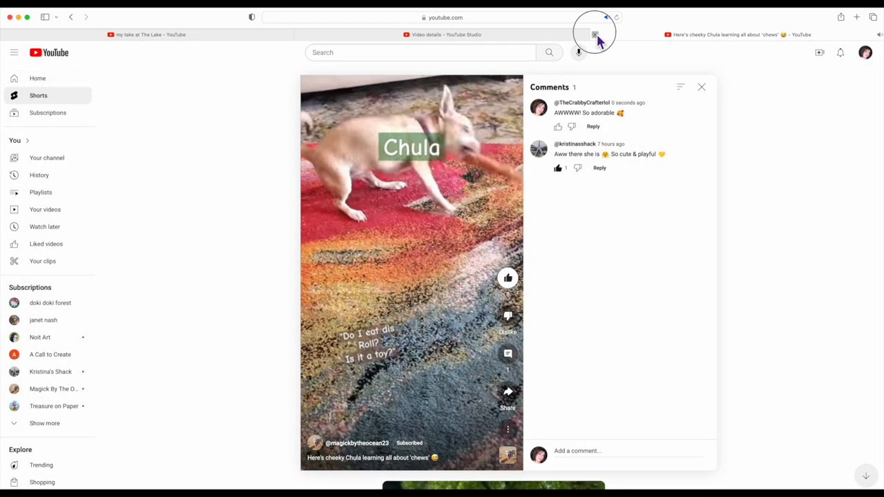
- Return to the my take at The Lake tab and scroll through its members-only shop post
{"action": "left_click", "coordinate": [594, 34]}
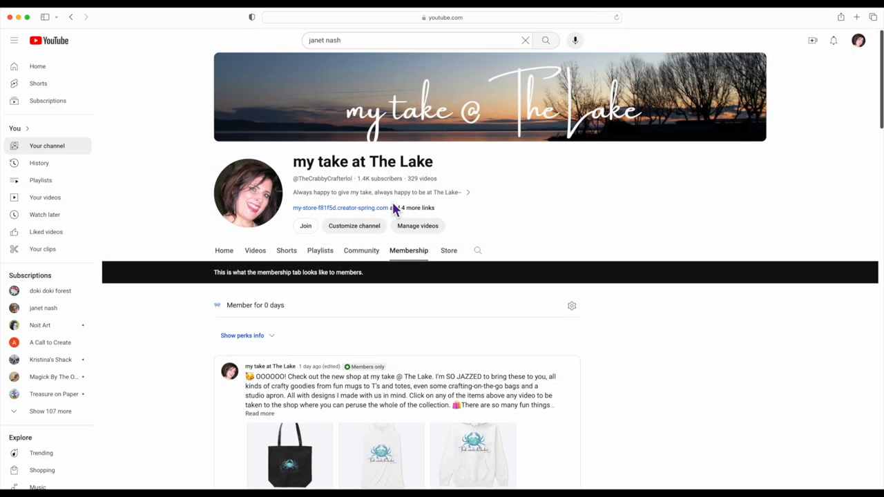
{"action": "scroll", "scroll_direction": "down", "scroll_amount": 3}
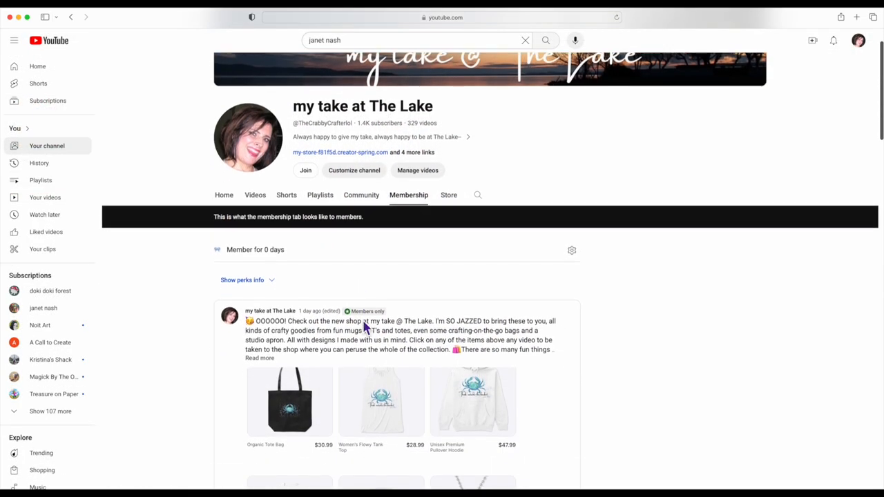
{"action": "scroll", "scroll_direction": "down", "scroll_amount": 3}
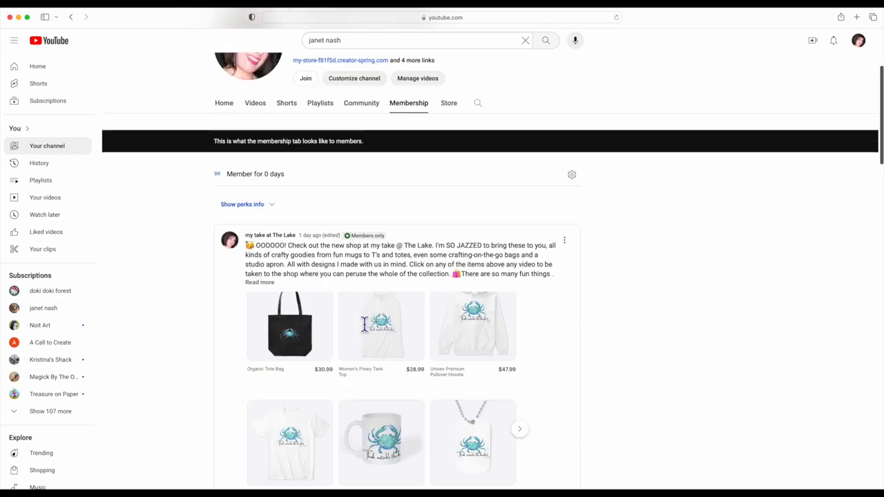
{"action": "scroll", "scroll_direction": "up", "scroll_amount": 3}
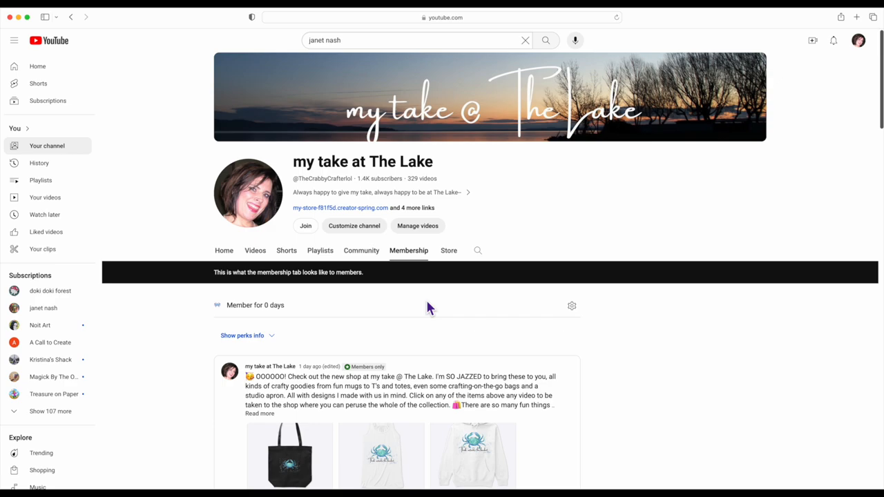
{"action": "mouse_move", "coordinate": [462, 246]}
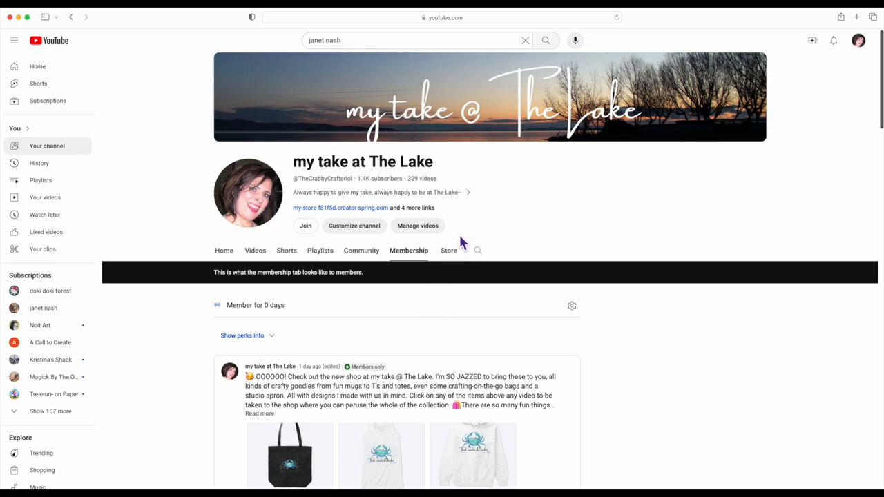
{"action": "mouse_move", "coordinate": [434, 297]}
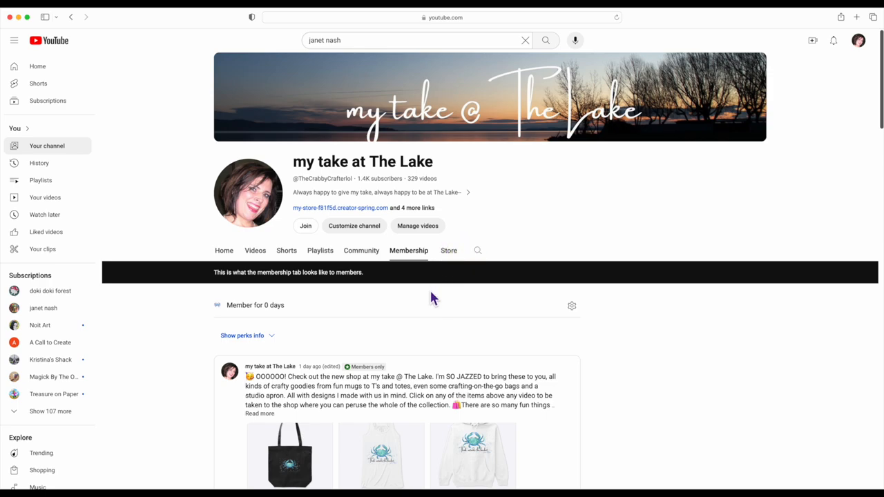
{"action": "mouse_move", "coordinate": [224, 251]}
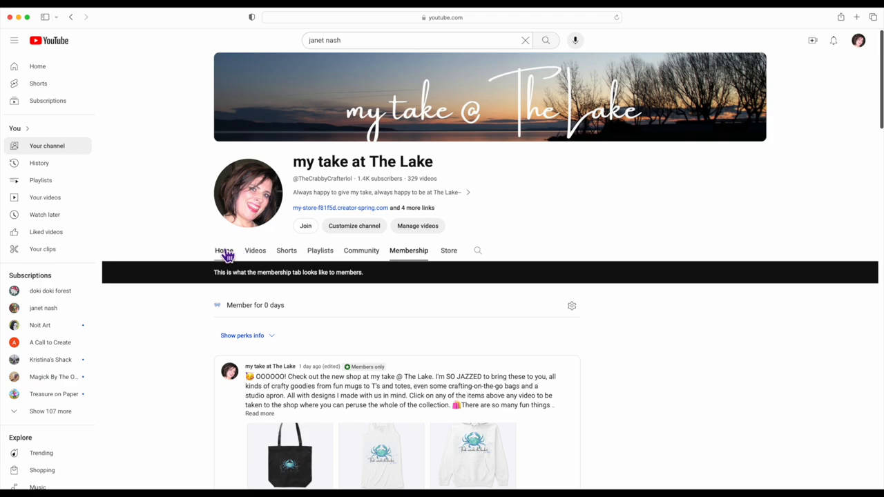
- From the channel Home tab's Videos row, start the 'Planner mania or Gluebook mania' video
{"action": "left_click", "coordinate": [223, 250]}
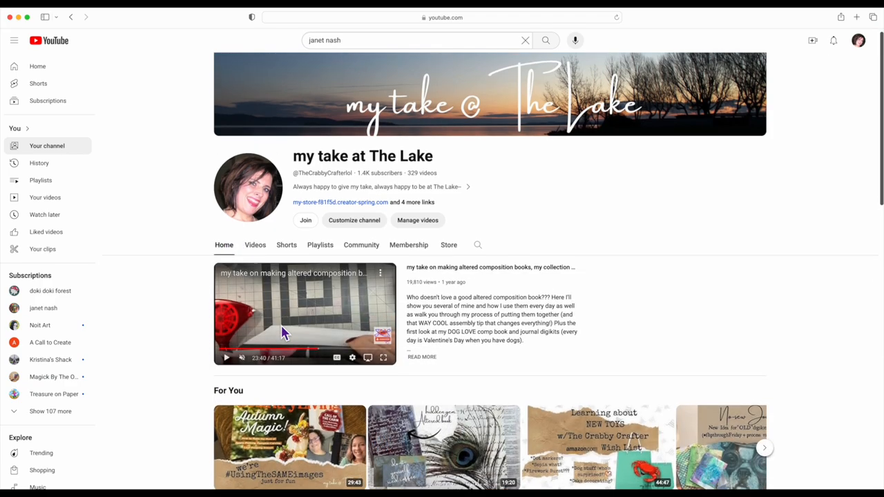
{"action": "scroll", "scroll_direction": "down", "scroll_amount": 3}
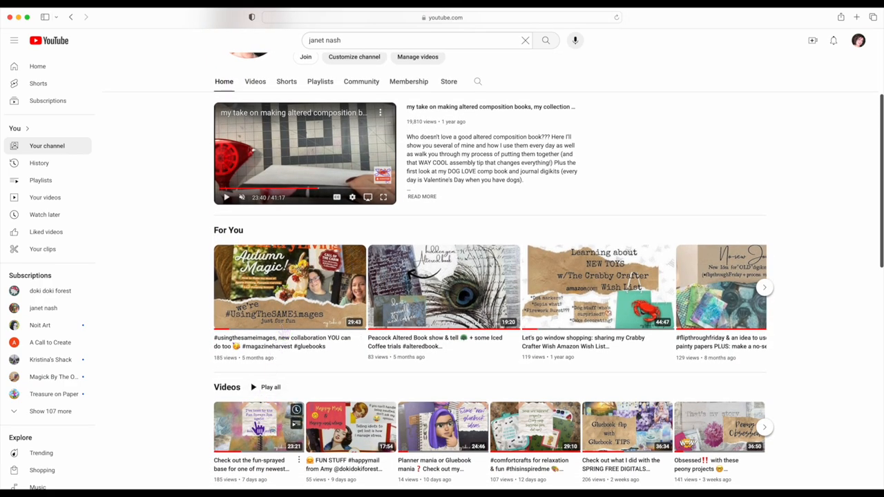
{"action": "scroll", "scroll_direction": "down", "scroll_amount": 3}
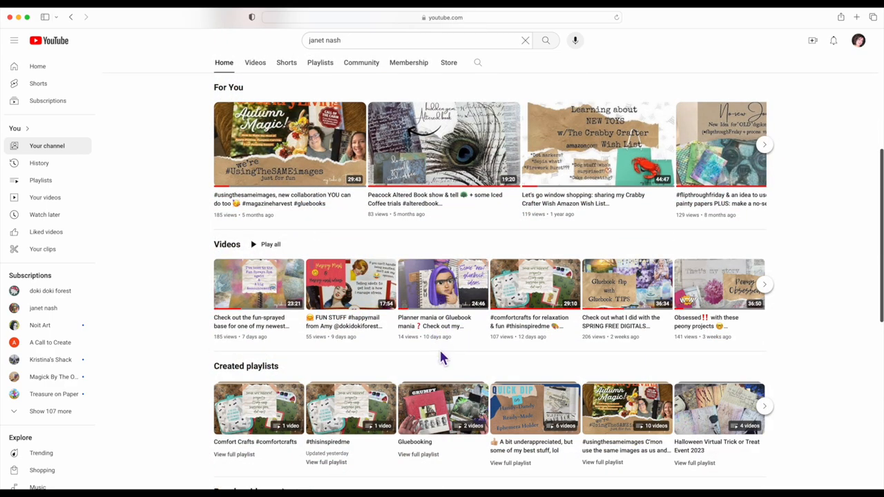
{"action": "mouse_move", "coordinate": [442, 346]}
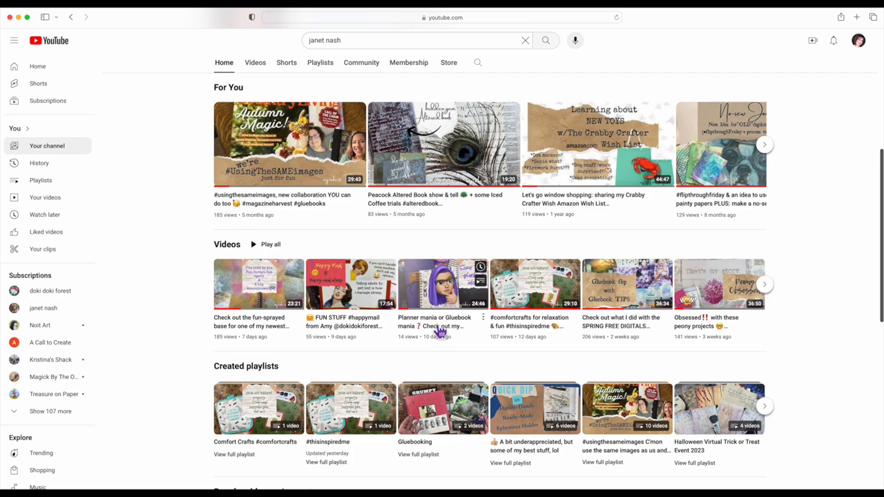
{"action": "mouse_move", "coordinate": [441, 303]}
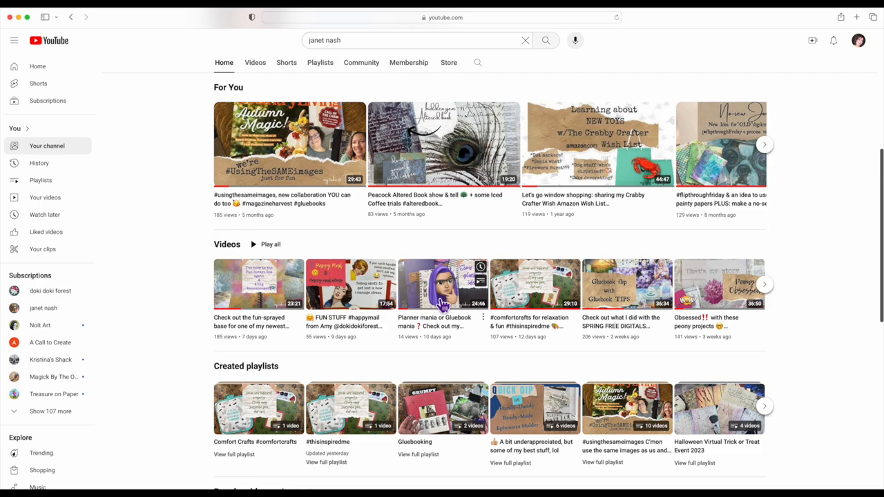
{"action": "left_click", "coordinate": [442, 284]}
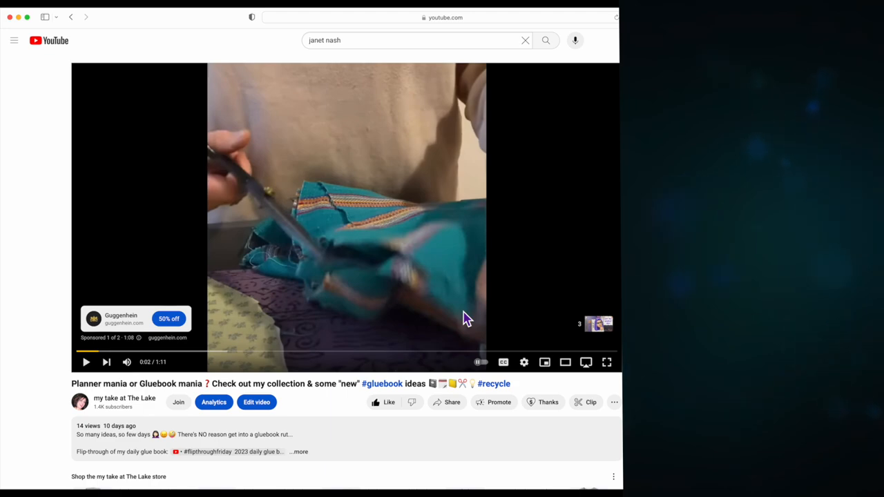
{"action": "mouse_move", "coordinate": [316, 304]}
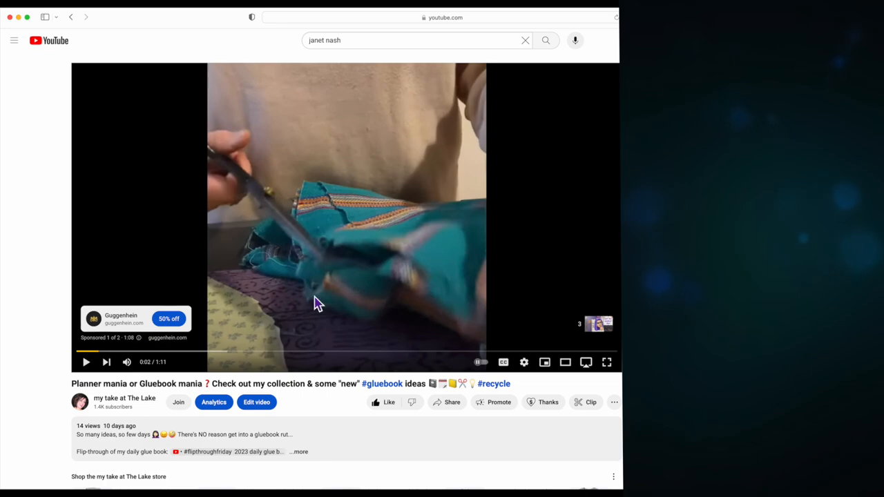
{"action": "mouse_move", "coordinate": [271, 324]}
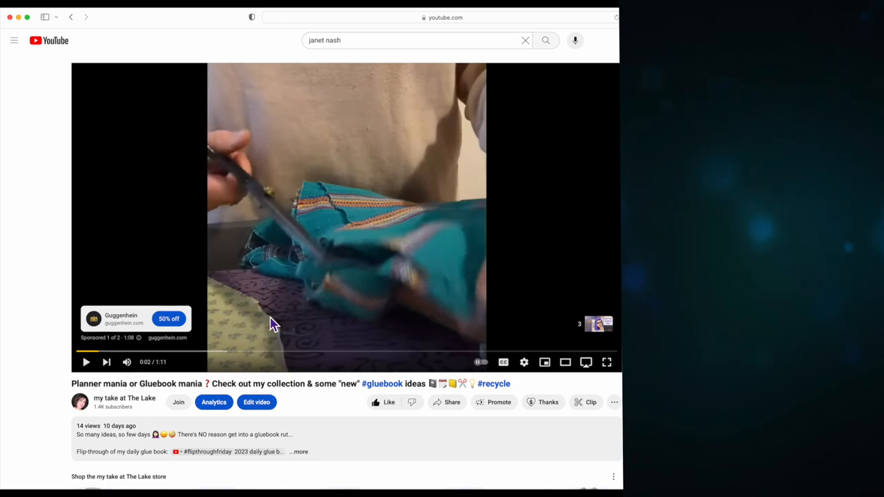
{"action": "mouse_move", "coordinate": [200, 331]}
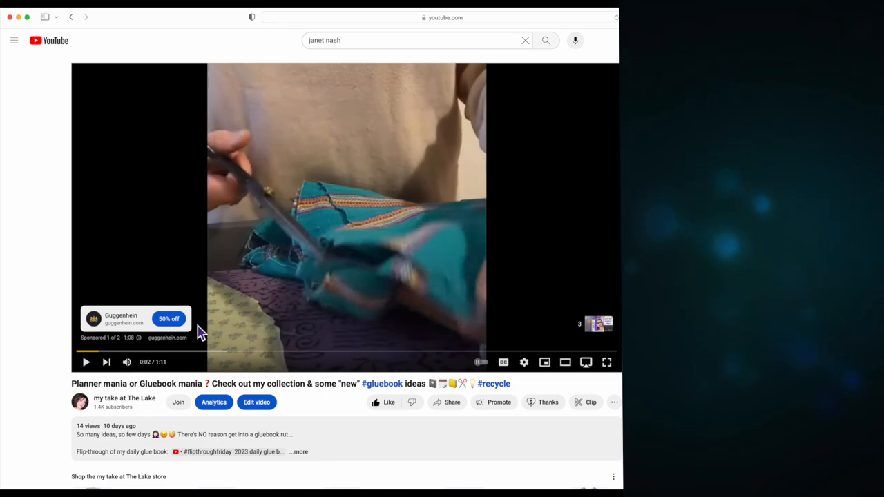
{"action": "mouse_move", "coordinate": [163, 337]}
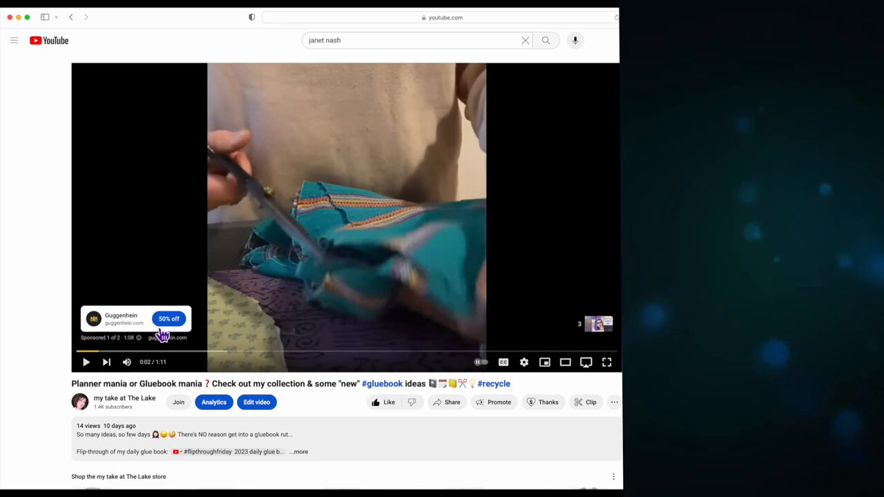
{"action": "mouse_move", "coordinate": [192, 335]}
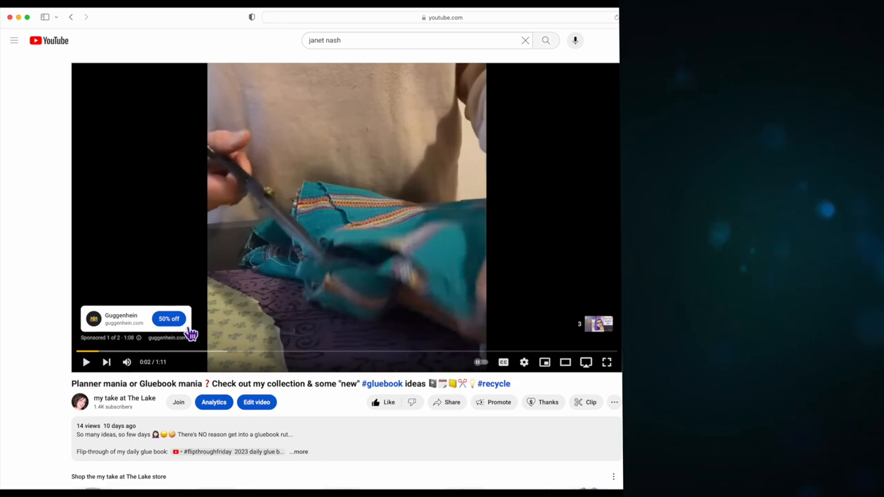
{"action": "mouse_move", "coordinate": [261, 330]}
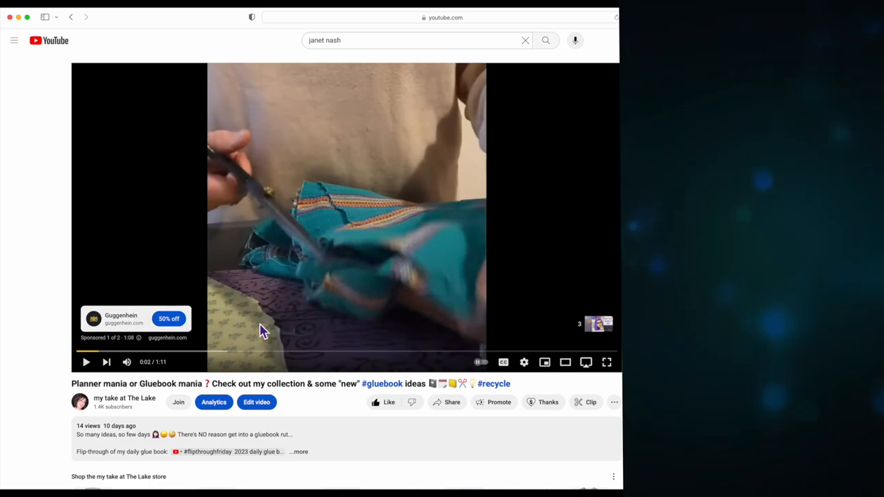
{"action": "mouse_move", "coordinate": [127, 362]}
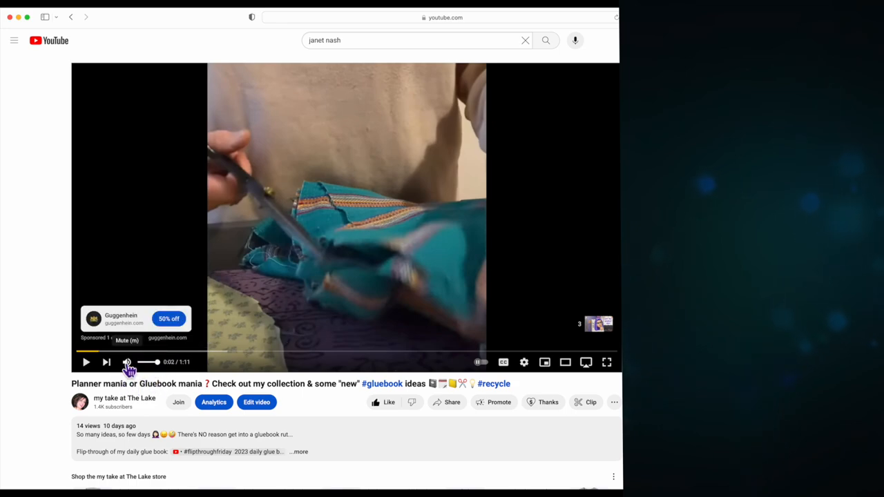
- Mute the Planner mania video while the Guggenheim scissors ad site sits in another tab
{"action": "left_click", "coordinate": [86, 362]}
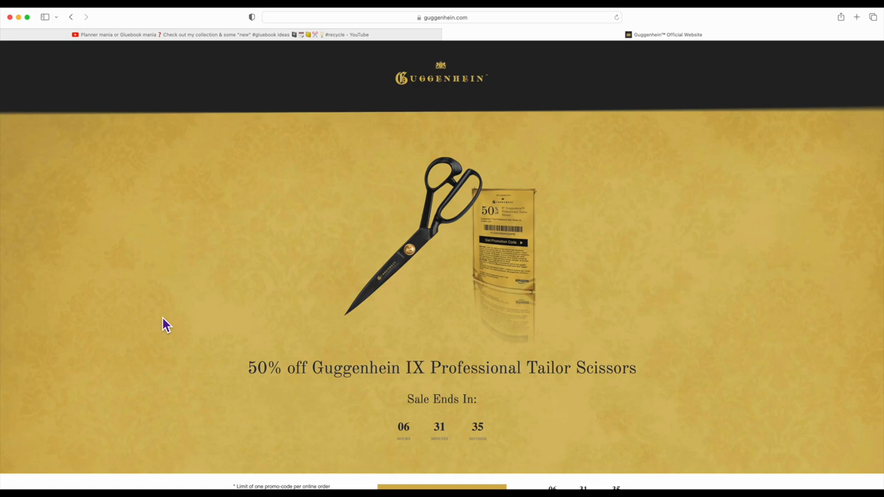
{"action": "mouse_move", "coordinate": [324, 212]}
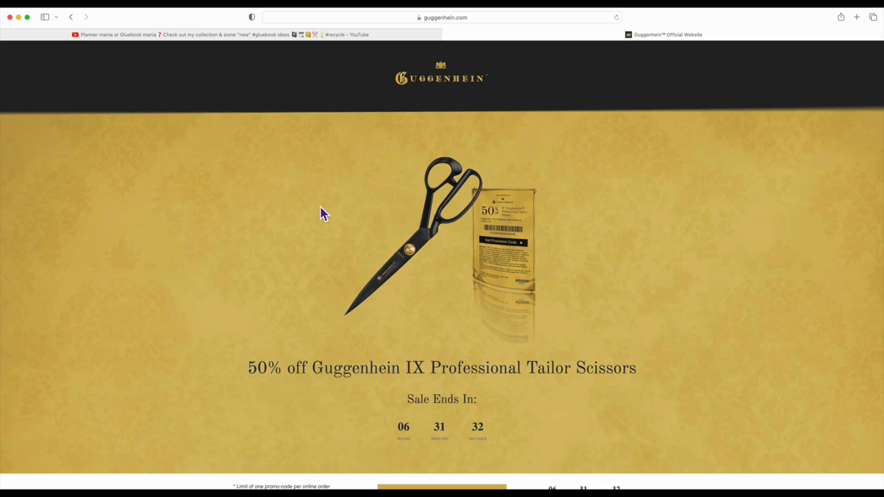
{"action": "mouse_move", "coordinate": [428, 157]}
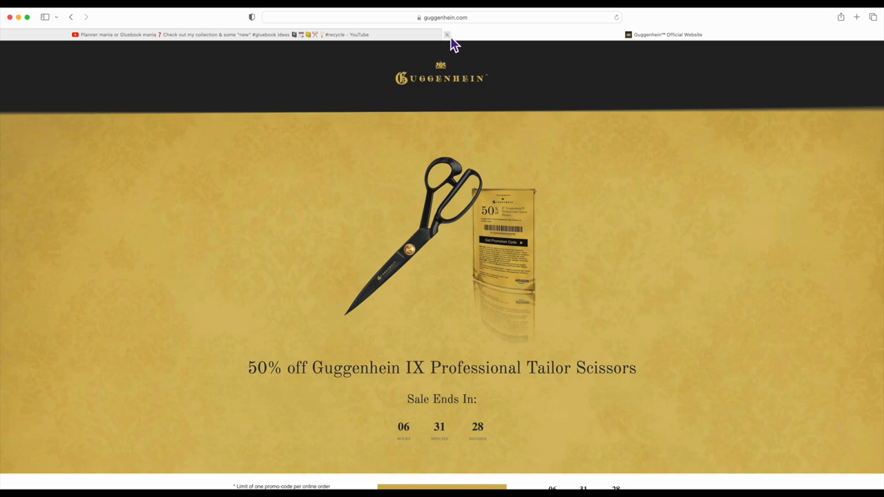
{"action": "mouse_move", "coordinate": [662, 34]}
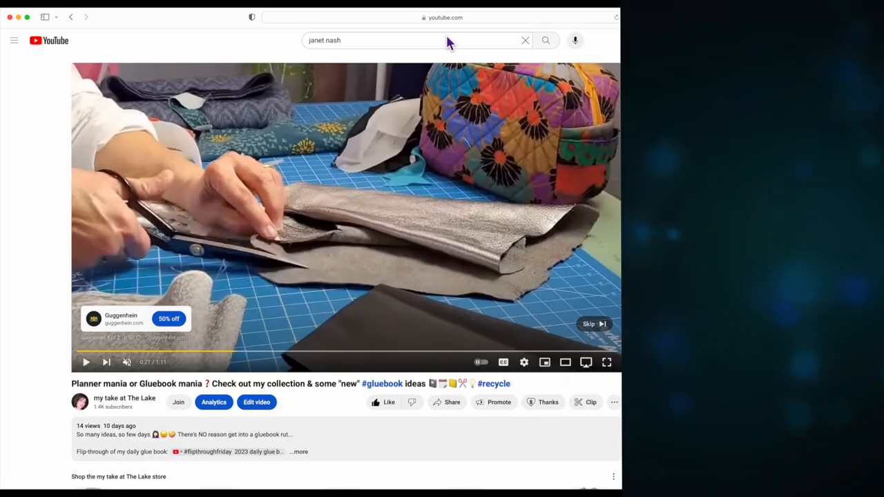
- Skip the sponsor ad and pause the video on the December 2023 planner pages
{"action": "left_click", "coordinate": [591, 324]}
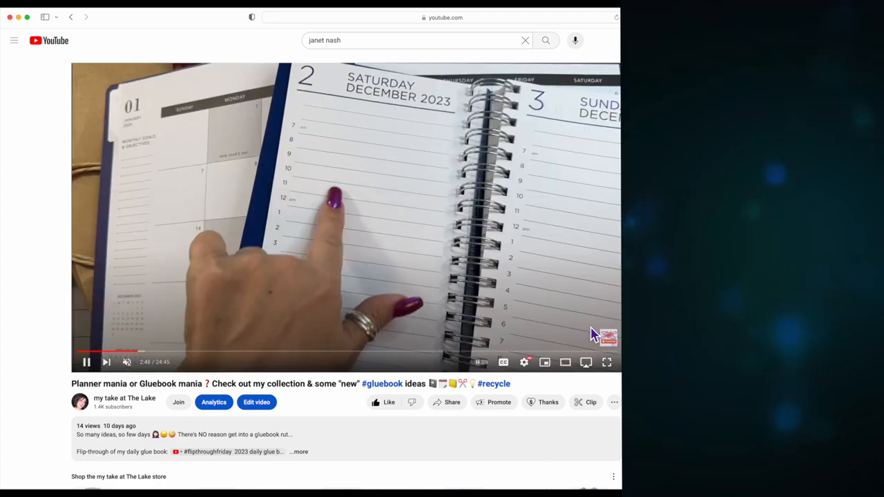
{"action": "left_click", "coordinate": [85, 362]}
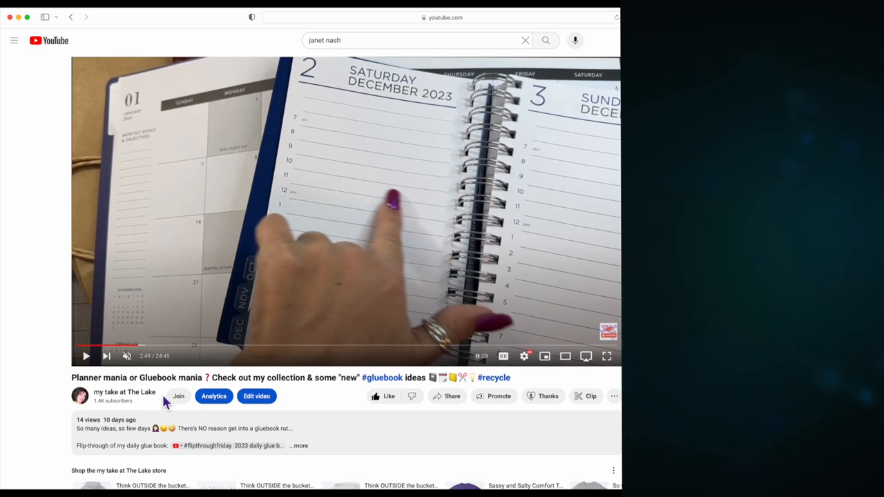
{"action": "mouse_move", "coordinate": [177, 405]}
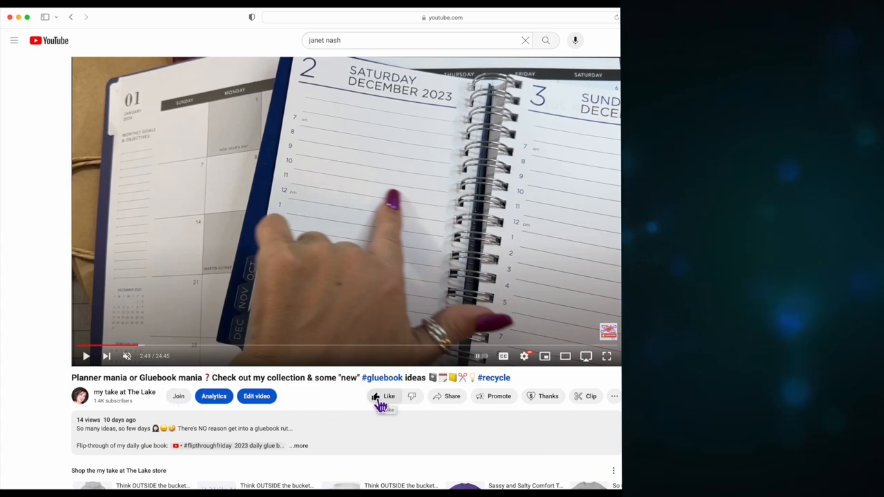
{"action": "mouse_move", "coordinate": [417, 407]}
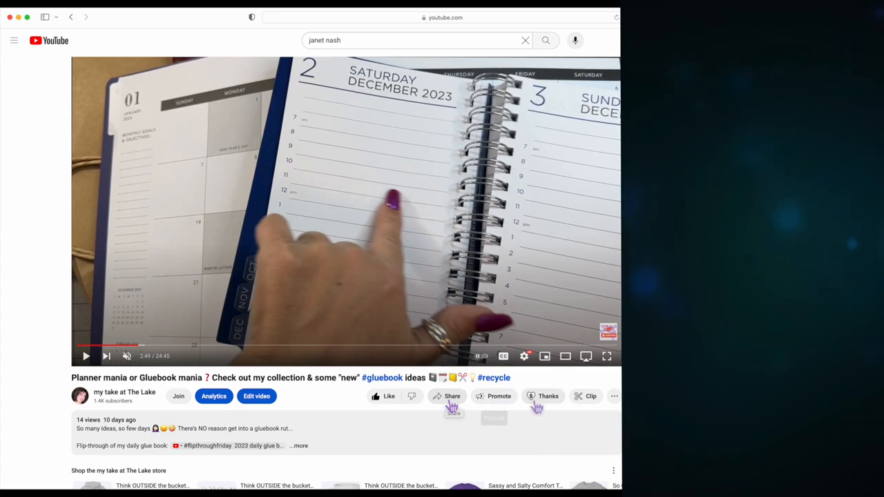
{"action": "mouse_move", "coordinate": [569, 373]}
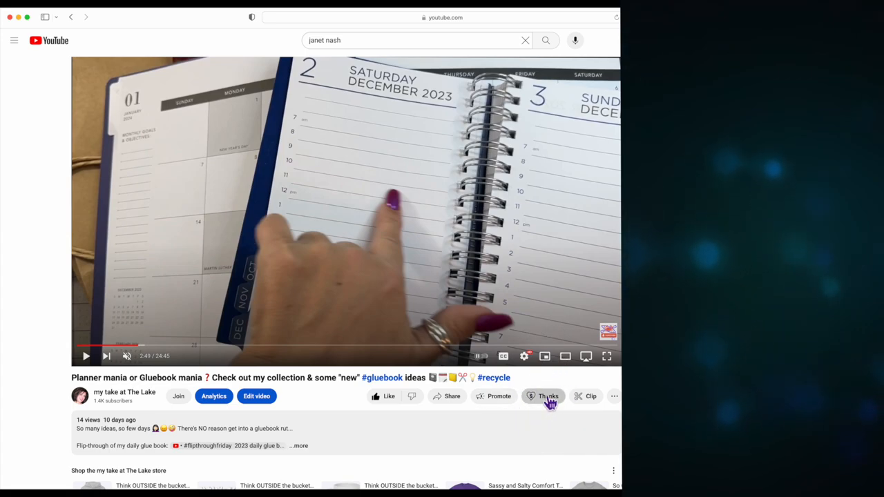
- Bring up Super Thanks for my take at The Lake and slide the tip amount up and back down
{"action": "left_click", "coordinate": [547, 395]}
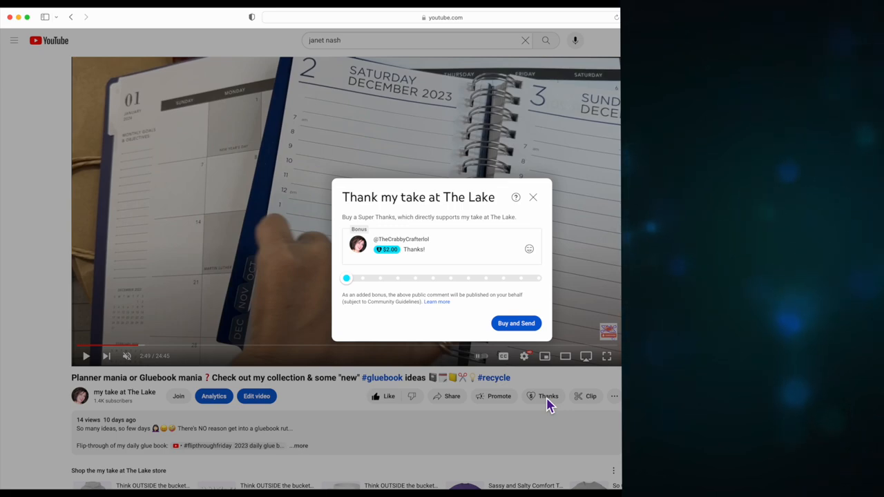
{"action": "mouse_move", "coordinate": [439, 323]}
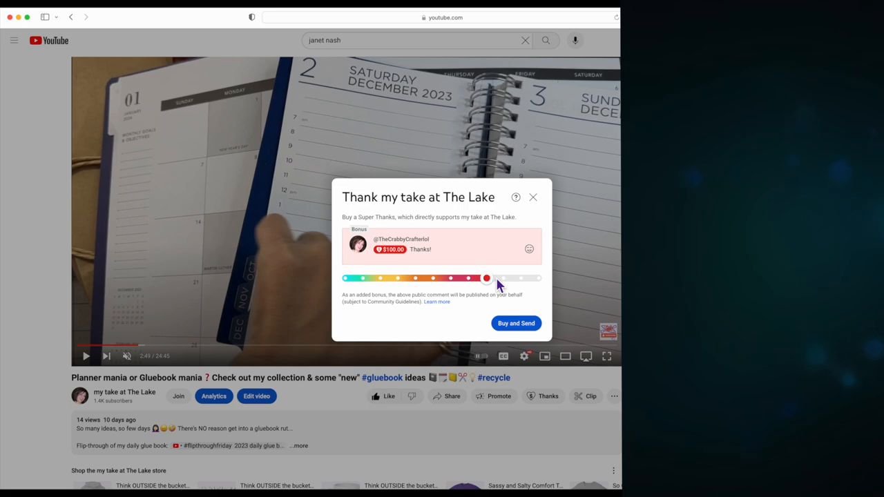
{"action": "left_click_drag", "start_coordinate": [486, 279], "coordinate": [503, 279]}
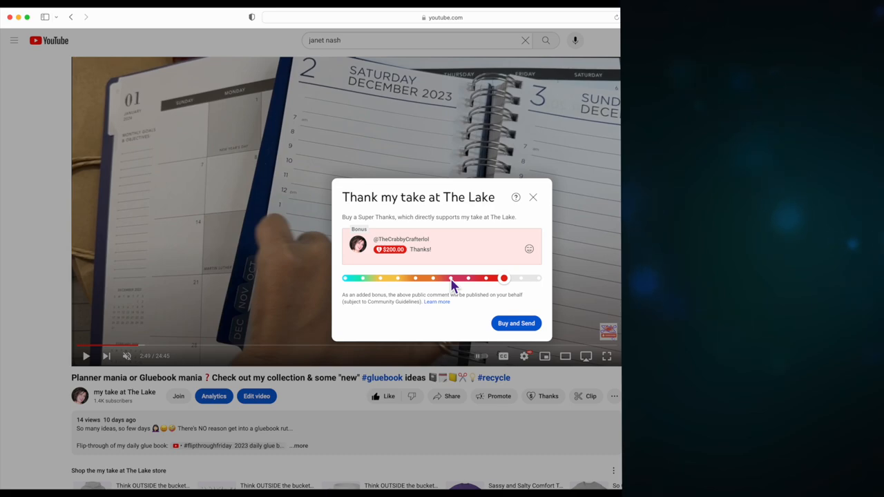
{"action": "left_click_drag", "start_coordinate": [502, 277], "coordinate": [433, 277]}
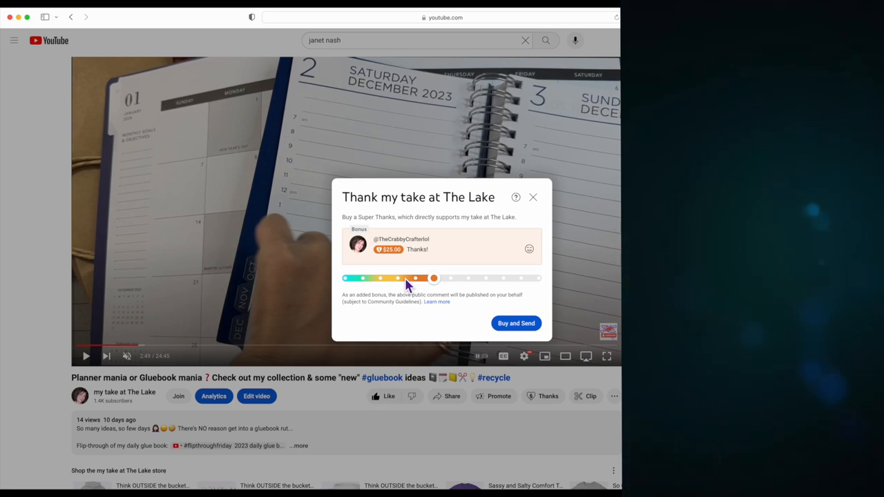
{"action": "mouse_move", "coordinate": [522, 240]}
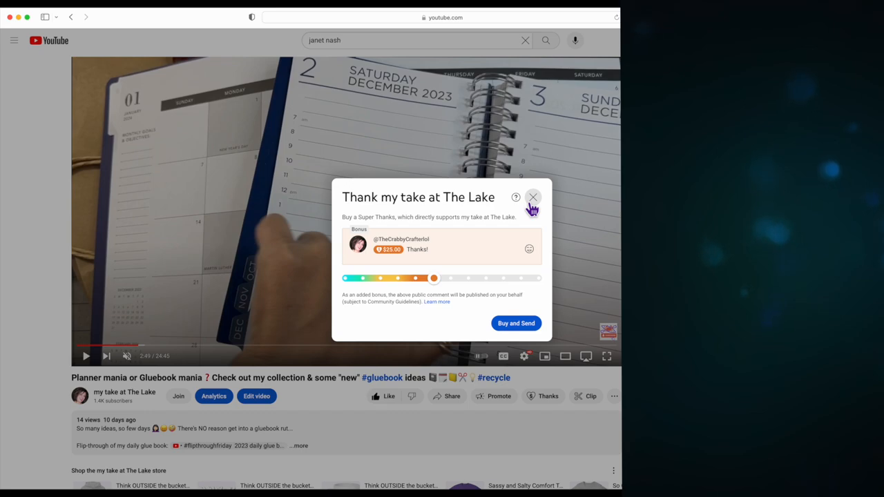
{"action": "mouse_move", "coordinate": [255, 245]}
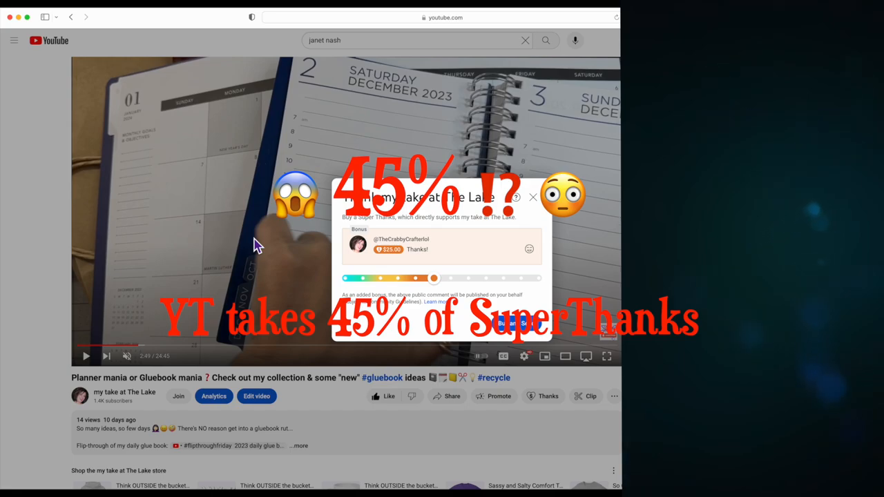
- Read and dismiss the Super Thanks explanation, then slide the tip to the lowest amount
{"action": "left_click", "coordinate": [517, 197]}
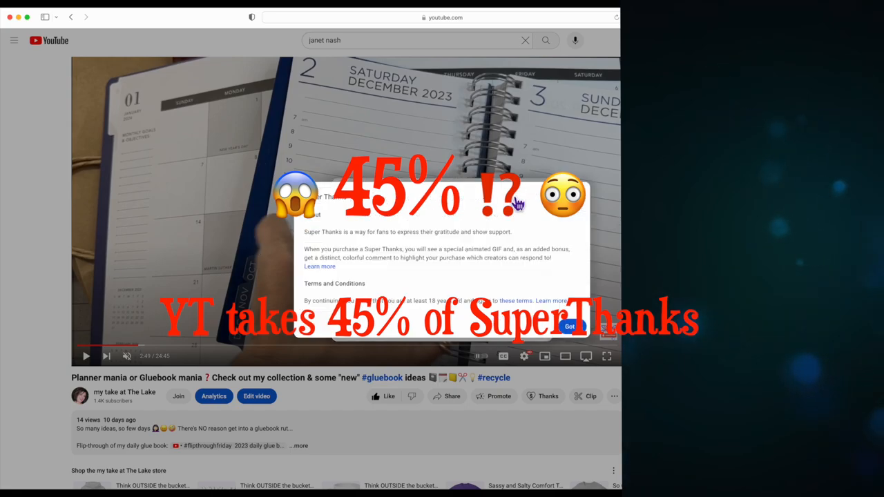
{"action": "mouse_move", "coordinate": [331, 234]}
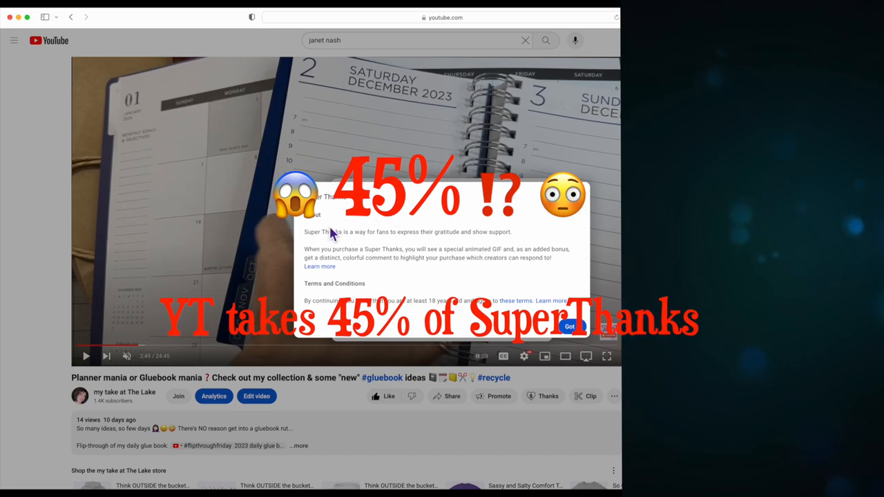
{"action": "mouse_move", "coordinate": [439, 240]}
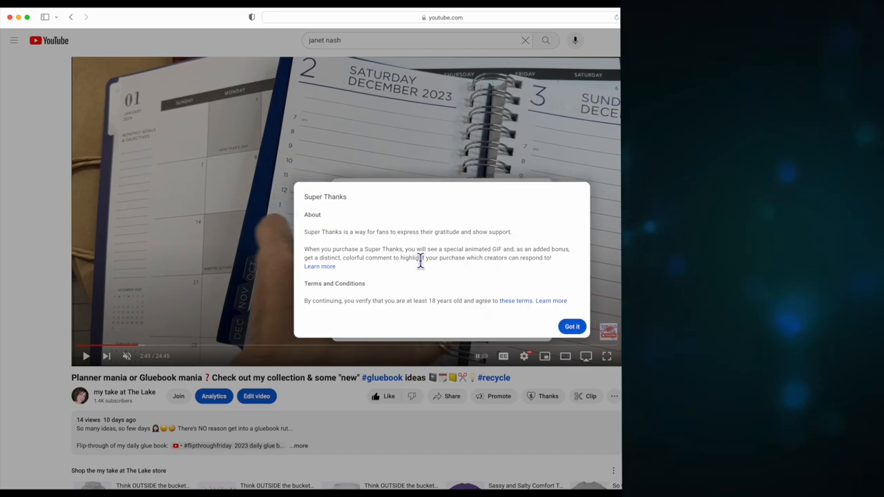
{"action": "mouse_move", "coordinate": [311, 262]}
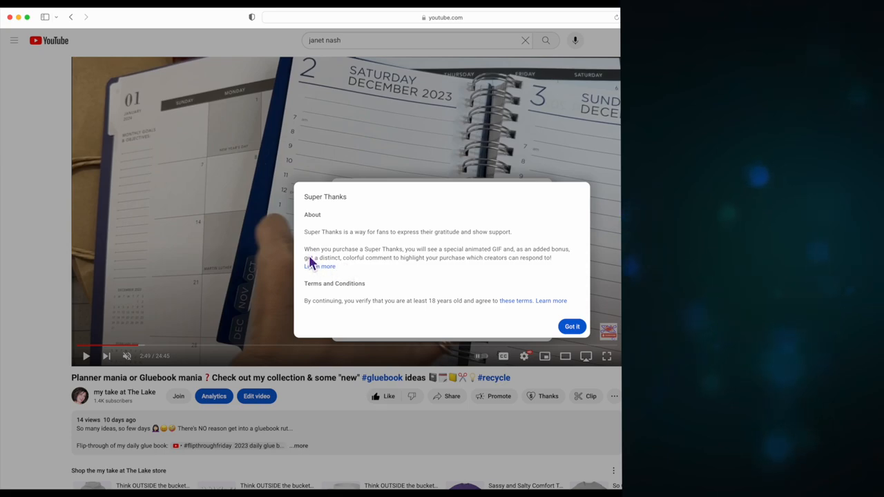
{"action": "mouse_move", "coordinate": [445, 258]}
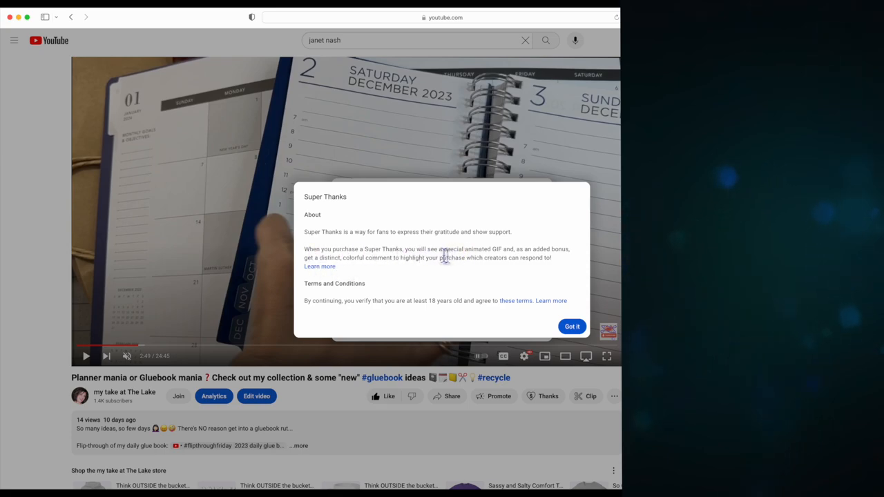
{"action": "mouse_move", "coordinate": [521, 260]}
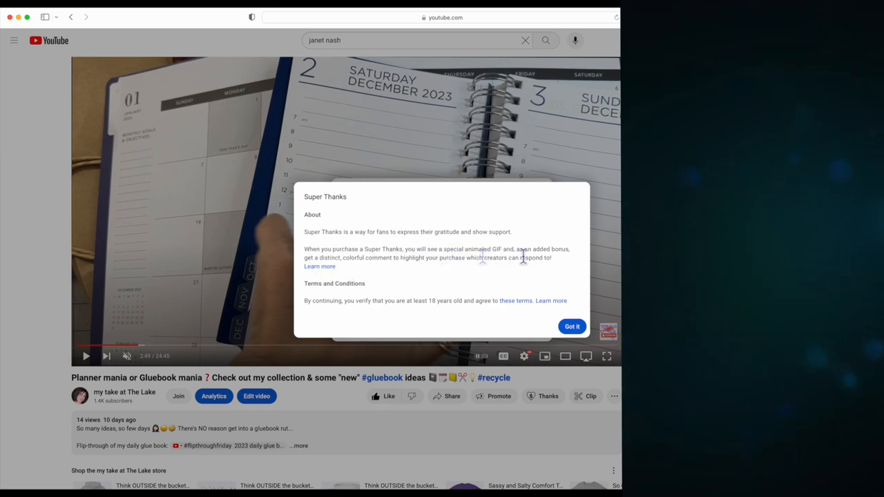
{"action": "mouse_move", "coordinate": [358, 270]}
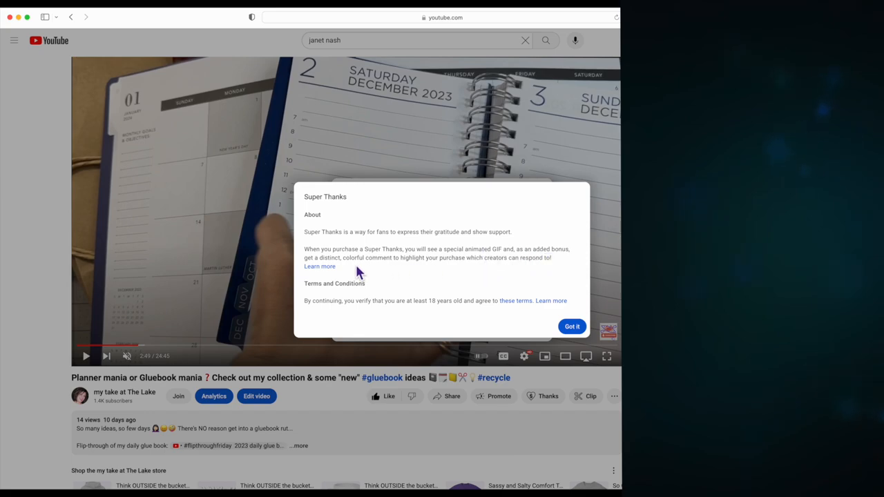
{"action": "mouse_move", "coordinate": [408, 268]}
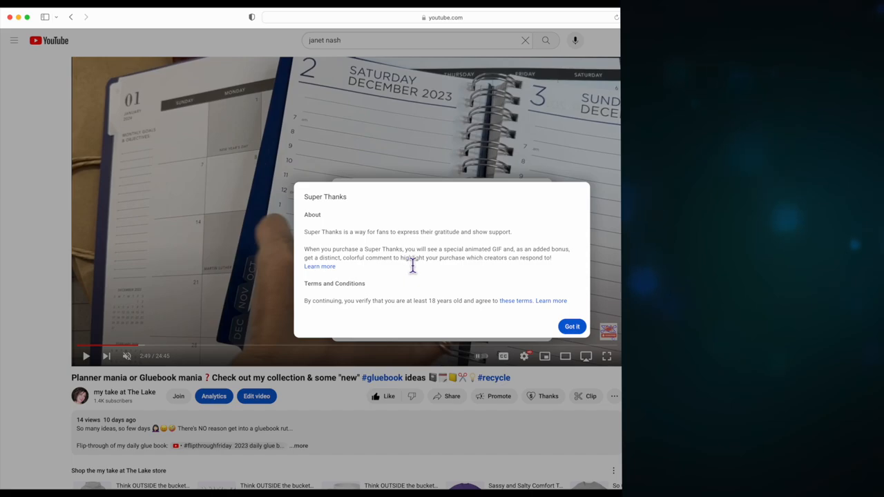
{"action": "mouse_move", "coordinate": [444, 271]}
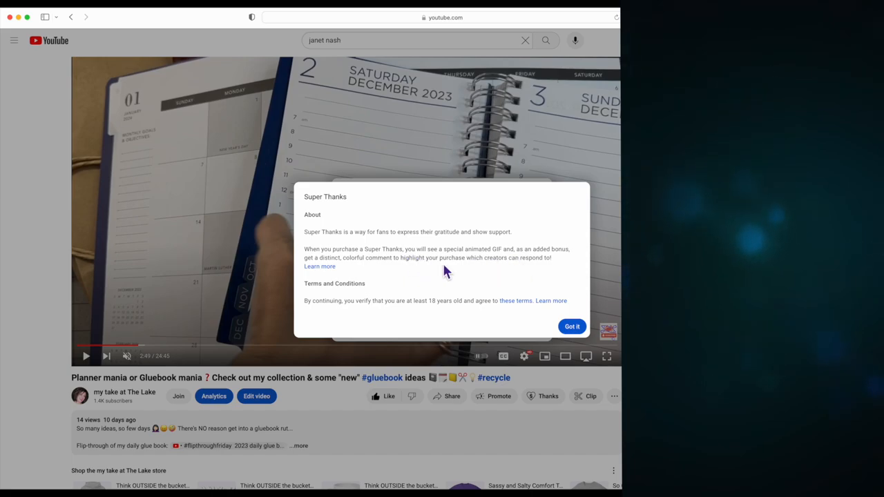
{"action": "left_click", "coordinate": [572, 326]}
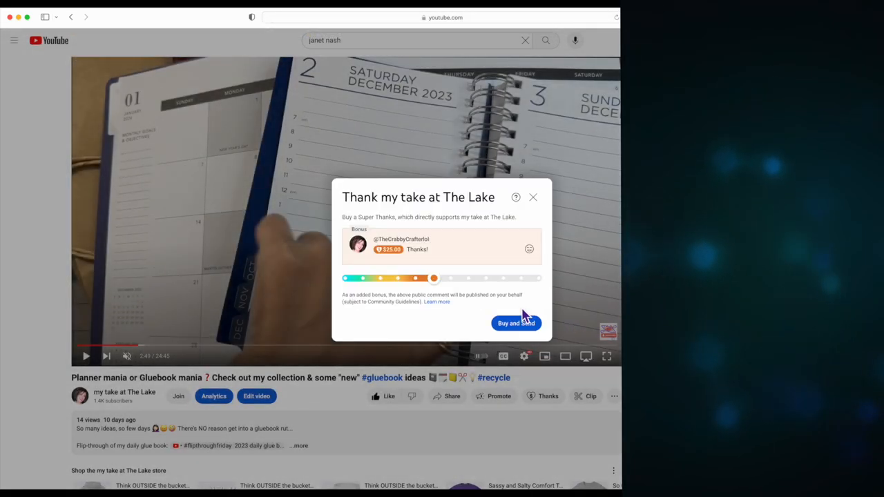
{"action": "left_click_drag", "start_coordinate": [434, 277], "coordinate": [347, 278]}
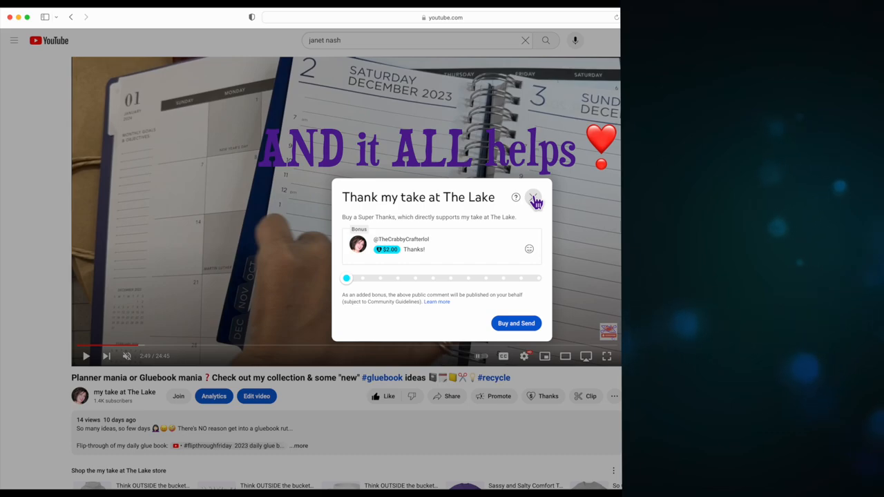
- Close the Super Thanks dialog without buying and scroll toward the description and comments
{"action": "left_click", "coordinate": [533, 197]}
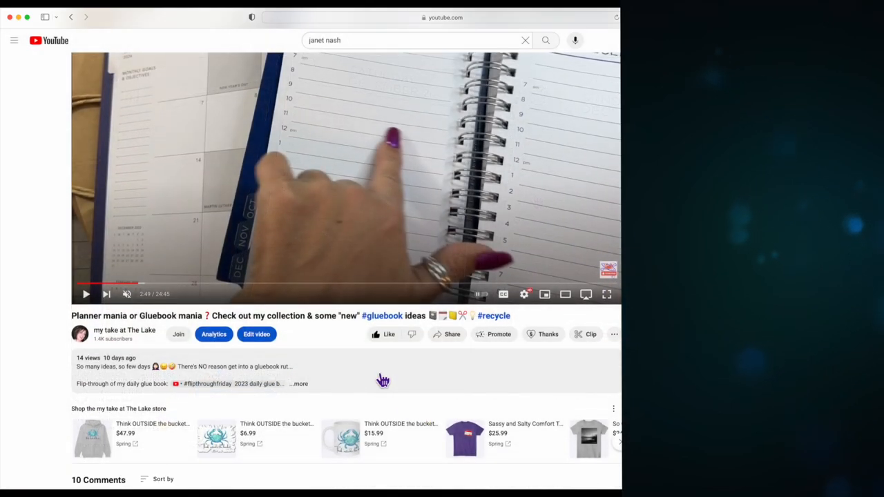
{"action": "scroll", "scroll_direction": "down", "scroll_amount": 3}
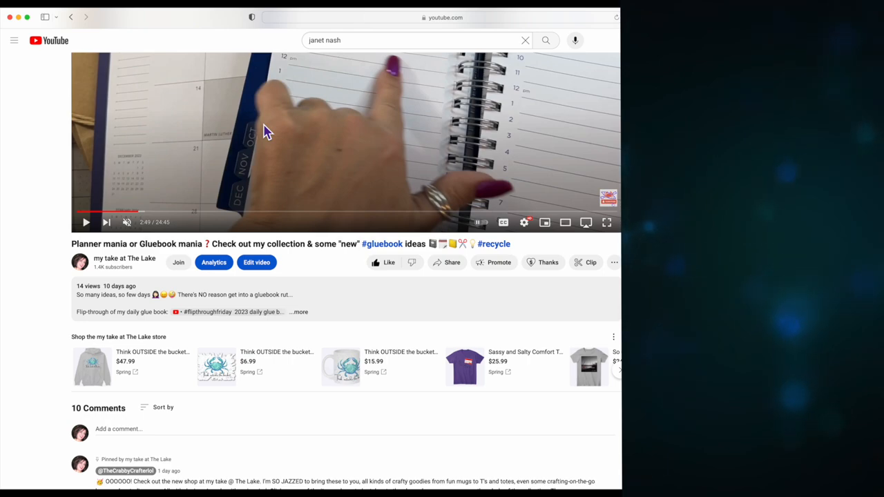
{"action": "mouse_move", "coordinate": [141, 312]}
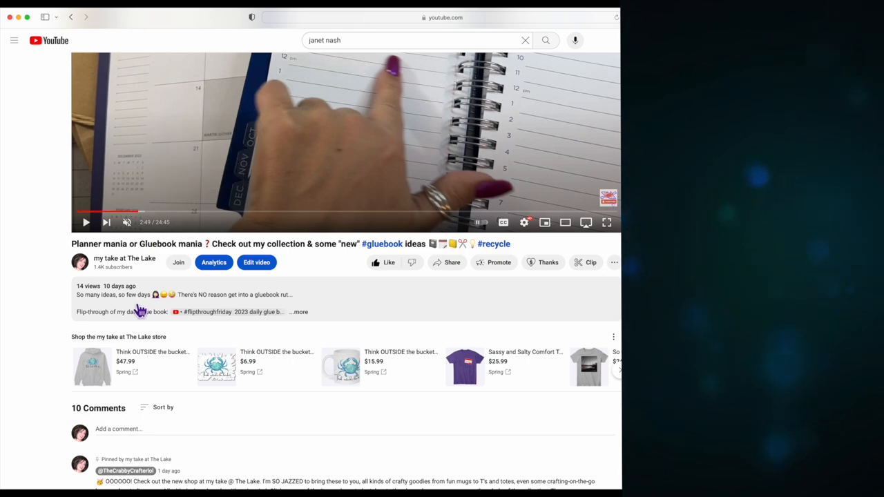
{"action": "mouse_move", "coordinate": [297, 329]}
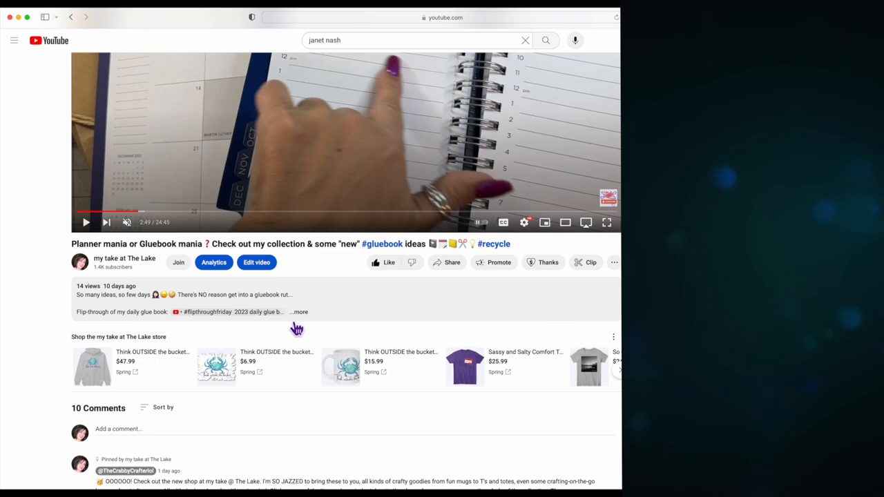
{"action": "mouse_move", "coordinate": [302, 319]}
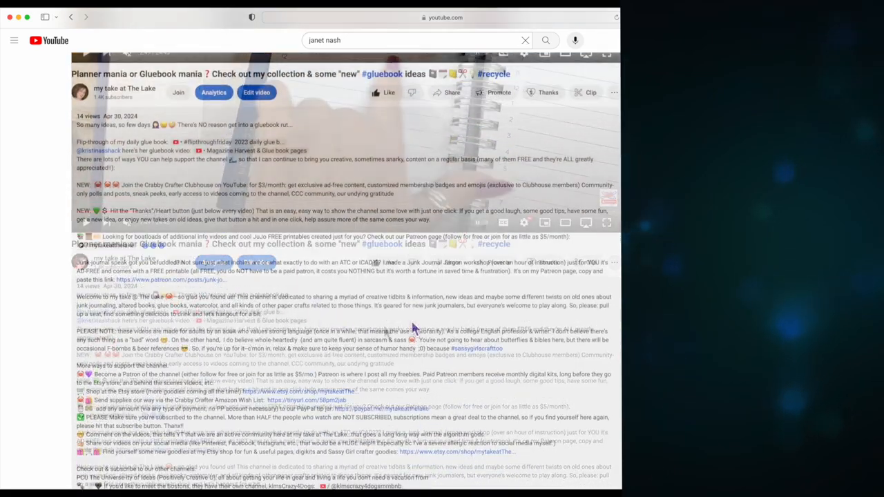
- Scroll through the Planner mania video's expanded description to its Patreon and support links
{"action": "scroll", "scroll_direction": "down", "scroll_amount": 3}
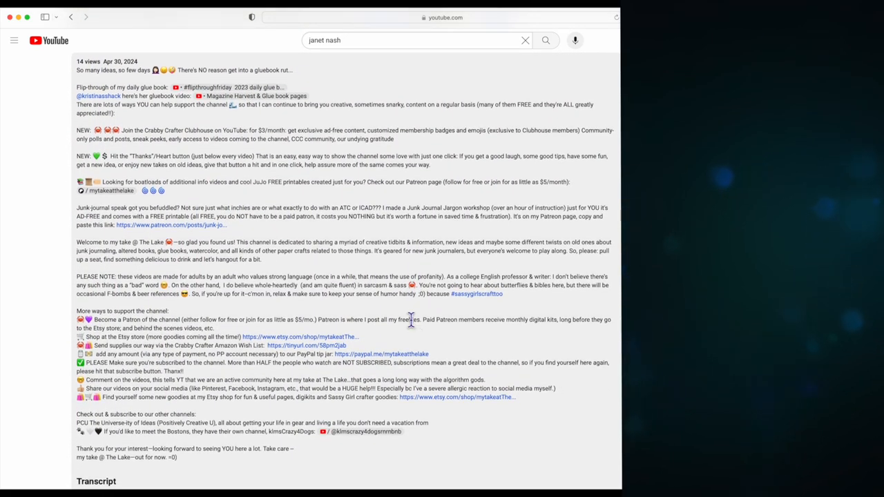
{"action": "scroll", "scroll_direction": "down", "scroll_amount": 3}
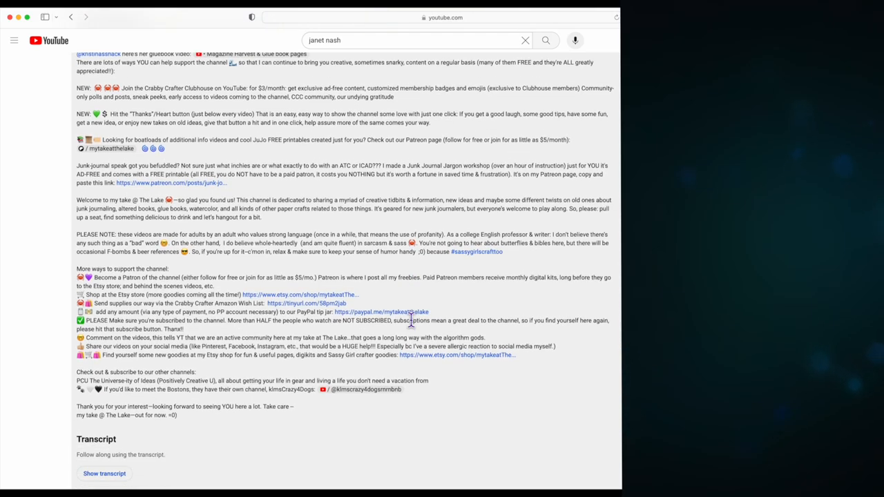
{"action": "scroll", "scroll_direction": "up", "scroll_amount": 3}
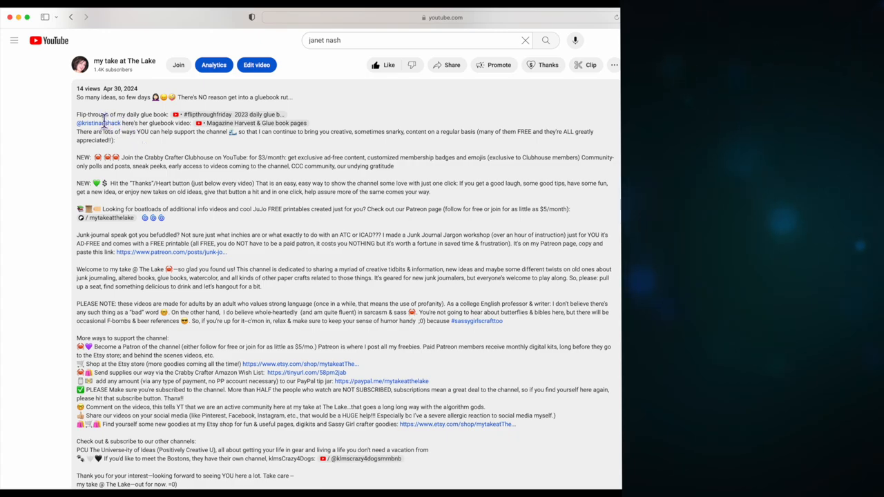
{"action": "mouse_move", "coordinate": [141, 123]}
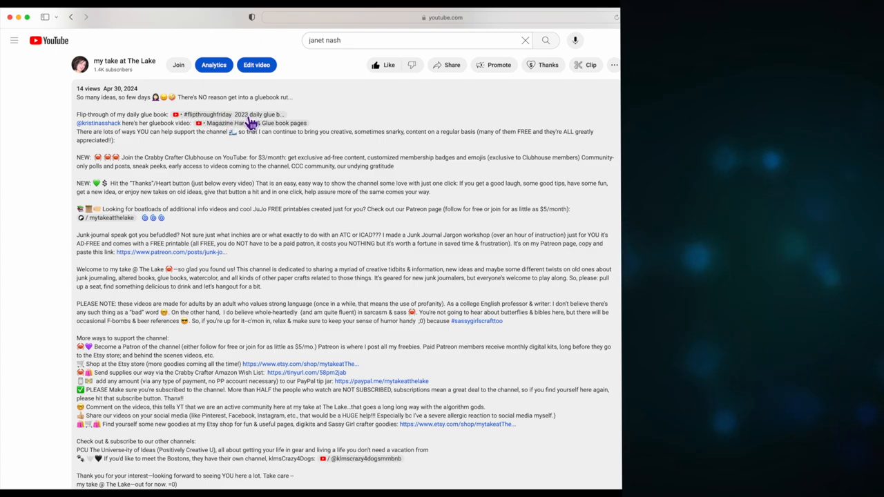
{"action": "mouse_move", "coordinate": [131, 127]}
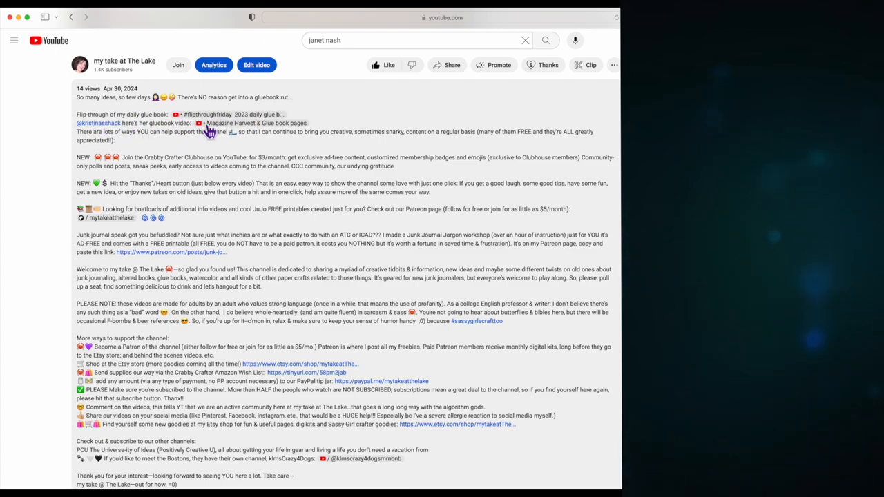
{"action": "mouse_move", "coordinate": [218, 133]}
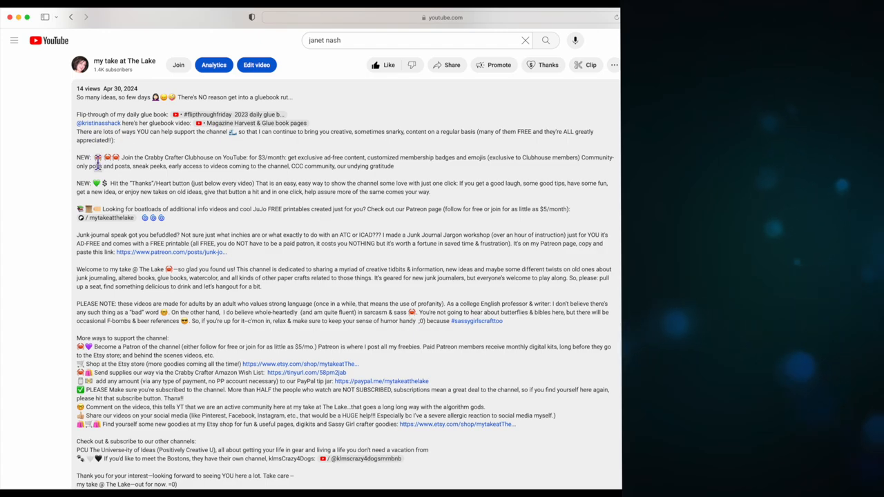
{"action": "mouse_move", "coordinate": [119, 221]}
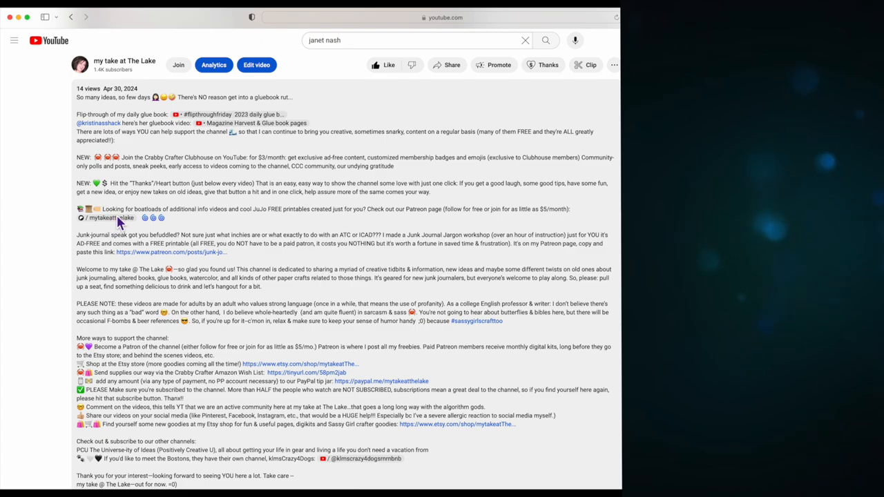
{"action": "mouse_move", "coordinate": [147, 221]}
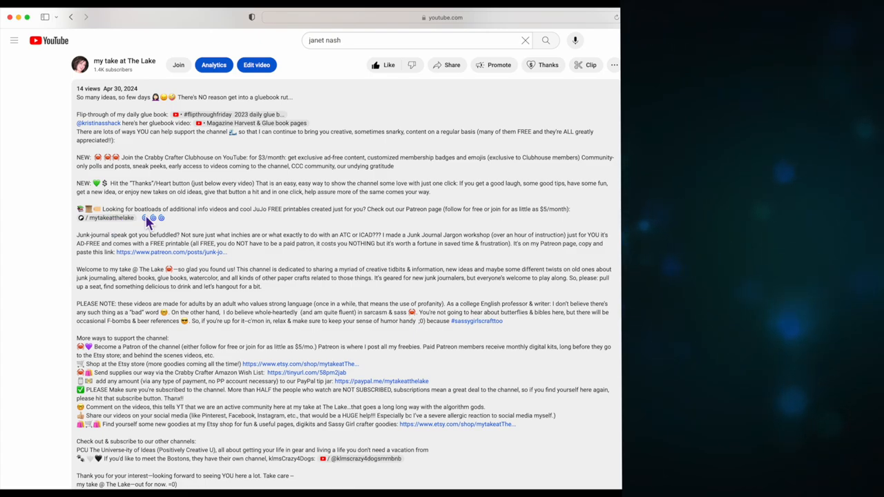
{"action": "mouse_move", "coordinate": [160, 222]}
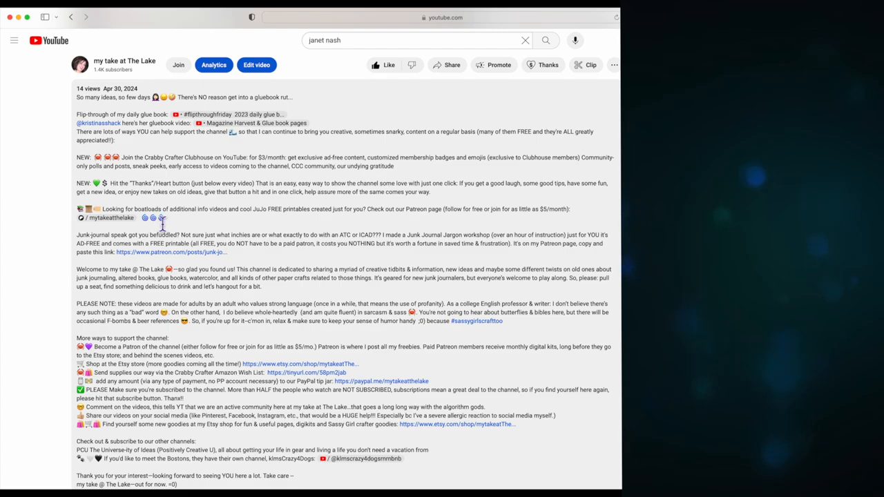
{"action": "mouse_move", "coordinate": [193, 227]}
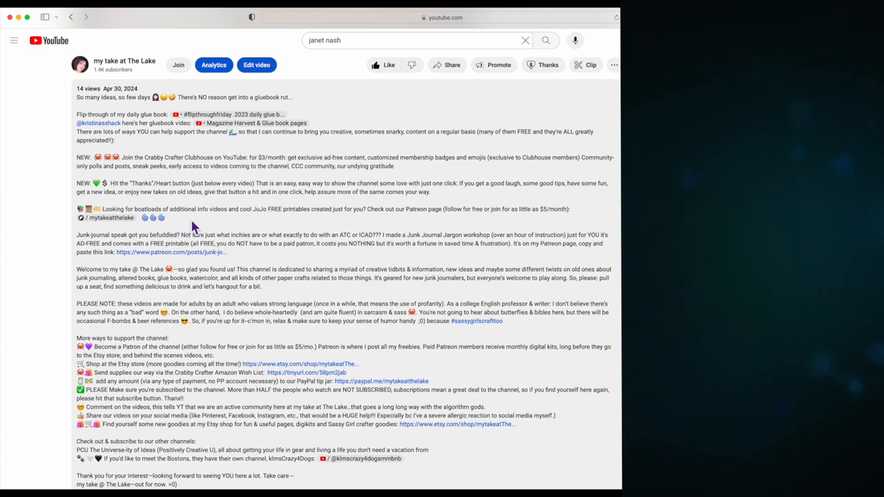
{"action": "mouse_move", "coordinate": [241, 228]}
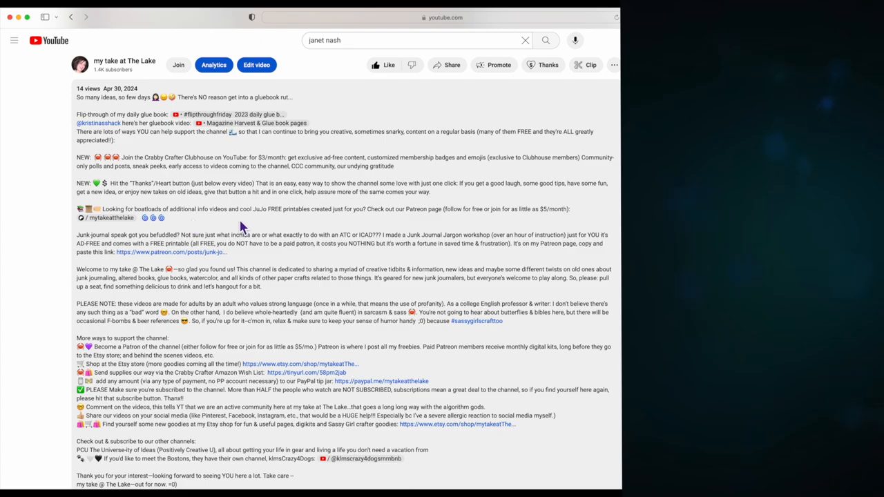
{"action": "mouse_move", "coordinate": [287, 229]}
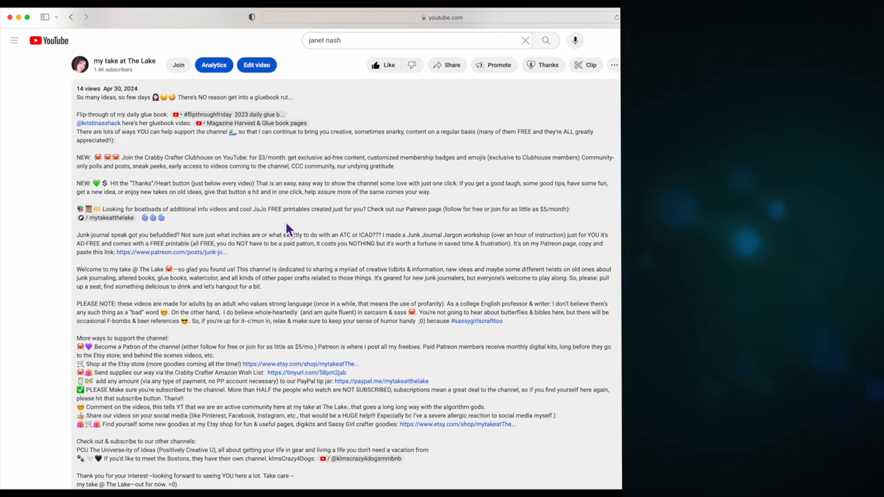
{"action": "mouse_move", "coordinate": [136, 210]}
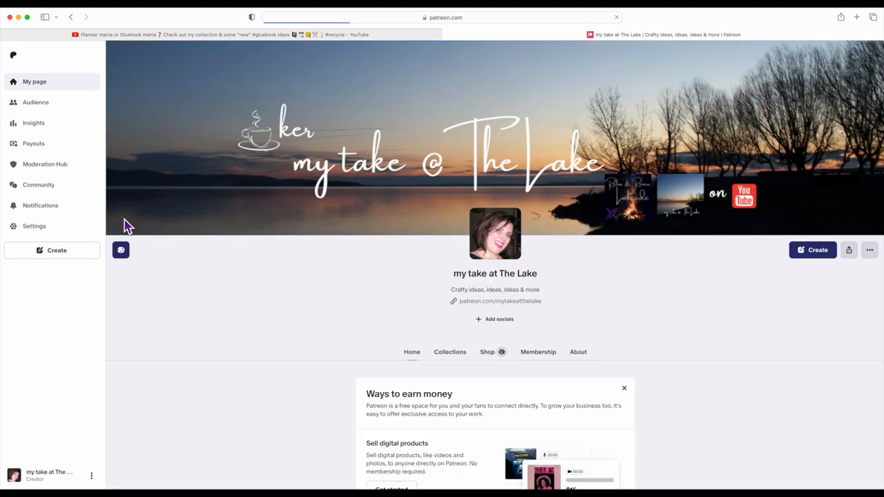
- Browse the creator's Patreon home feed, then switch to the Collections listing of six collections
{"action": "left_click", "coordinate": [494, 317]}
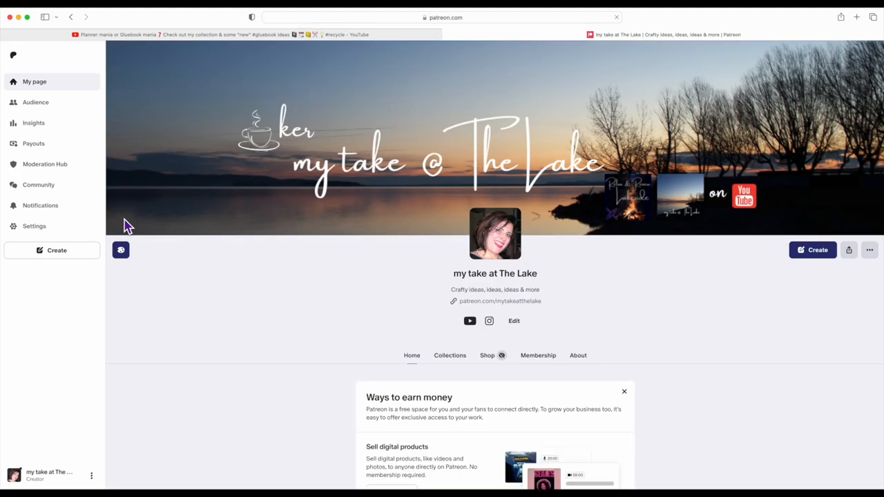
{"action": "mouse_move", "coordinate": [417, 362]}
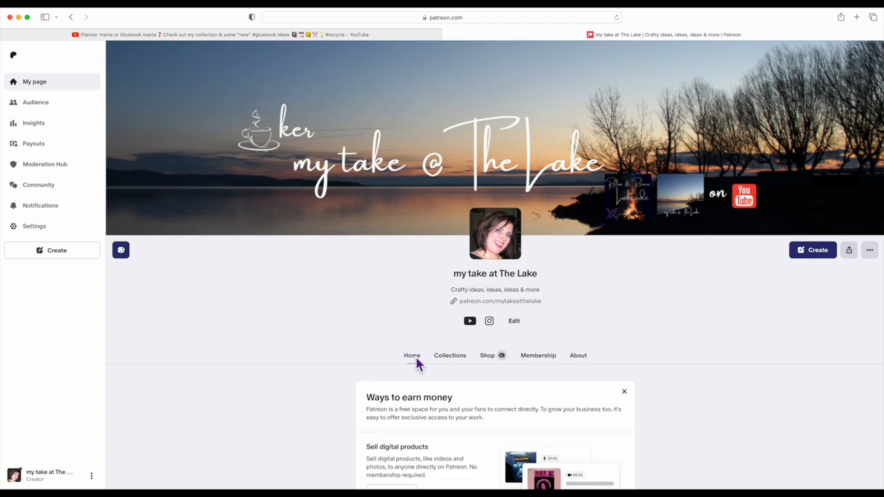
{"action": "scroll", "scroll_direction": "down", "scroll_amount": 3}
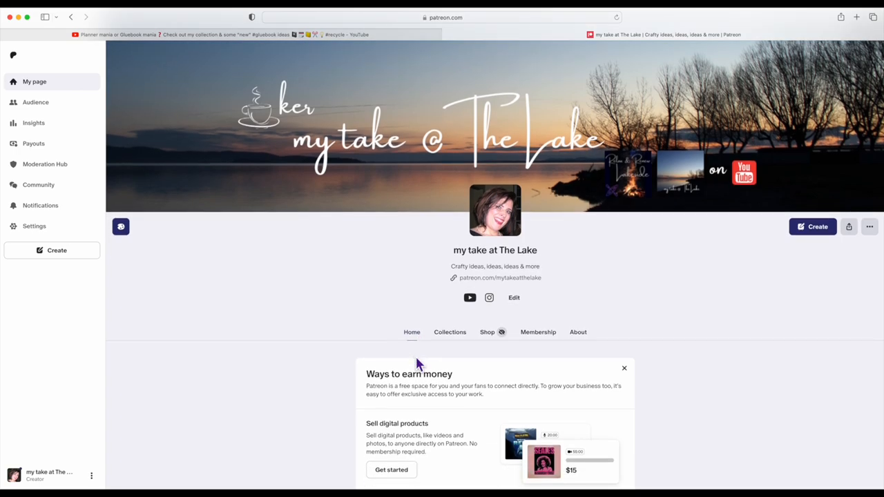
{"action": "scroll", "scroll_direction": "down", "scroll_amount": 3}
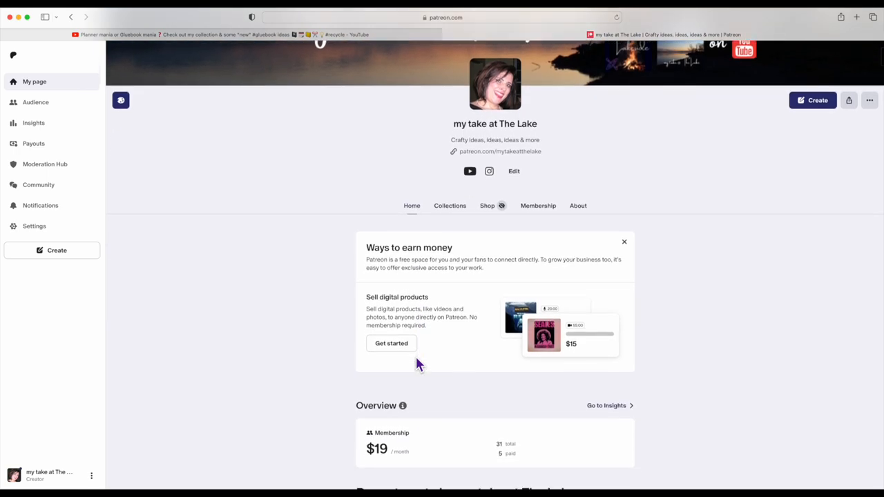
{"action": "scroll", "scroll_direction": "down", "scroll_amount": 3}
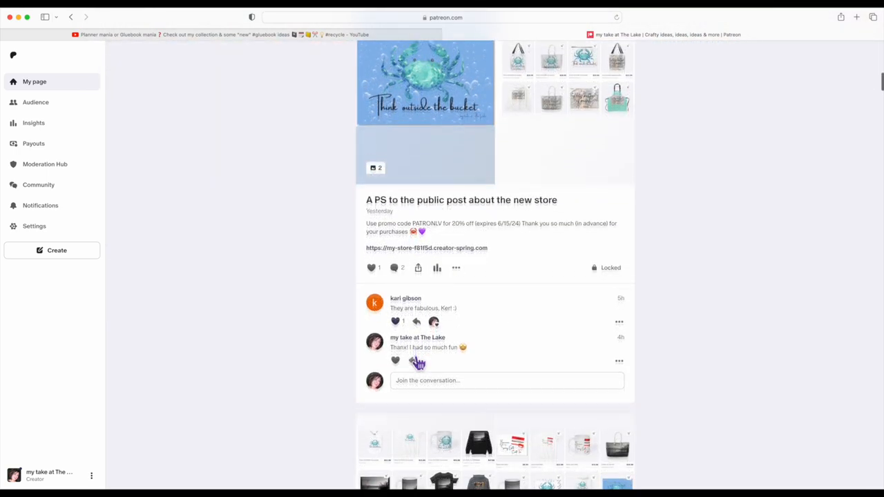
{"action": "left_click", "coordinate": [451, 55]}
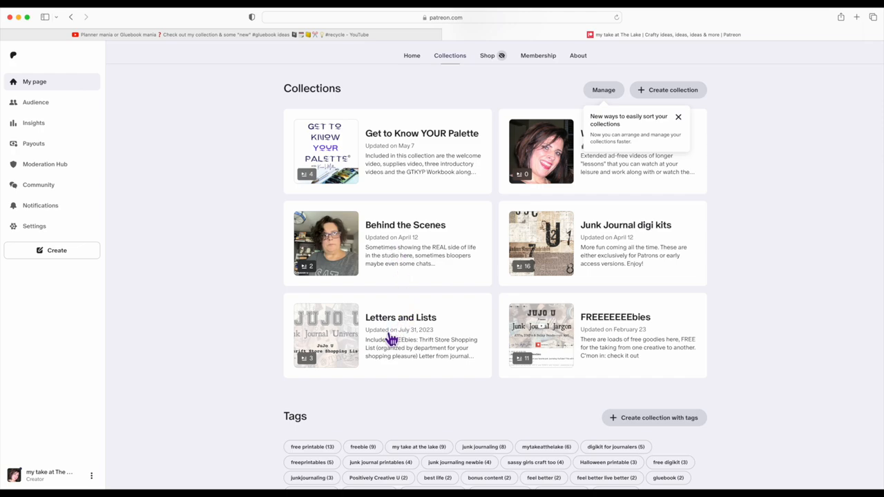
{"action": "mouse_move", "coordinate": [613, 326]}
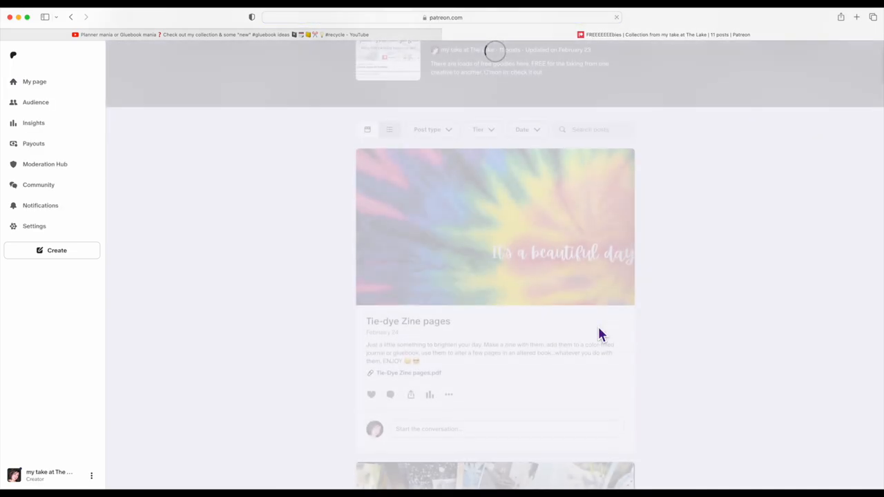
{"action": "scroll", "scroll_direction": "up", "scroll_amount": 3}
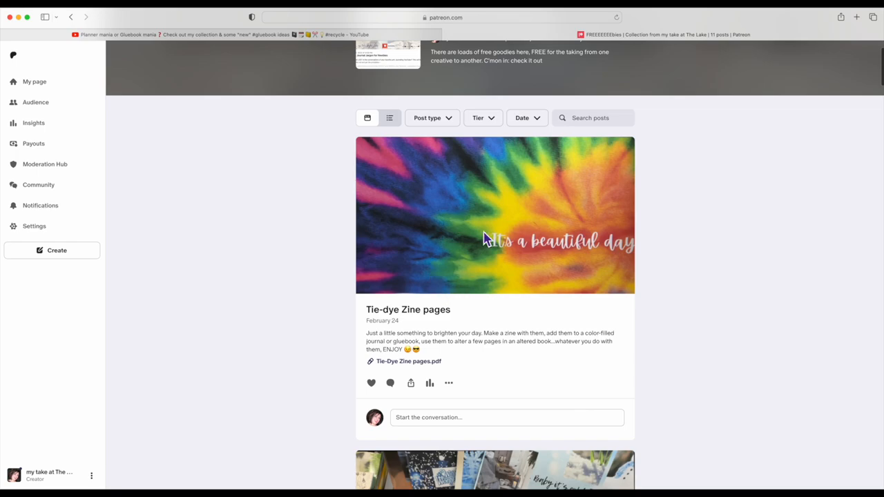
{"action": "mouse_move", "coordinate": [425, 370]}
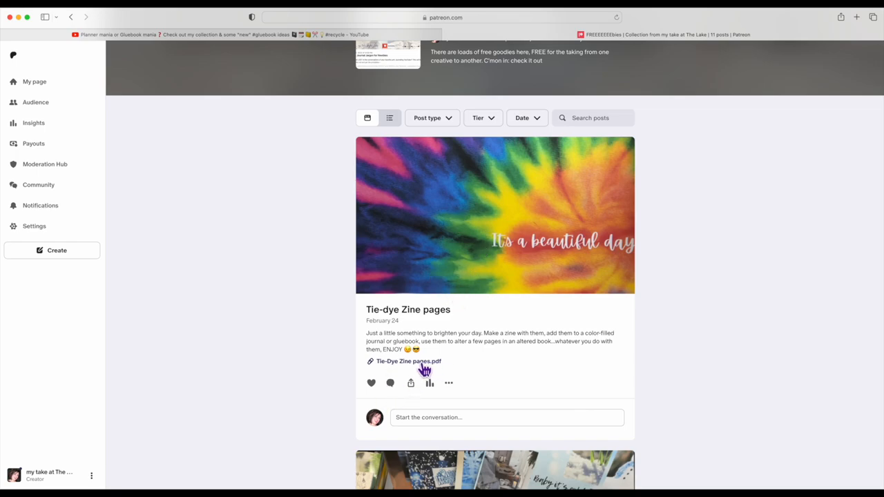
{"action": "scroll", "scroll_direction": "up", "scroll_amount": 3}
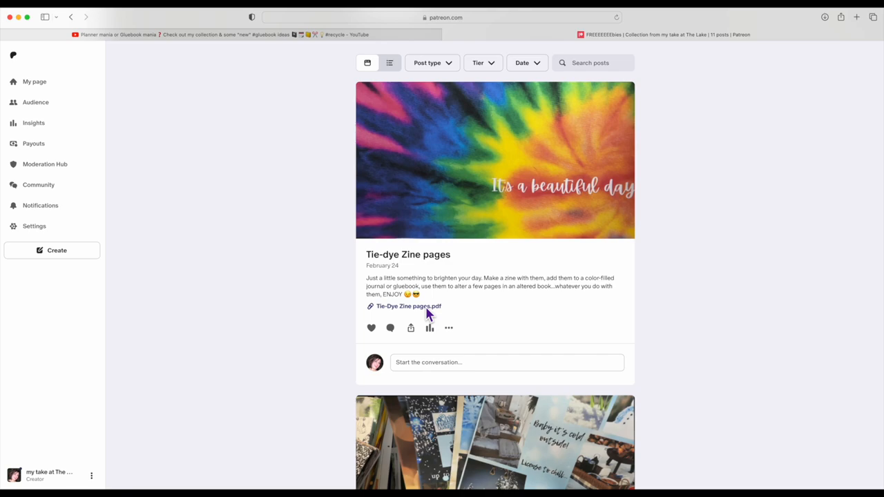
{"action": "scroll", "scroll_direction": "down", "scroll_amount": 3}
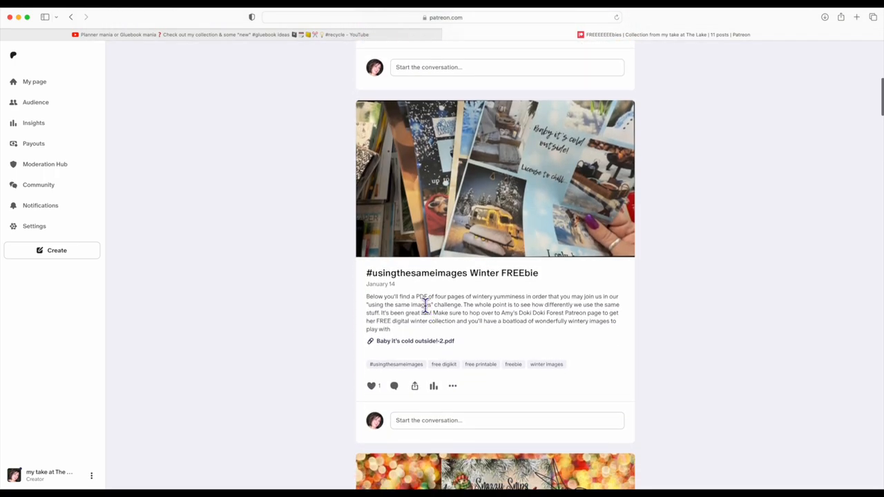
{"action": "scroll", "scroll_direction": "down", "scroll_amount": 3}
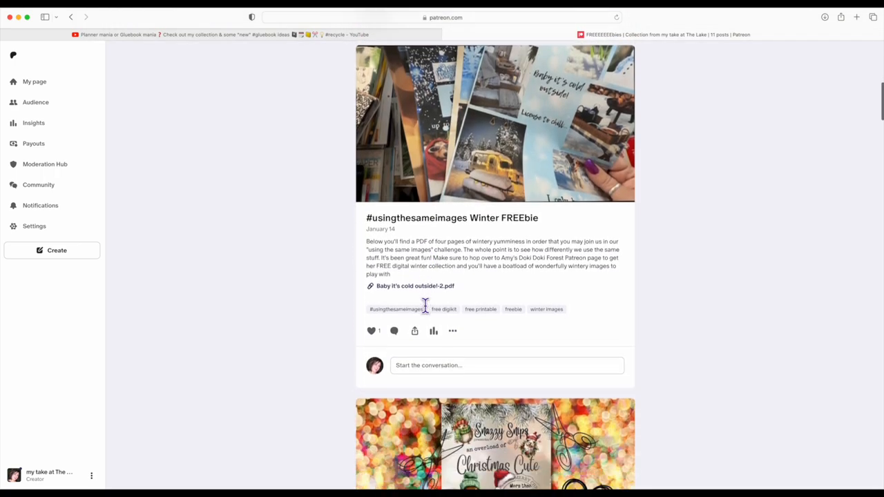
{"action": "scroll", "scroll_direction": "down", "scroll_amount": 3}
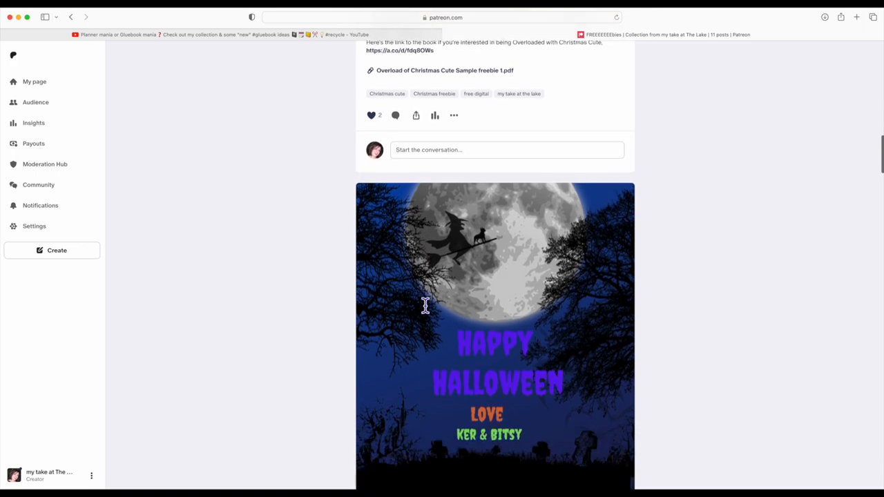
{"action": "scroll", "scroll_direction": "down", "scroll_amount": 3}
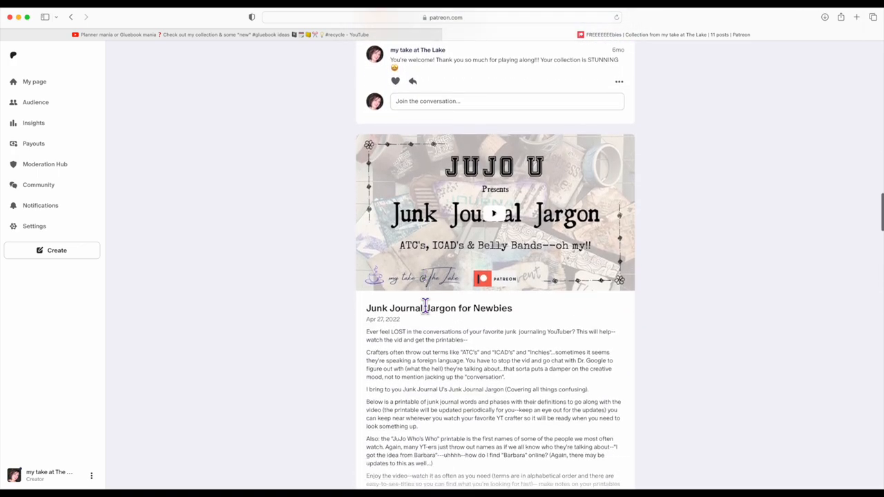
{"action": "scroll", "scroll_direction": "down", "scroll_amount": 3}
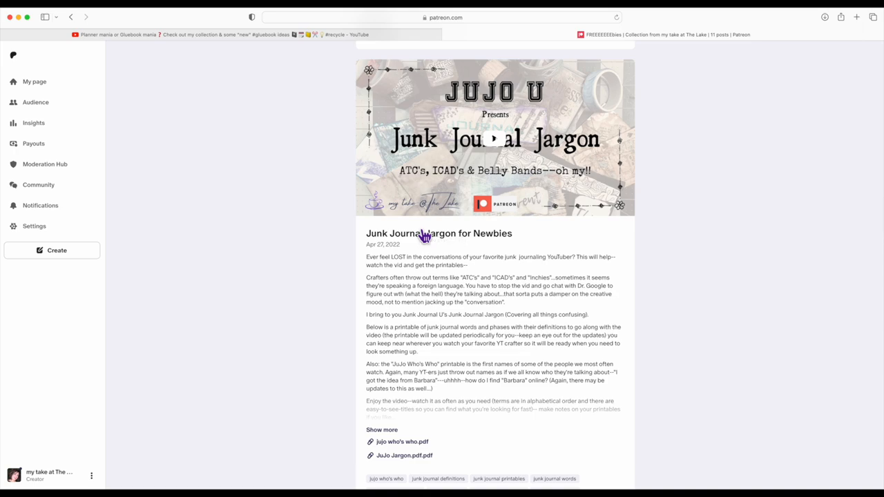
{"action": "mouse_move", "coordinate": [427, 229]}
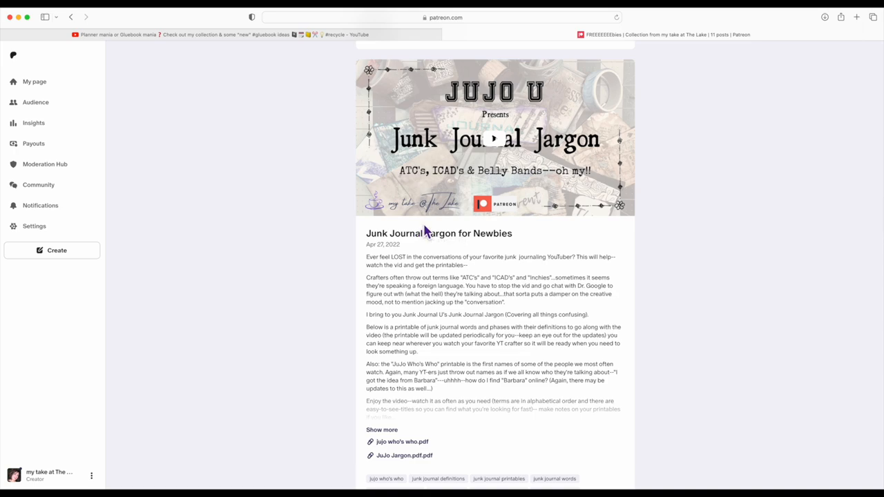
{"action": "mouse_move", "coordinate": [442, 169]}
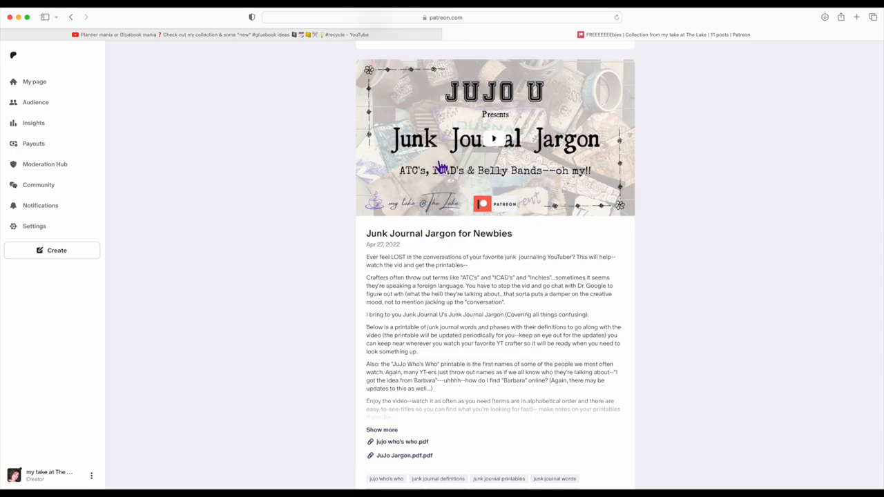
{"action": "mouse_move", "coordinate": [510, 88]}
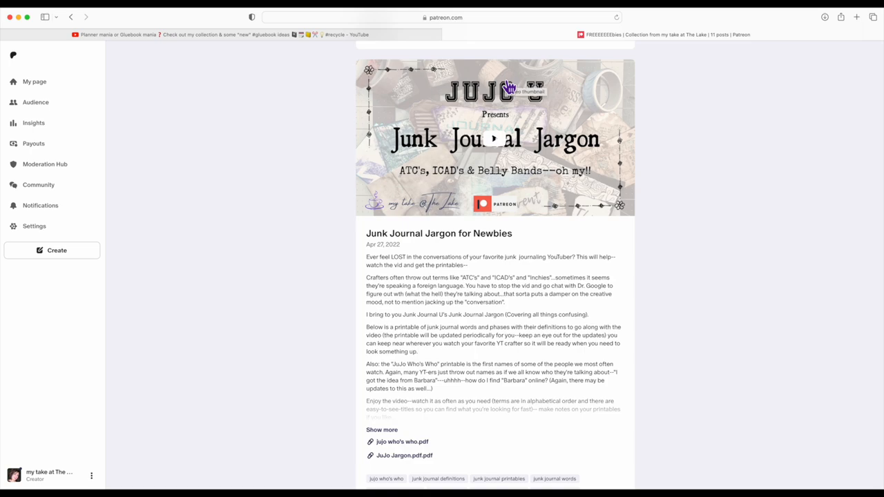
{"action": "mouse_move", "coordinate": [408, 174]}
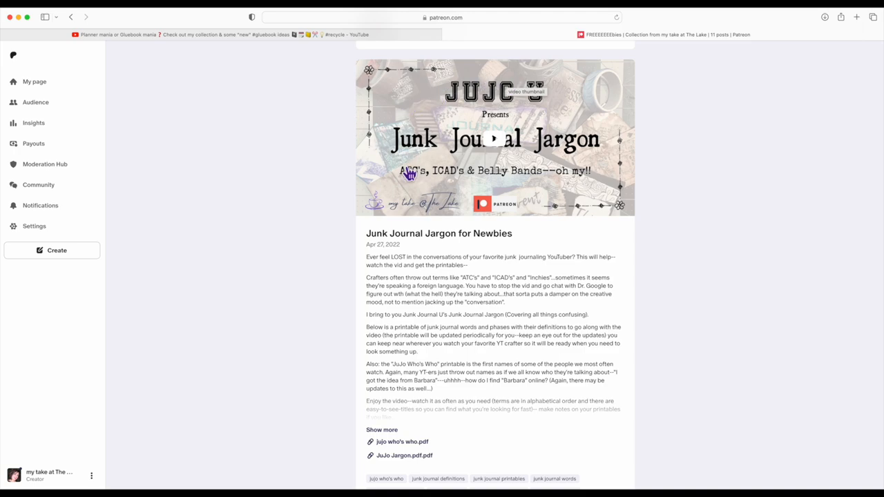
{"action": "mouse_move", "coordinate": [498, 176]}
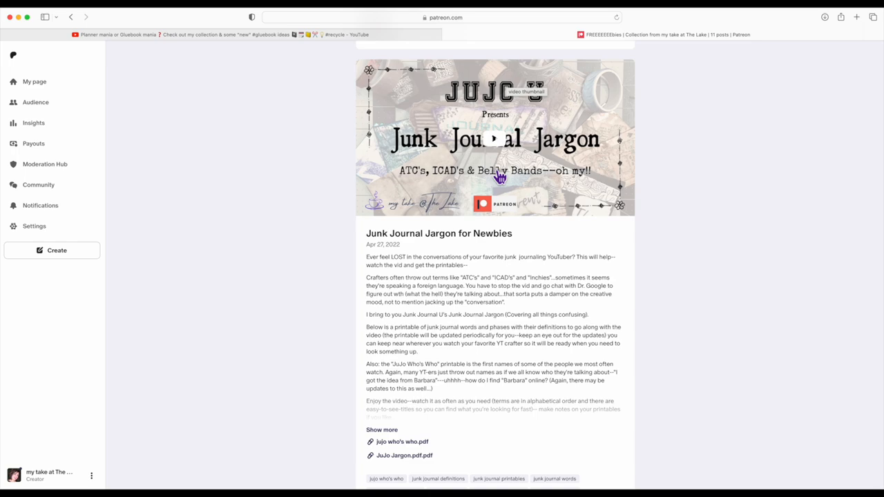
{"action": "scroll", "scroll_direction": "down", "scroll_amount": 3}
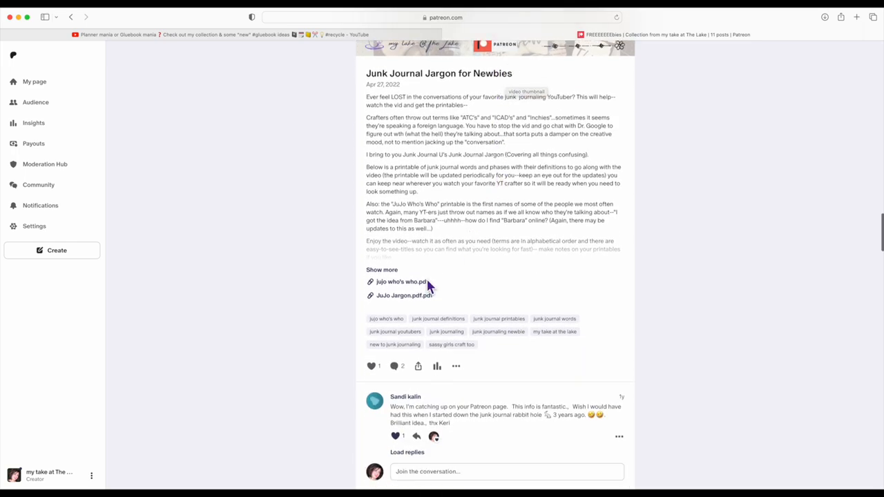
{"action": "mouse_move", "coordinate": [403, 295]}
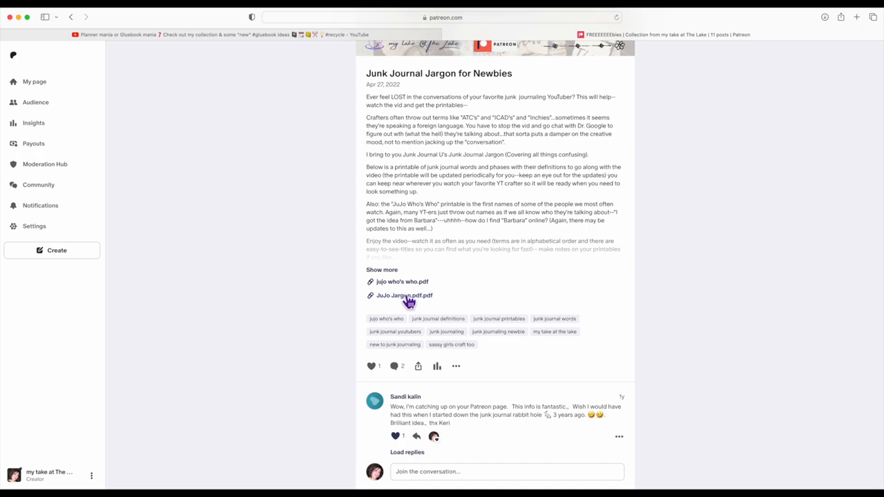
{"action": "scroll", "scroll_direction": "down", "scroll_amount": 3}
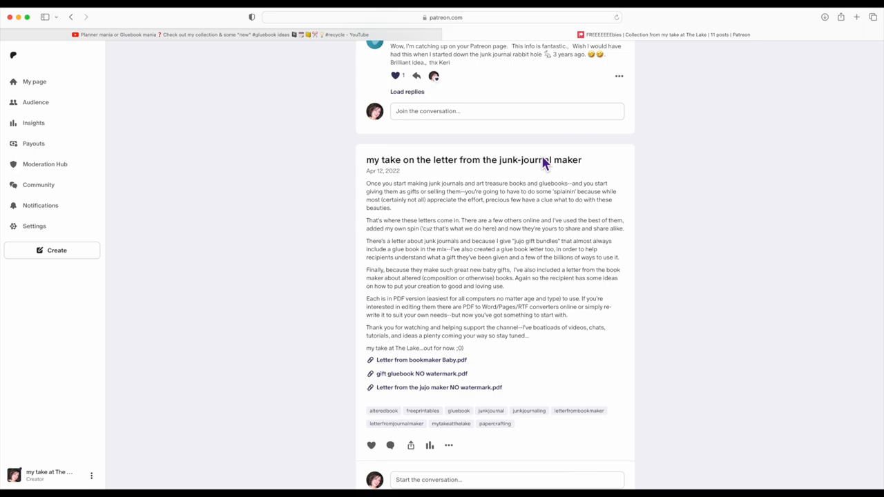
{"action": "mouse_move", "coordinate": [539, 221]}
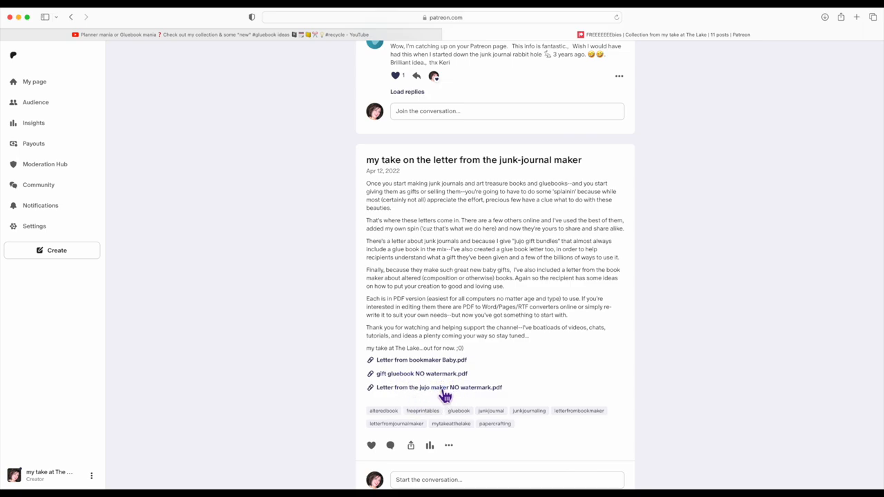
{"action": "scroll", "scroll_direction": "down", "scroll_amount": 3}
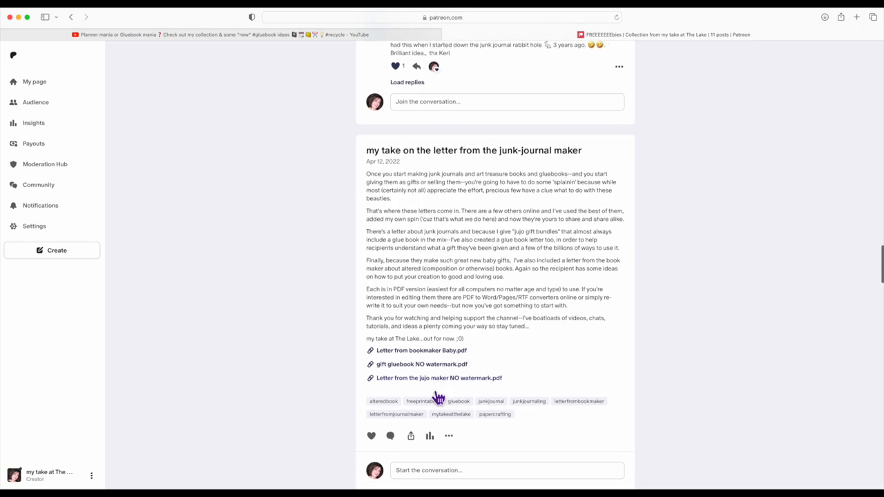
{"action": "scroll", "scroll_direction": "up", "scroll_amount": 3}
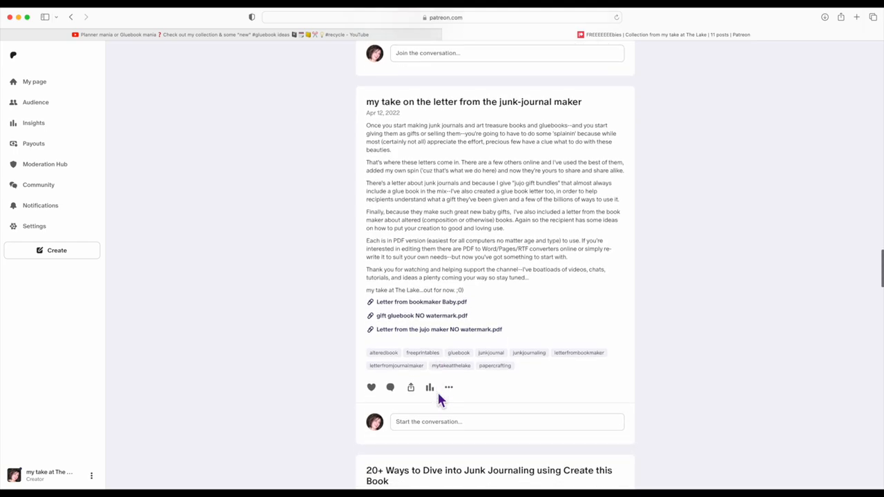
{"action": "scroll", "scroll_direction": "down", "scroll_amount": 3}
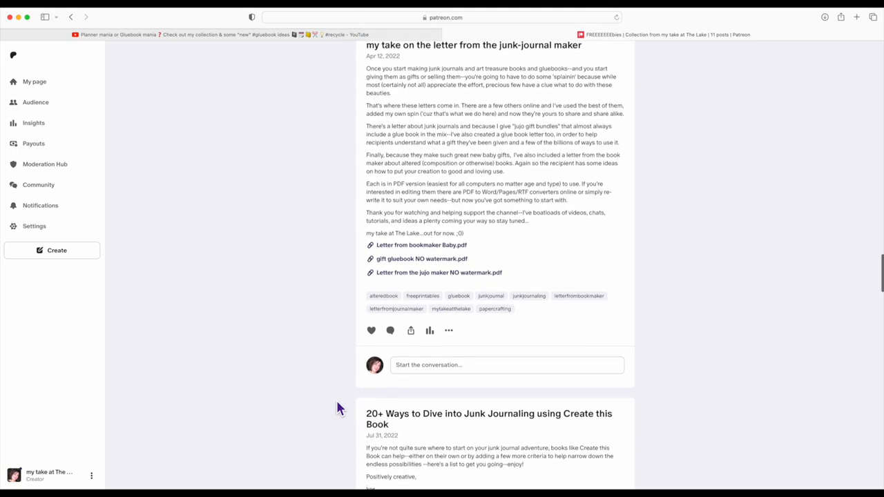
{"action": "scroll", "scroll_direction": "down", "scroll_amount": 3}
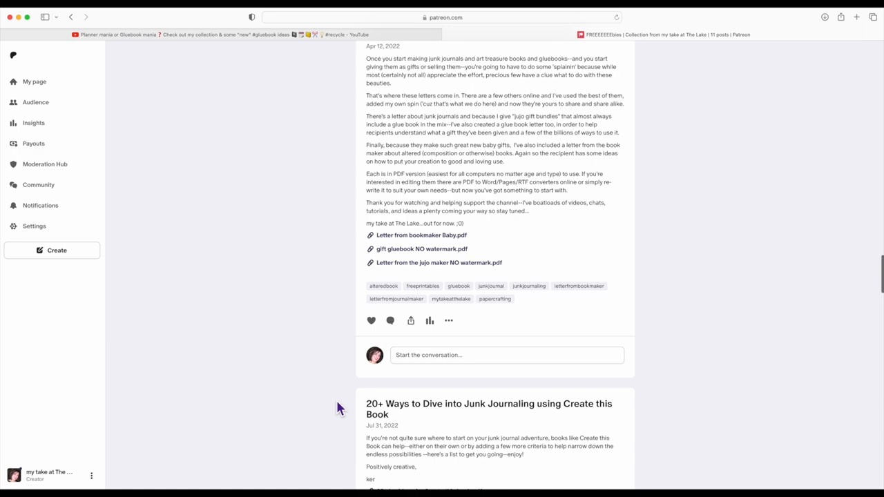
{"action": "scroll", "scroll_direction": "down", "scroll_amount": 3}
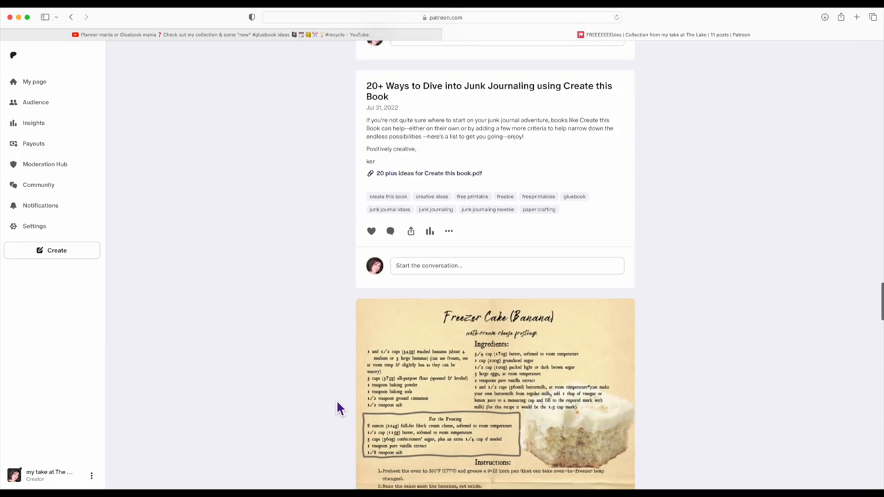
{"action": "mouse_move", "coordinate": [517, 94]}
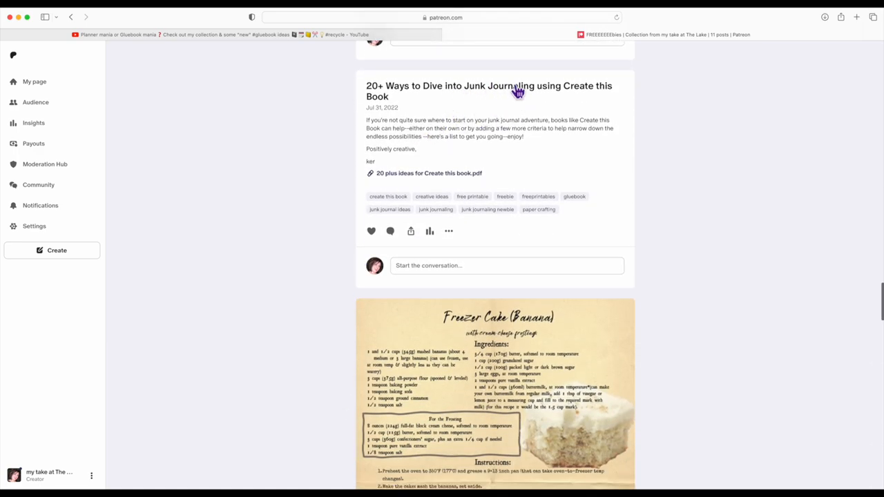
{"action": "mouse_move", "coordinate": [579, 94]}
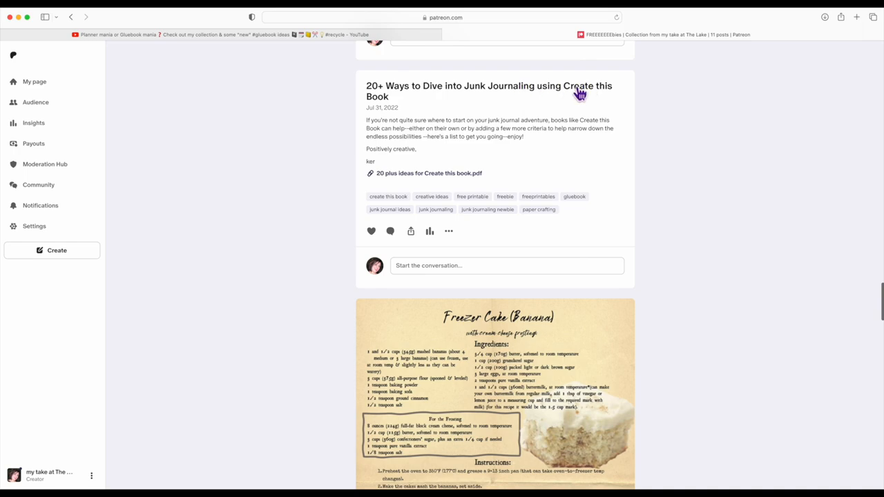
{"action": "scroll", "scroll_direction": "down", "scroll_amount": 3}
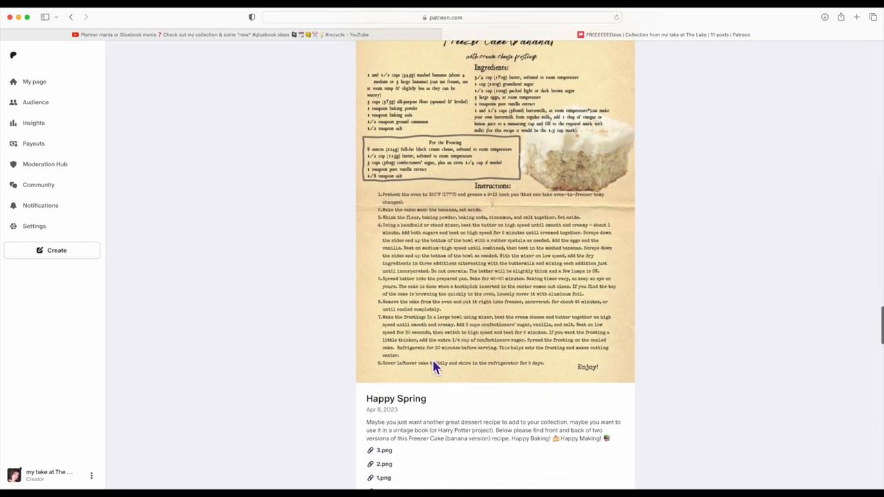
{"action": "scroll", "scroll_direction": "up", "scroll_amount": 3}
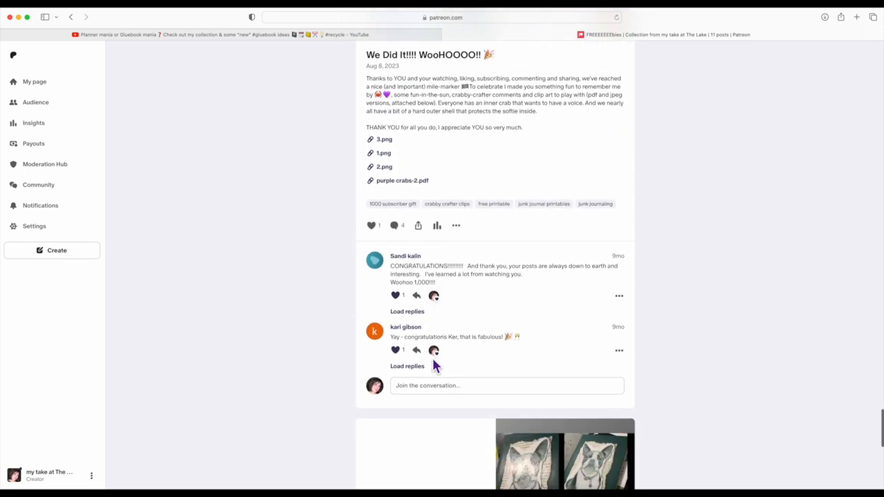
{"action": "scroll", "scroll_direction": "down", "scroll_amount": 3}
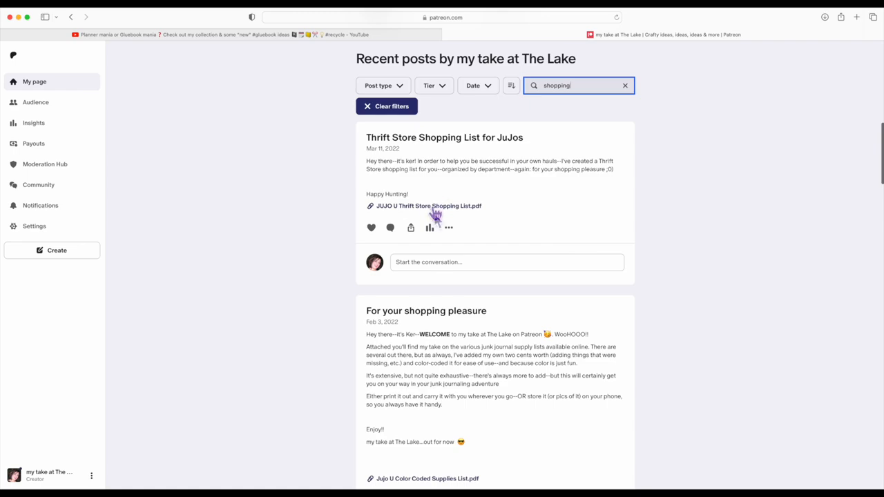
- Download the JUJO U Thrift Store Shopping List.pdf attachment and open it
{"action": "left_click", "coordinate": [428, 205]}
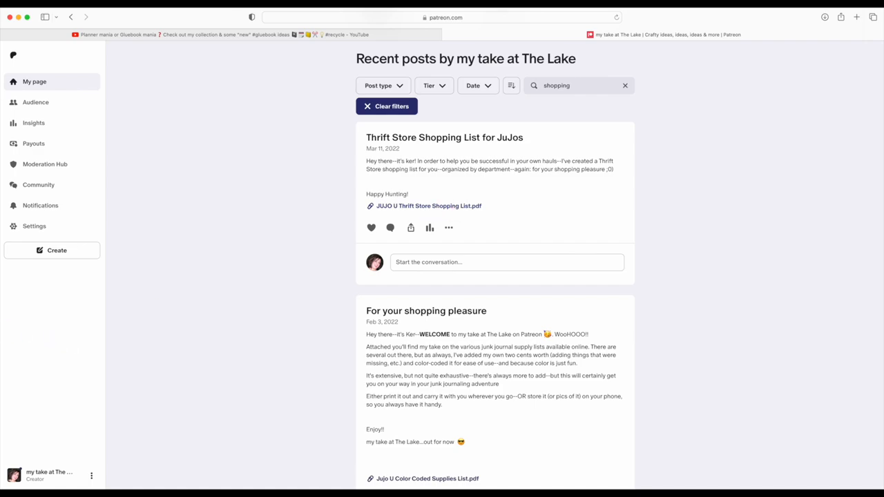
{"action": "left_click", "coordinate": [428, 206]}
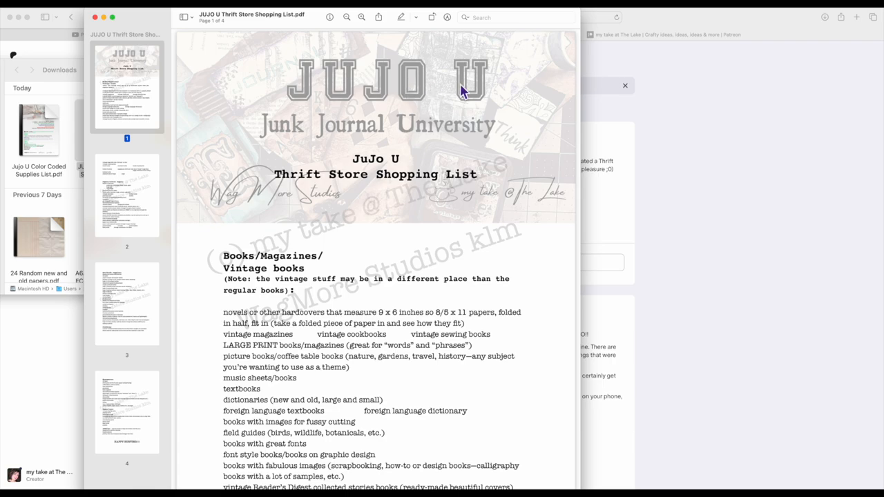
{"action": "mouse_move", "coordinate": [412, 205]}
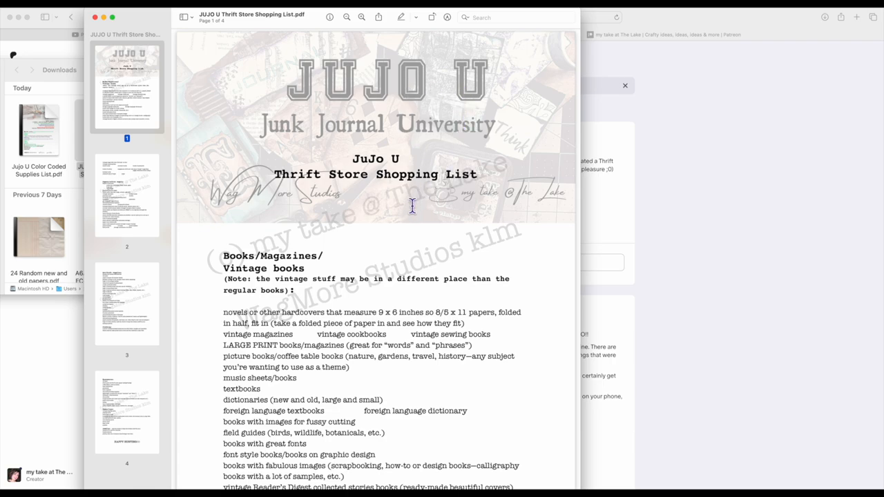
{"action": "mouse_move", "coordinate": [431, 210]}
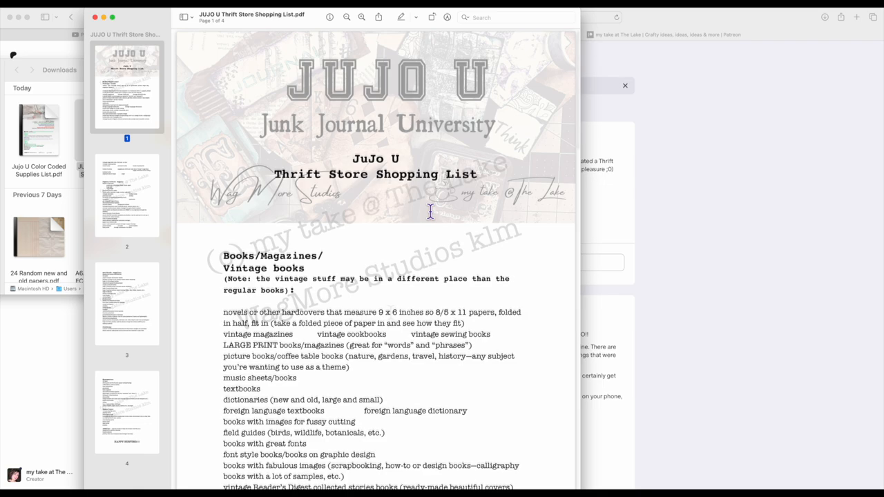
- Scroll through the Thrift Store Shopping List's book, office, craft, clothing and housewares pages
{"action": "scroll", "scroll_direction": "down", "scroll_amount": 3}
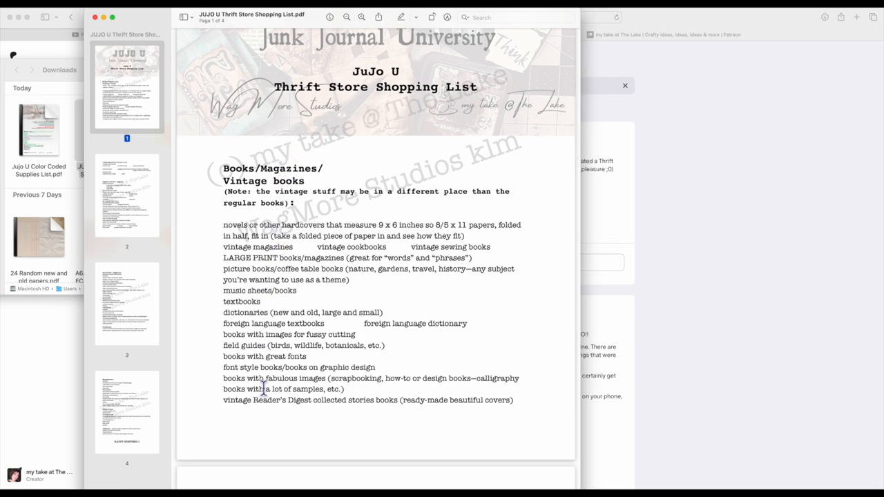
{"action": "mouse_move", "coordinate": [262, 235]}
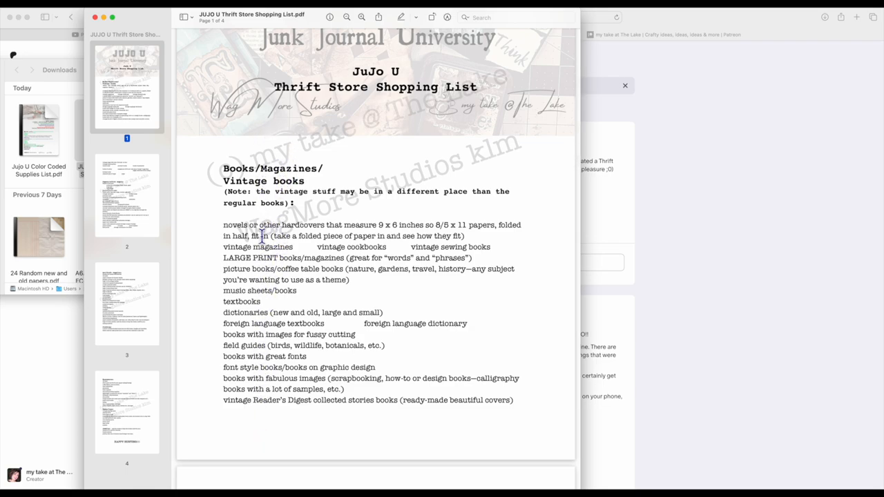
{"action": "scroll", "scroll_direction": "down", "scroll_amount": 3}
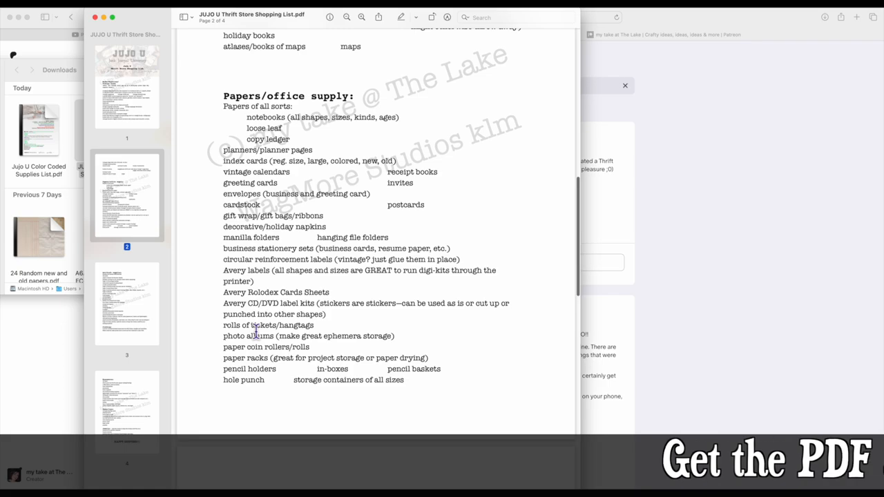
{"action": "scroll", "scroll_direction": "down", "scroll_amount": 3}
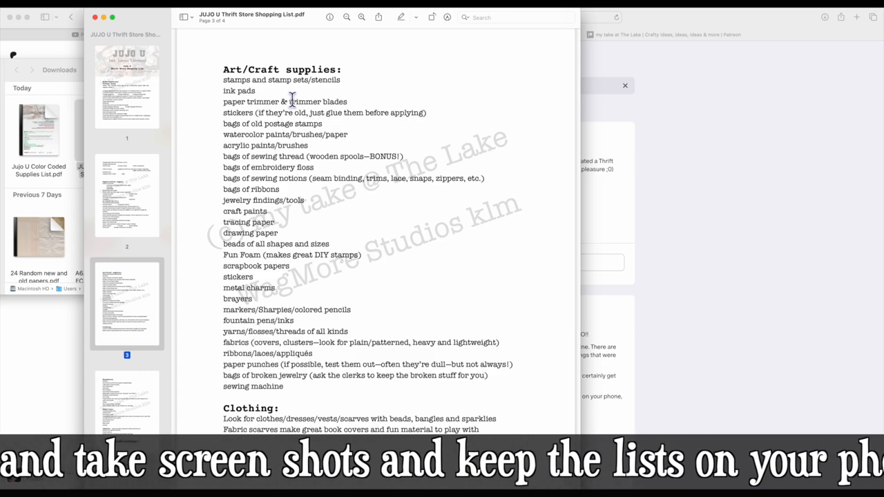
{"action": "scroll", "scroll_direction": "down", "scroll_amount": 3}
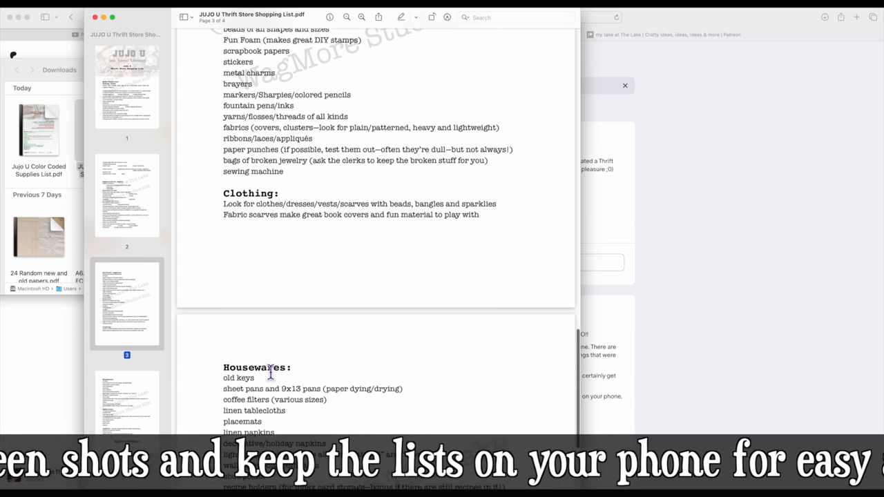
{"action": "scroll", "scroll_direction": "down", "scroll_amount": 3}
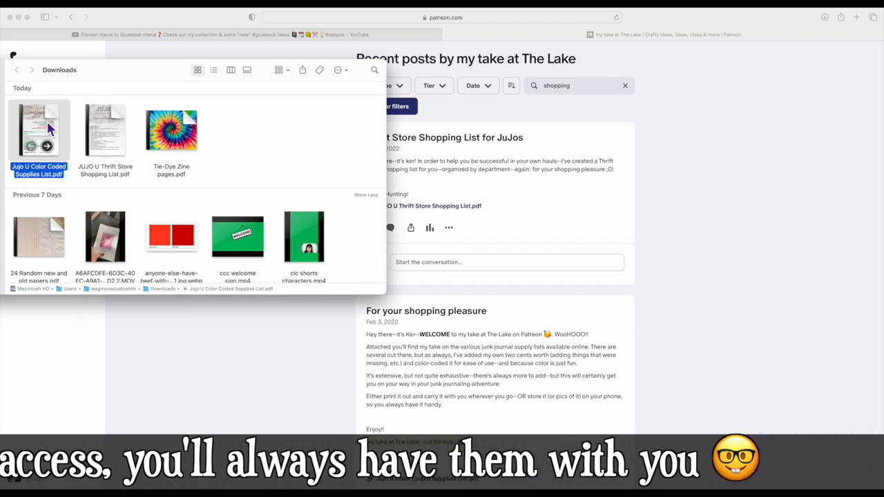
- Open the Jujo U Color Coded Supplies List PDF, browse its pages and return to page 1's Basics list
{"action": "double_click", "coordinate": [38, 130]}
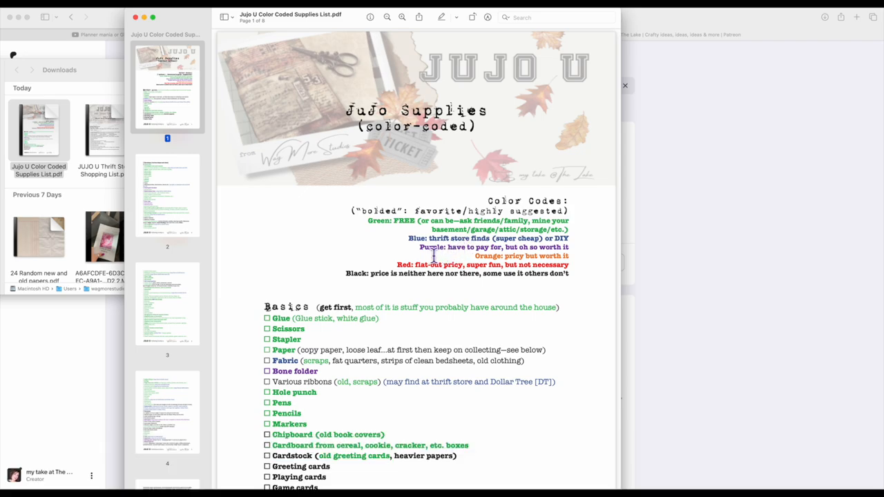
{"action": "mouse_move", "coordinate": [458, 264]}
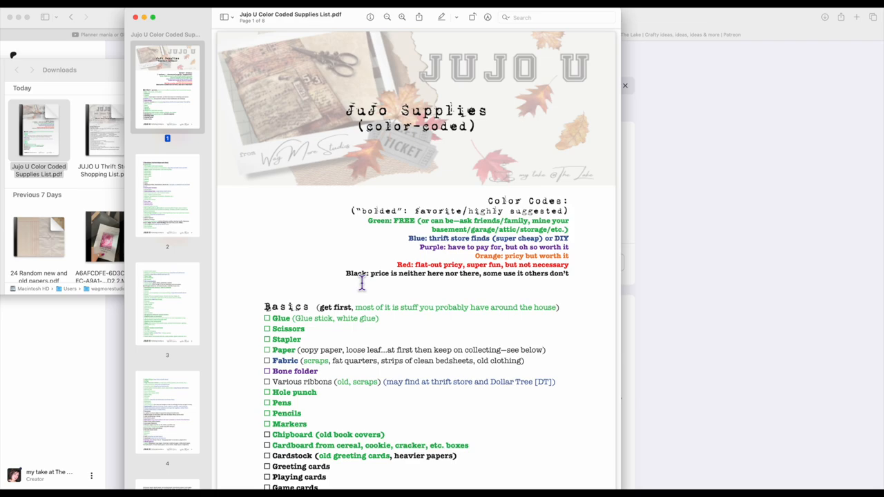
{"action": "scroll", "scroll_direction": "up", "scroll_amount": 3}
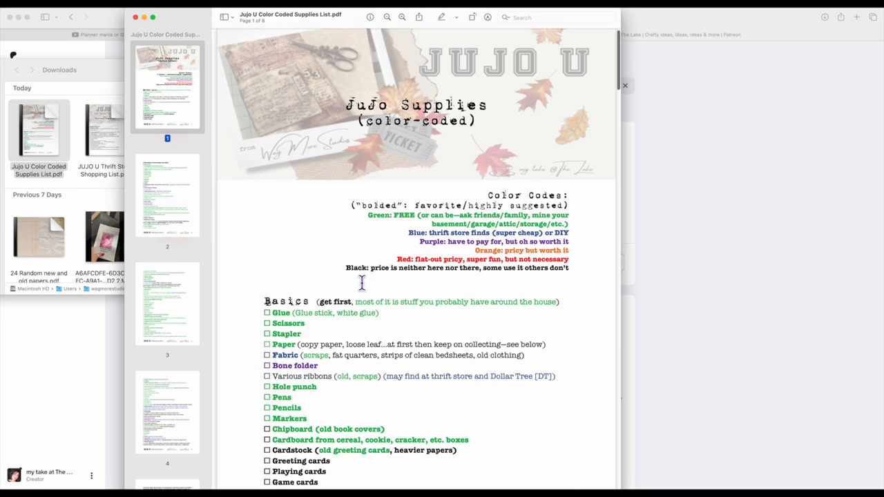
{"action": "scroll", "scroll_direction": "down", "scroll_amount": 3}
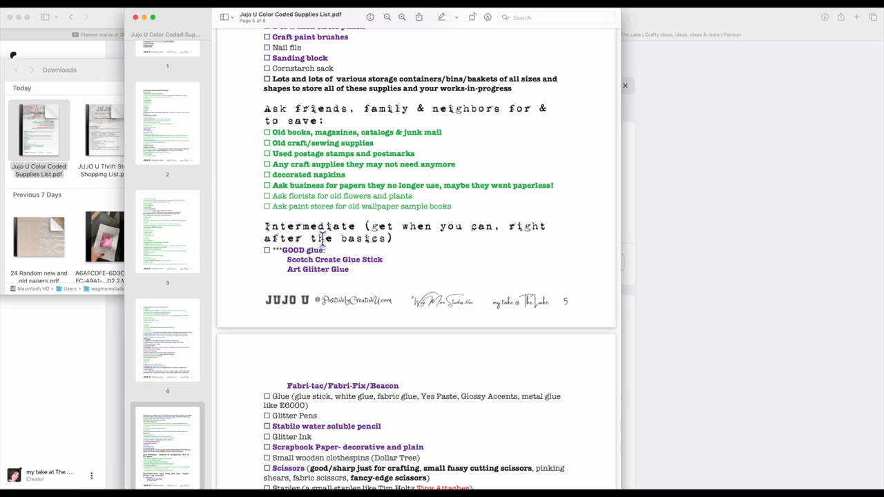
{"action": "scroll", "scroll_direction": "down", "scroll_amount": 3}
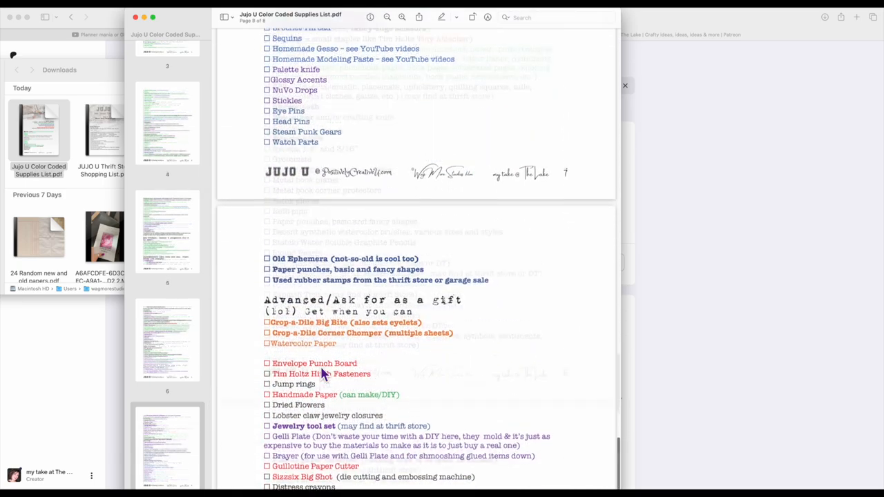
{"action": "scroll", "scroll_direction": "down", "scroll_amount": 3}
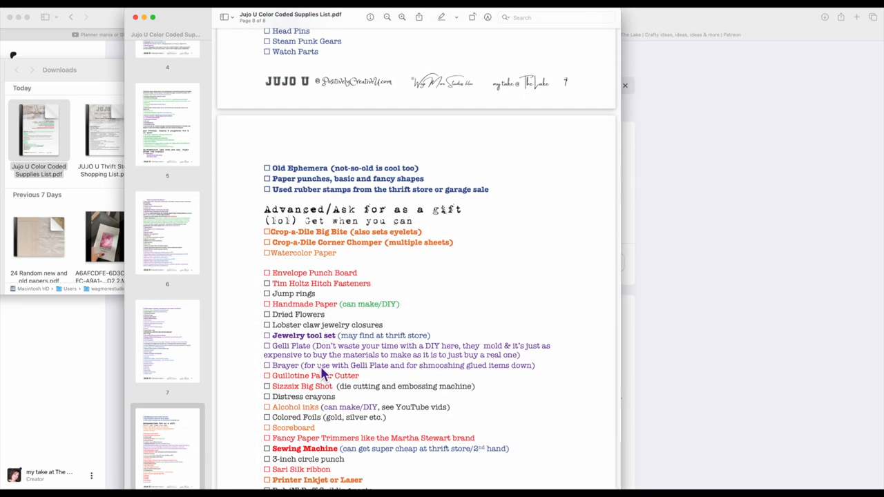
{"action": "mouse_move", "coordinate": [334, 223]}
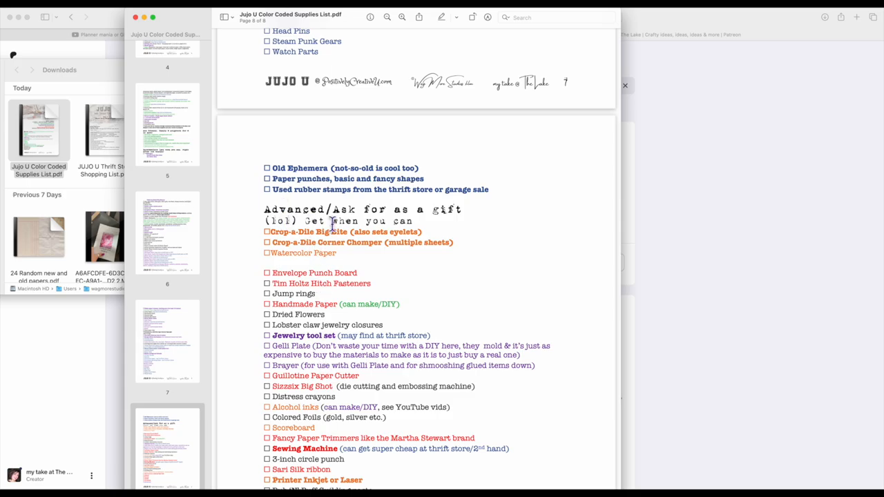
{"action": "mouse_move", "coordinate": [301, 232]}
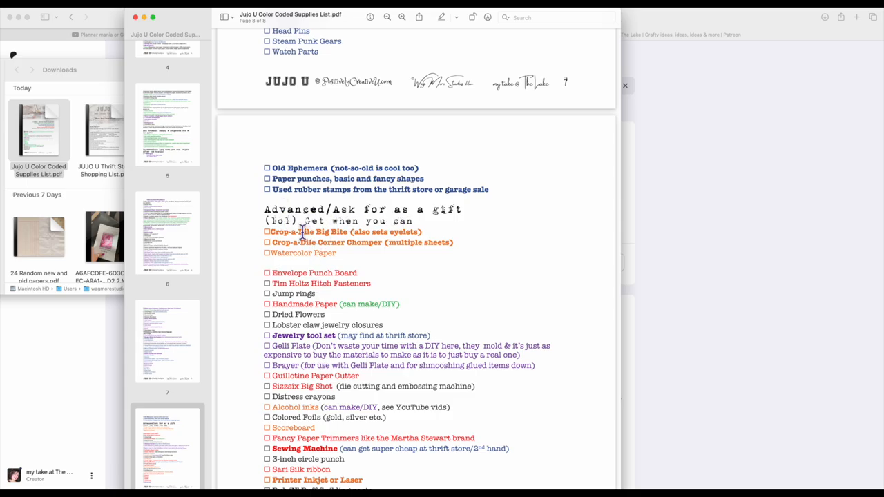
{"action": "scroll", "scroll_direction": "up", "scroll_amount": 3}
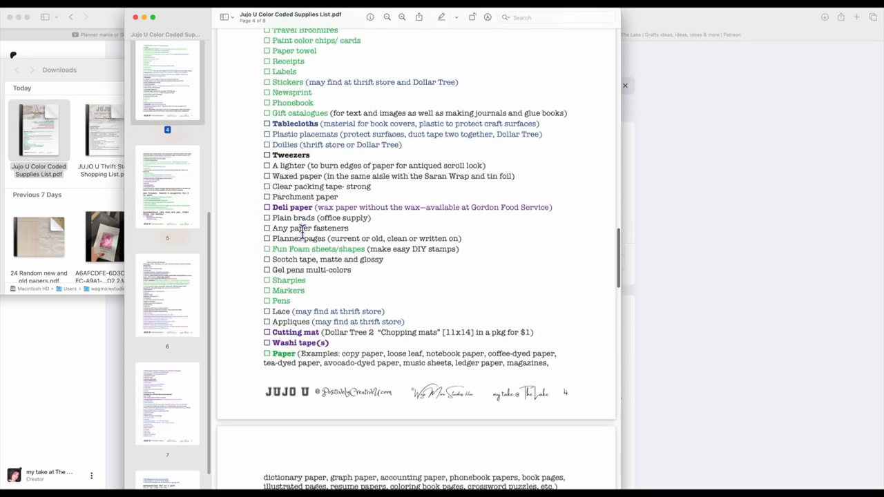
{"action": "left_click", "coordinate": [167, 83]}
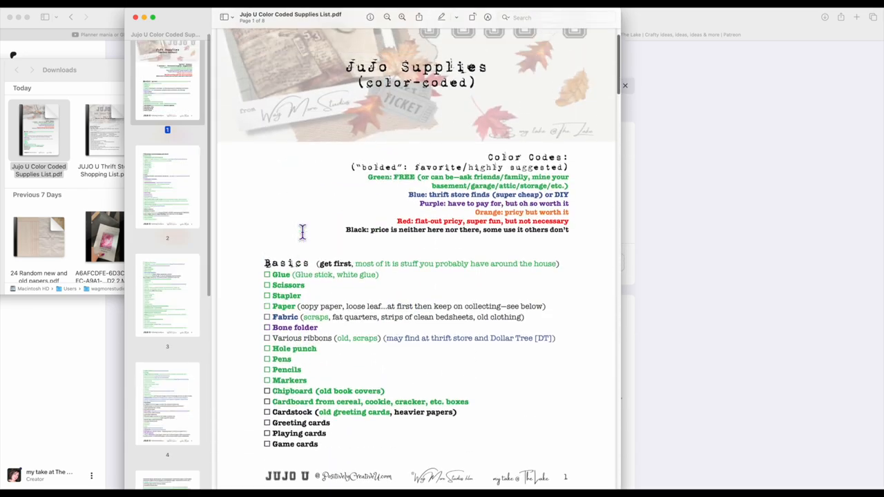
{"action": "scroll", "scroll_direction": "down", "scroll_amount": 3}
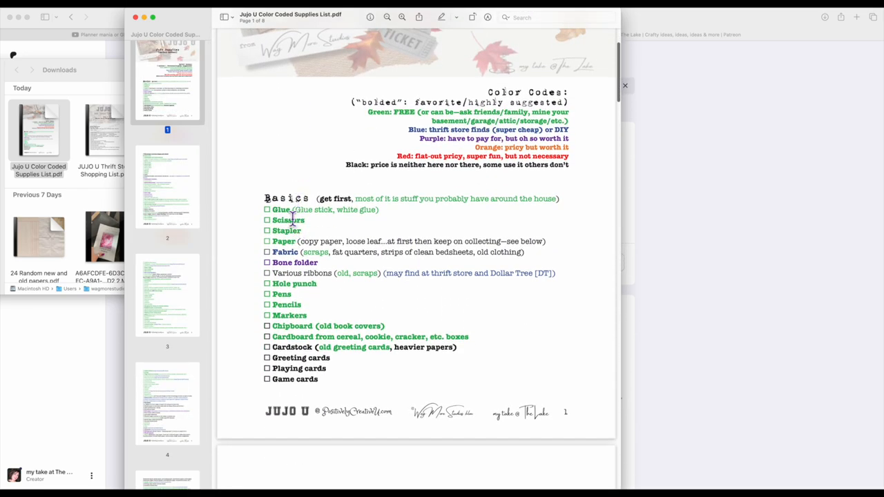
{"action": "mouse_move", "coordinate": [241, 112]}
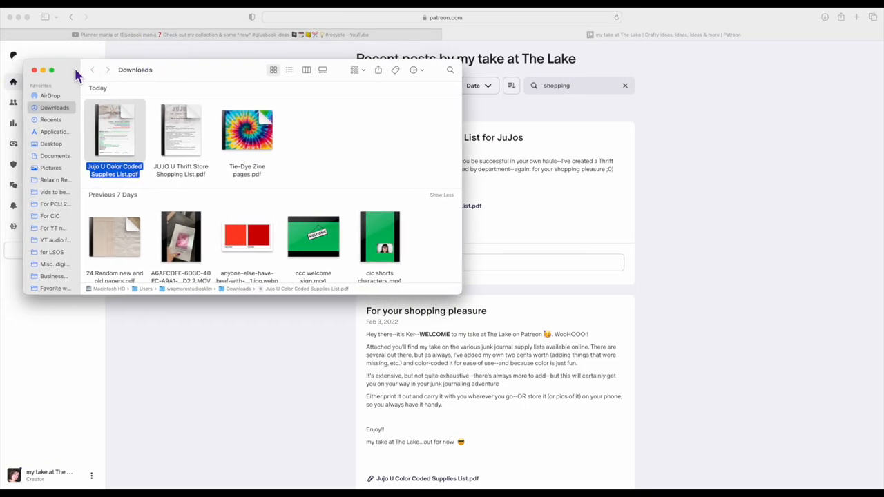
- Close the Downloads folder window to return to the YouTube video description
{"action": "left_click", "coordinate": [34, 69]}
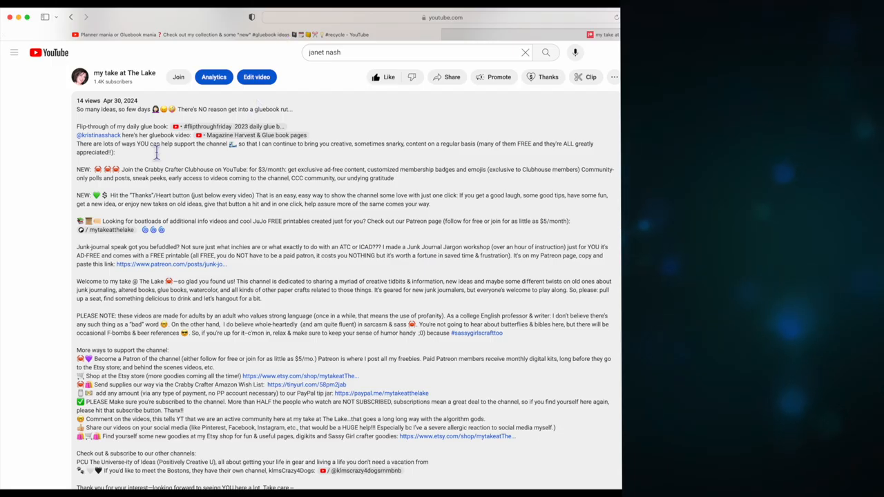
{"action": "mouse_move", "coordinate": [290, 230]}
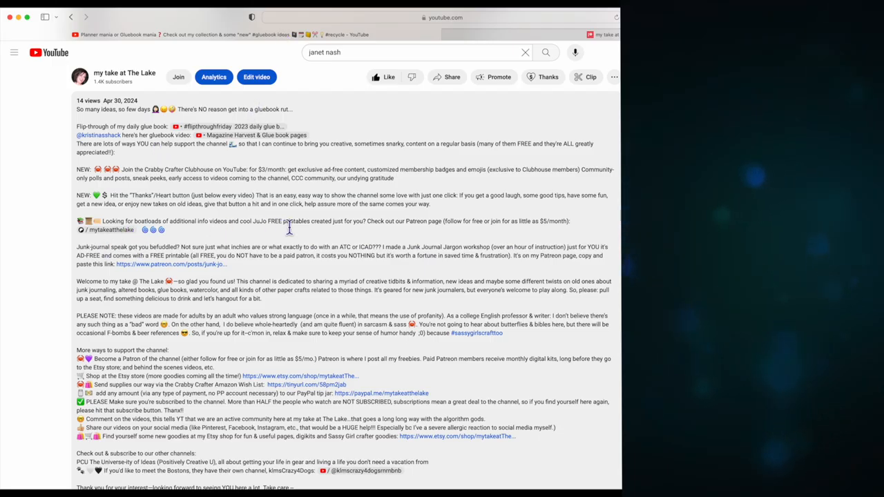
{"action": "mouse_move", "coordinate": [435, 228]}
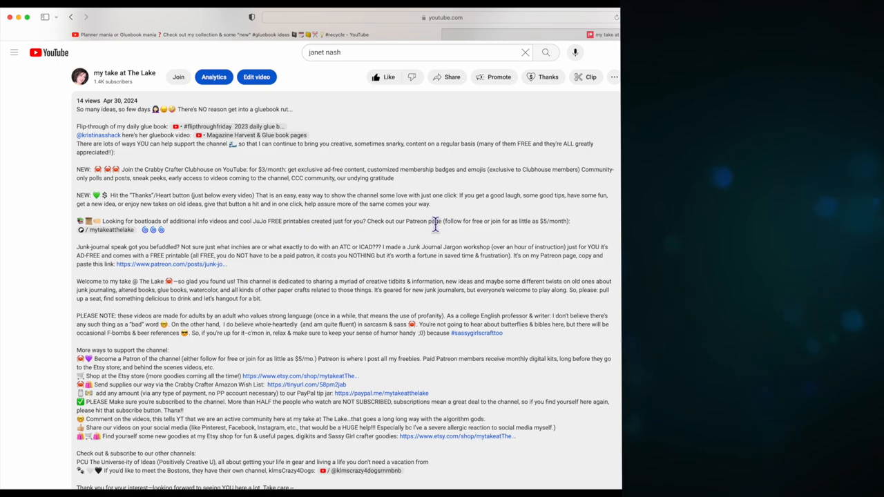
{"action": "mouse_move", "coordinate": [549, 232]}
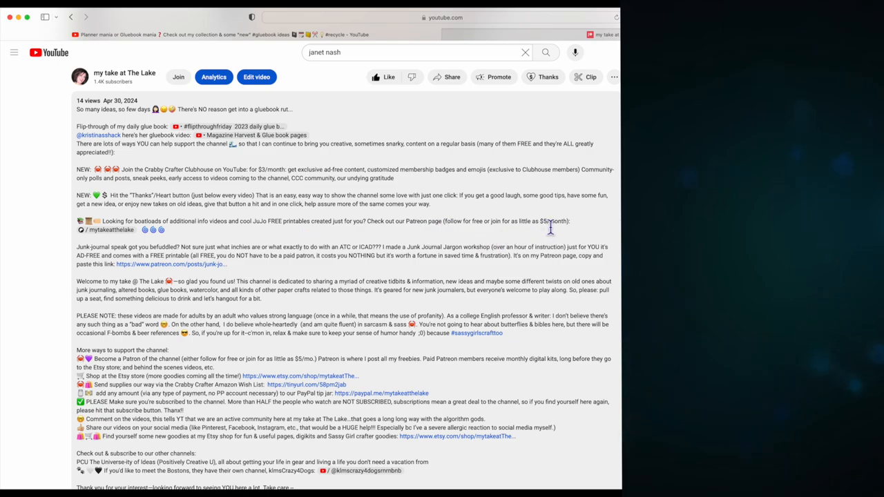
{"action": "mouse_move", "coordinate": [546, 227]}
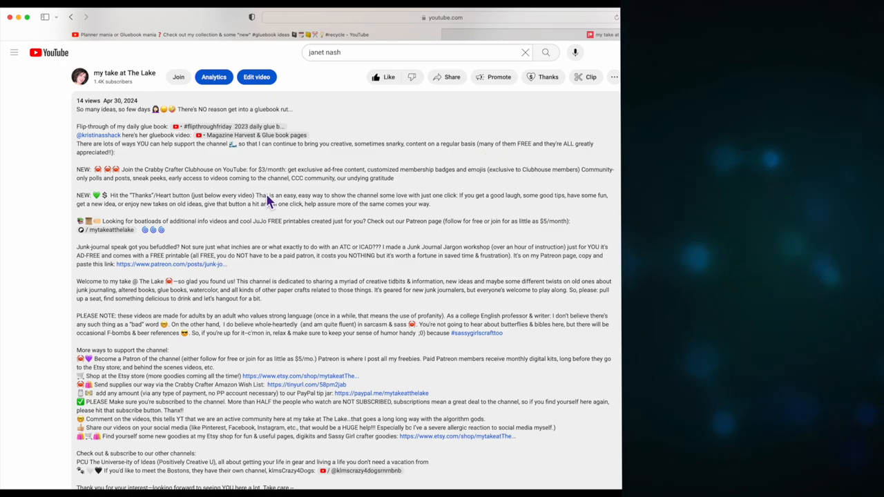
{"action": "mouse_move", "coordinate": [155, 269]}
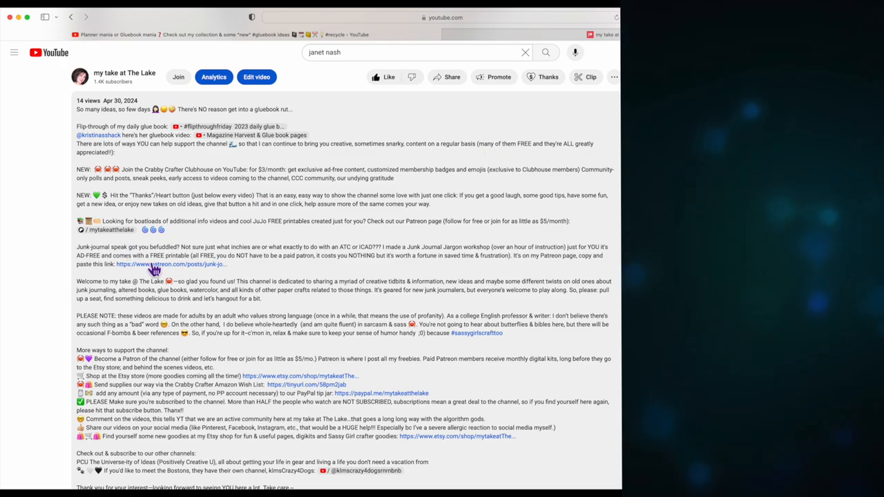
- Go to the creator's Patreon from the description and open the Get to Know YOUR Palette collection
{"action": "left_click", "coordinate": [172, 265]}
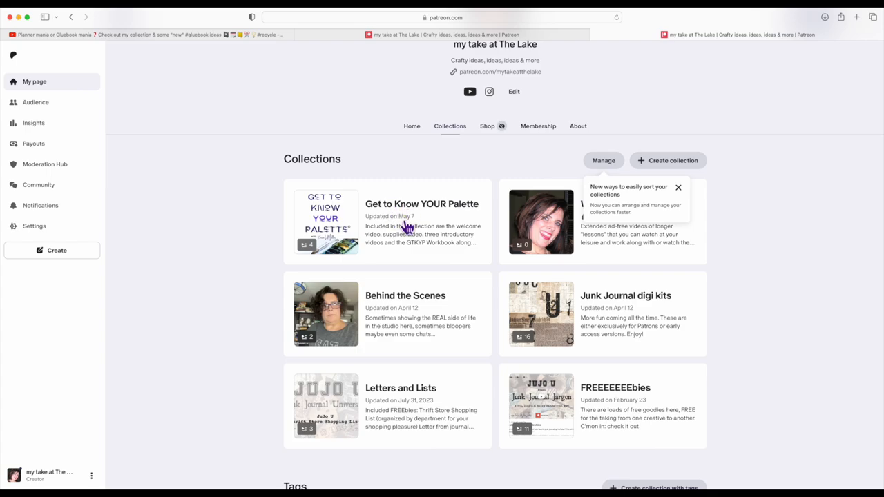
{"action": "mouse_move", "coordinate": [398, 209]}
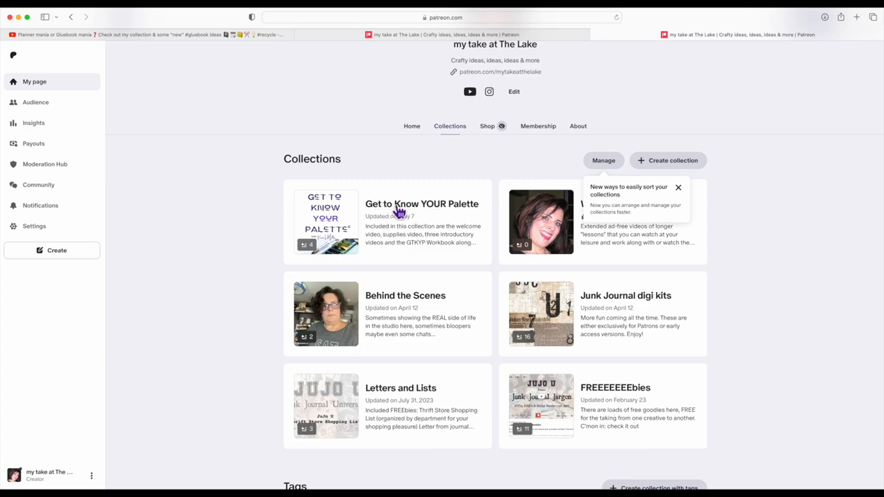
{"action": "left_click", "coordinate": [421, 204]}
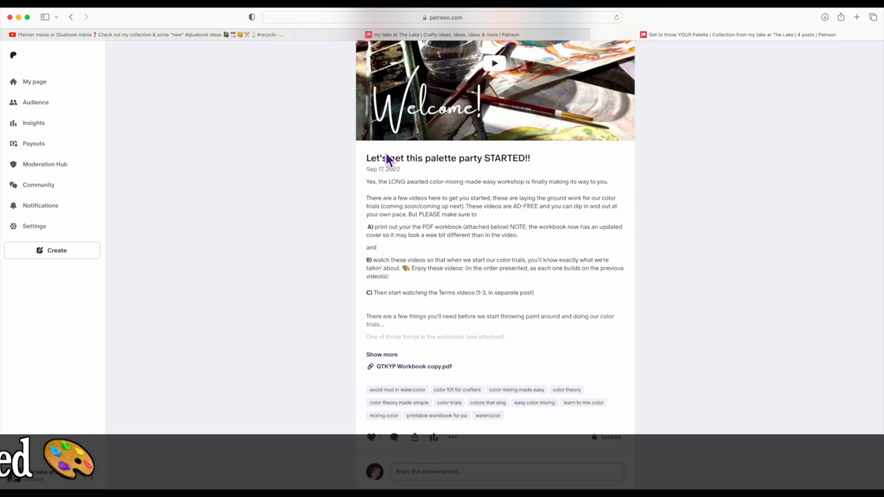
{"action": "mouse_move", "coordinate": [441, 163]}
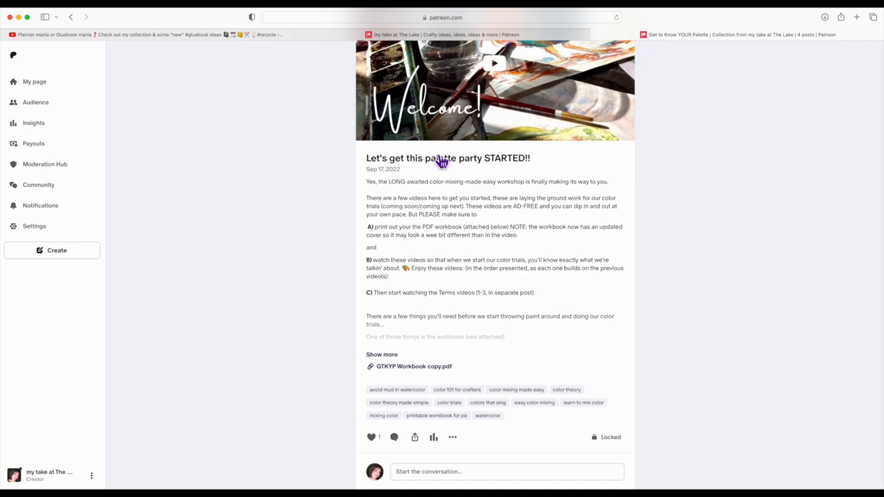
{"action": "mouse_move", "coordinate": [392, 342]}
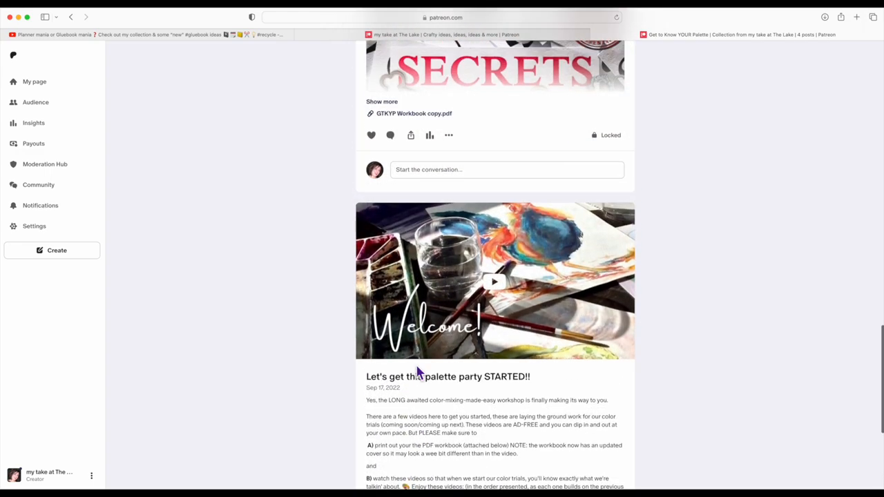
- Scroll through the palette collection's posts and back up to its header with Color Trials Video 01
{"action": "scroll", "scroll_direction": "down", "scroll_amount": 3}
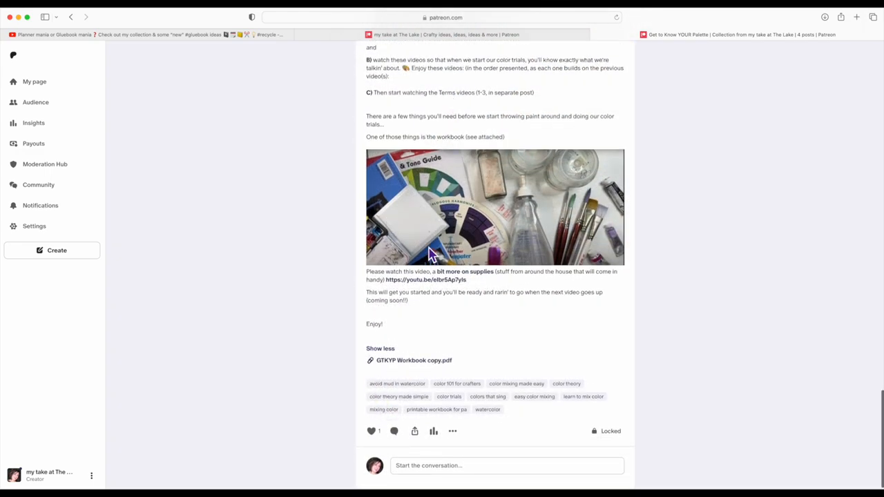
{"action": "mouse_move", "coordinate": [400, 286]}
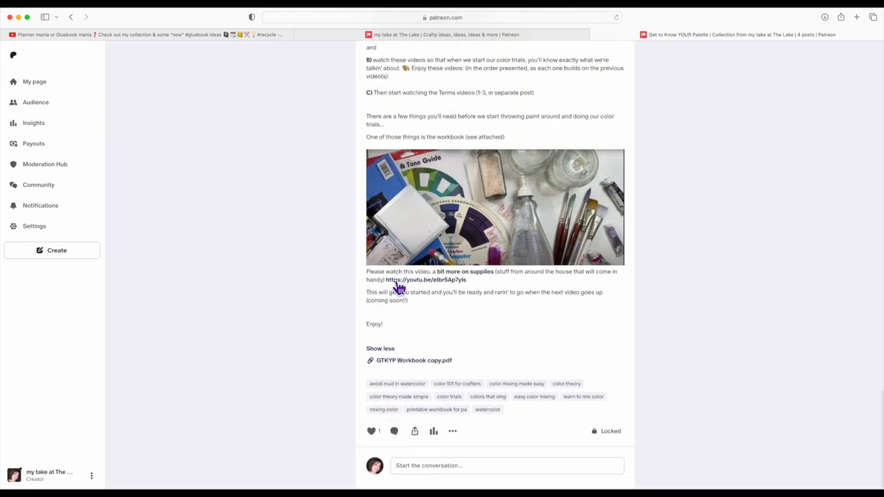
{"action": "mouse_move", "coordinate": [512, 276]}
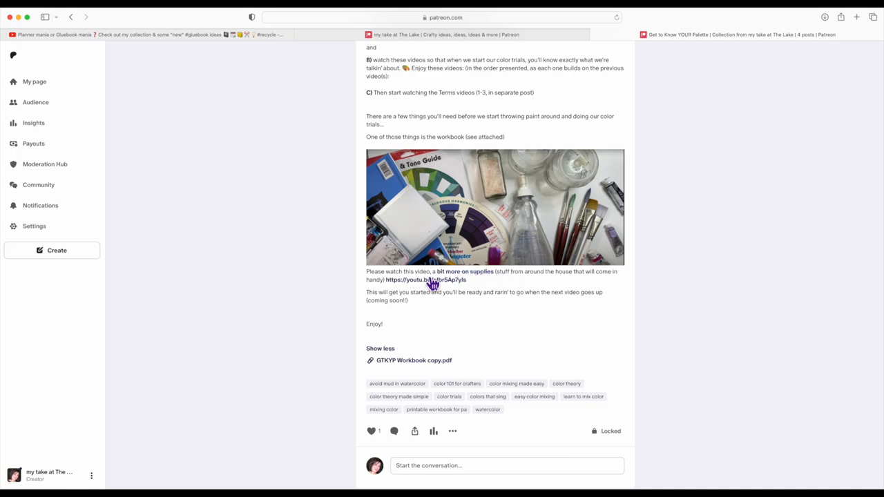
{"action": "scroll", "scroll_direction": "down", "scroll_amount": 3}
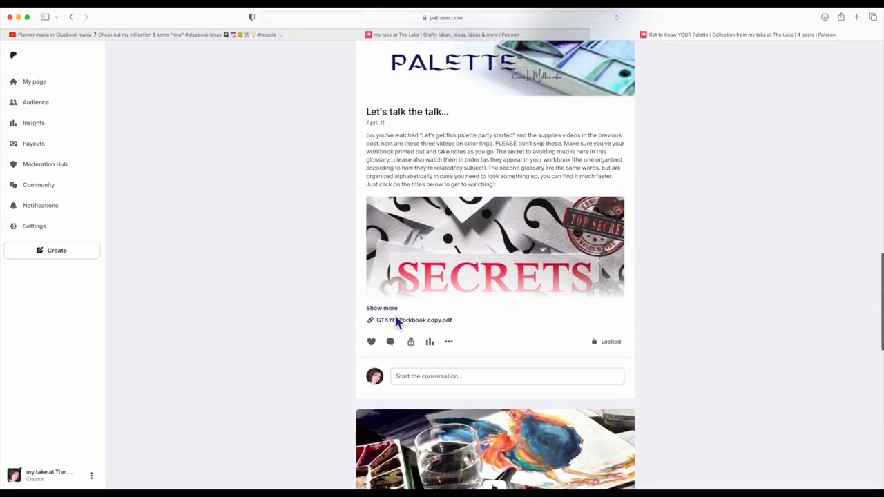
{"action": "mouse_move", "coordinate": [426, 336]}
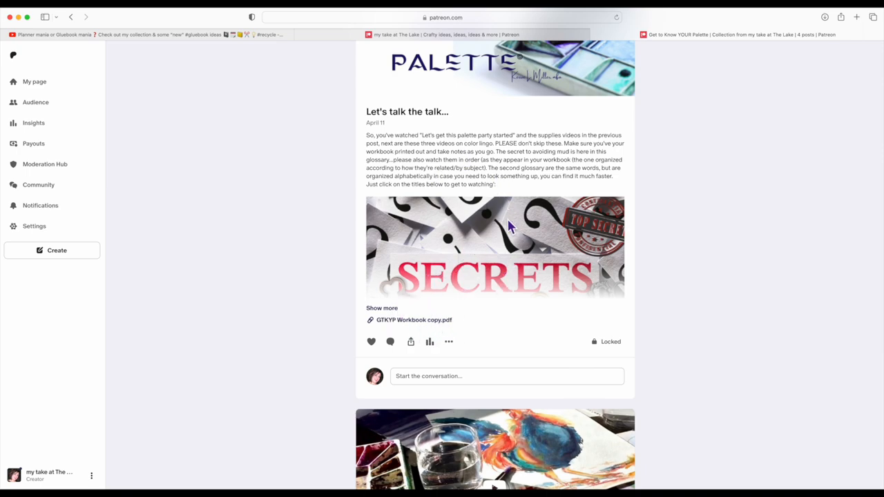
{"action": "scroll", "scroll_direction": "up", "scroll_amount": 3}
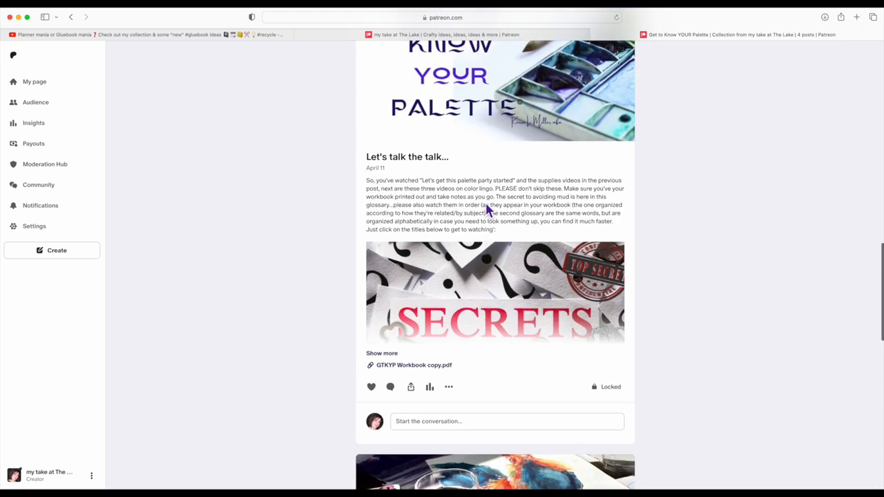
{"action": "scroll", "scroll_direction": "up", "scroll_amount": 3}
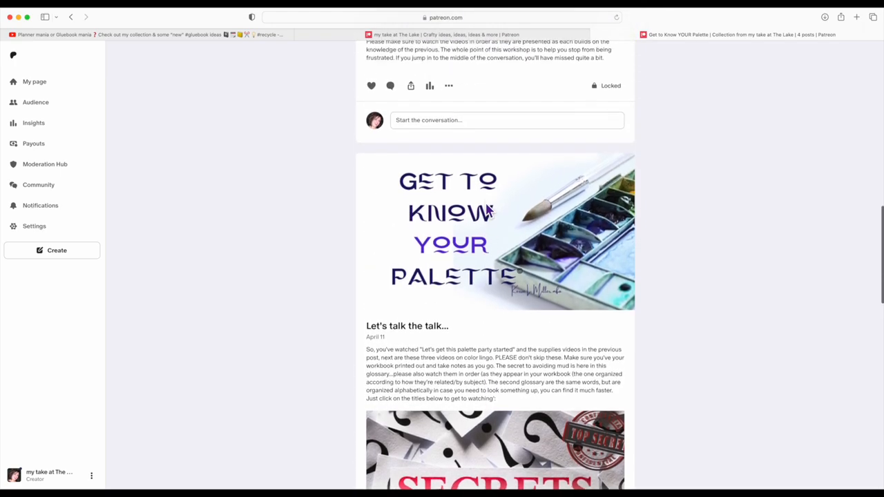
{"action": "scroll", "scroll_direction": "up", "scroll_amount": 3}
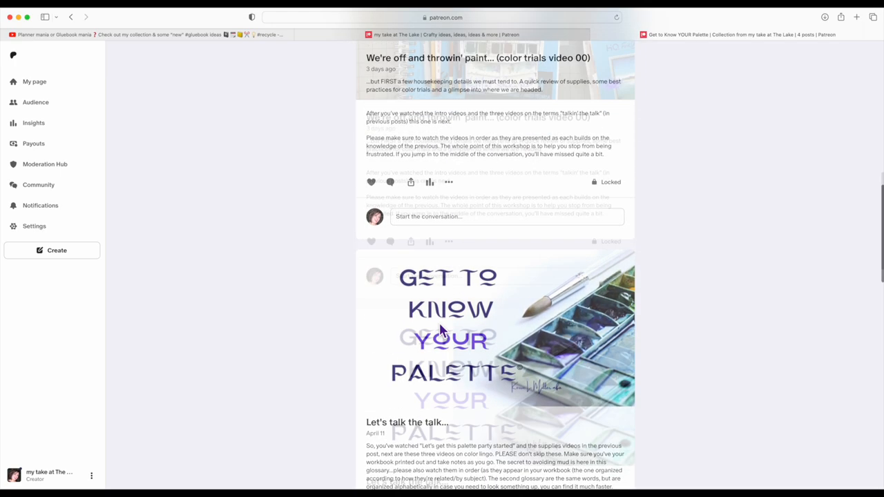
{"action": "scroll", "scroll_direction": "up", "scroll_amount": 3}
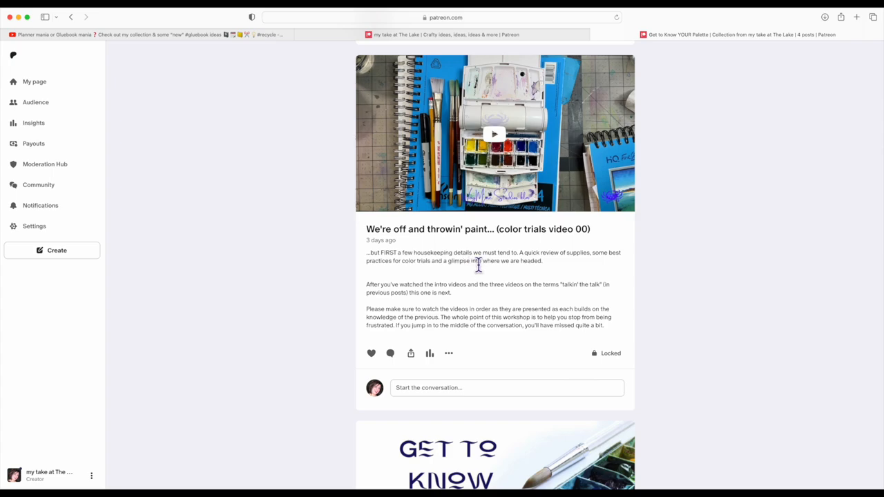
{"action": "scroll", "scroll_direction": "up", "scroll_amount": 3}
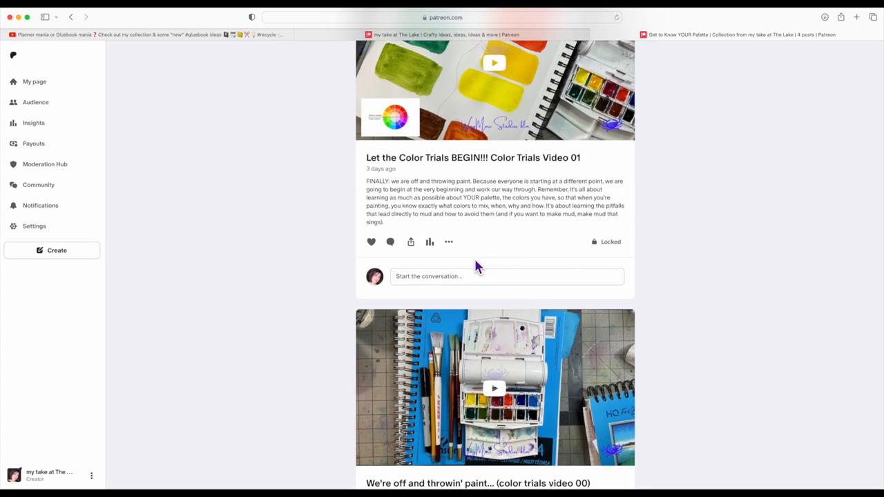
{"action": "scroll", "scroll_direction": "down", "scroll_amount": 3}
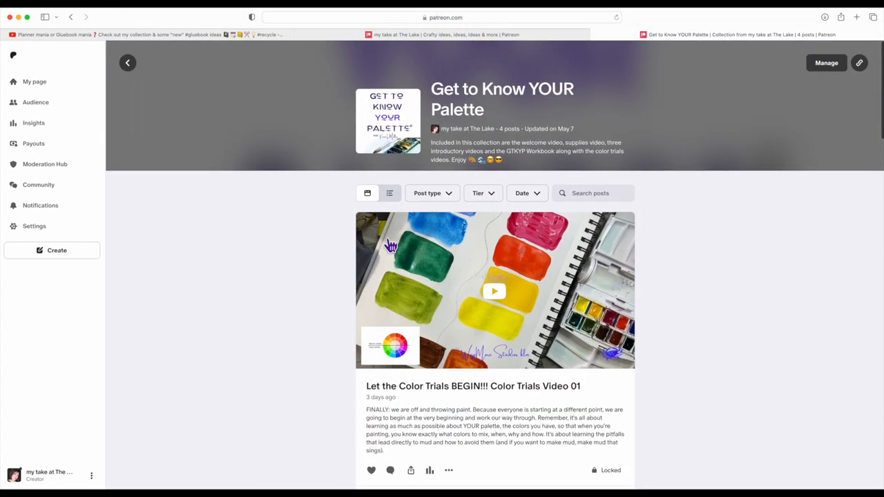
{"action": "mouse_move", "coordinate": [145, 82]}
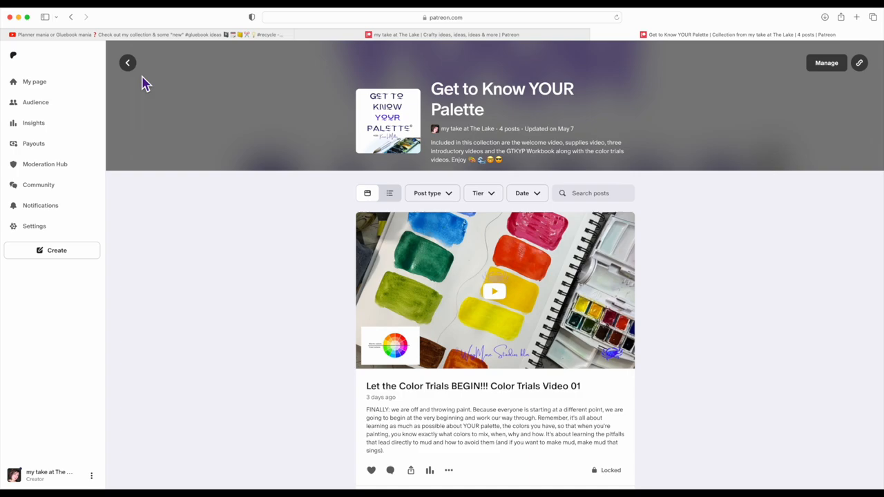
{"action": "mouse_move", "coordinate": [605, 297]}
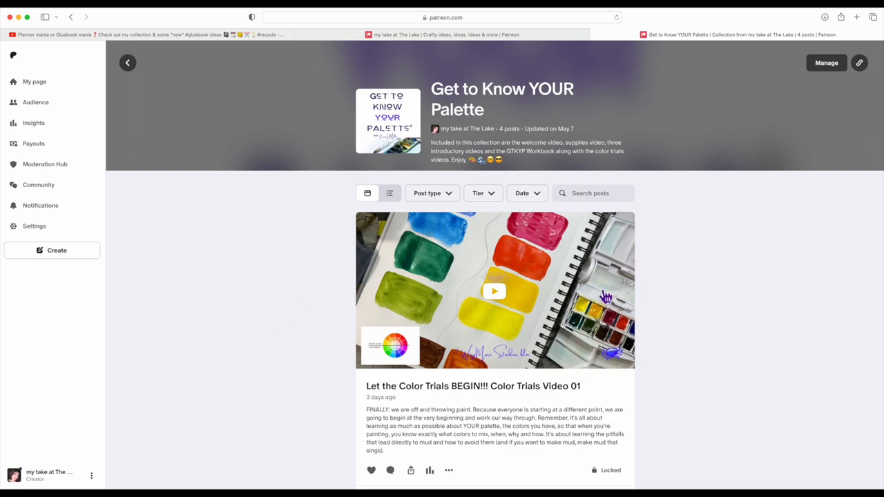
{"action": "mouse_move", "coordinate": [585, 333]}
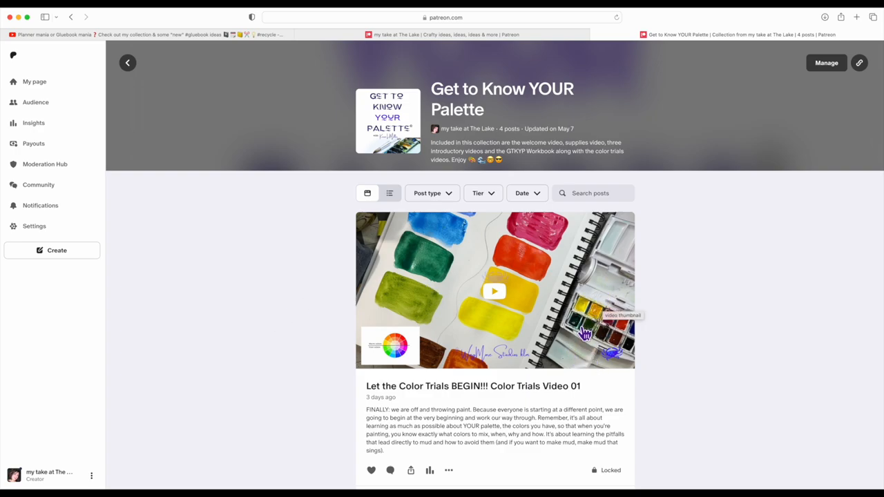
{"action": "mouse_move", "coordinate": [582, 324]}
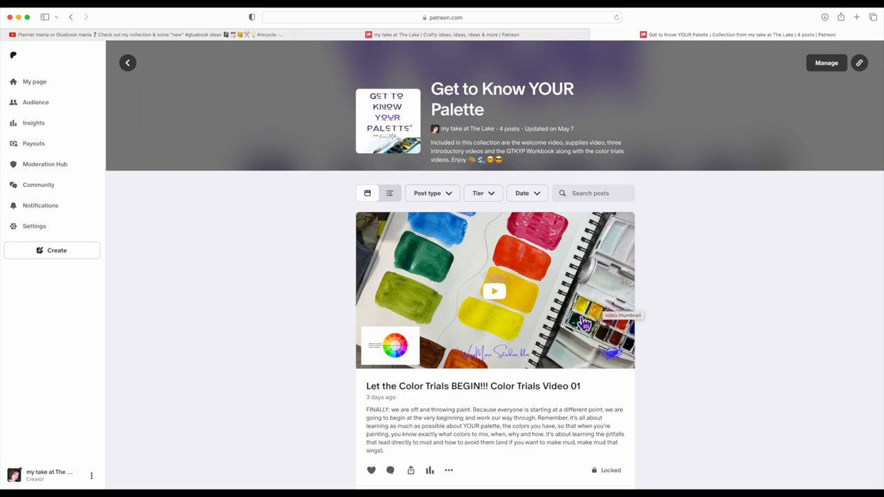
{"action": "mouse_move", "coordinate": [587, 315]}
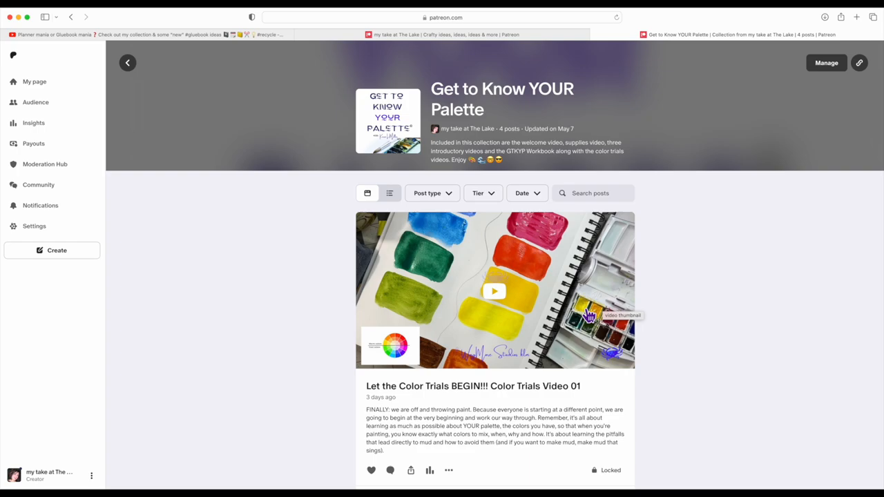
{"action": "mouse_move", "coordinate": [591, 301]}
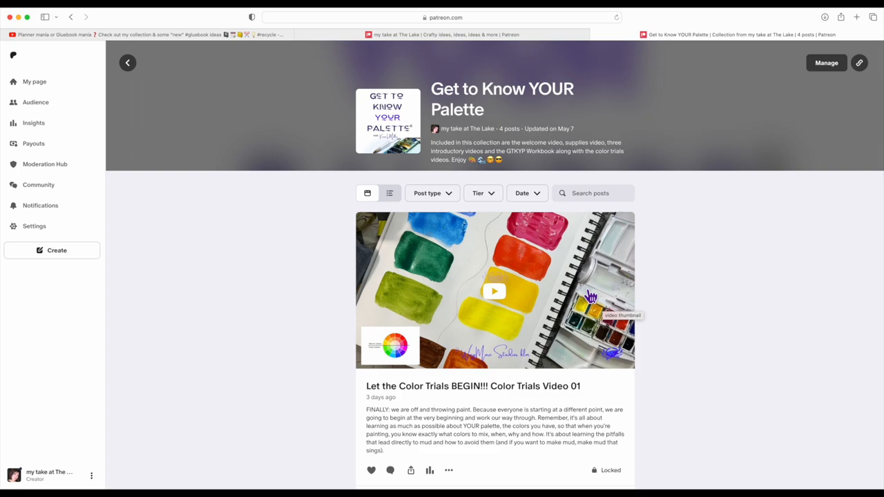
{"action": "mouse_move", "coordinate": [494, 194]}
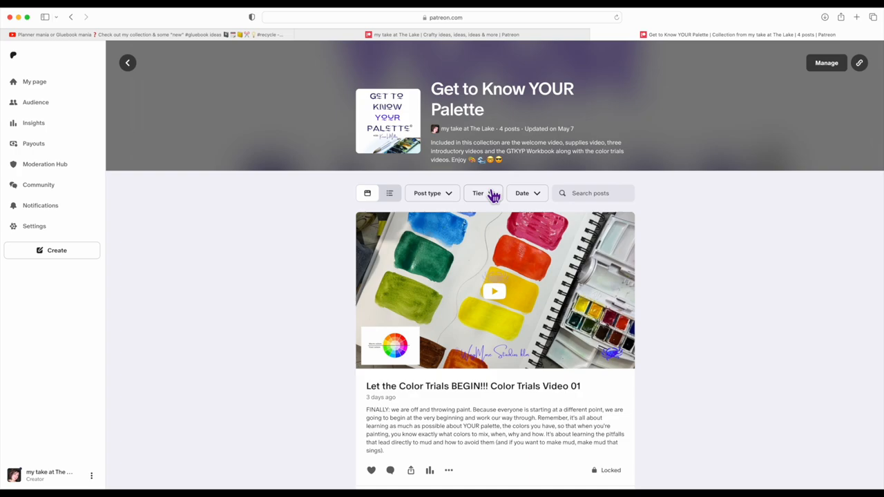
- Scroll through the gluebook video's support links and back up to the title and expanded description
{"action": "scroll", "scroll_direction": "down", "scroll_amount": 3}
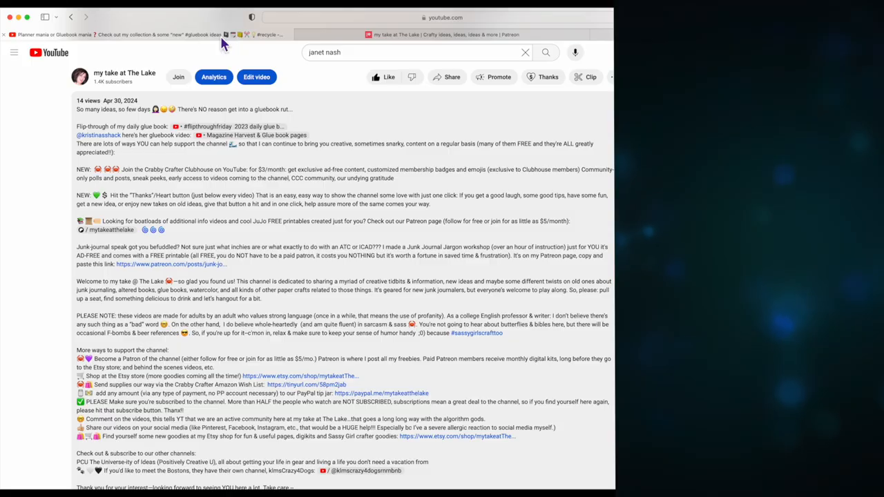
{"action": "scroll", "scroll_direction": "down", "scroll_amount": 3}
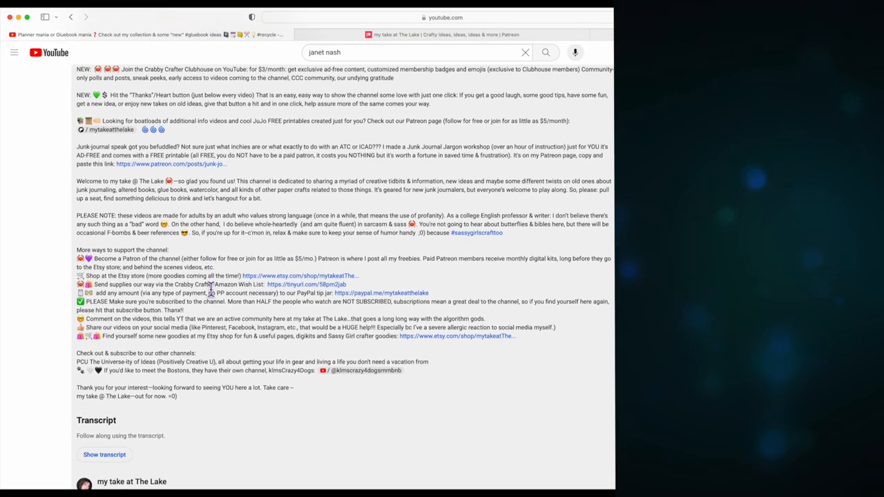
{"action": "scroll", "scroll_direction": "up", "scroll_amount": 3}
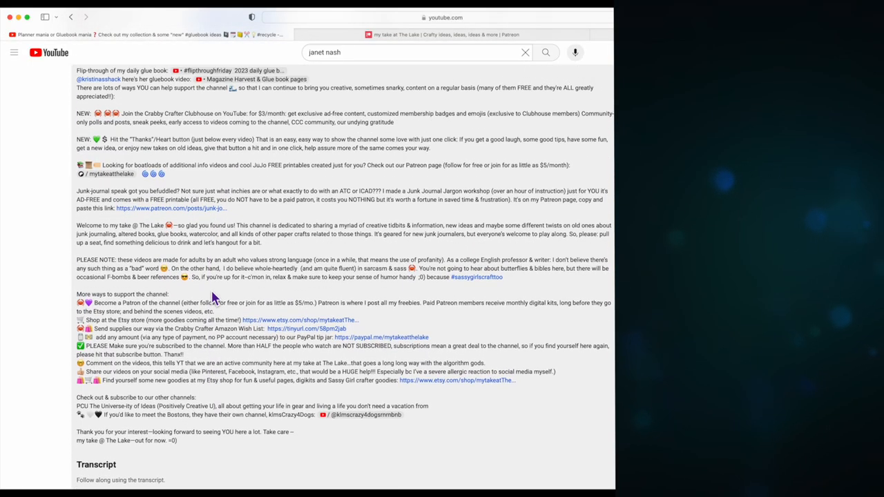
{"action": "scroll", "scroll_direction": "up", "scroll_amount": 3}
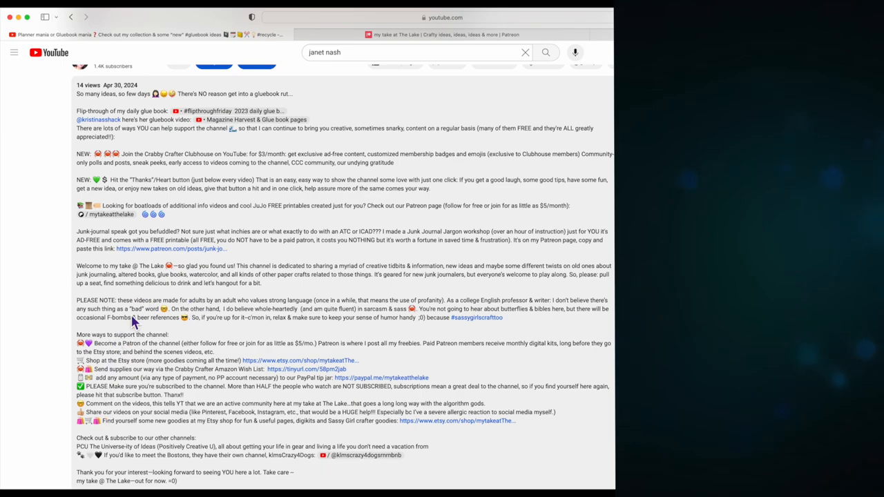
{"action": "mouse_move", "coordinate": [237, 265]}
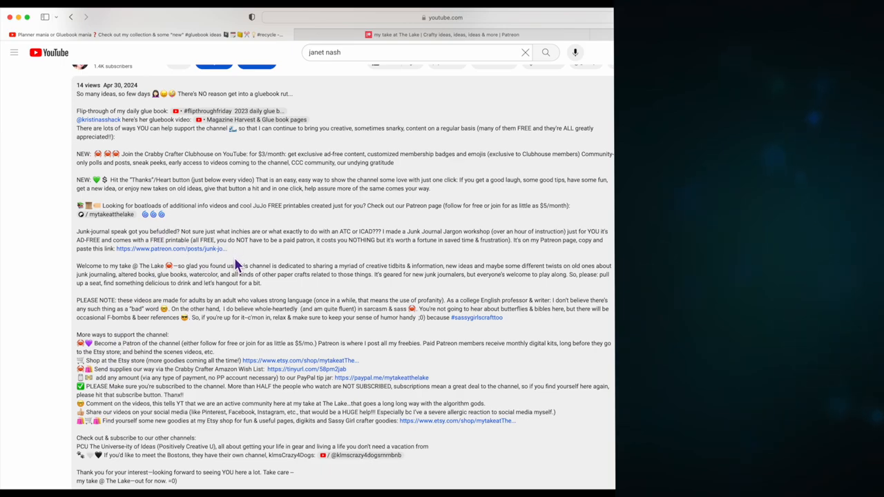
{"action": "scroll", "scroll_direction": "up", "scroll_amount": 3}
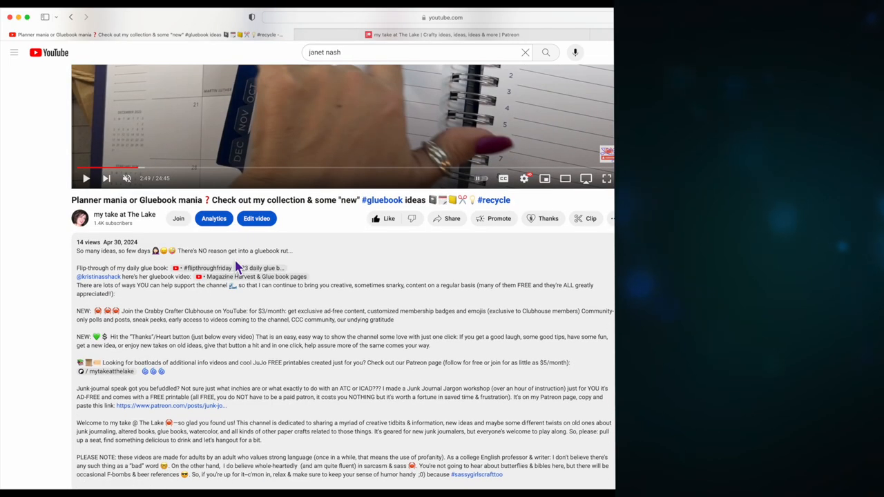
{"action": "mouse_move", "coordinate": [421, 277]}
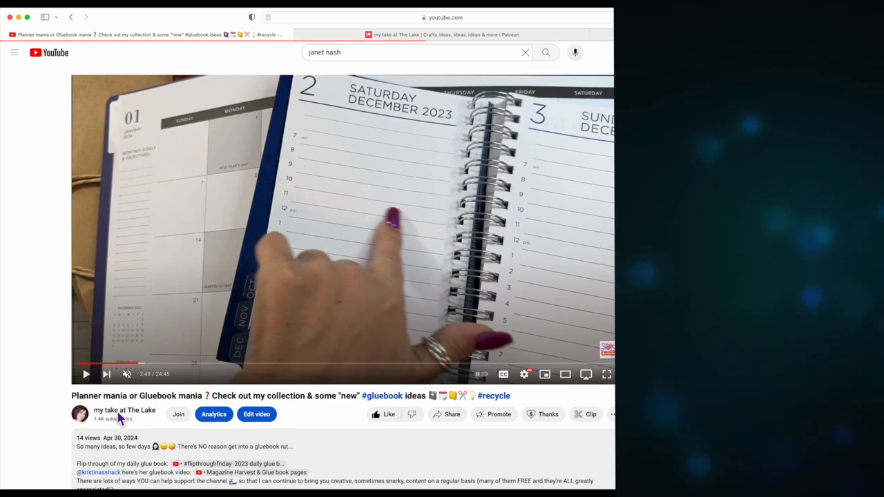
{"action": "left_click", "coordinate": [124, 409]}
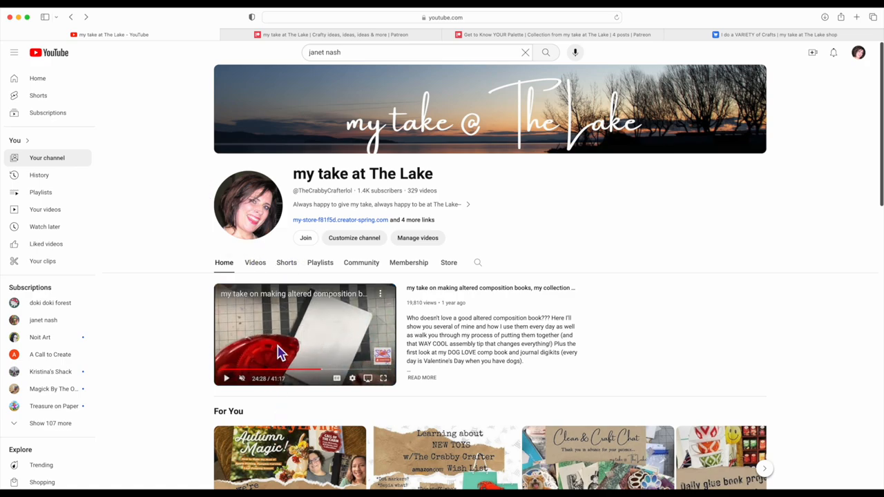
{"action": "scroll", "scroll_direction": "down", "scroll_amount": 3}
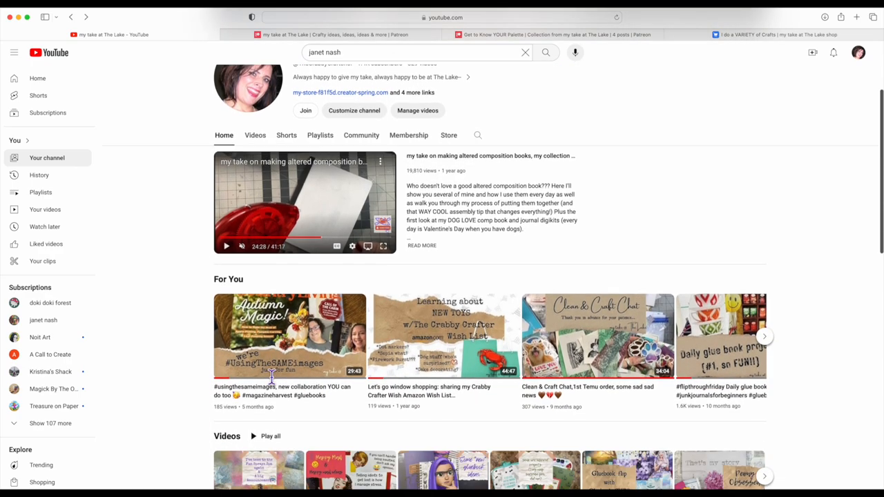
{"action": "scroll", "scroll_direction": "down", "scroll_amount": 3}
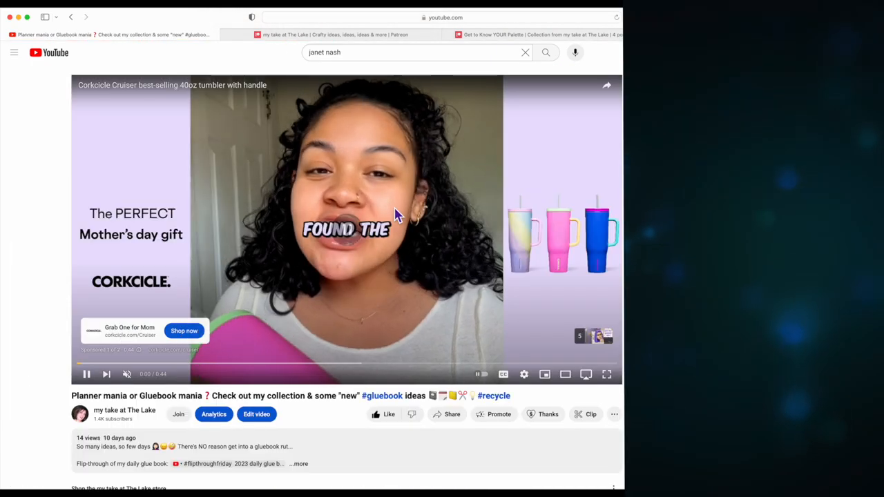
- Scroll down the expanded description to the Crabby Crafter Amazon Wish List and channel links
{"action": "scroll", "scroll_direction": "down", "scroll_amount": 3}
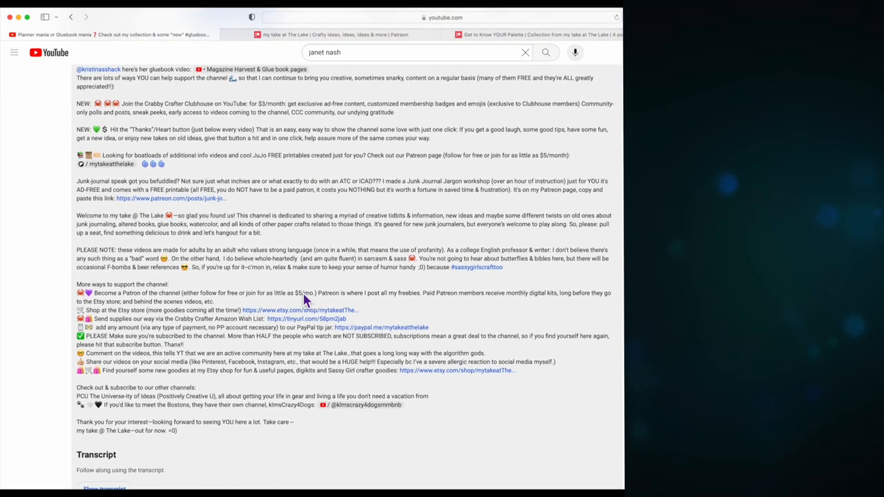
{"action": "scroll", "scroll_direction": "down", "scroll_amount": 3}
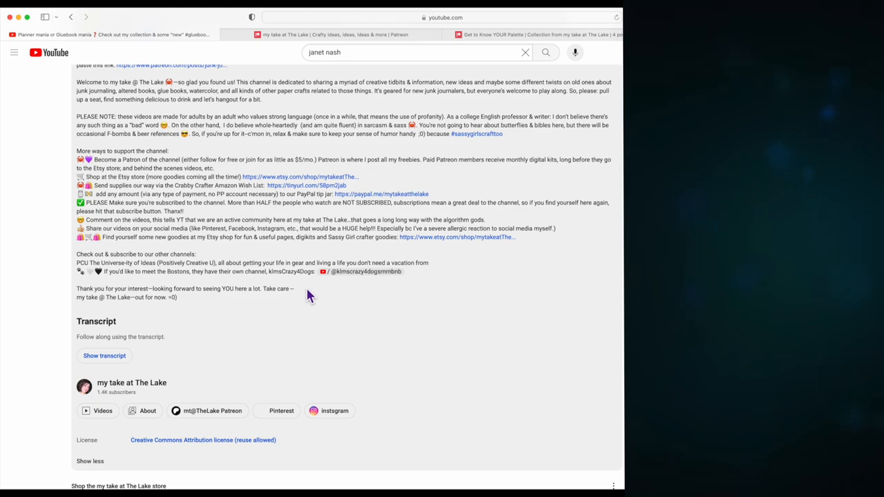
{"action": "mouse_move", "coordinate": [214, 193]}
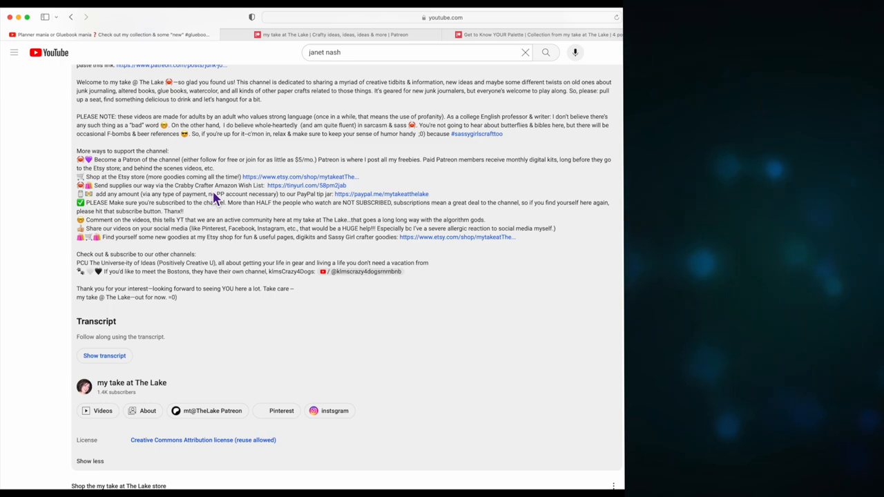
{"action": "mouse_move", "coordinate": [289, 194]}
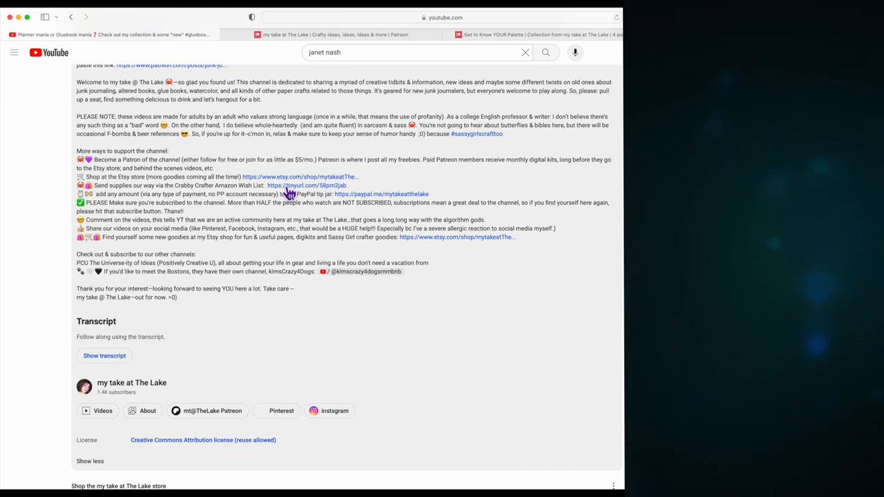
{"action": "mouse_move", "coordinate": [393, 197]}
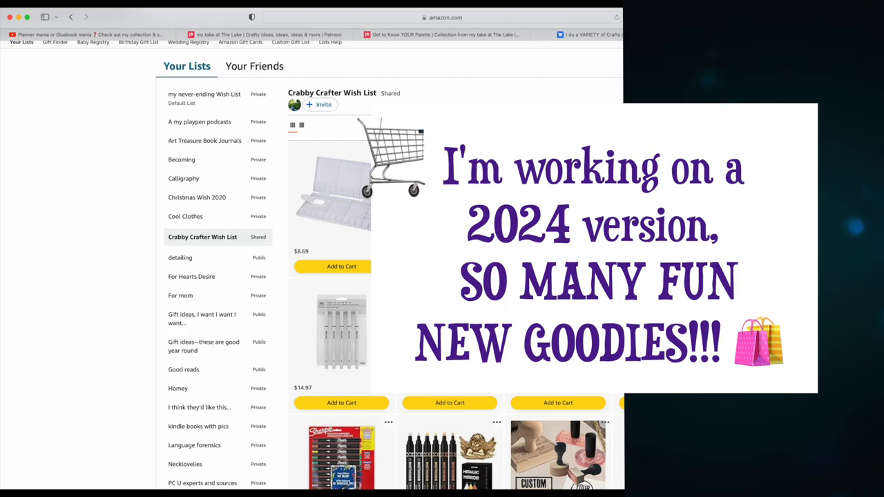
- Browse down the Crabby Crafter Wish List through yarn, thread and watercolor supplies
{"action": "scroll", "scroll_direction": "down", "scroll_amount": 3}
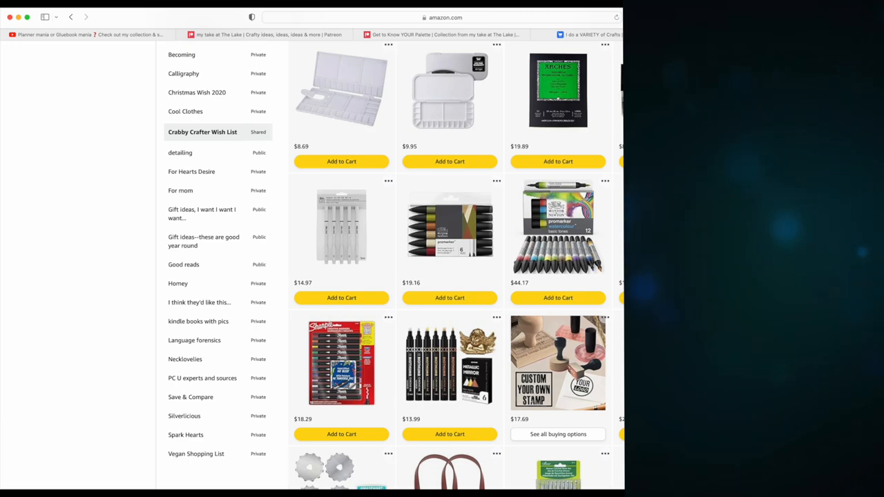
{"action": "mouse_move", "coordinate": [558, 228]}
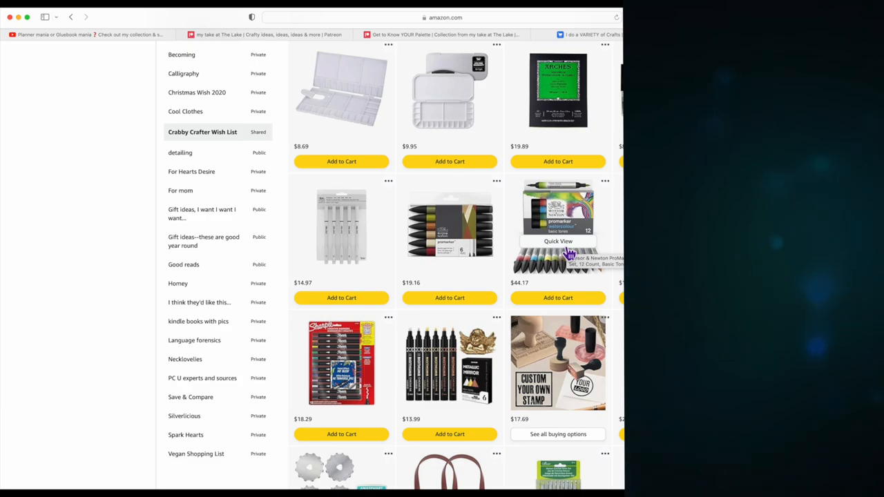
{"action": "scroll", "scroll_direction": "down", "scroll_amount": 3}
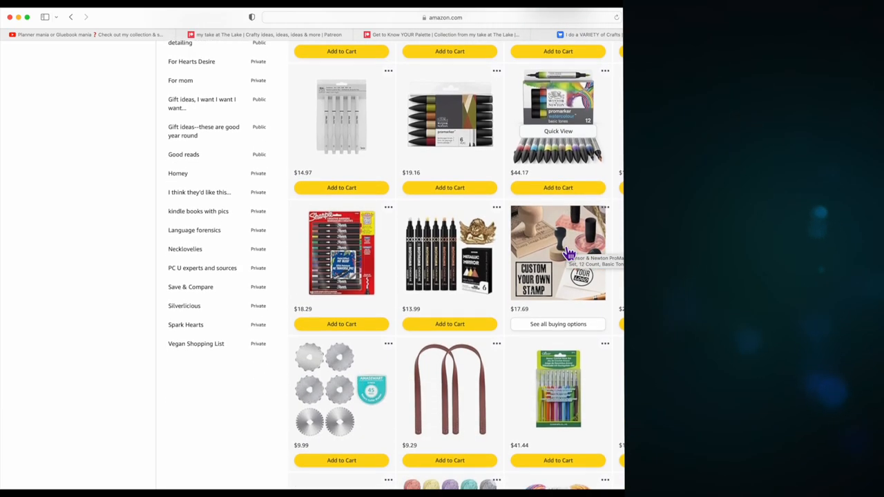
{"action": "scroll", "scroll_direction": "down", "scroll_amount": 3}
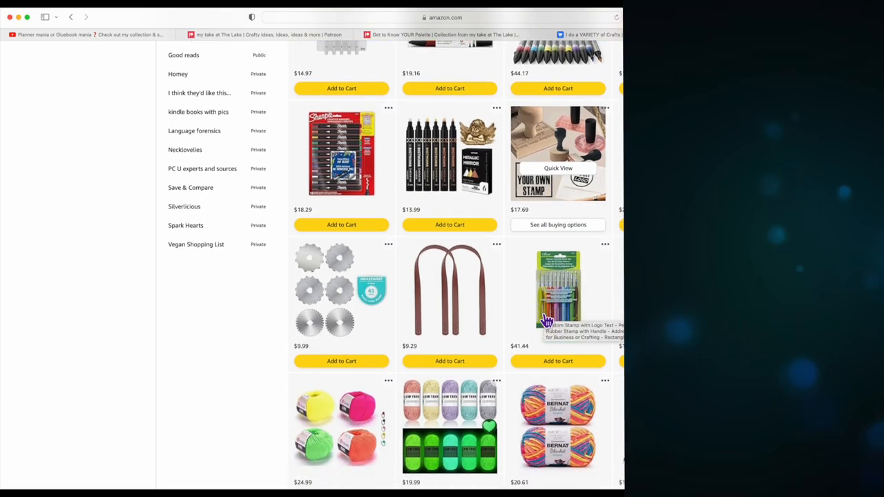
{"action": "scroll", "scroll_direction": "down", "scroll_amount": 3}
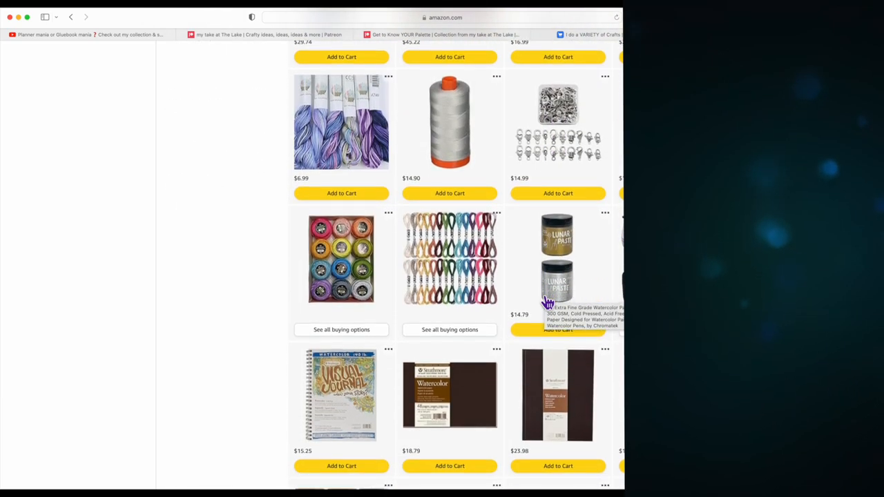
{"action": "scroll", "scroll_direction": "down", "scroll_amount": 3}
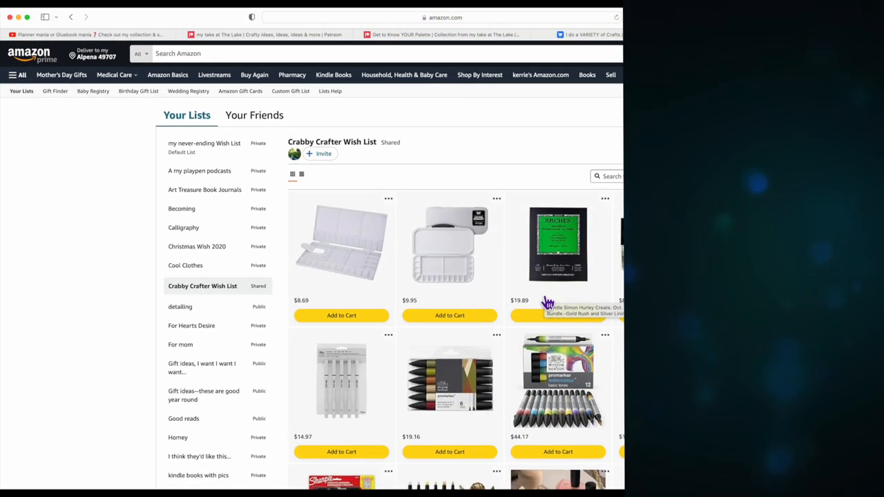
{"action": "mouse_move", "coordinate": [563, 62]}
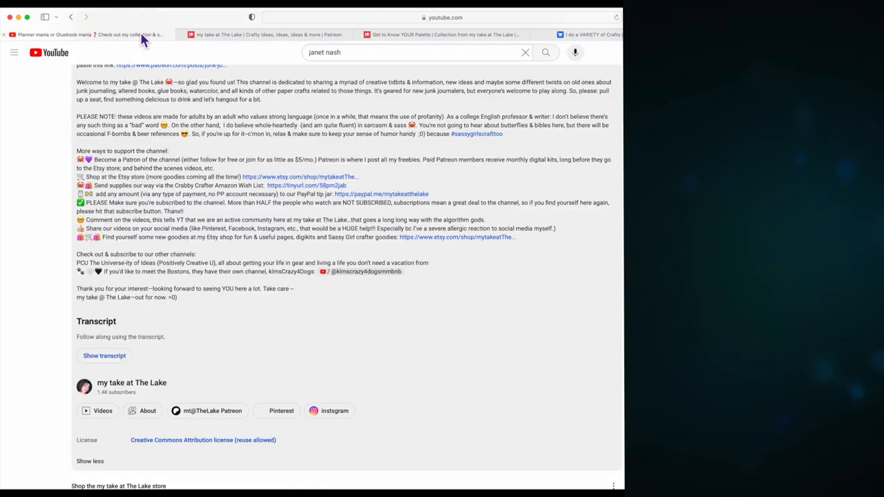
- Reach the 'check out my other channels' section and open the klmsCrazy4Dogs channel
{"action": "scroll", "scroll_direction": "up", "scroll_amount": 3}
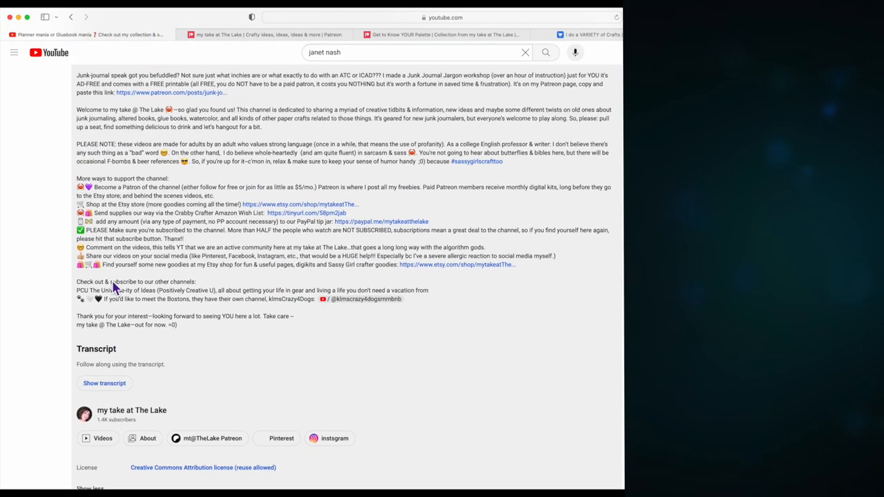
{"action": "scroll", "scroll_direction": "up", "scroll_amount": 3}
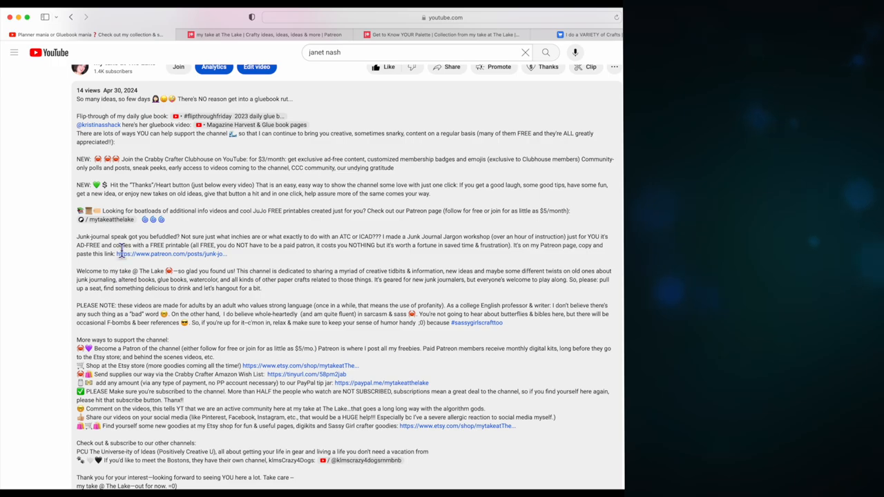
{"action": "mouse_move", "coordinate": [196, 132]}
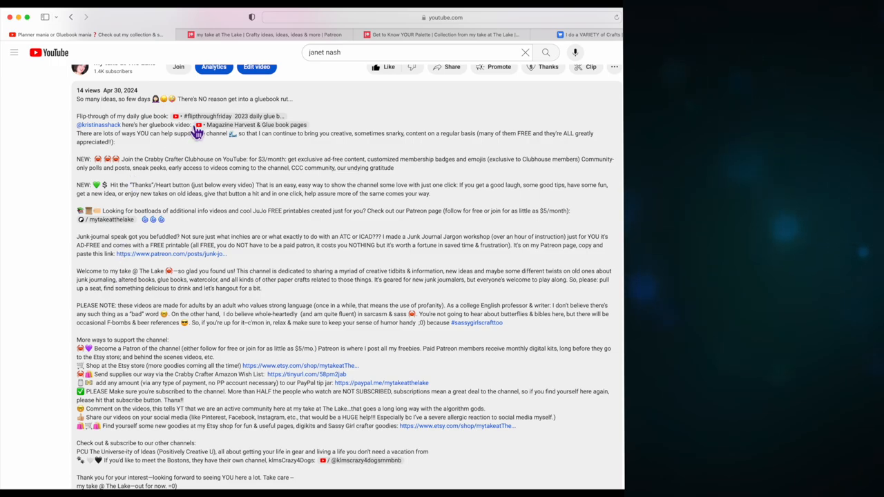
{"action": "mouse_move", "coordinate": [168, 219]}
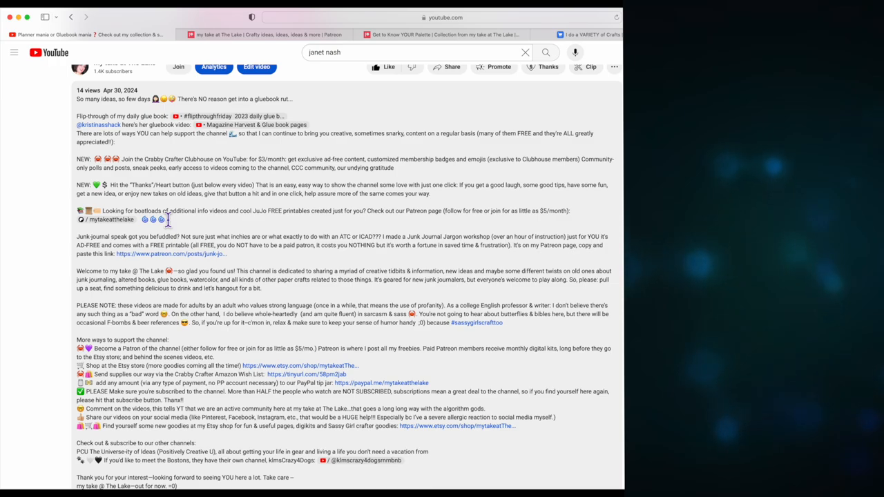
{"action": "mouse_move", "coordinate": [171, 161]}
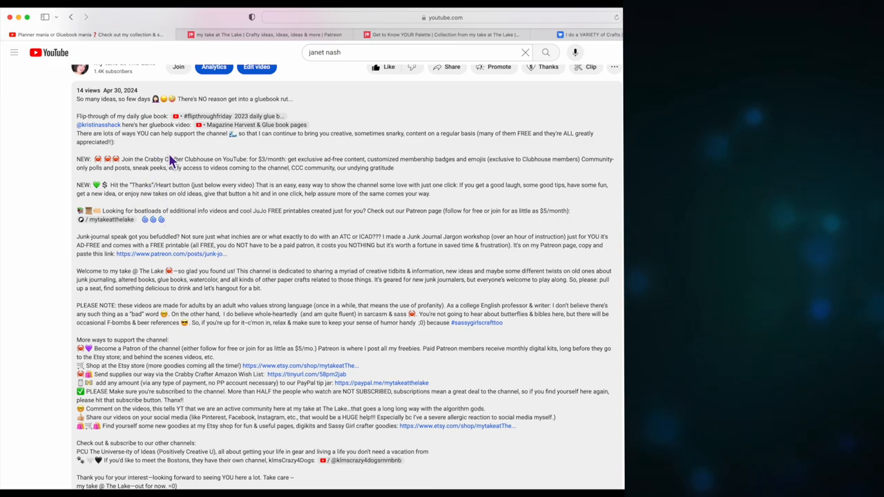
{"action": "mouse_move", "coordinate": [196, 200]}
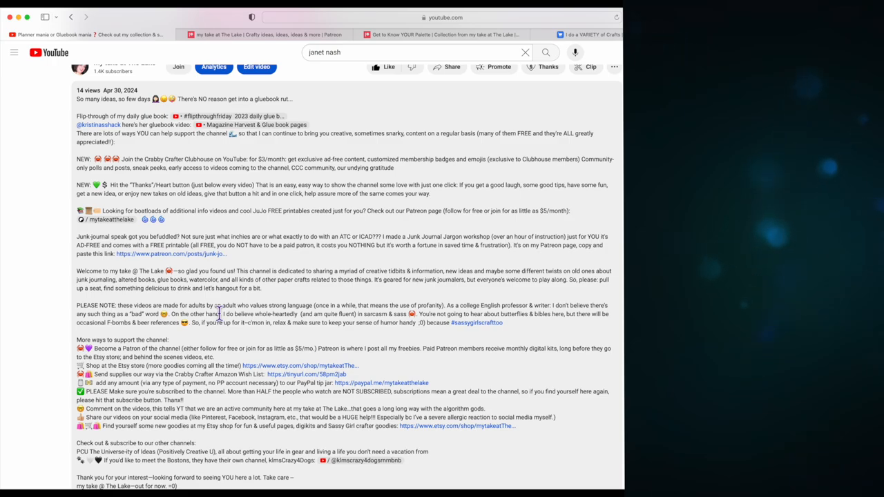
{"action": "scroll", "scroll_direction": "down", "scroll_amount": 3}
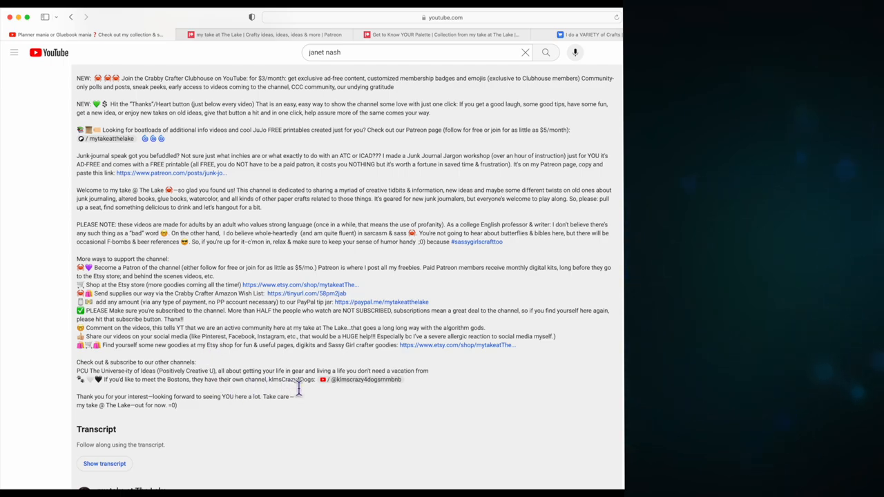
{"action": "scroll", "scroll_direction": "down", "scroll_amount": 3}
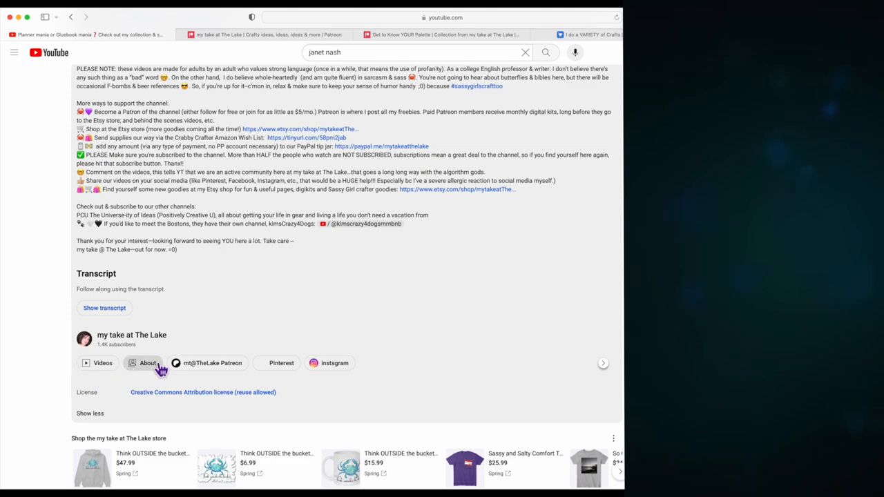
{"action": "mouse_move", "coordinate": [282, 362]}
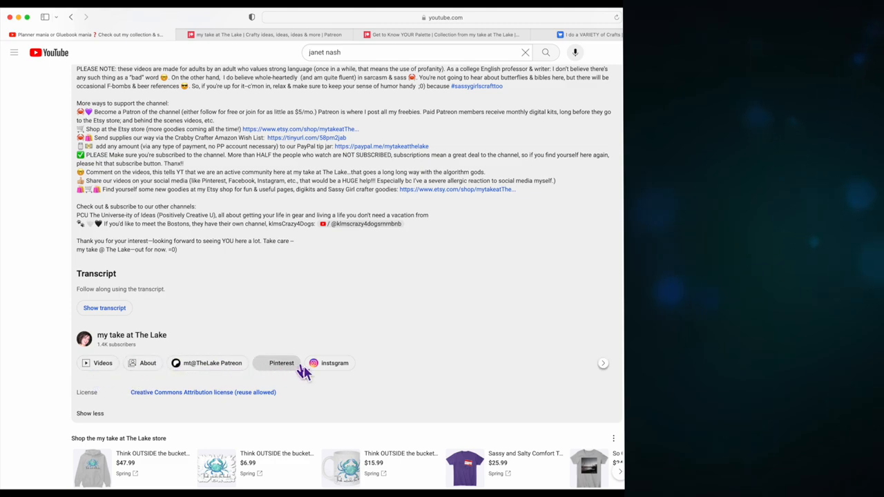
{"action": "mouse_move", "coordinate": [409, 254]}
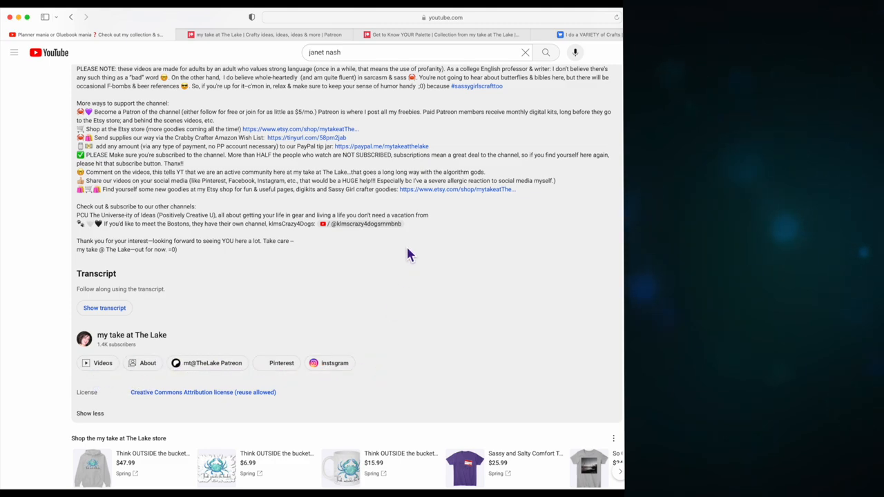
{"action": "mouse_move", "coordinate": [388, 437]}
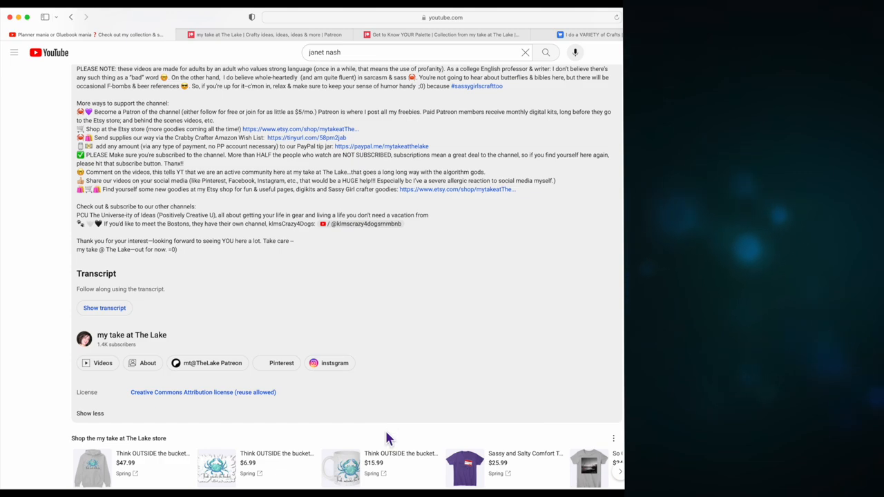
{"action": "mouse_move", "coordinate": [361, 400]}
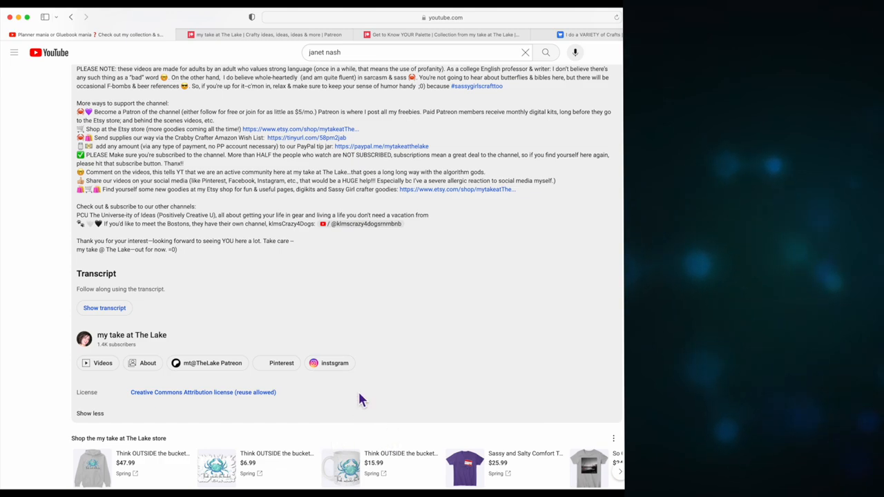
{"action": "left_click", "coordinate": [131, 335]}
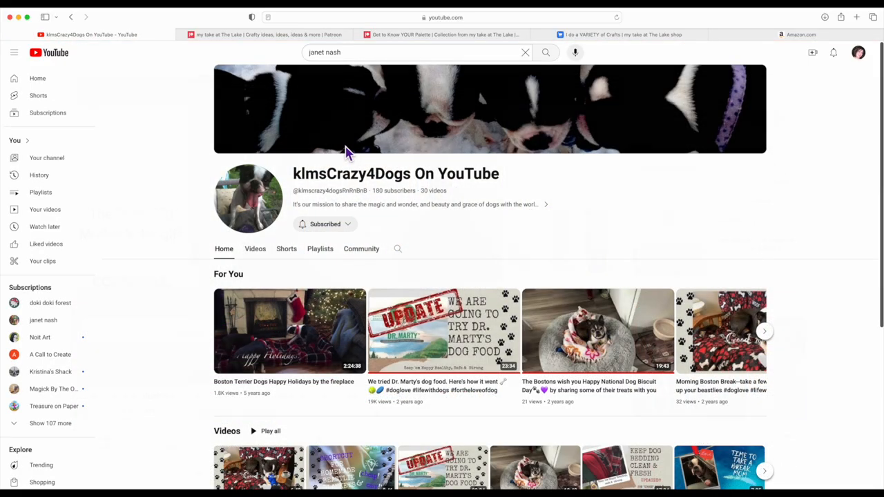
{"action": "mouse_move", "coordinate": [278, 323]}
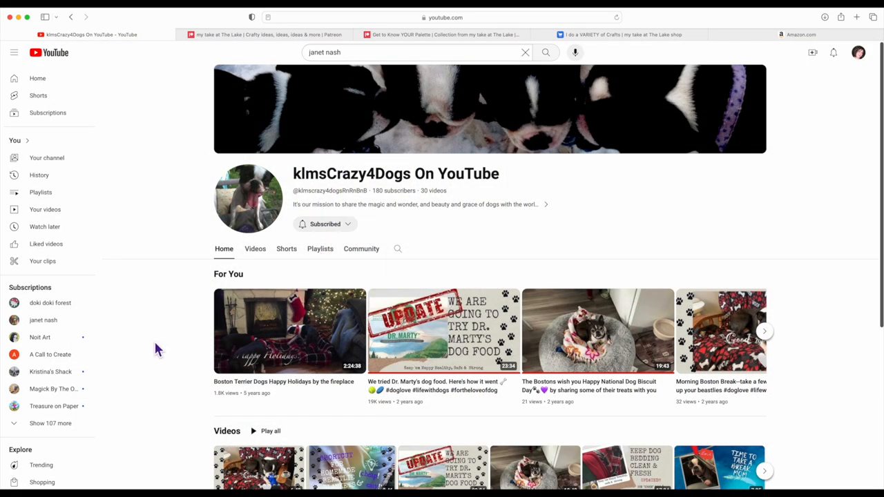
{"action": "mouse_move", "coordinate": [511, 207]}
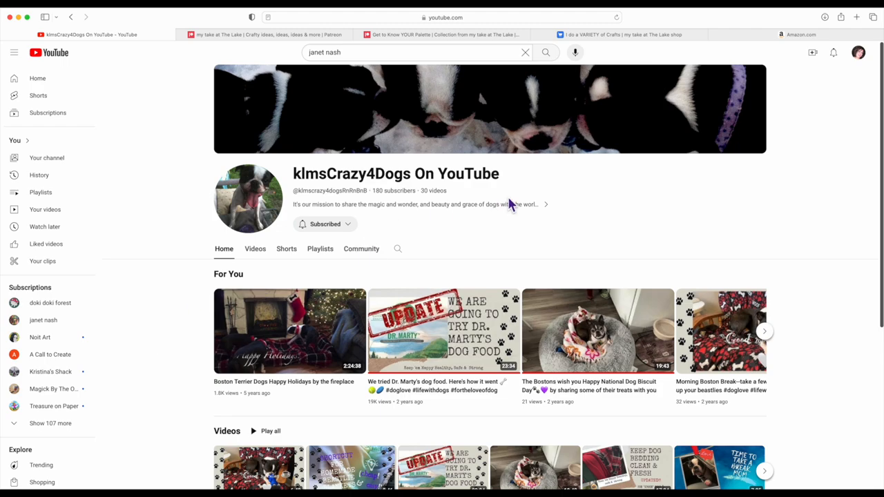
{"action": "mouse_move", "coordinate": [588, 136]}
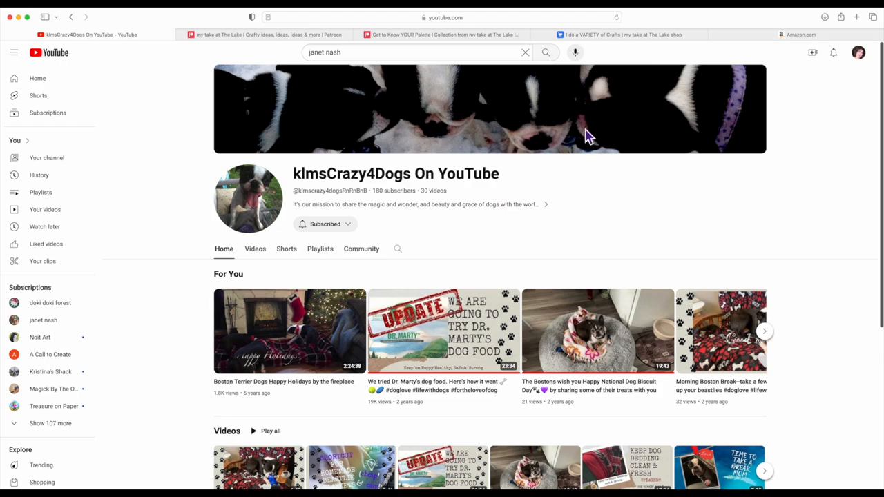
{"action": "mouse_move", "coordinate": [338, 143]}
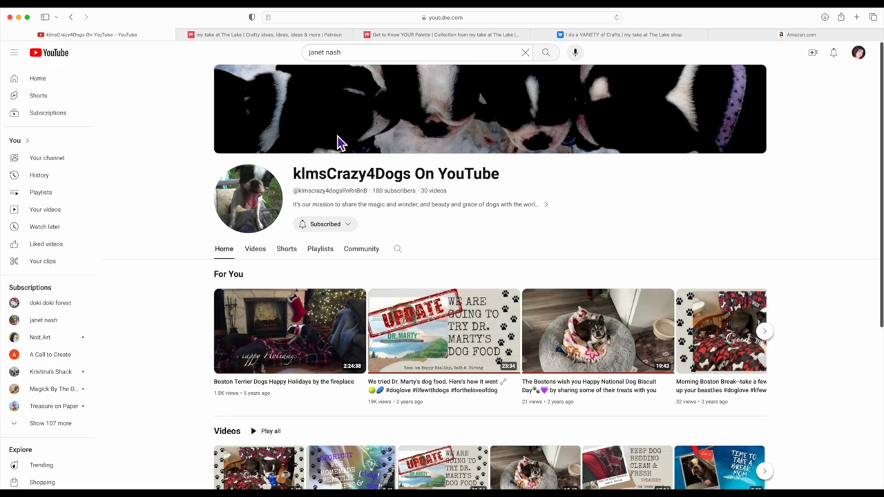
{"action": "mouse_move", "coordinate": [288, 127]}
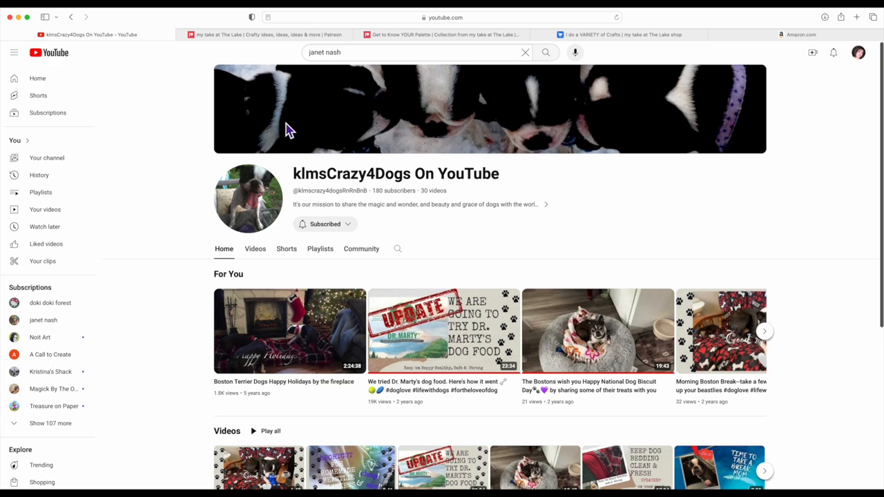
{"action": "mouse_move", "coordinate": [459, 91]}
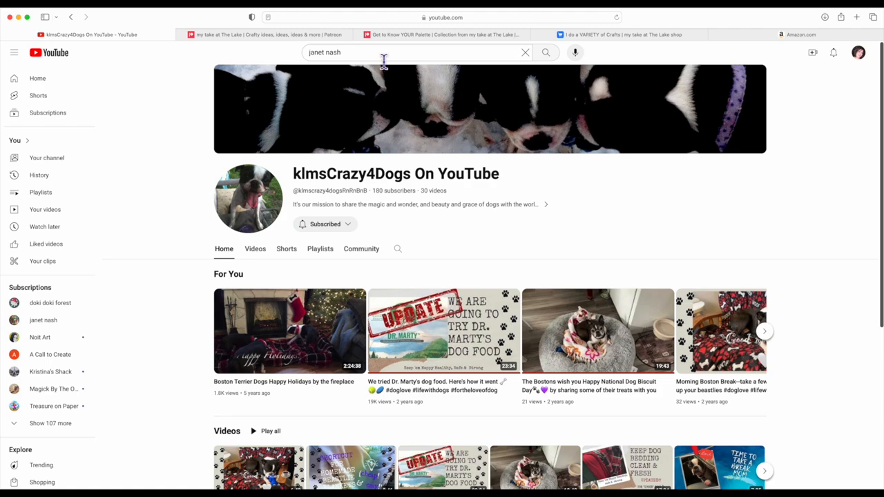
{"action": "mouse_move", "coordinate": [524, 118]}
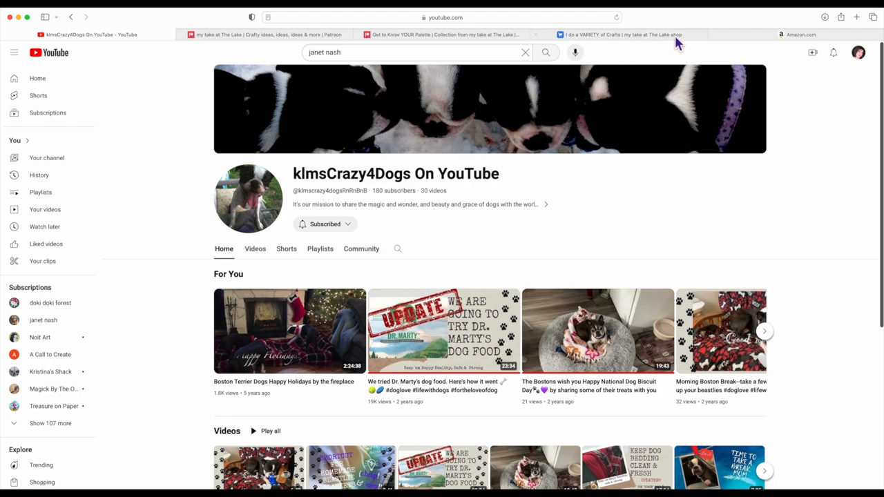
{"action": "mouse_move", "coordinate": [616, 131]}
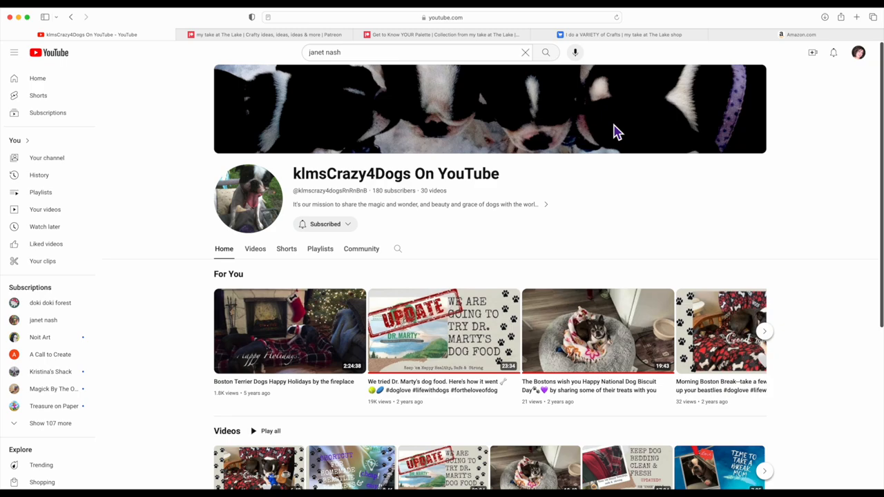
{"action": "scroll", "scroll_direction": "down", "scroll_amount": 3}
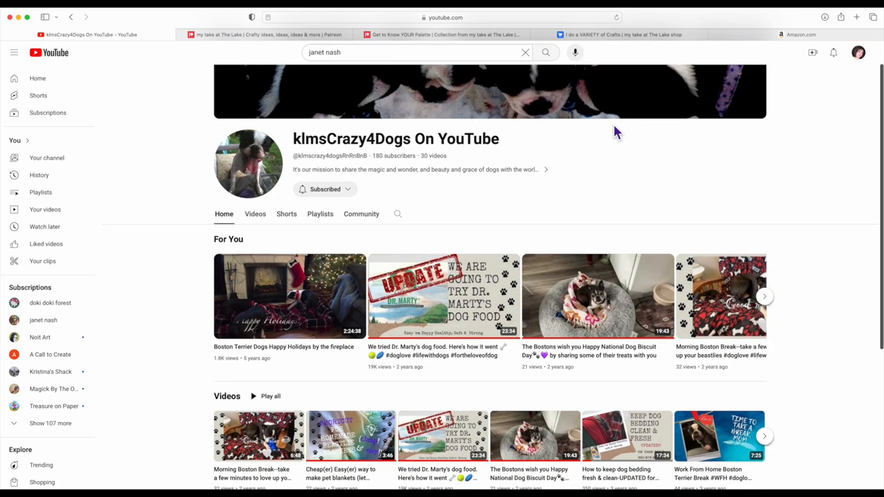
{"action": "scroll", "scroll_direction": "down", "scroll_amount": 3}
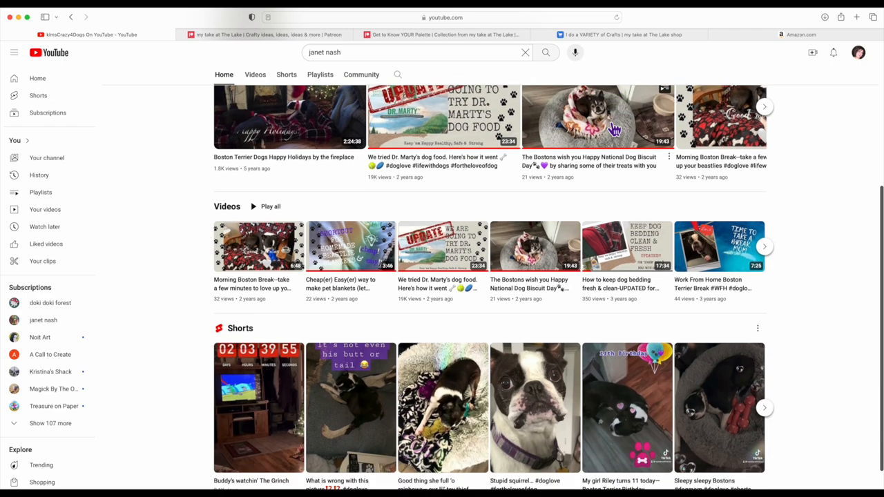
{"action": "scroll", "scroll_direction": "down", "scroll_amount": 3}
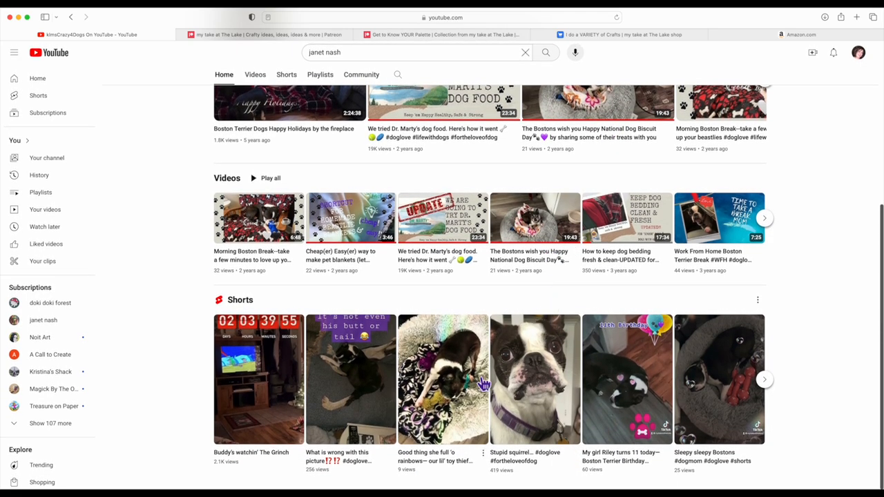
{"action": "mouse_move", "coordinate": [196, 421]}
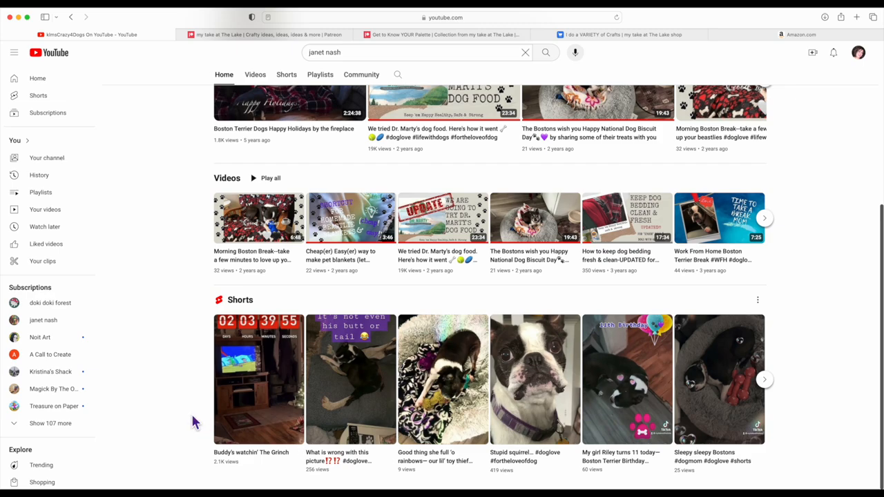